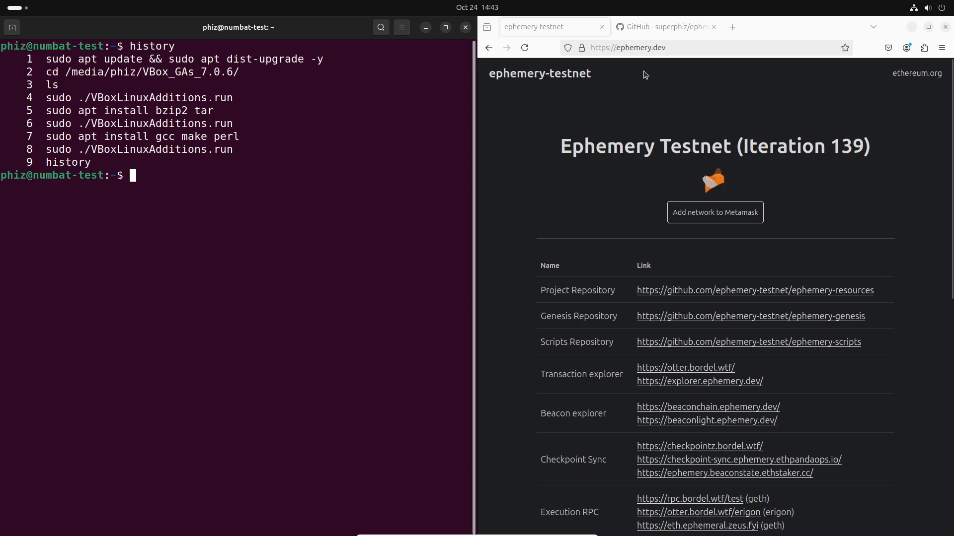
# Switch from the Ephemery links page to the superphiz/ephemery guide README on GitHub.
pyautogui.click(633, 48)
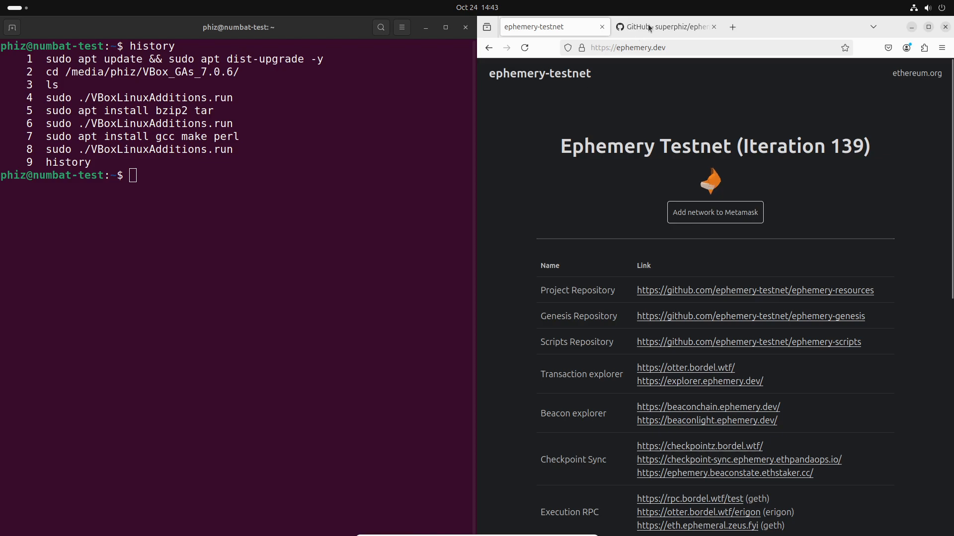
pyautogui.click(656, 27)
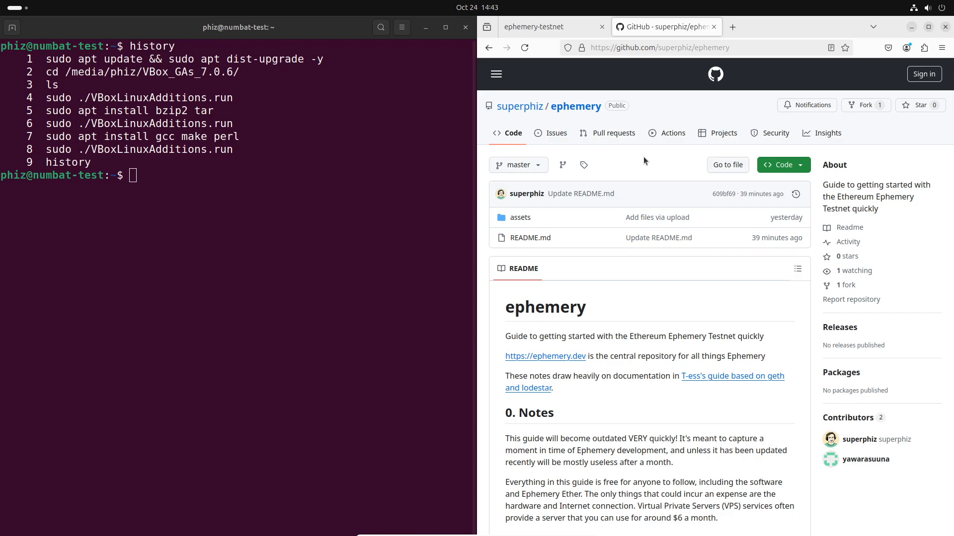
pyautogui.moveTo(654, 155)
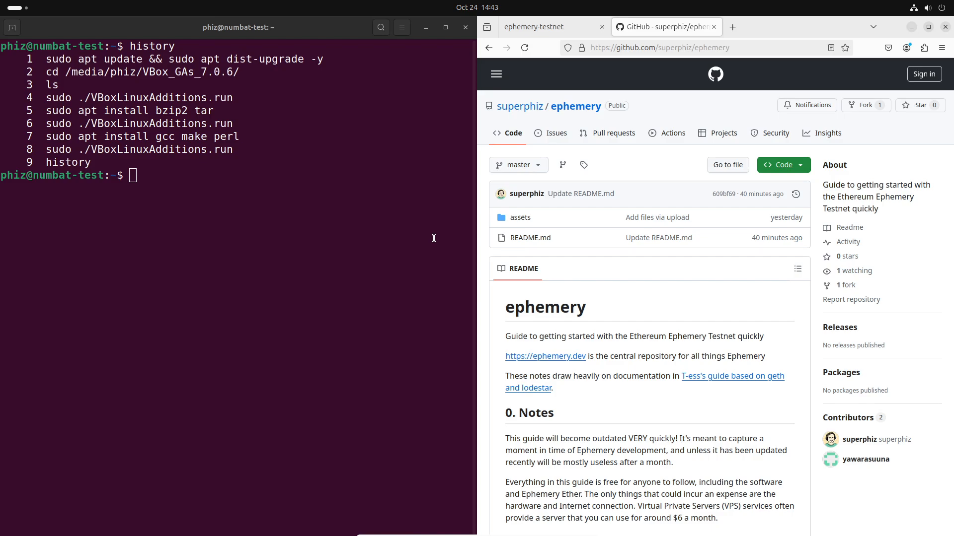
pyautogui.moveTo(606, 237)
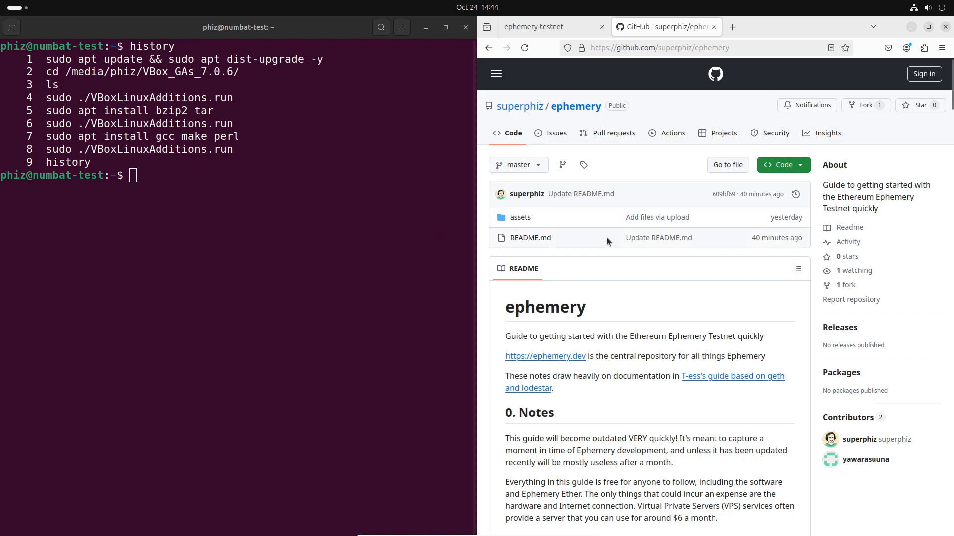
pyautogui.scroll(-3)
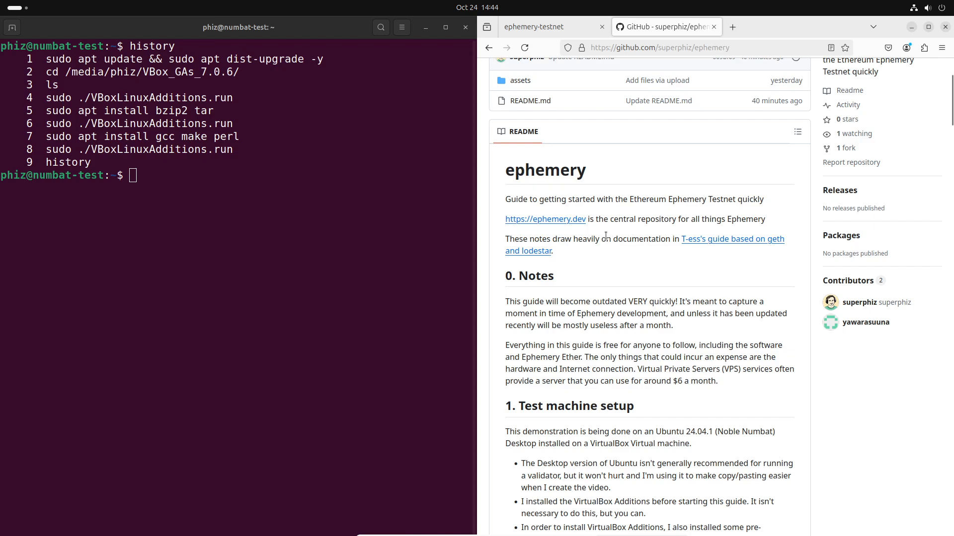
pyautogui.moveTo(611, 262)
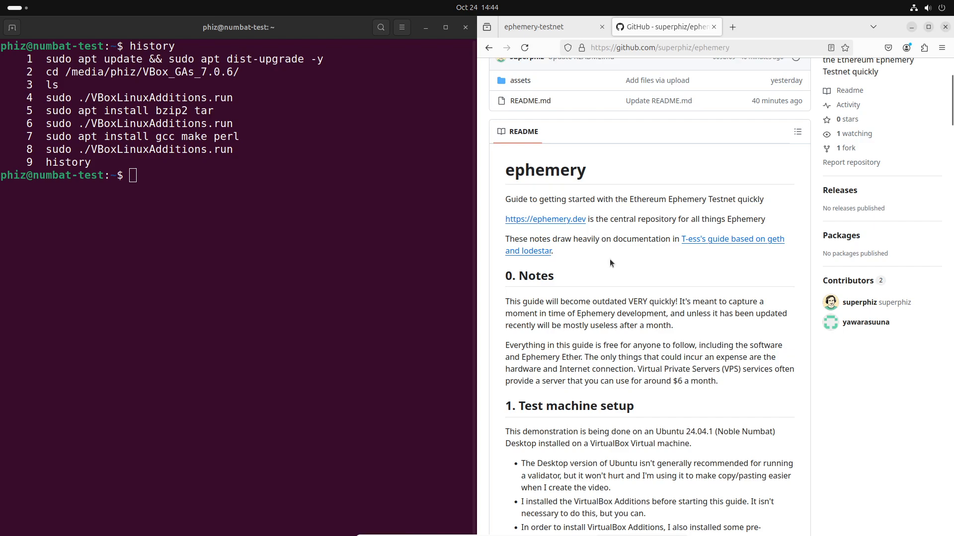
pyautogui.scroll(-3)
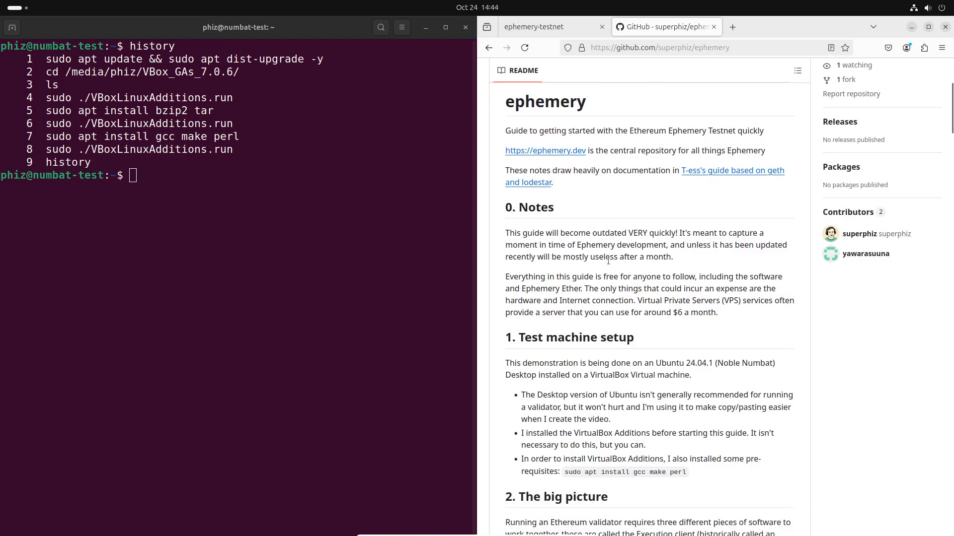
pyautogui.scroll(-3)
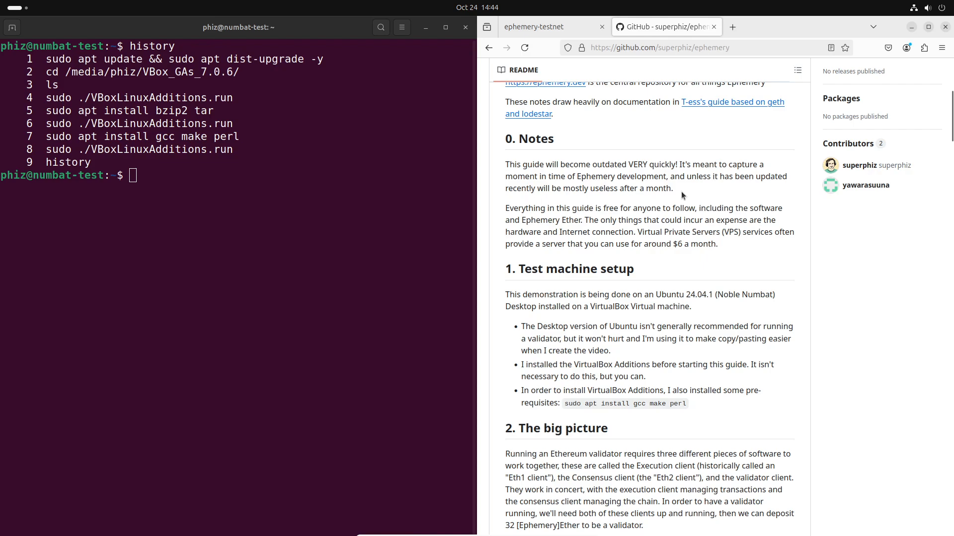
pyautogui.scroll(-3)
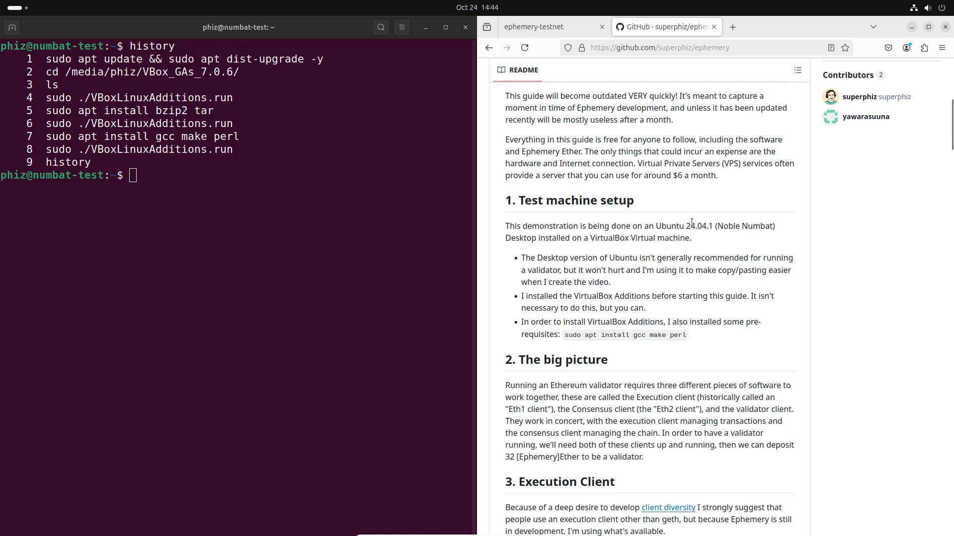
pyautogui.moveTo(695, 222)
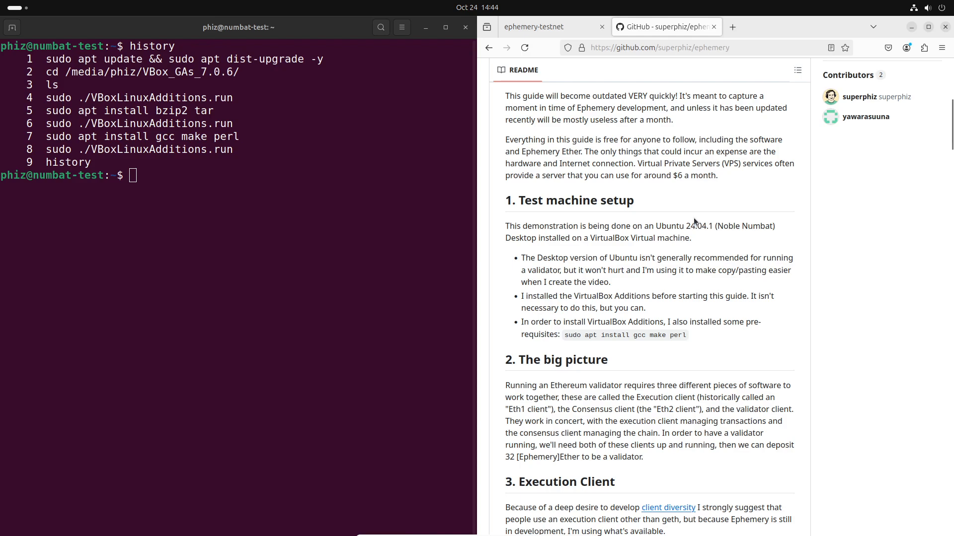
pyautogui.moveTo(808, 233)
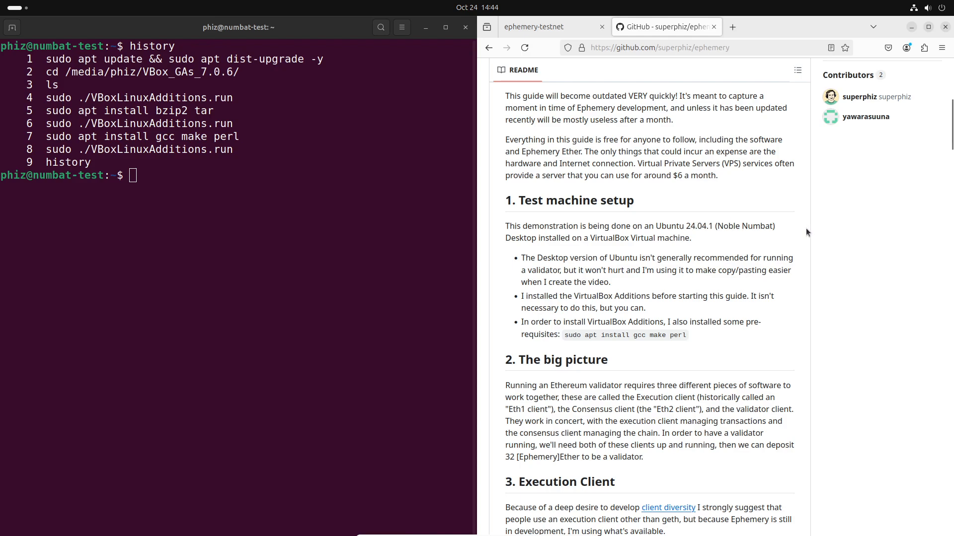
pyautogui.scroll(-3)
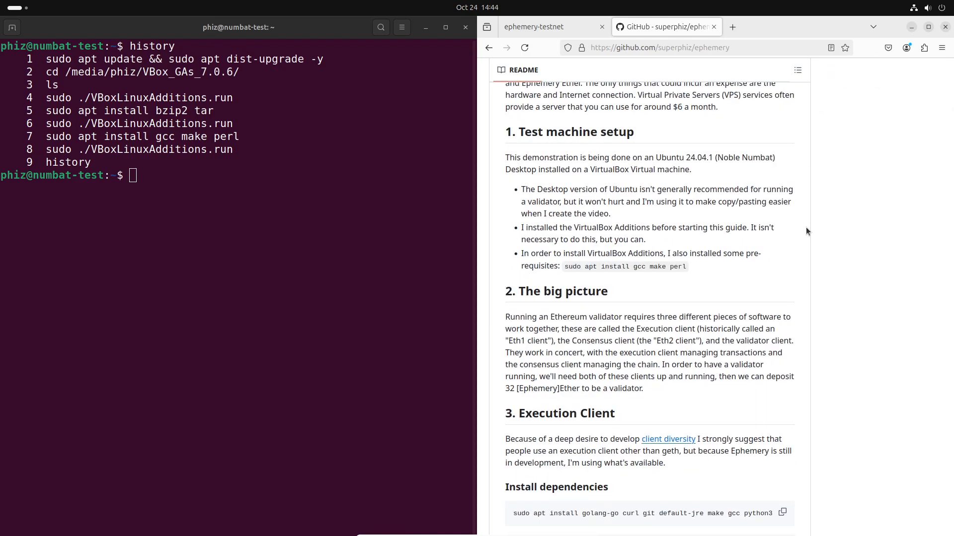
# Run 'sudo apt install gcc make perl', all three reporting already at newest versions.
pyautogui.scroll(-3)
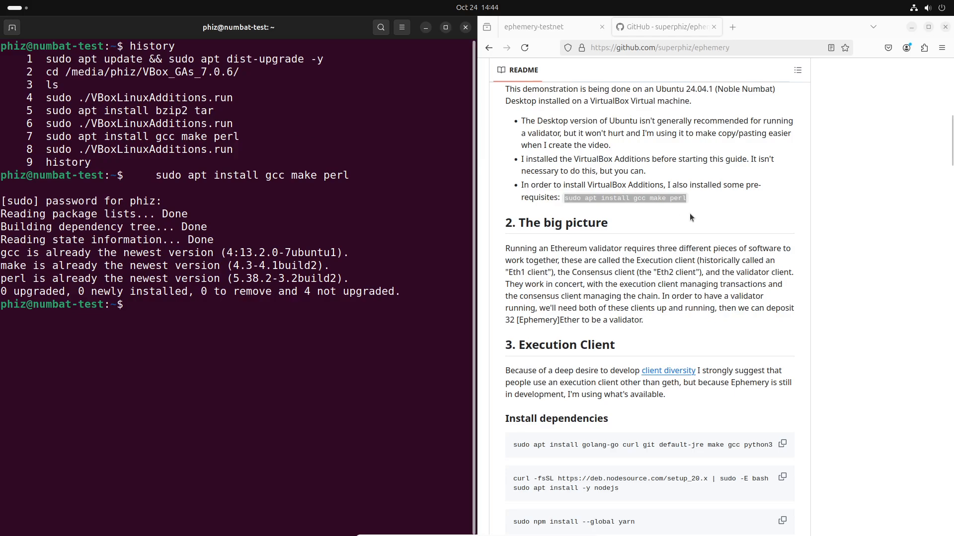
pyautogui.scroll(-3)
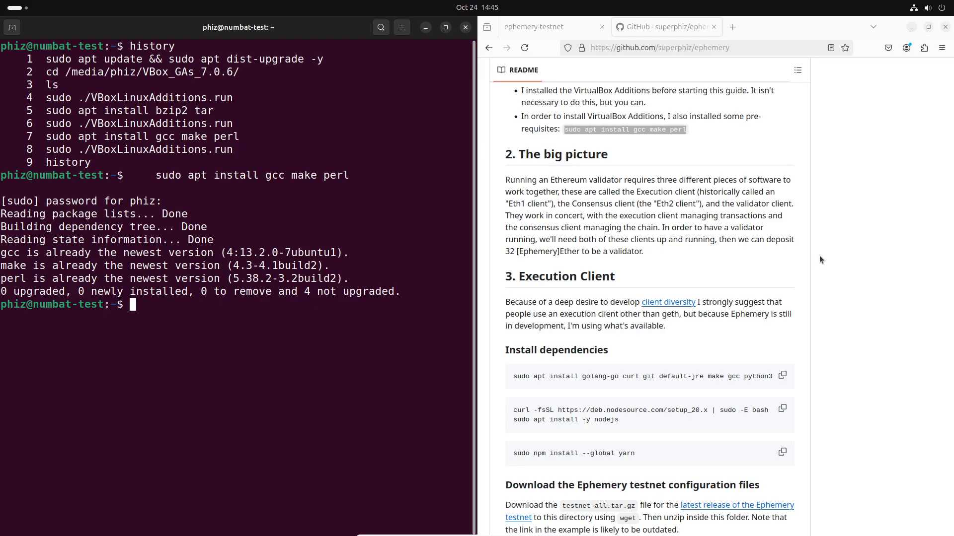
pyautogui.scroll(-3)
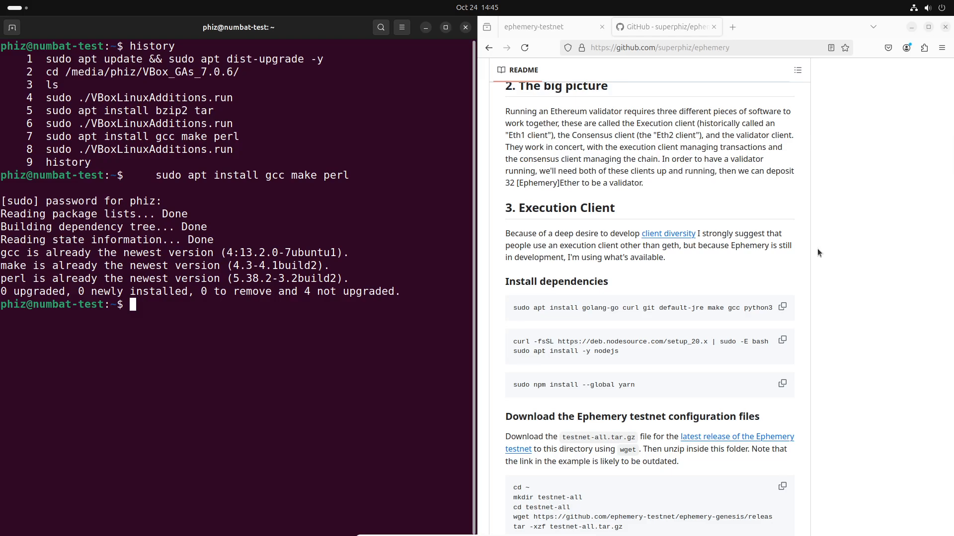
pyautogui.scroll(-3)
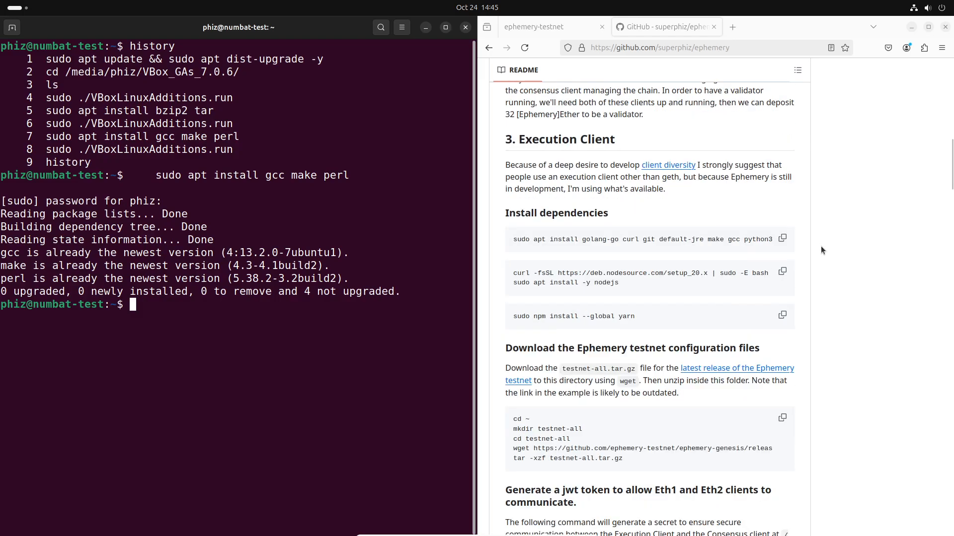
pyautogui.moveTo(668, 164)
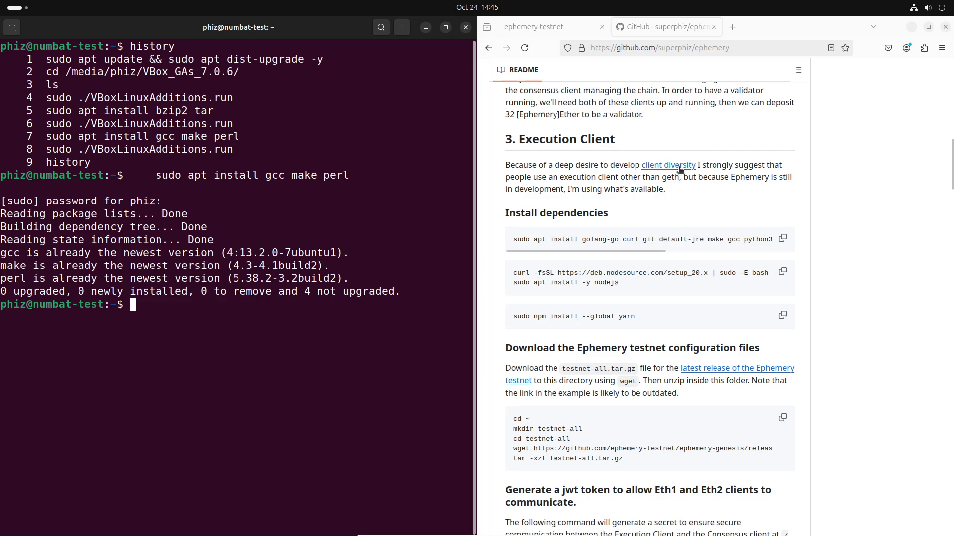
# View the clientdiversity.org Consensus Clients chart, where Lodestar sits at 0.0%.
pyautogui.click(667, 165)
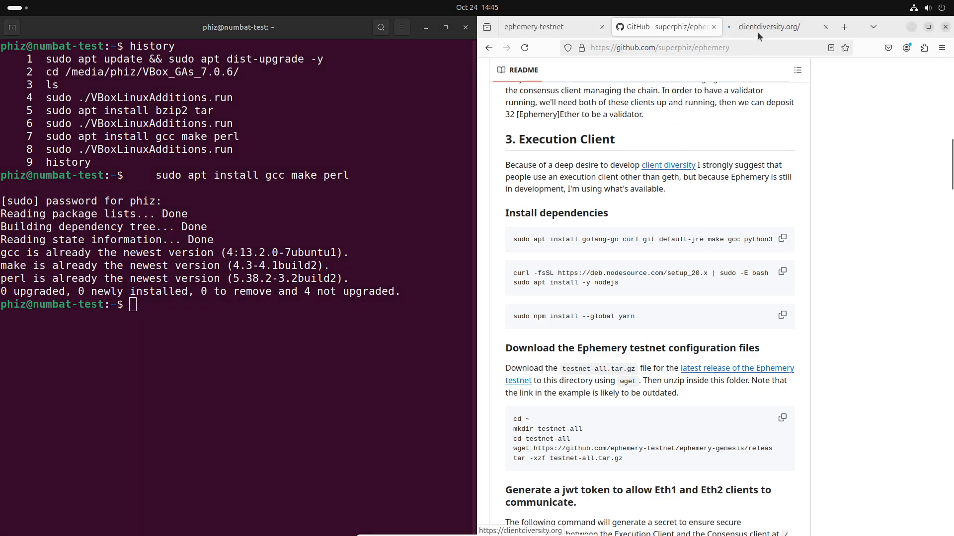
pyautogui.click(769, 26)
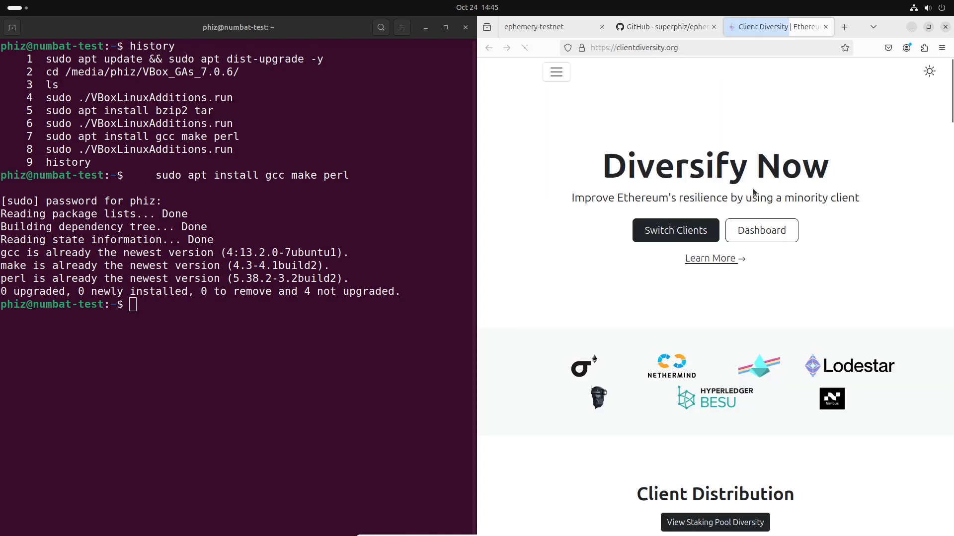
pyautogui.scroll(-3)
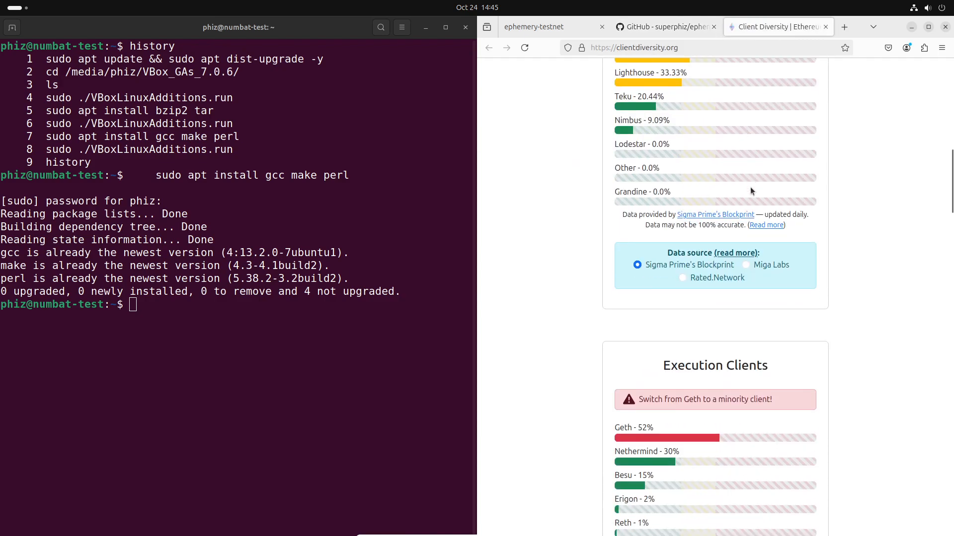
pyautogui.scroll(-3)
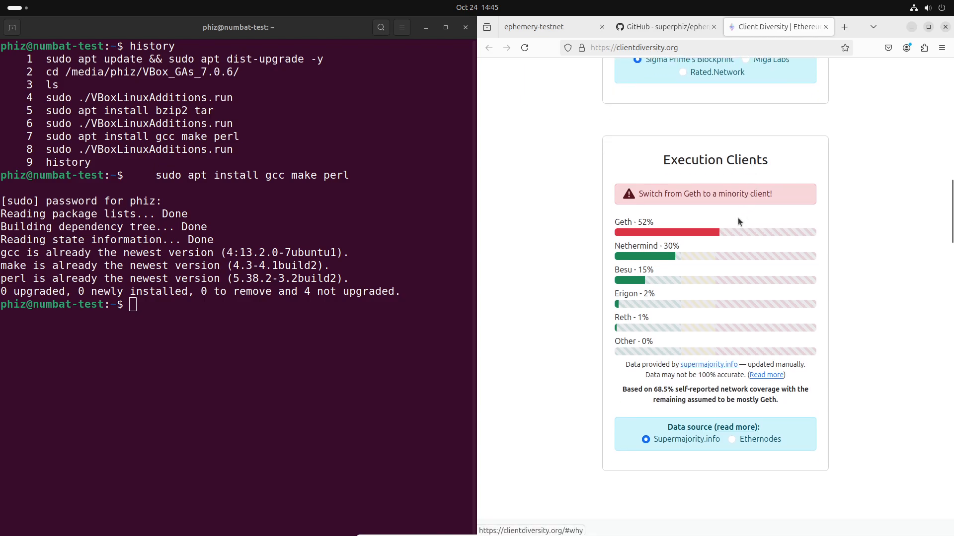
pyautogui.moveTo(739, 233)
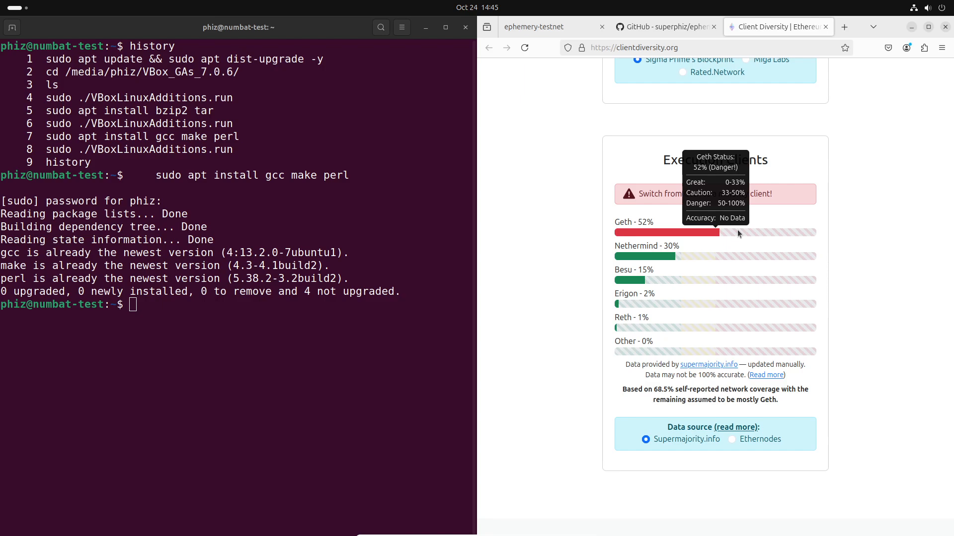
pyautogui.moveTo(834, 242)
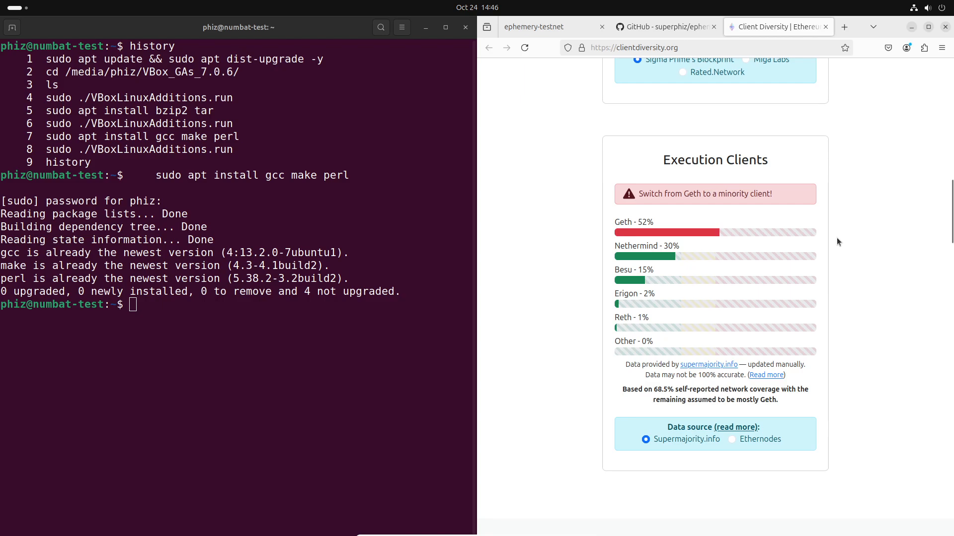
pyautogui.moveTo(826, 250)
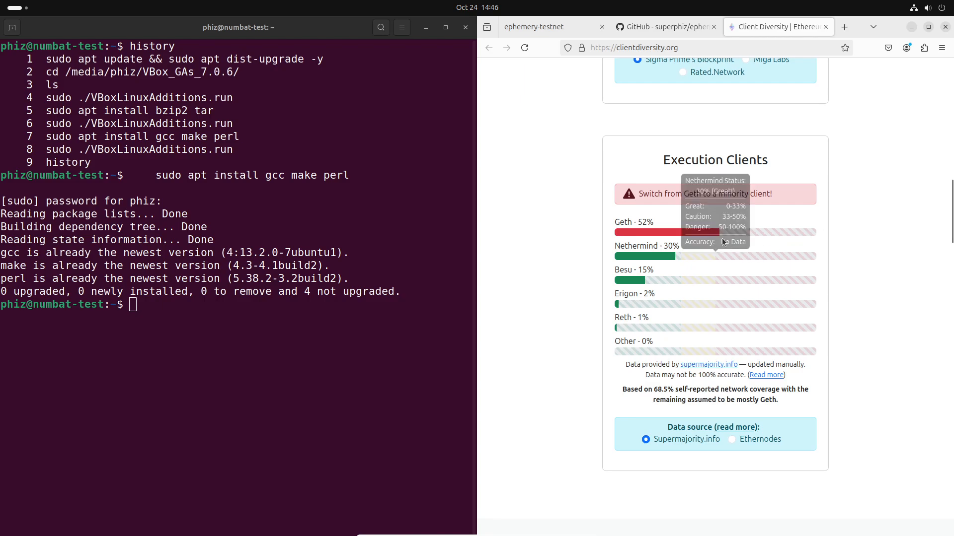
pyautogui.moveTo(668, 321)
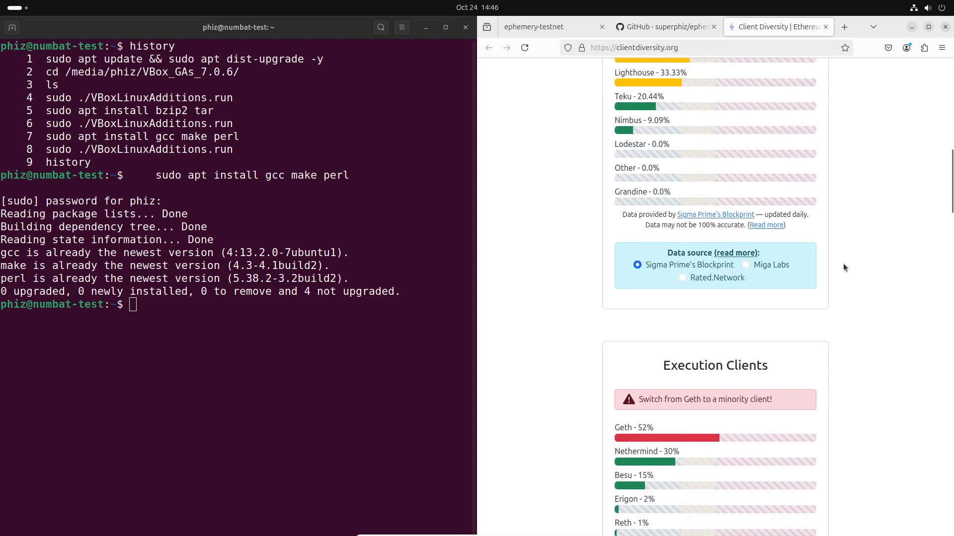
pyautogui.scroll(3)
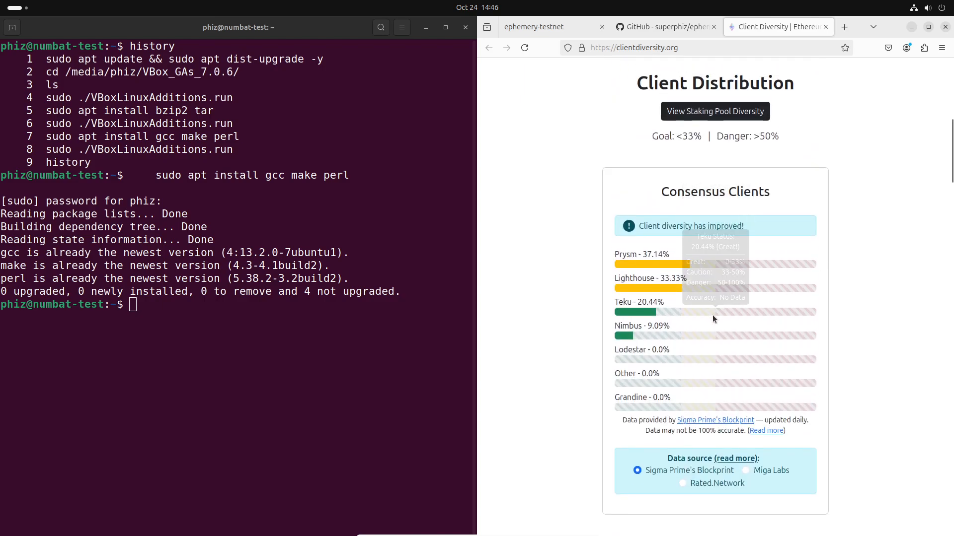
pyautogui.moveTo(642, 362)
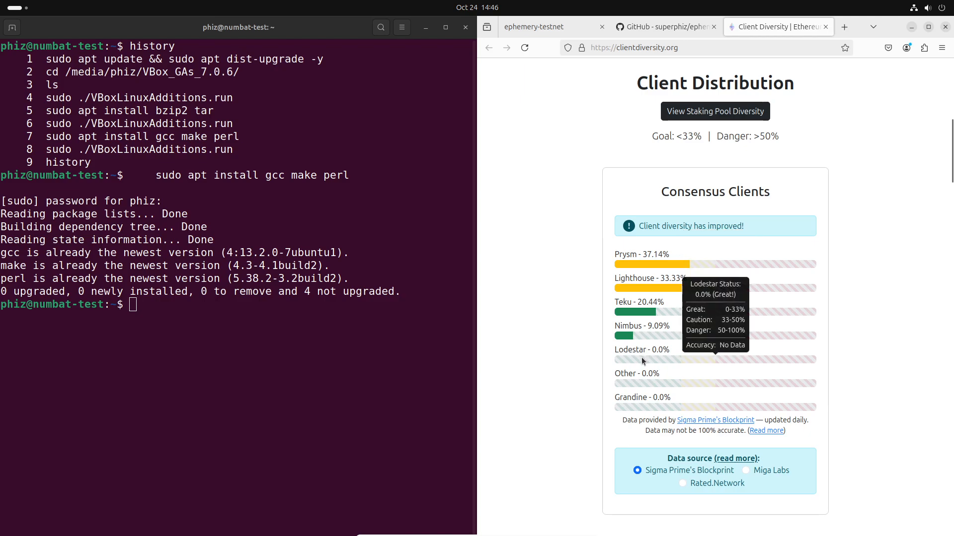
pyautogui.moveTo(795, 367)
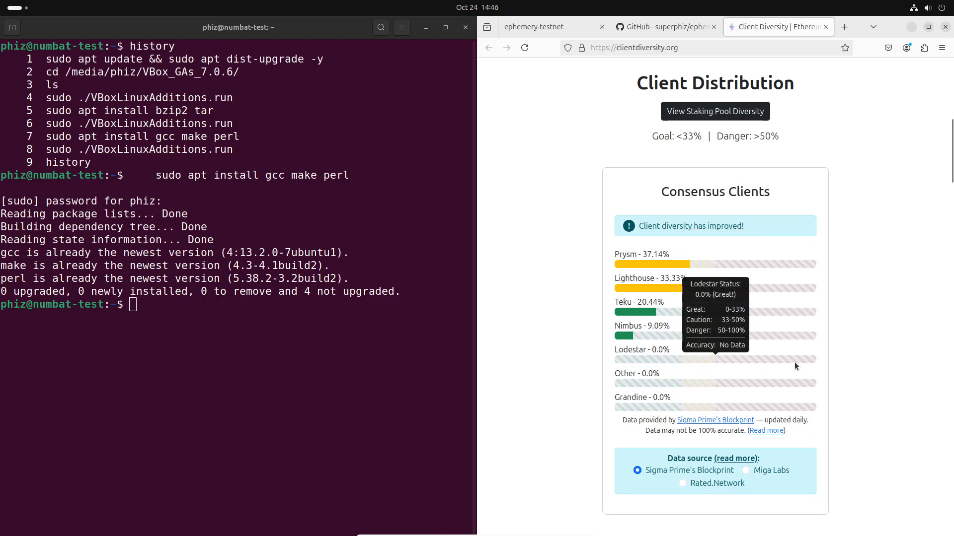
pyautogui.moveTo(825, 368)
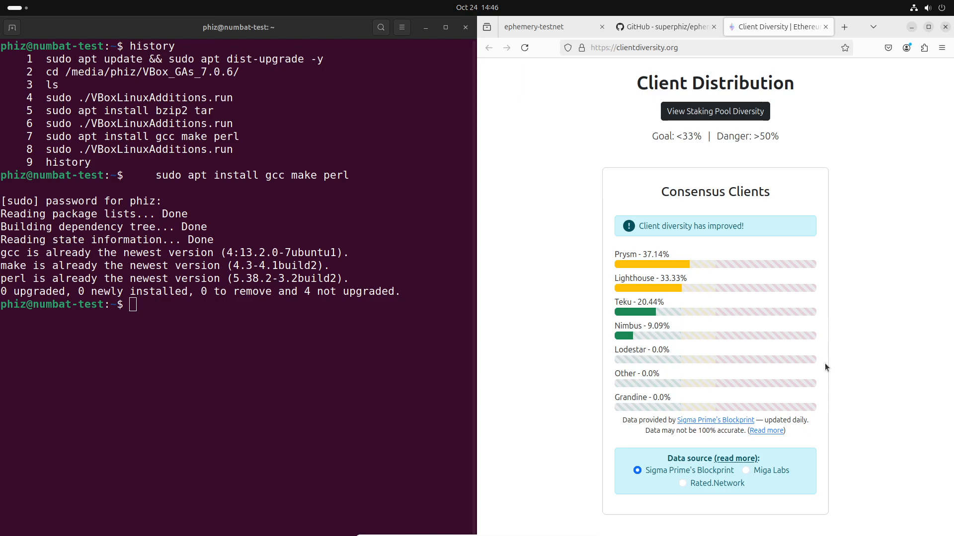
pyautogui.moveTo(846, 198)
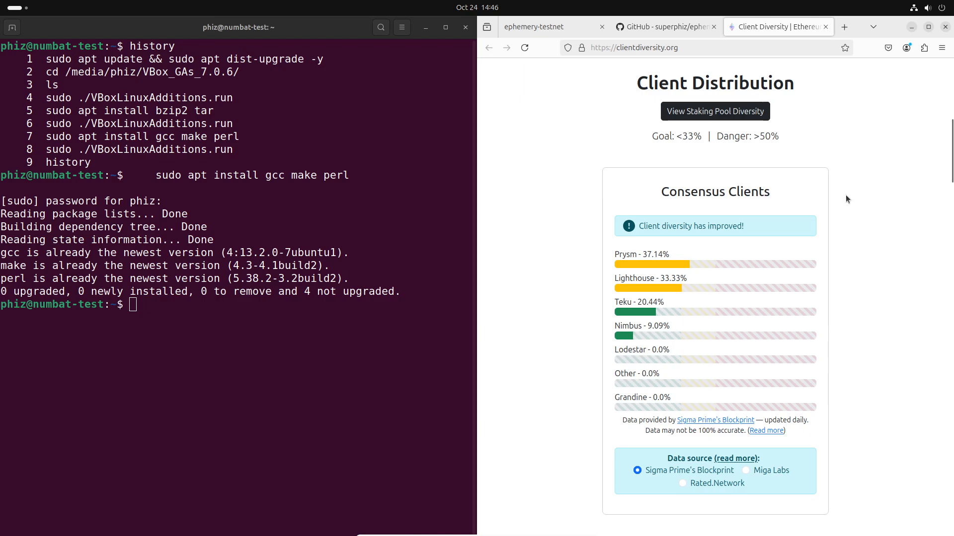
pyautogui.moveTo(663, 271)
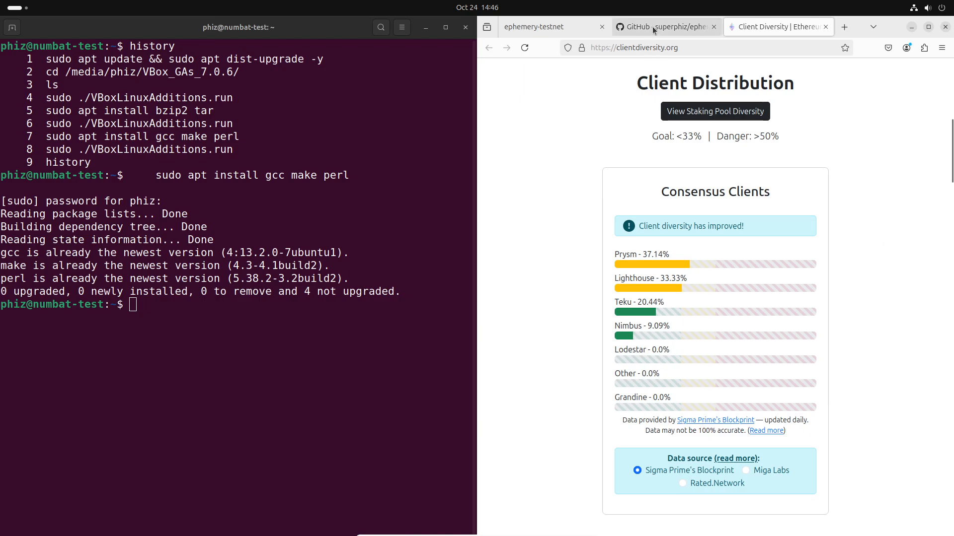
# Run the guide's golang-go, curl, git, default-jre install twice, answering Y; both fail with 404 errors.
pyautogui.click(663, 26)
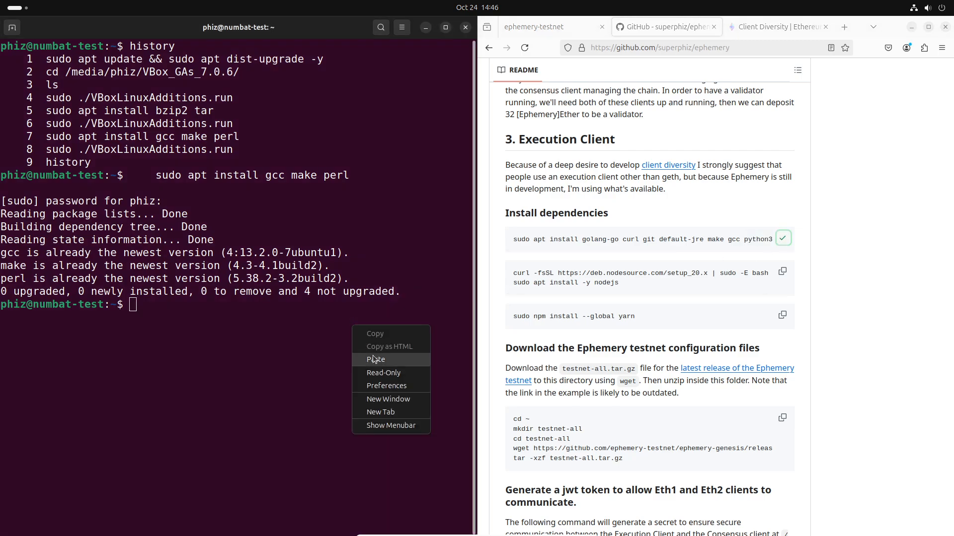
pyautogui.click(375, 359)
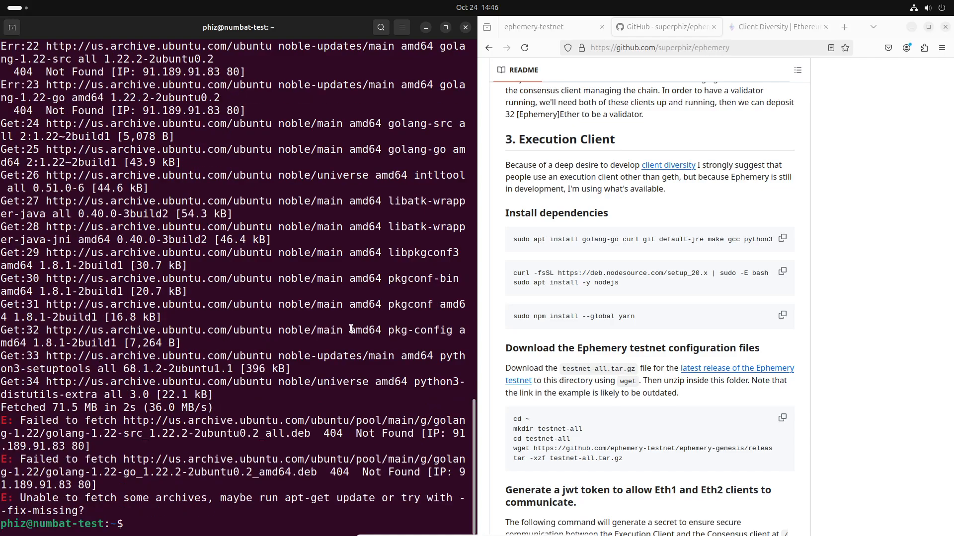
pyautogui.click(131, 524)
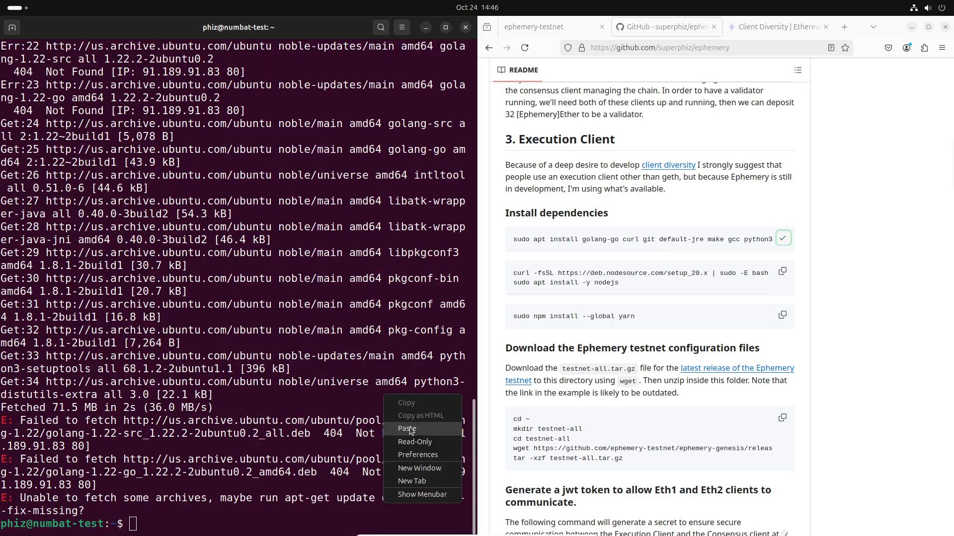
pyautogui.click(406, 429)
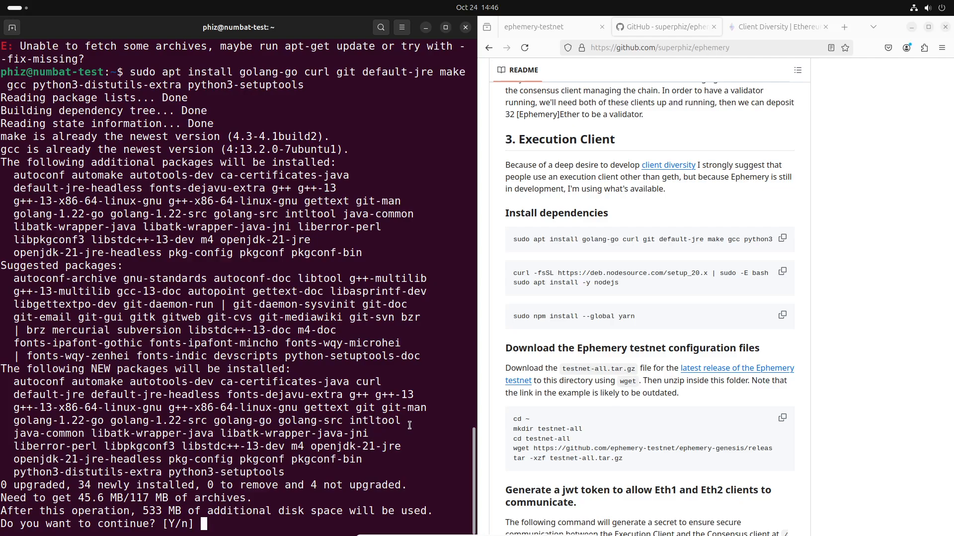
pyautogui.write('Y')
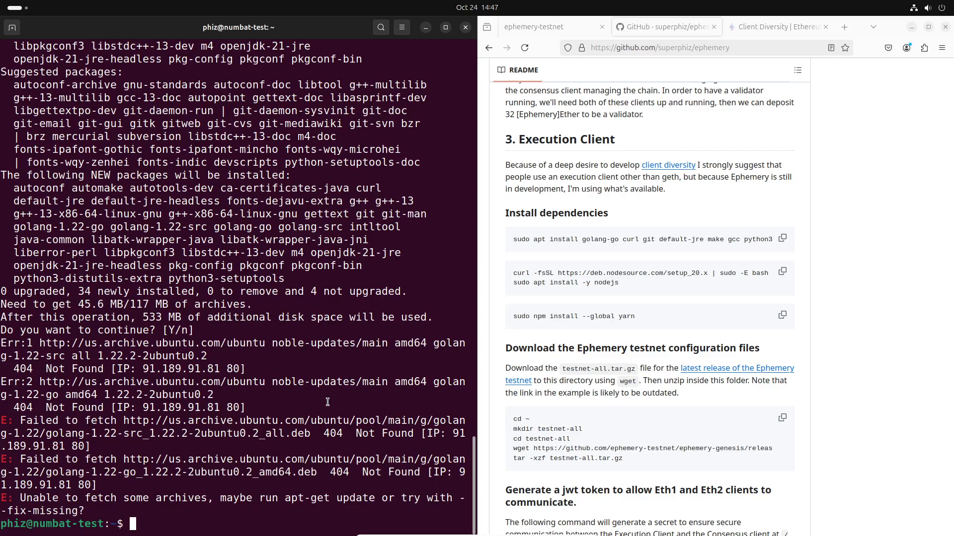
# Refresh package lists with 'sudo apt update' and rerun the dependency install so it proceeds.
pyautogui.write('sud o')
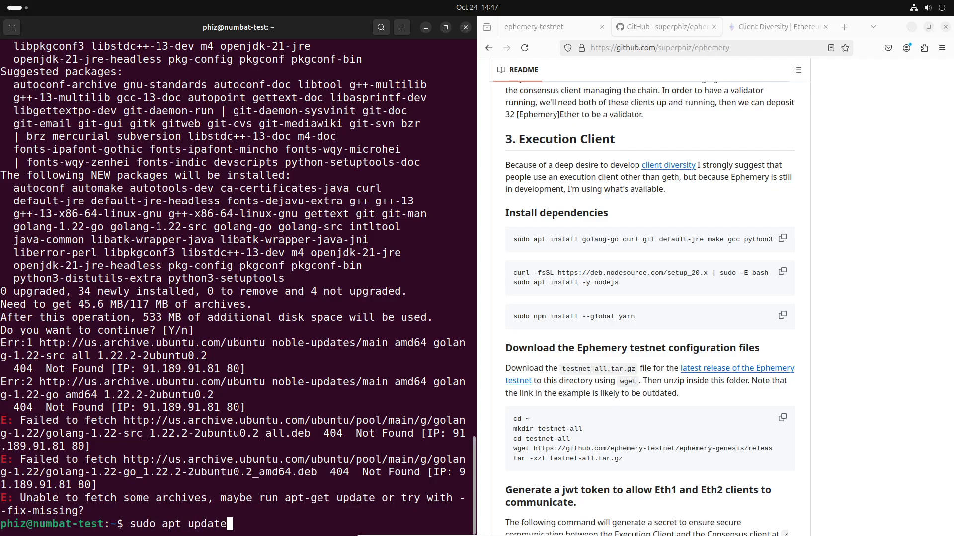
pyautogui.press('Return')
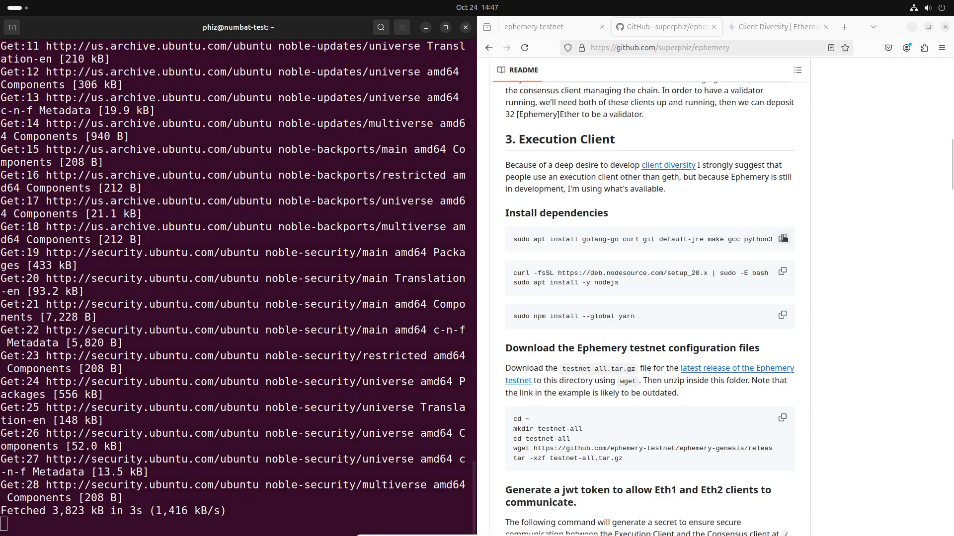
pyautogui.click(783, 238)
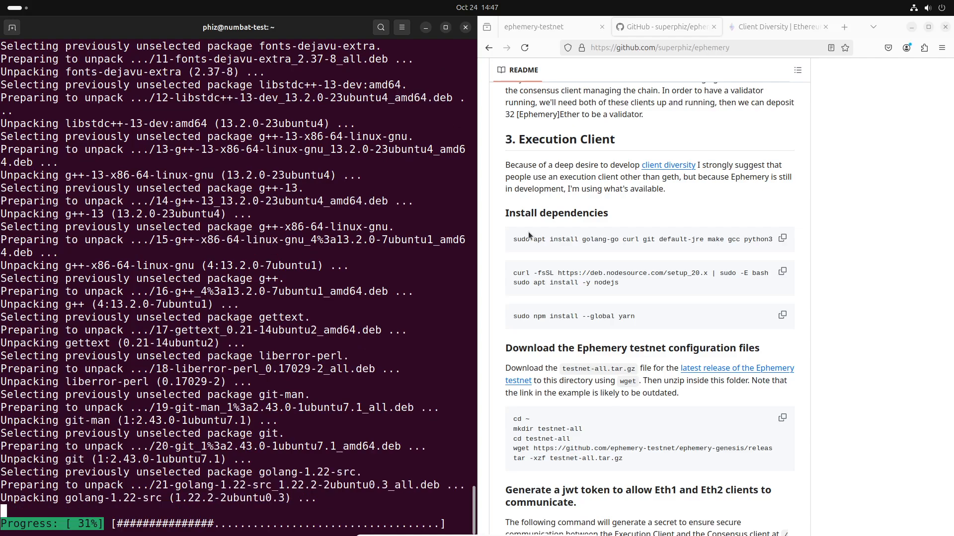
pyautogui.moveTo(628, 251)
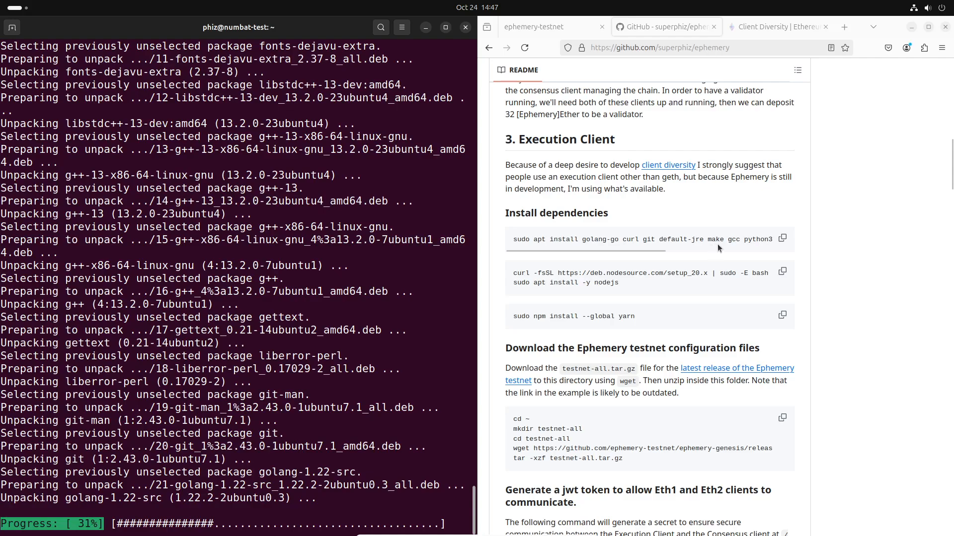
pyautogui.moveTo(739, 249)
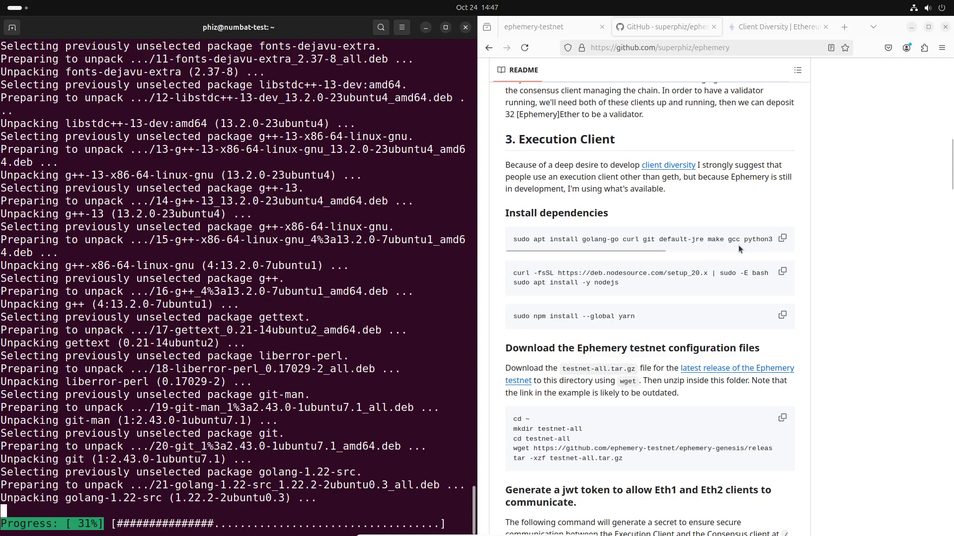
pyautogui.moveTo(752, 248)
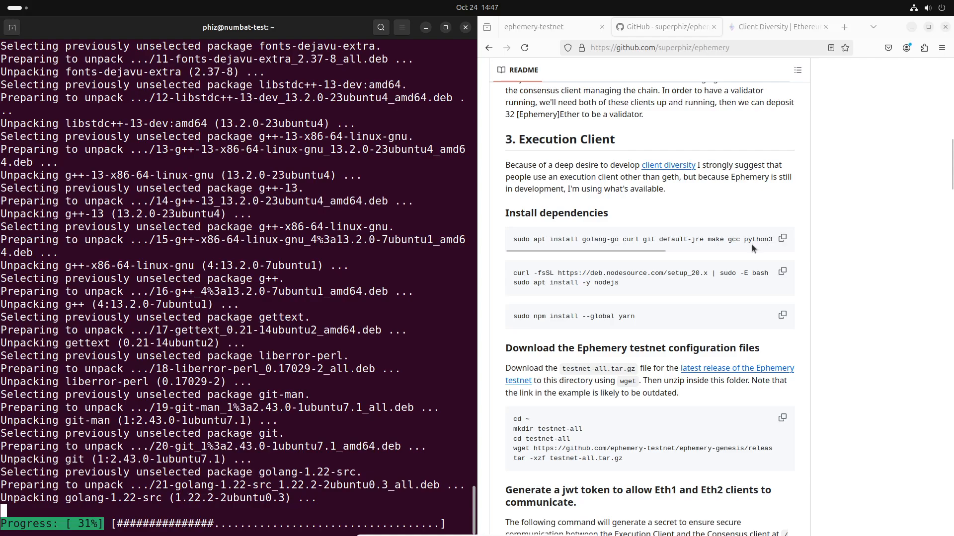
pyautogui.moveTo(700, 249)
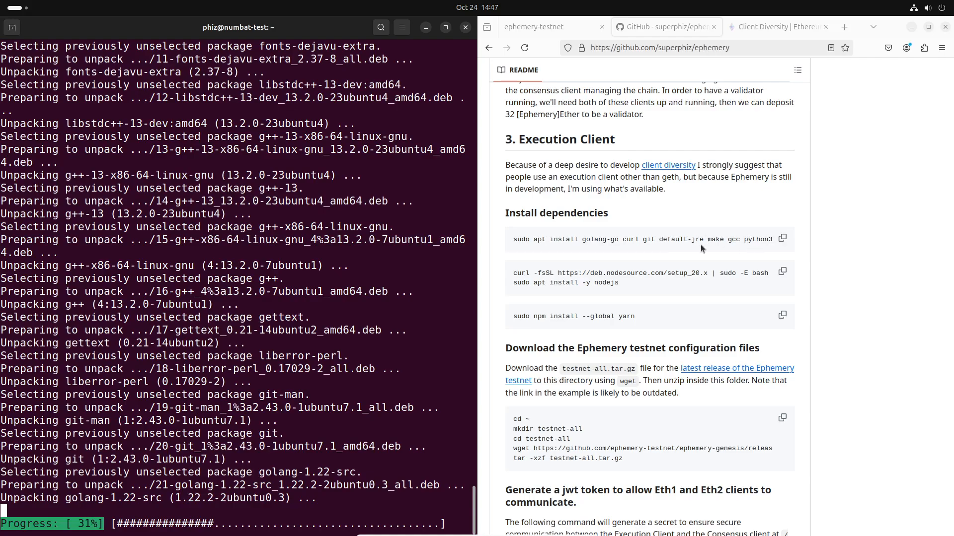
pyautogui.moveTo(829, 260)
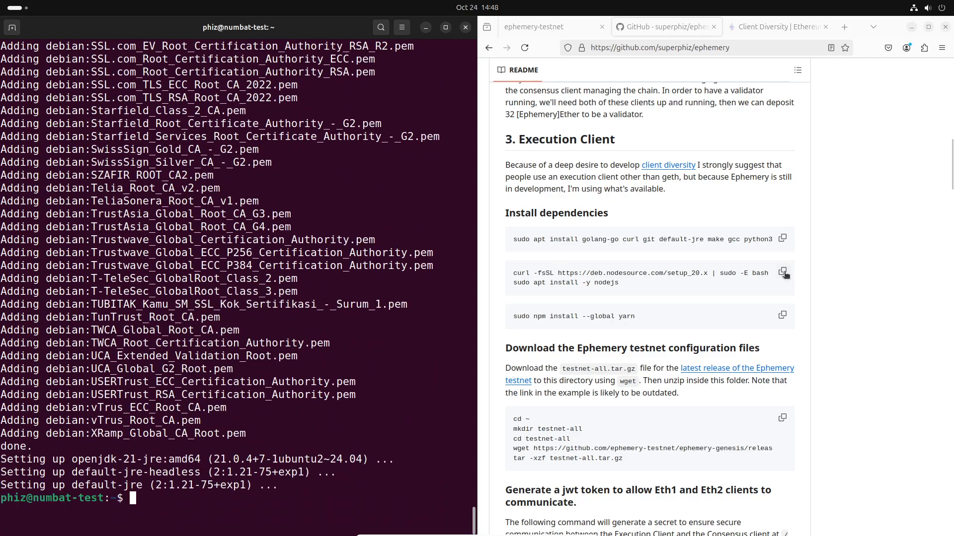
# Install Node.js 20 from nodesource, then add yarn via 'sudo npm install --global yarn'.
pyautogui.click(783, 272)
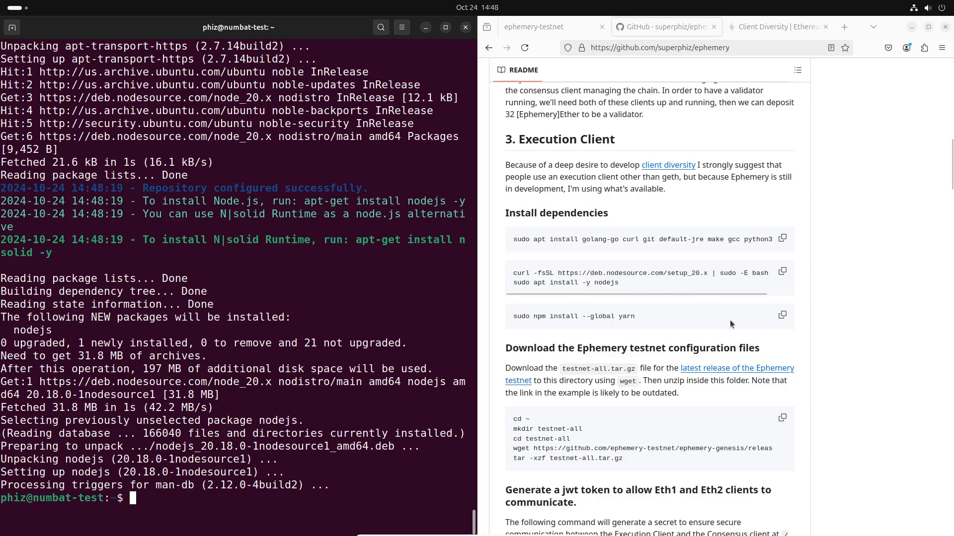
pyautogui.click(782, 315)
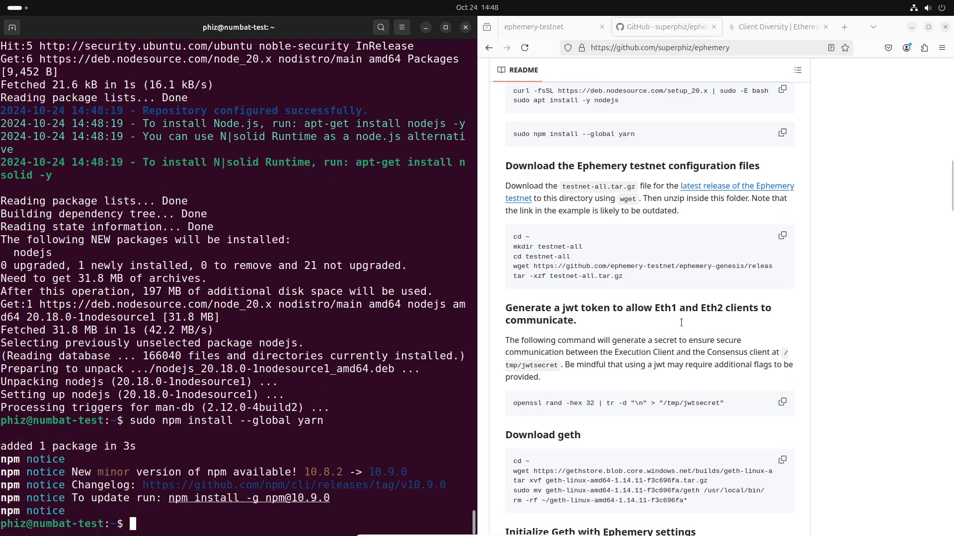
pyautogui.scroll(-3)
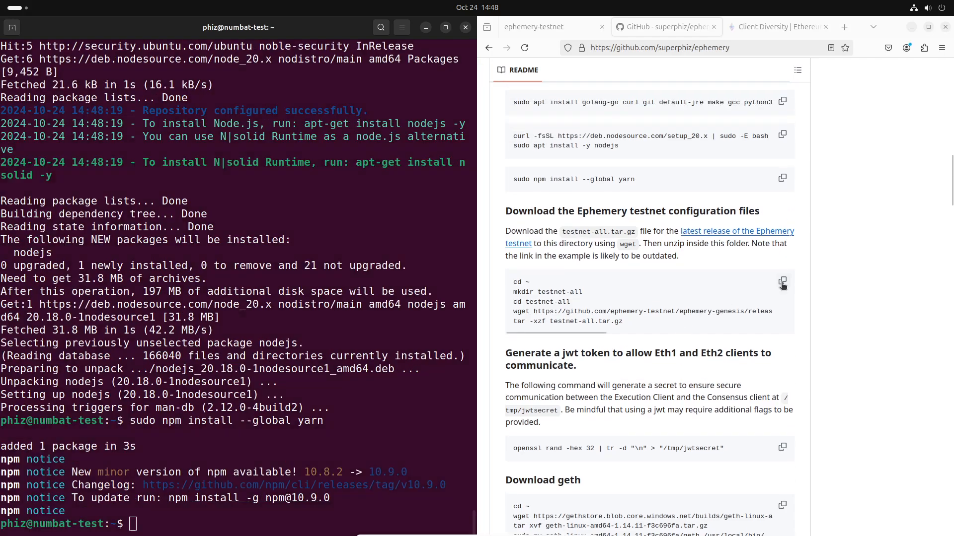
# Download ephemery-139 testnet-all.tar.gz into a new testnet-all folder and extract it.
pyautogui.click(782, 281)
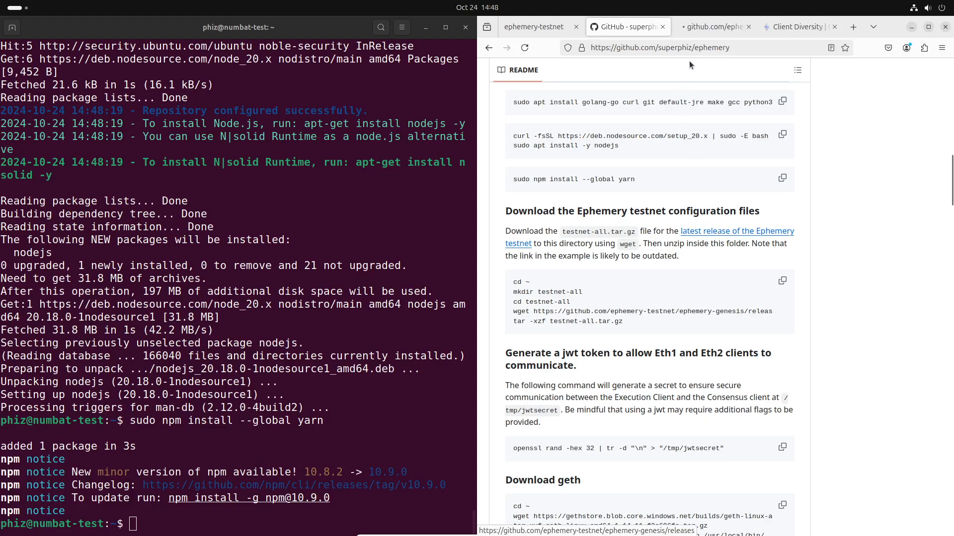
pyautogui.click(736, 232)
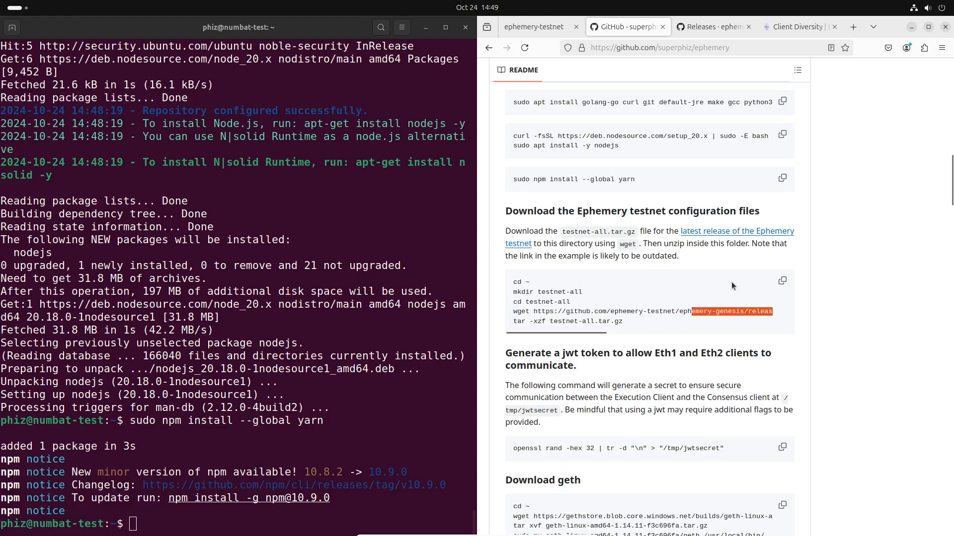
pyautogui.click(782, 281)
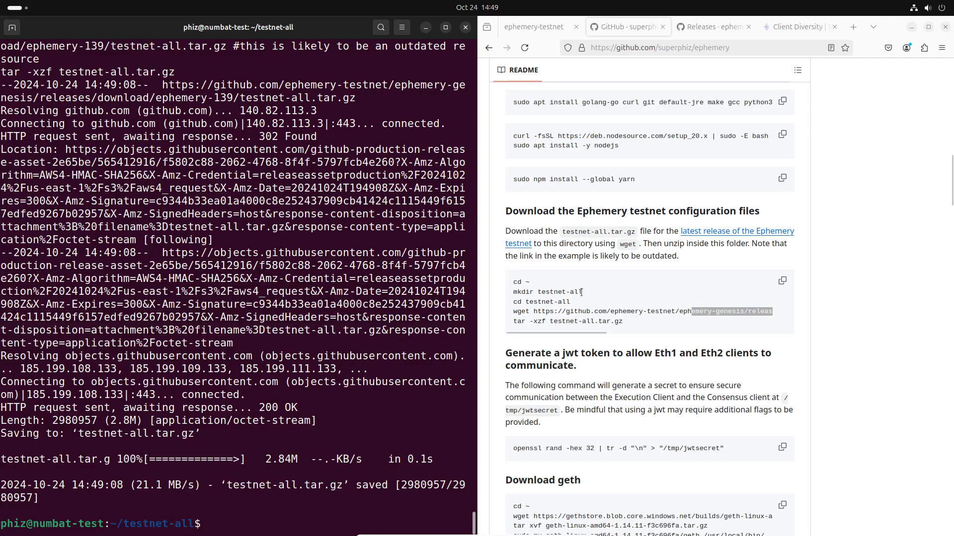
pyautogui.moveTo(609, 321)
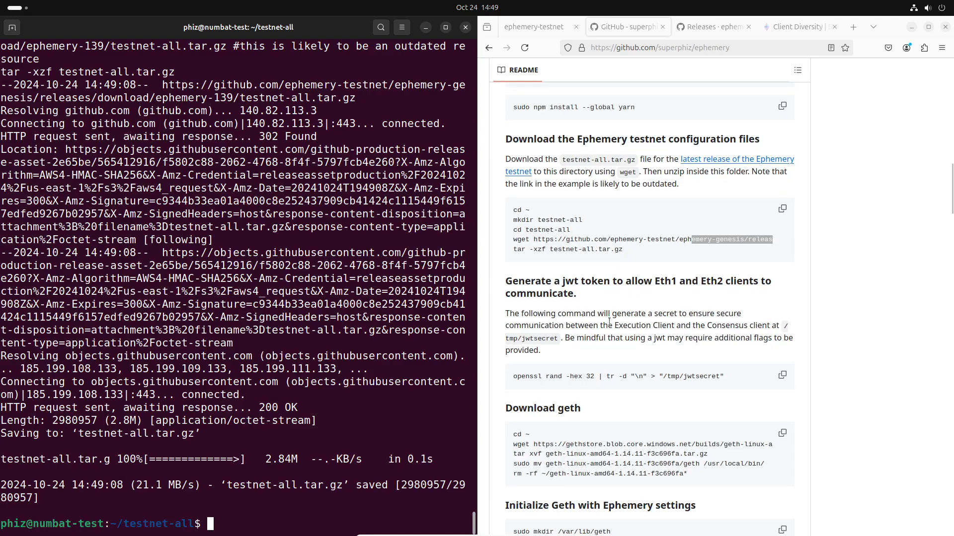
pyautogui.scroll(-3)
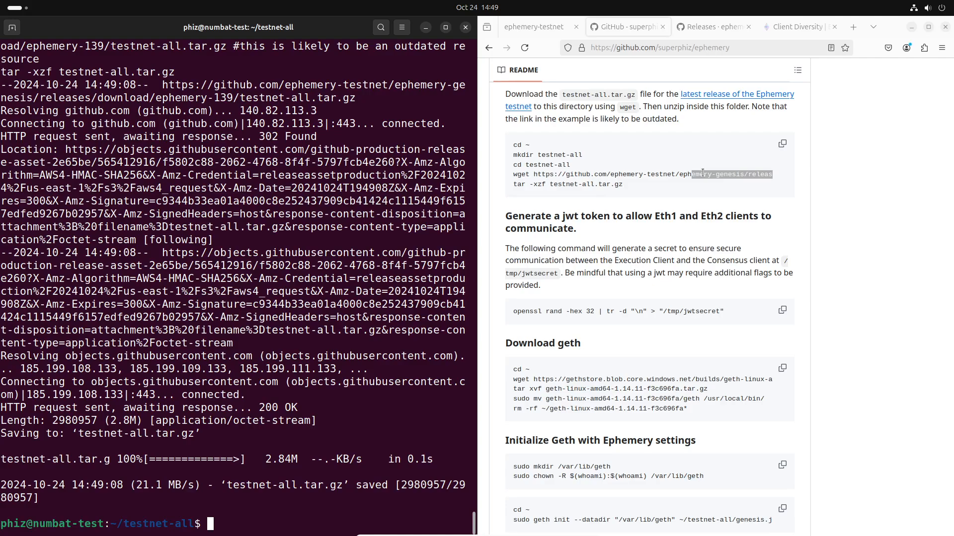
pyautogui.moveTo(716, 231)
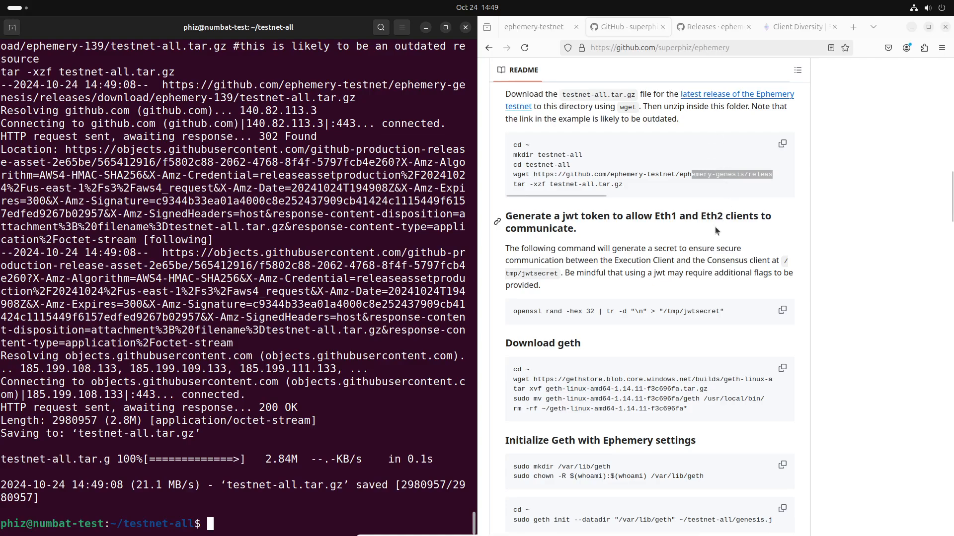
pyautogui.scroll(-3)
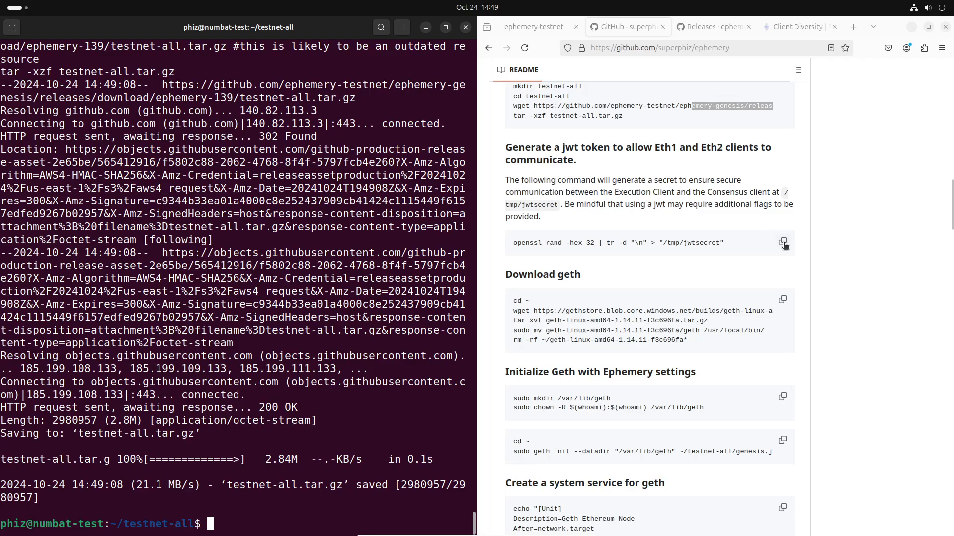
# Generate /tmp/jwtsecret with openssl rand and install geth 1.14.11 into /usr/local/bin.
pyautogui.rightClick(430, 427)
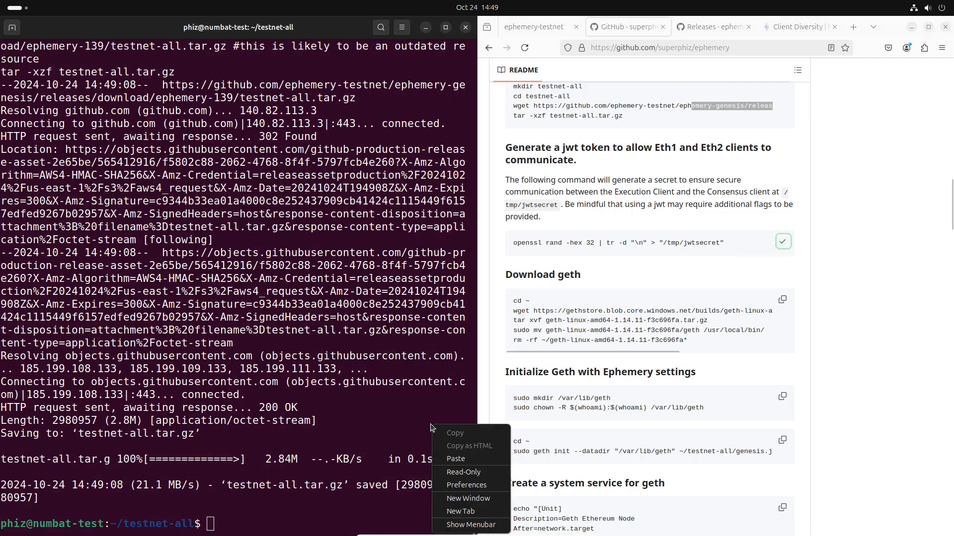
pyautogui.click(456, 459)
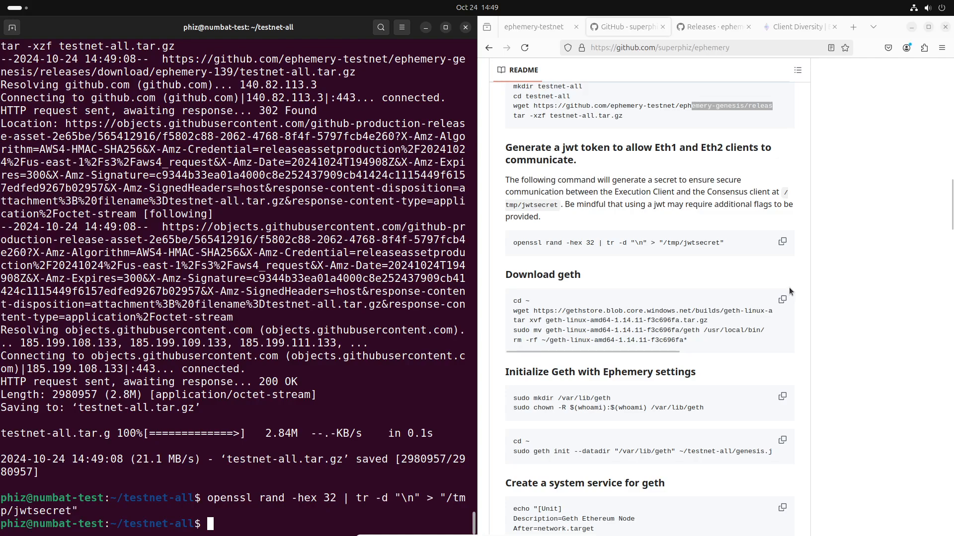
pyautogui.click(782, 300)
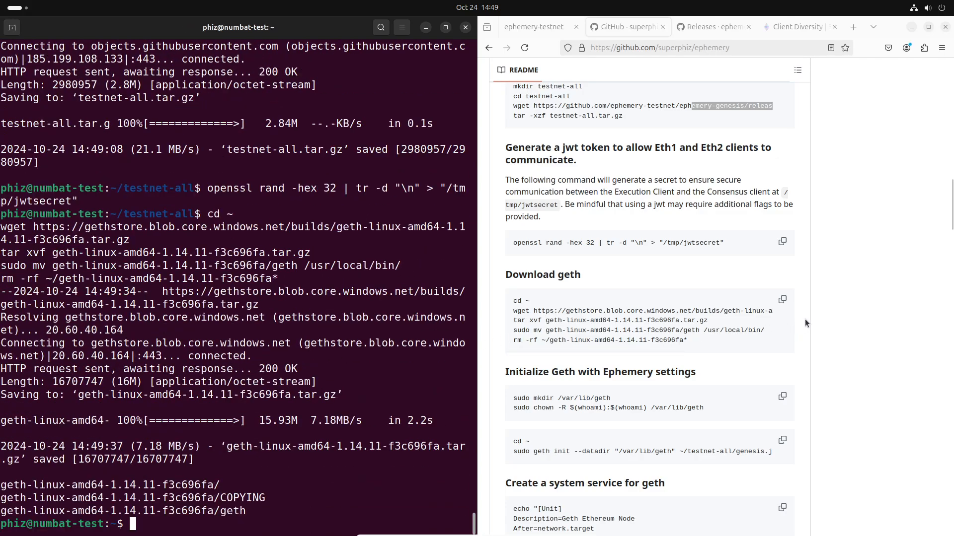
pyautogui.scroll(-3)
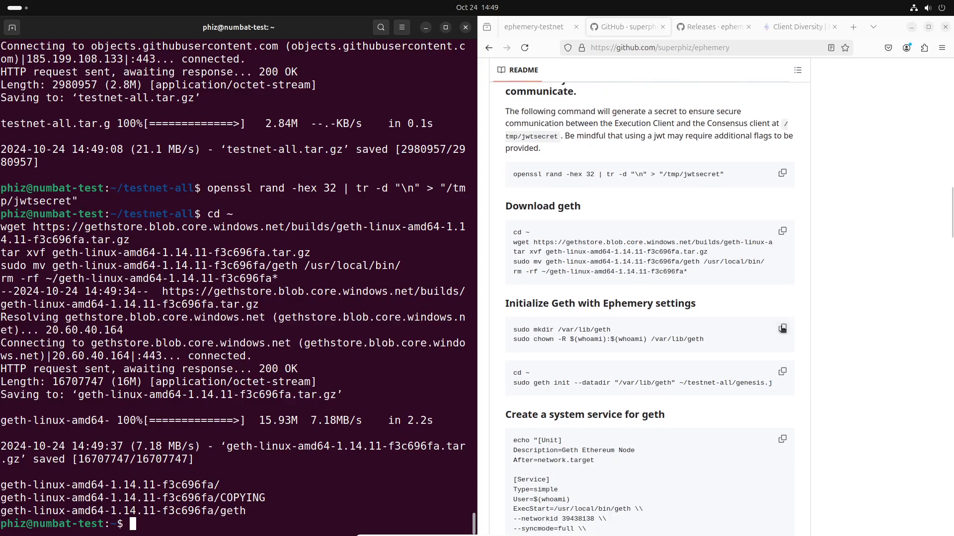
# Create /var/lib/geth, check it with ls -l, and chown it to the current user.
pyautogui.click(783, 329)
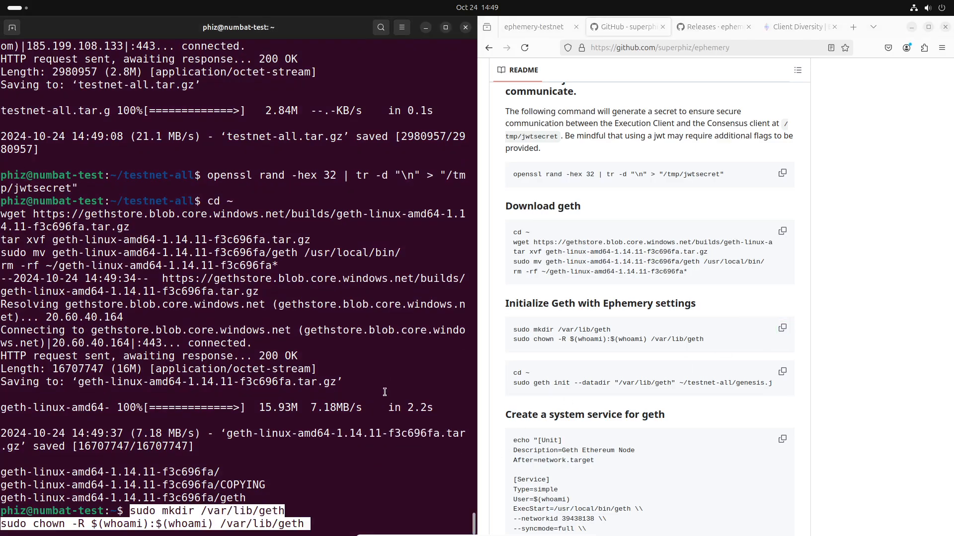
pyautogui.press('Return')
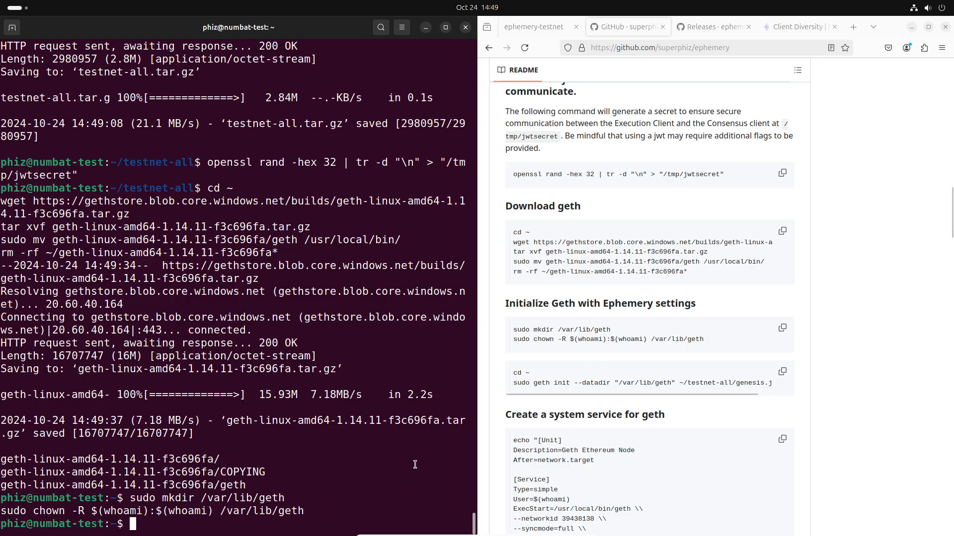
pyautogui.write('ls -l')
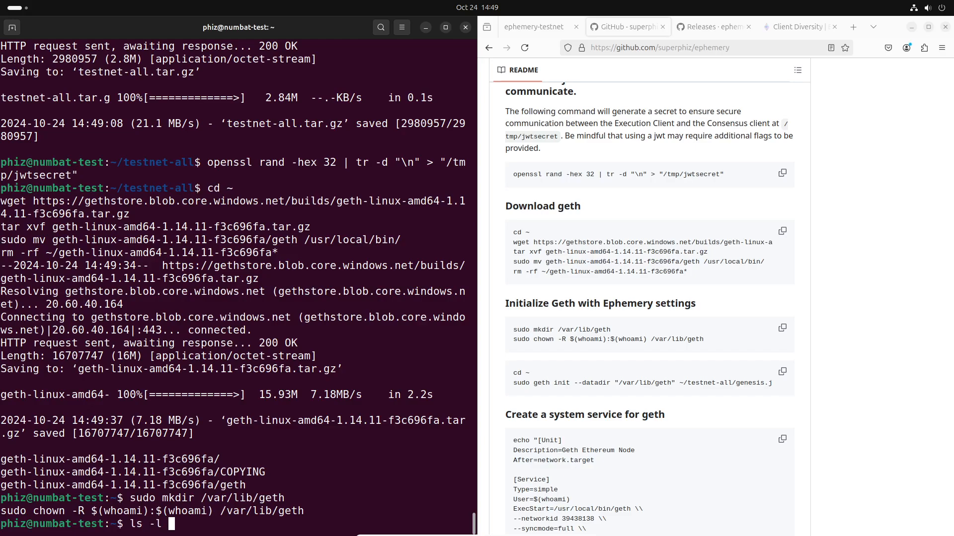
pyautogui.write('/var/lio')
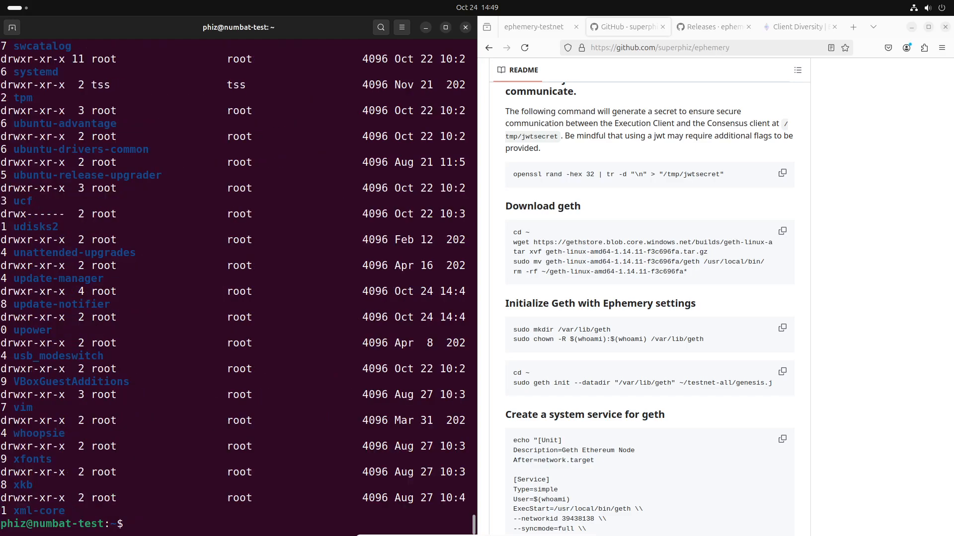
pyautogui.write('ls -l /var/lib/geth')
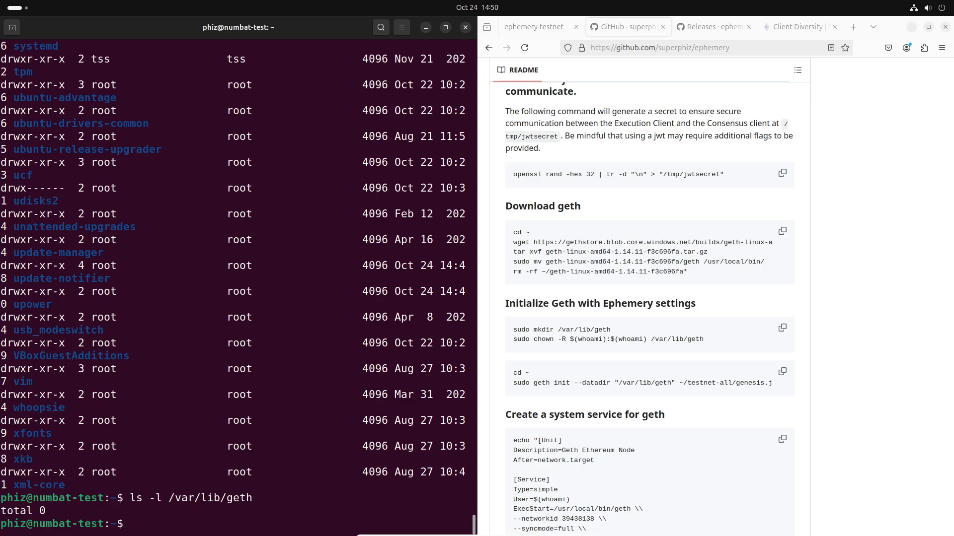
pyautogui.doubleClick(590, 329)
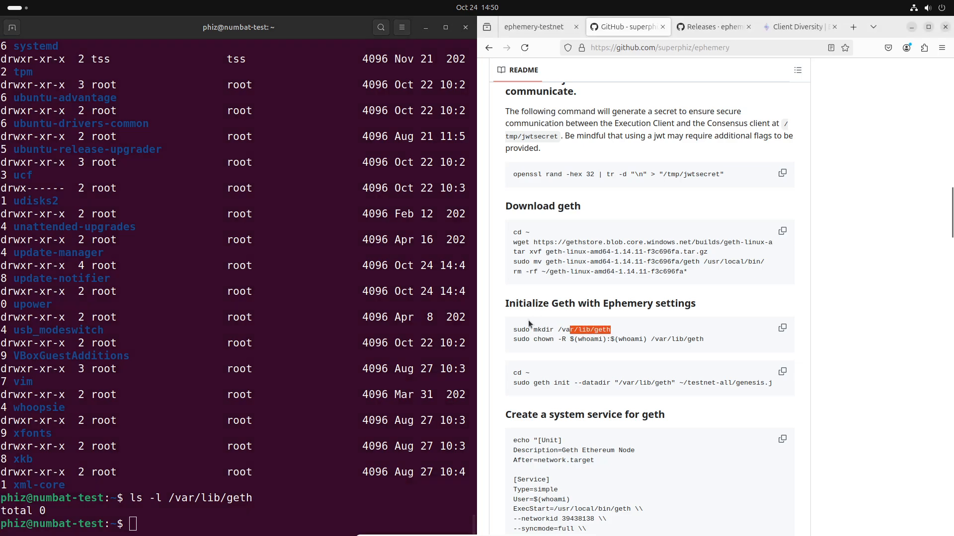
pyautogui.rightClick(560, 328)
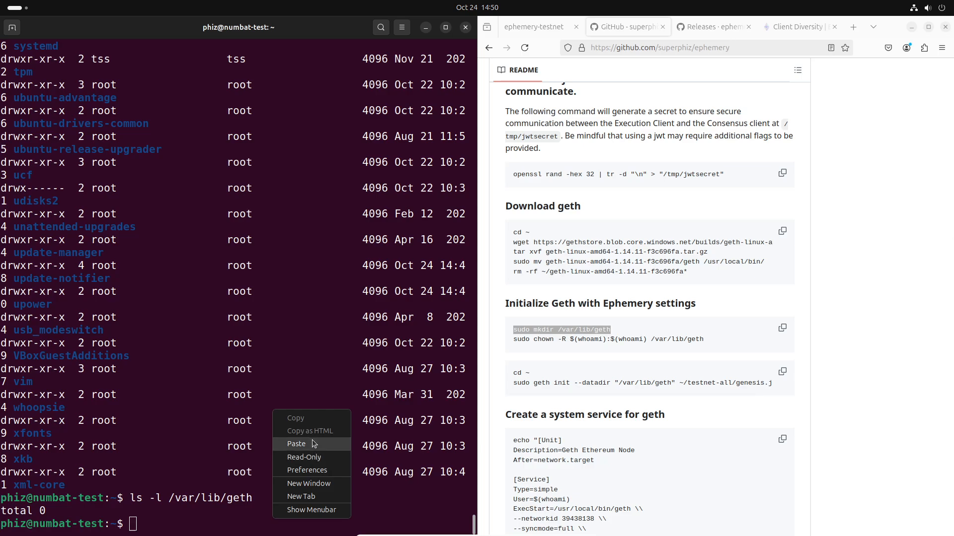
pyautogui.click(296, 444)
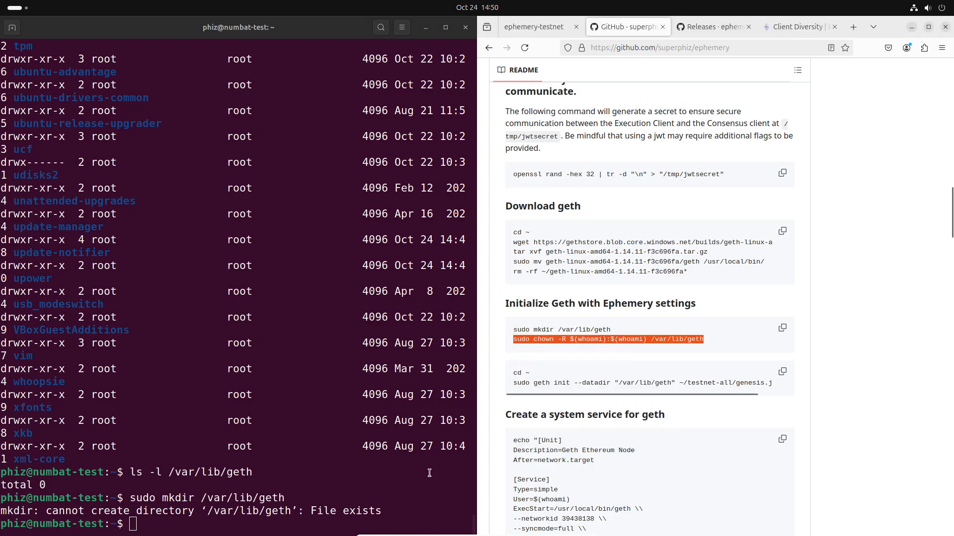
pyautogui.write('sudo chown -R $(whoami):$(whoami) /var/lib/geth')
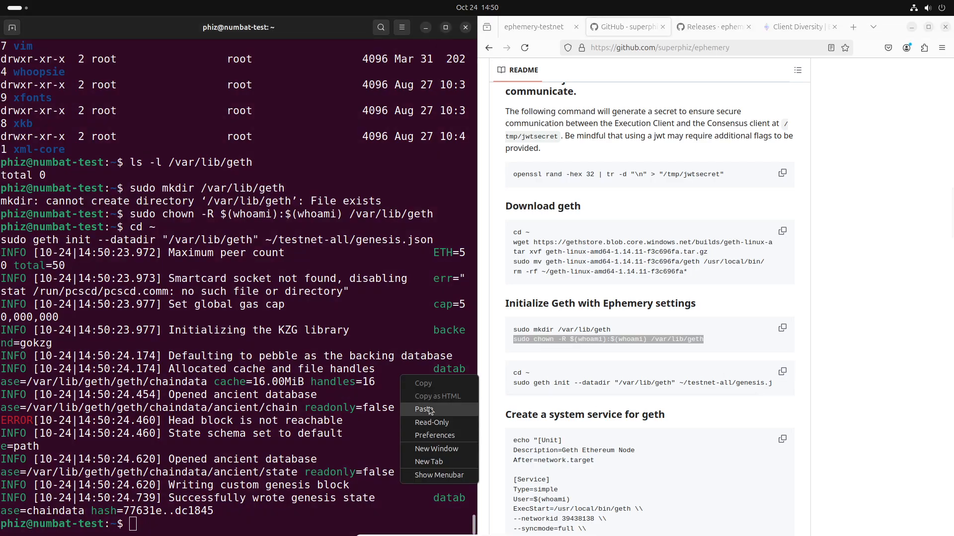
# Initialise /var/lib/geth with ~/testnet-all/genesis.json so the genesis state is written.
pyautogui.click(424, 408)
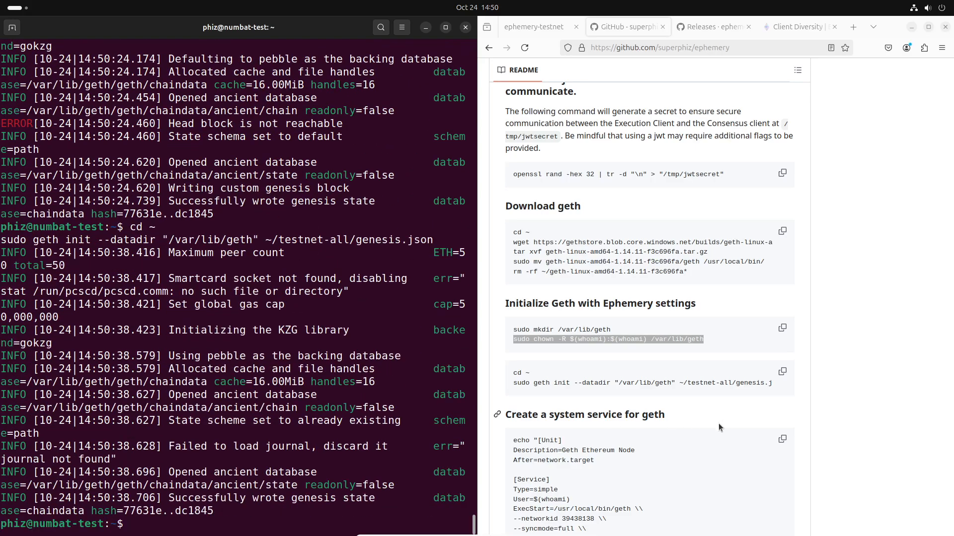
pyautogui.scroll(-3)
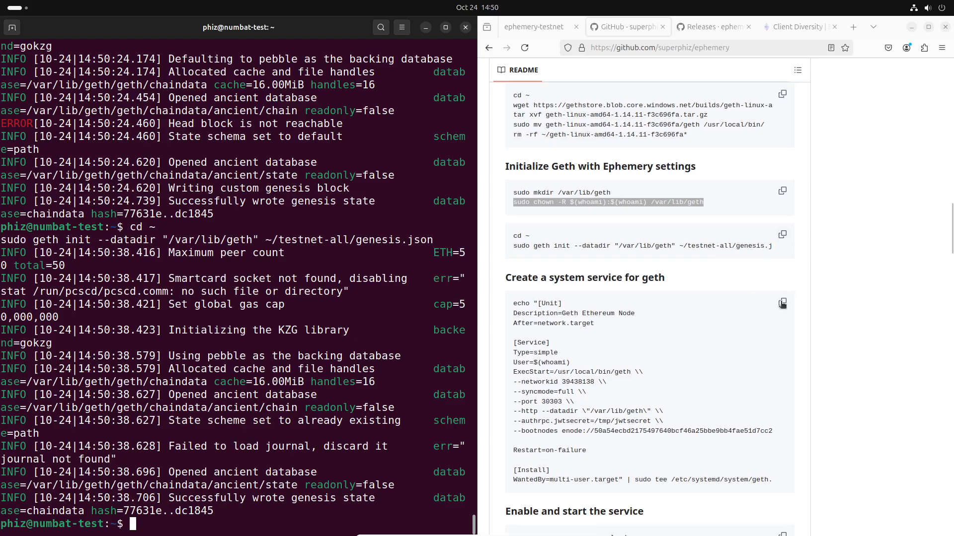
# Write /etc/systemd/system/geth.service with networkid 39438138, the jwt secret and Ephemery bootnode.
pyautogui.click(782, 303)
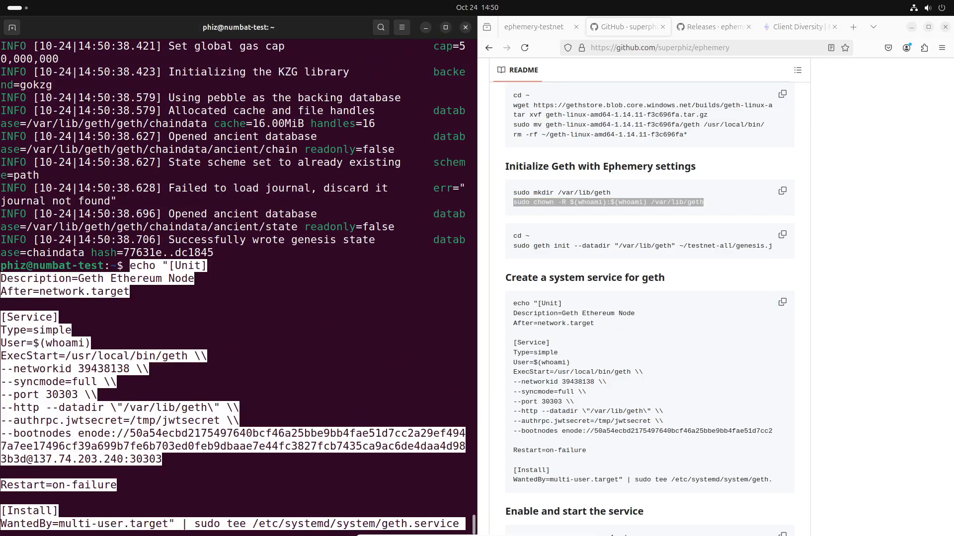
pyautogui.press('Return')
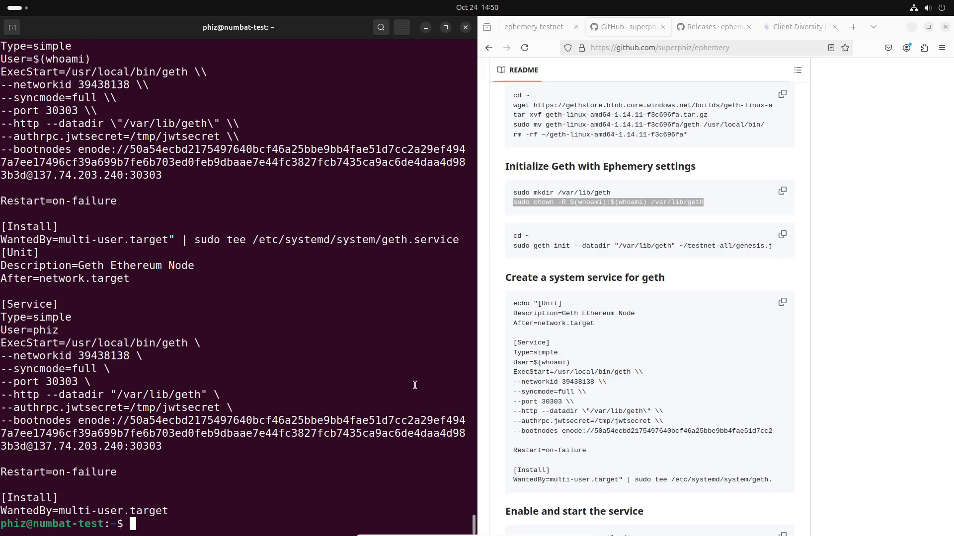
pyautogui.scroll(-3)
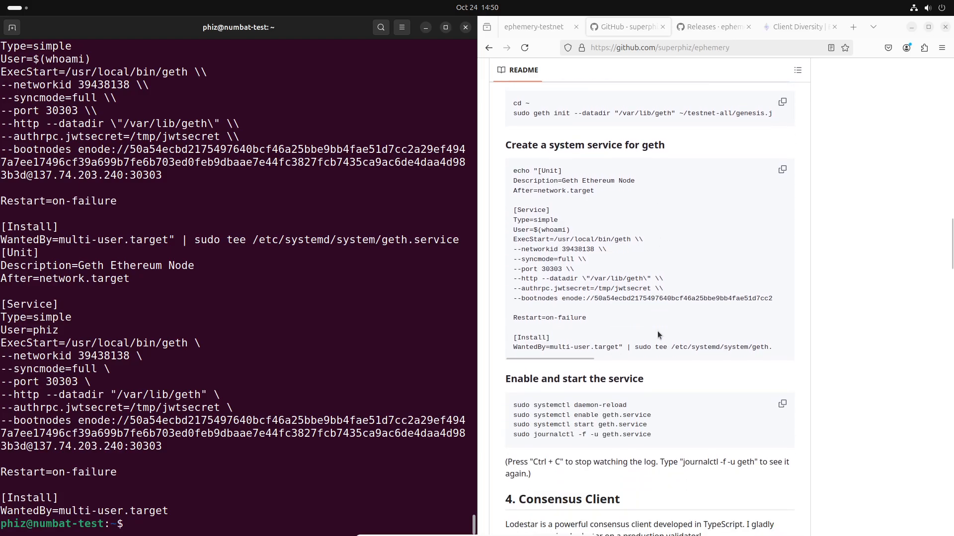
pyautogui.scroll(-3)
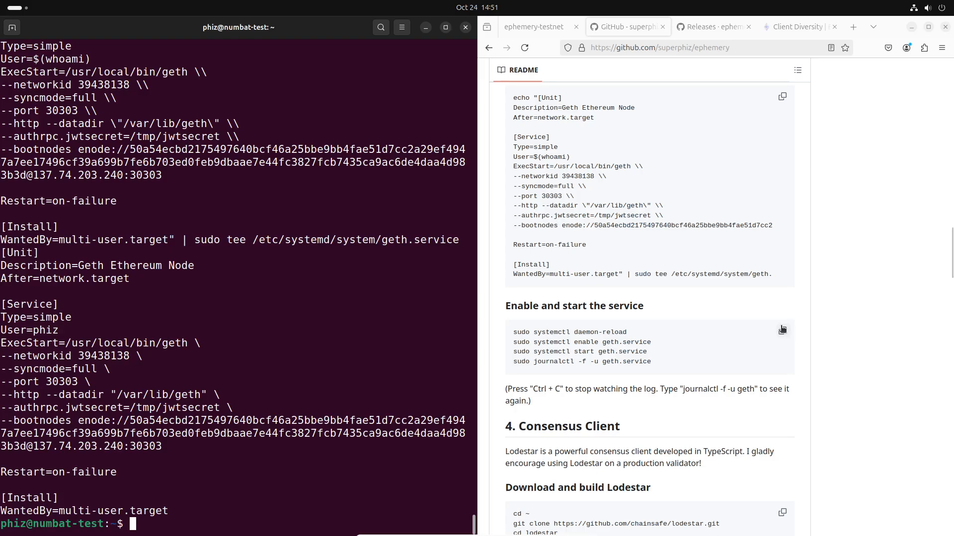
pyautogui.click(782, 330)
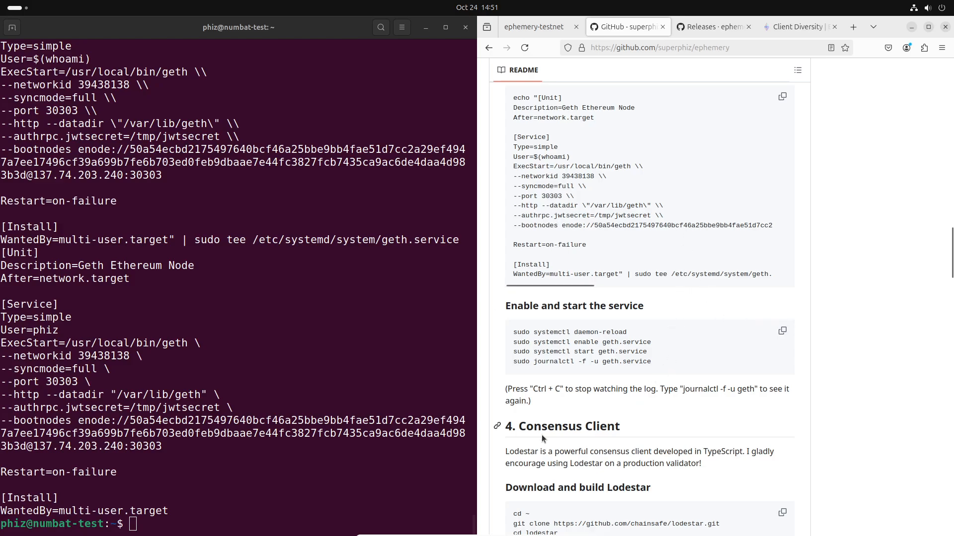
# Reload systemd, enable and start the geth service, then stop following its failing log.
pyautogui.rightClick(413, 402)
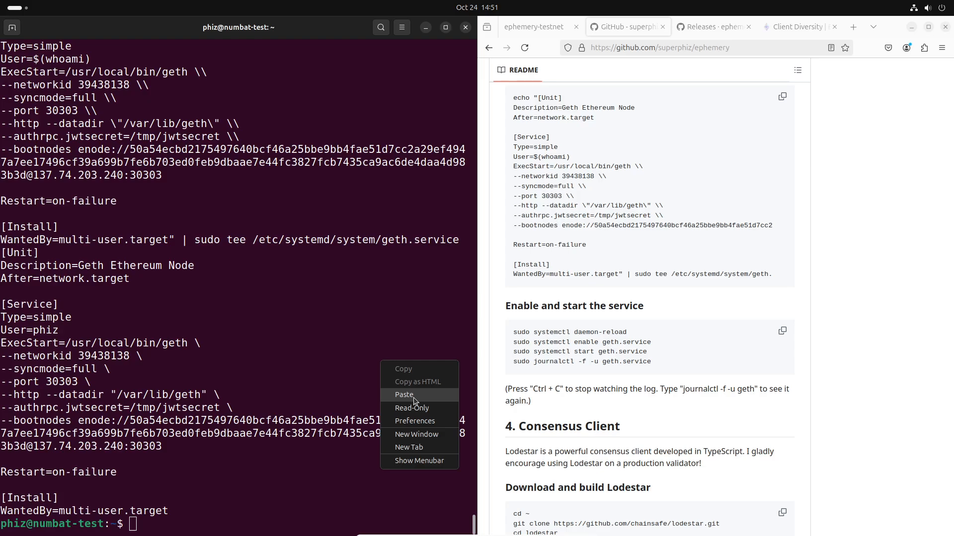
pyautogui.click(405, 395)
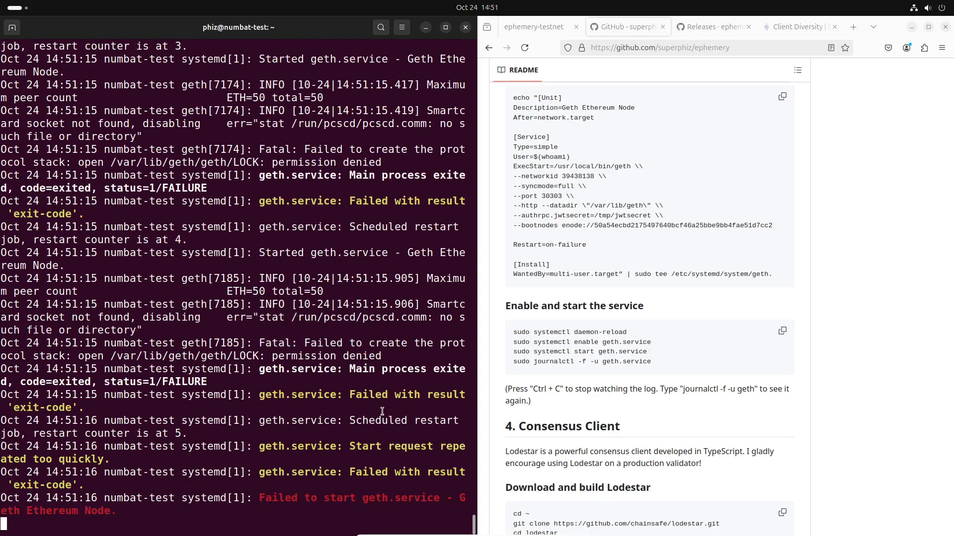
pyautogui.moveTo(367, 390)
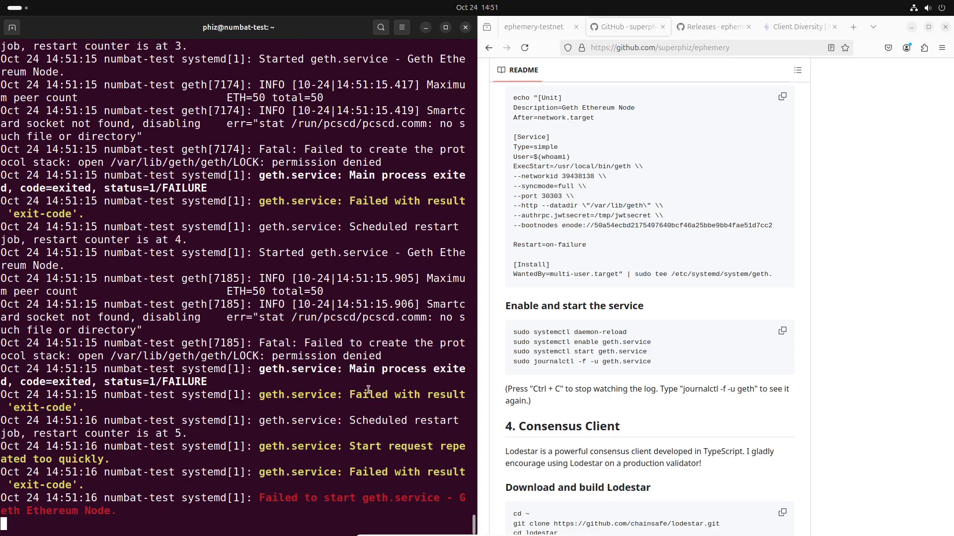
pyautogui.press('ctrl+c')
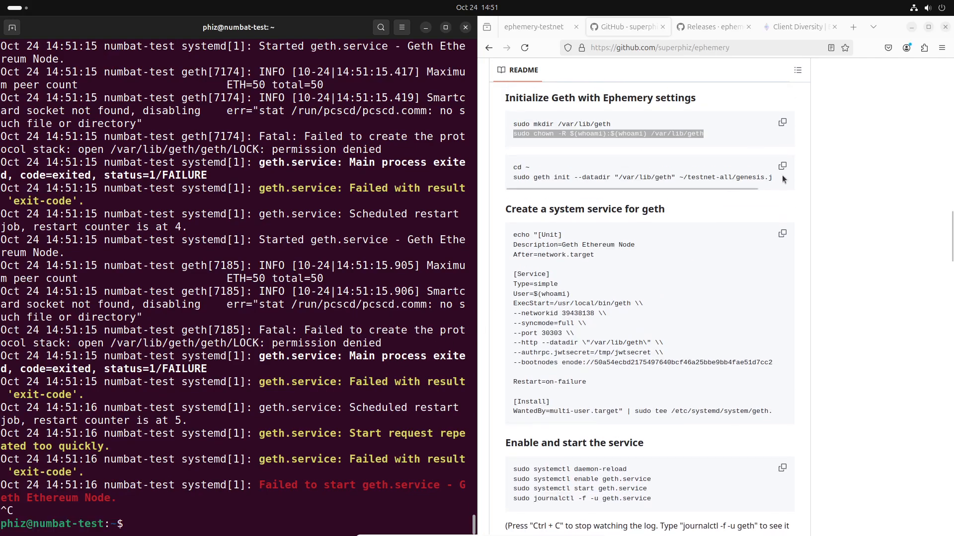
# Rerun the chown ownership fix so geth restarts cleanly and its log shows it looking for peers.
pyautogui.click(782, 122)
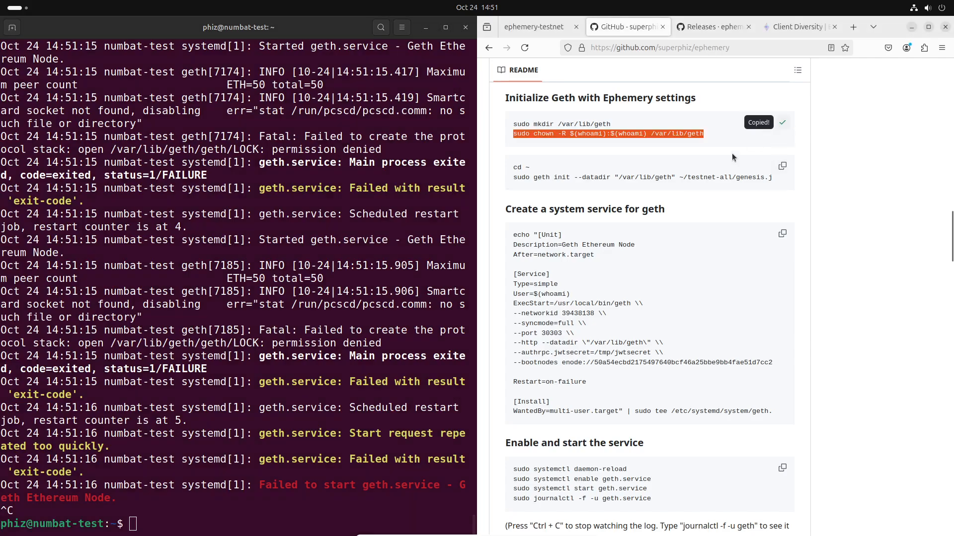
pyautogui.rightClick(370, 438)
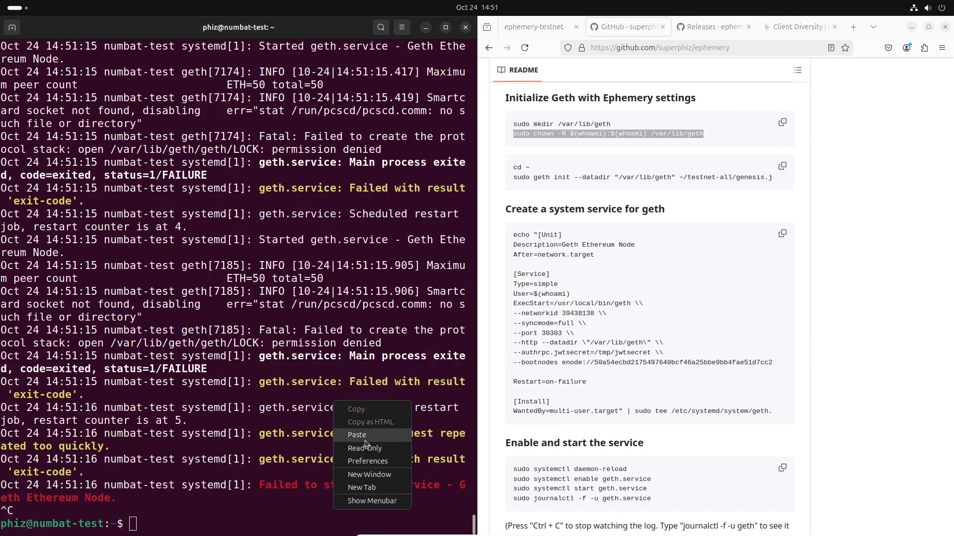
pyautogui.click(357, 435)
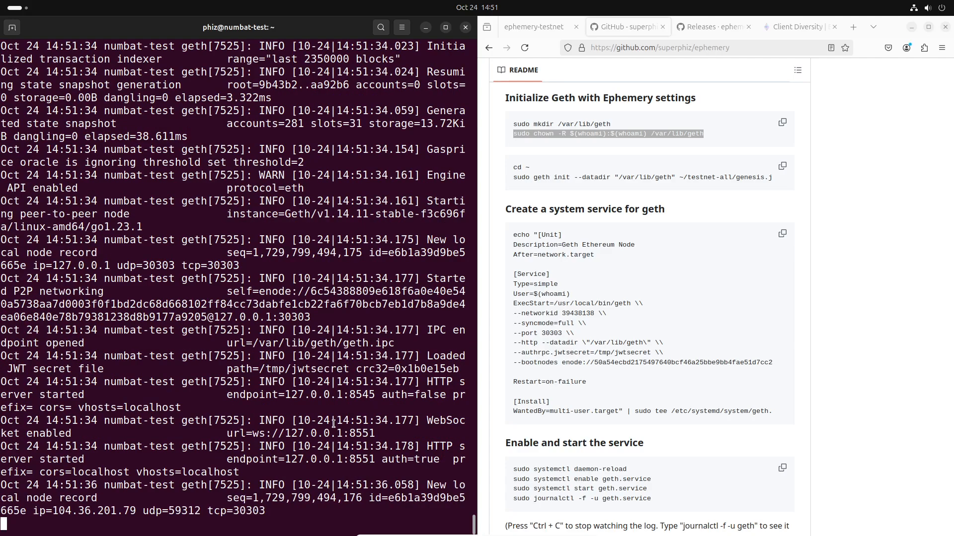
pyautogui.moveTo(404, 345)
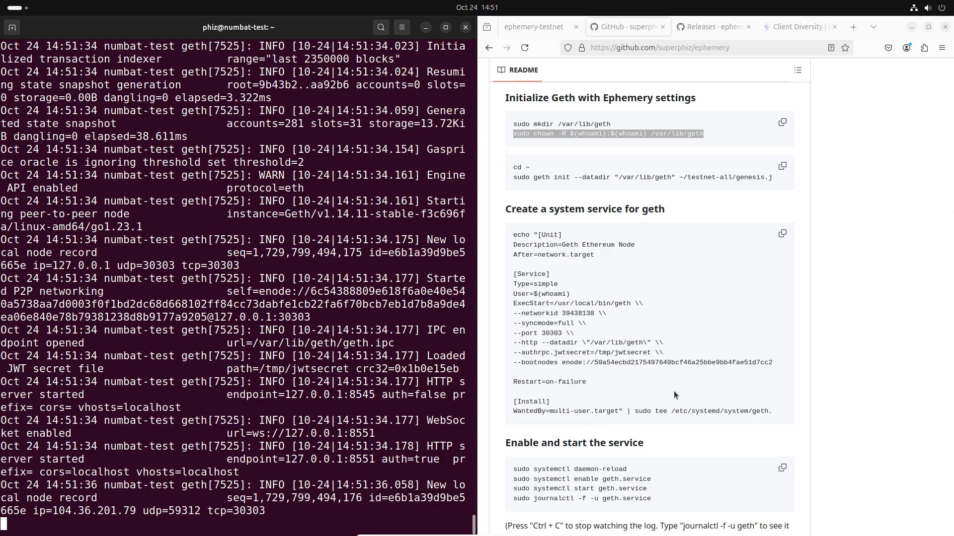
pyautogui.moveTo(674, 393)
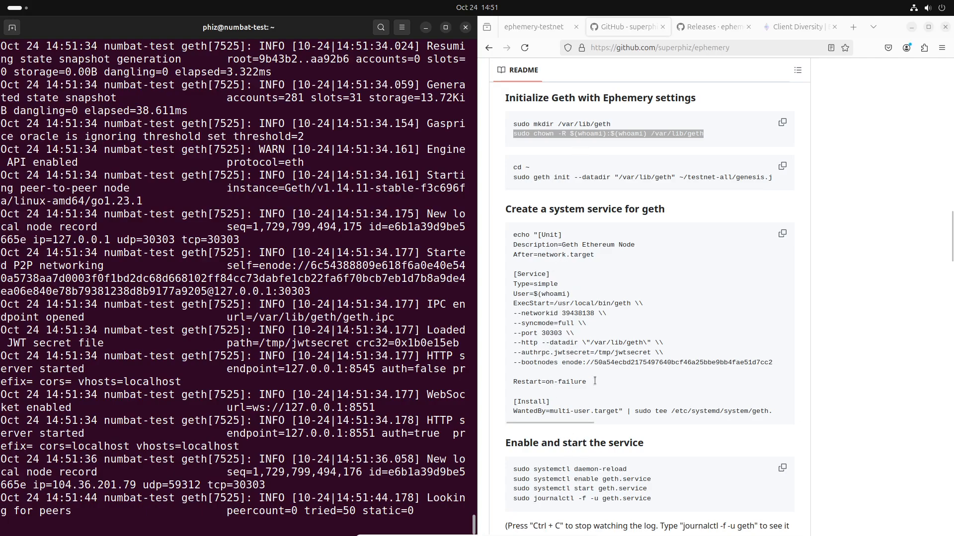
pyautogui.scroll(-3)
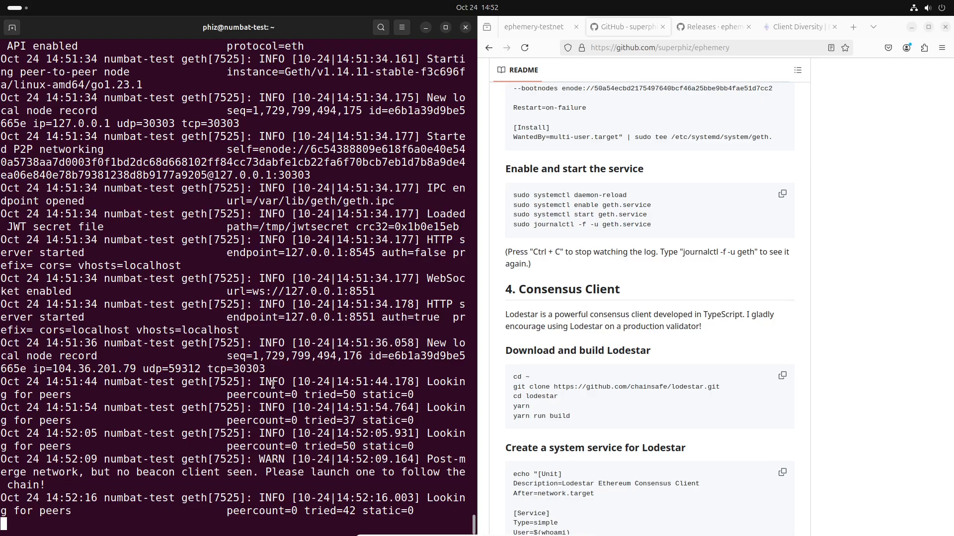
pyautogui.press('ctrl+c')
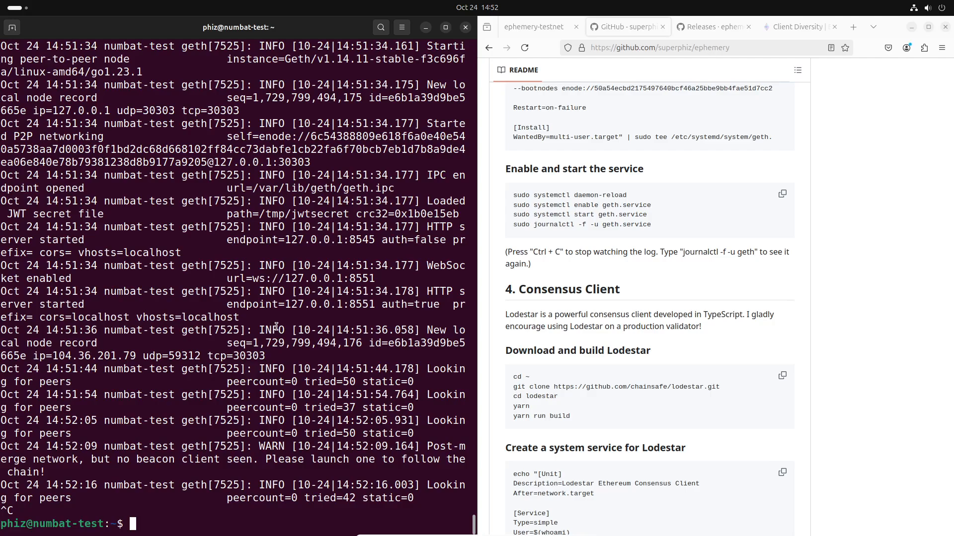
pyautogui.moveTo(627, 331)
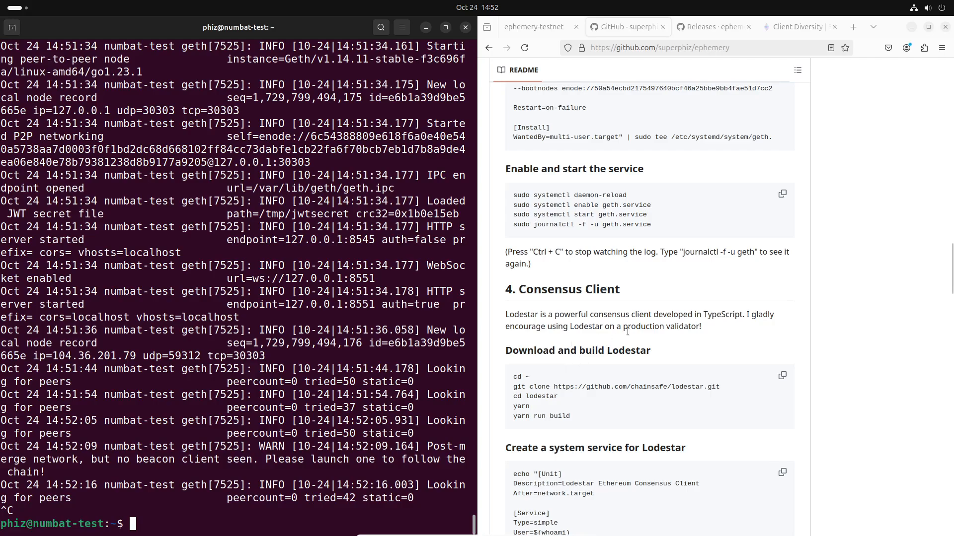
pyautogui.scroll(-3)
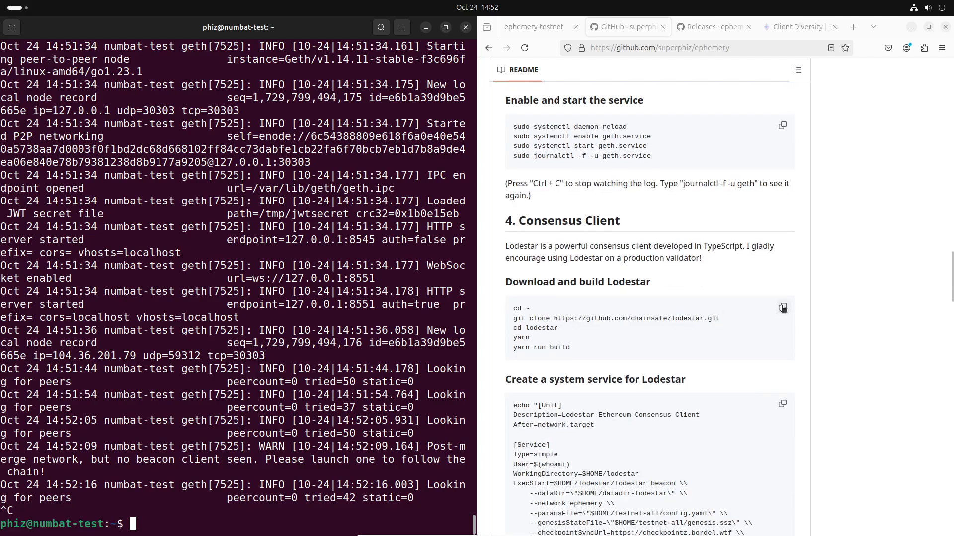
# Clone the chainsafe/lodestar repository into the home folder and queue yarn install and build.
pyautogui.click(782, 307)
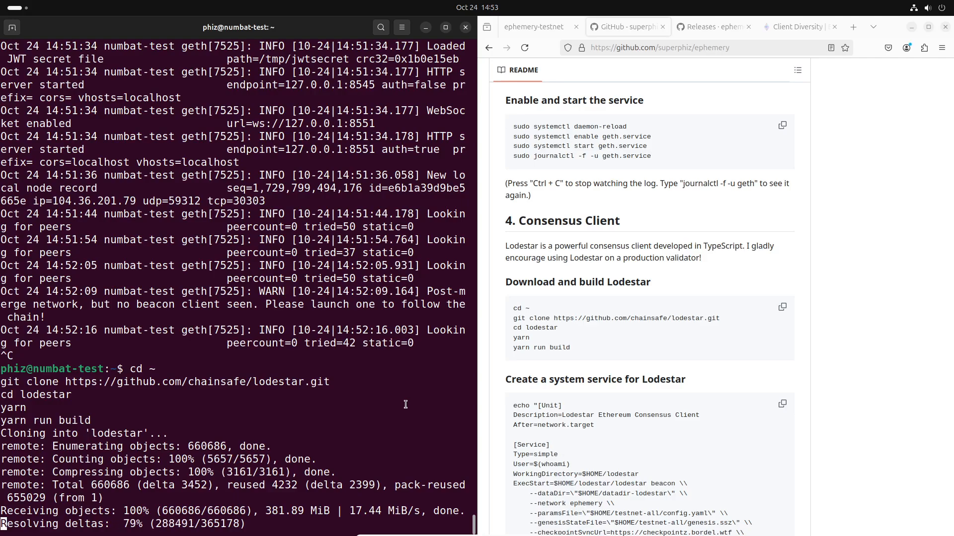
pyautogui.moveTo(368, 379)
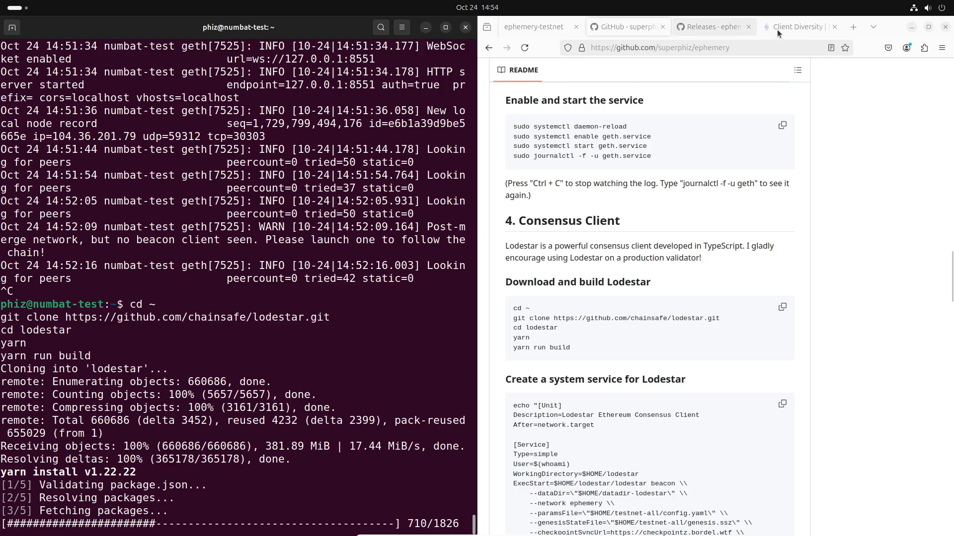
pyautogui.moveTo(711, 26)
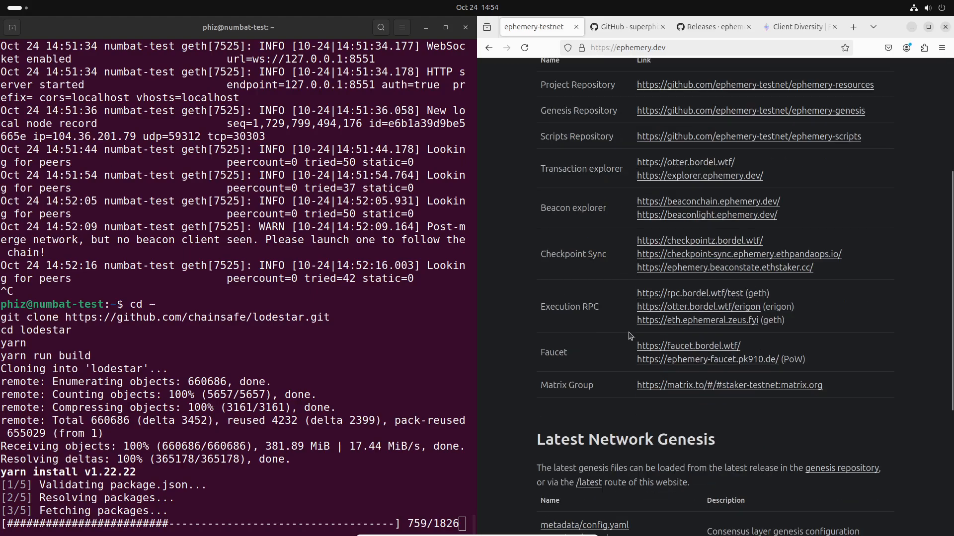
# Scroll through the ephemery.dev table of explorer, checkpoint-sync and faucet links.
pyautogui.scroll(-3)
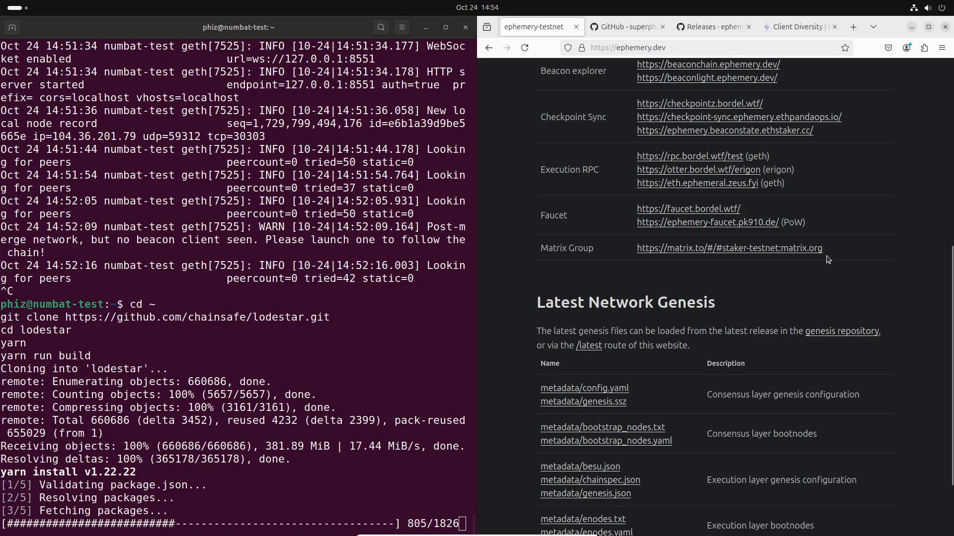
pyautogui.moveTo(589, 250)
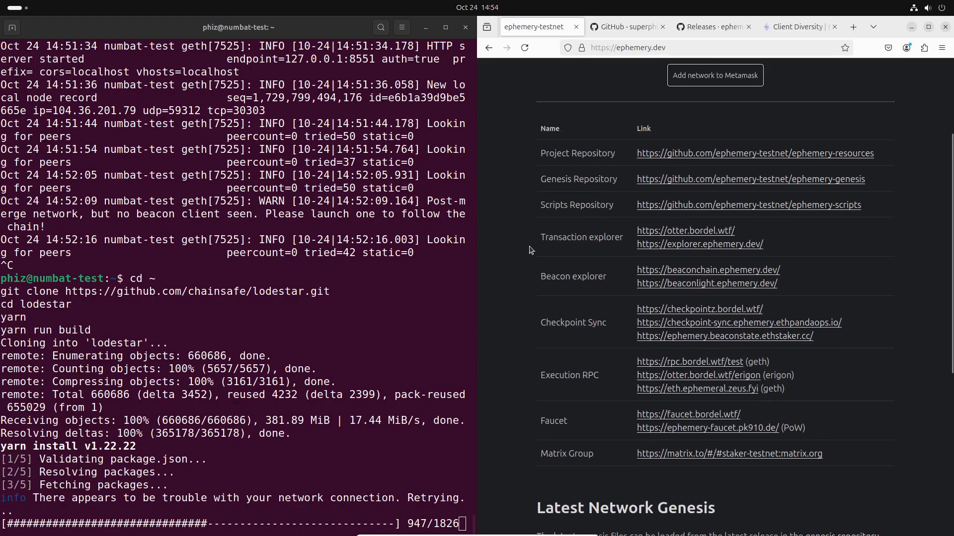
pyautogui.moveTo(547, 203)
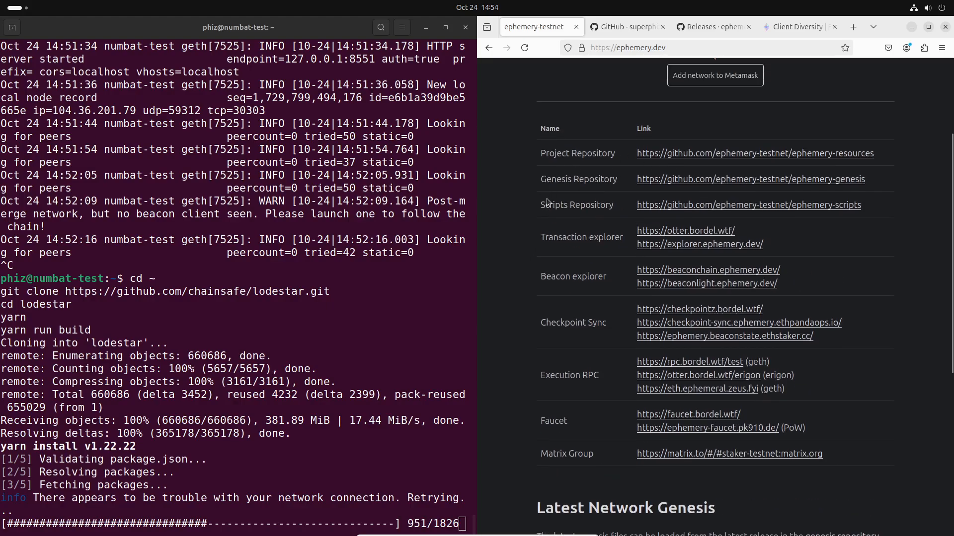
pyautogui.moveTo(559, 260)
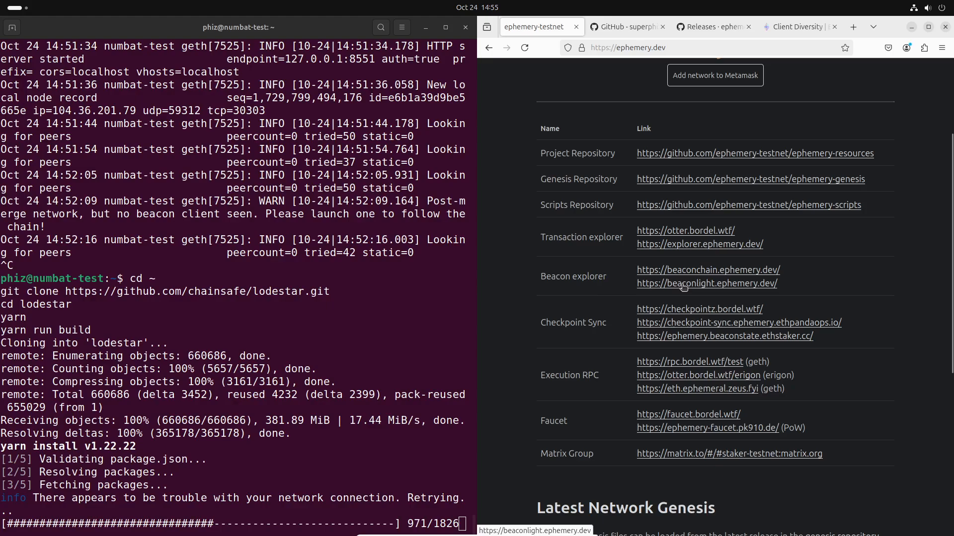
pyautogui.moveTo(652, 327)
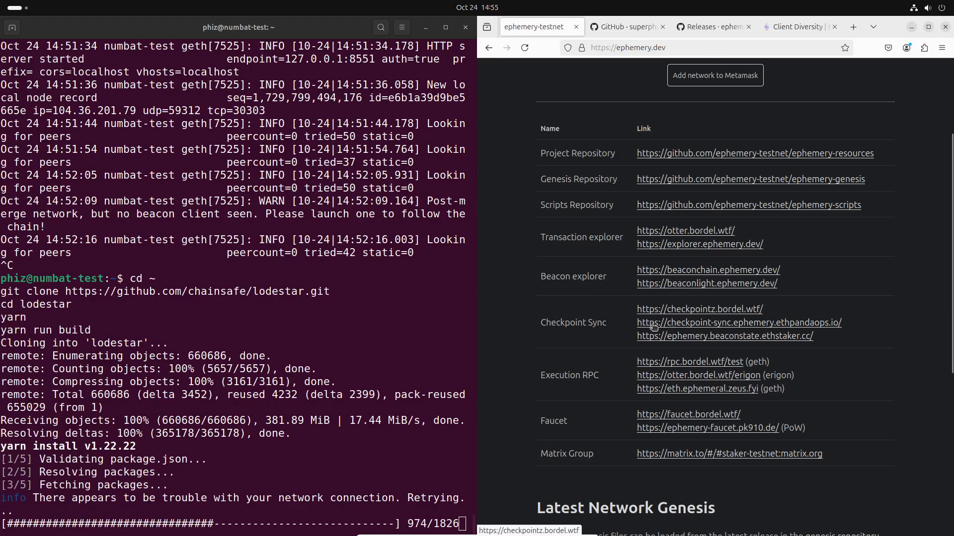
pyautogui.scroll(-3)
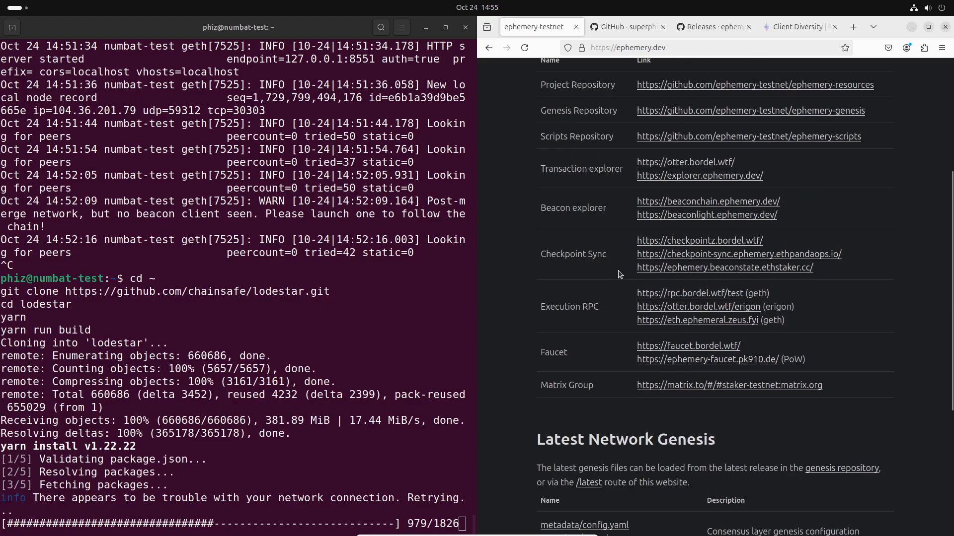
pyautogui.moveTo(627, 310)
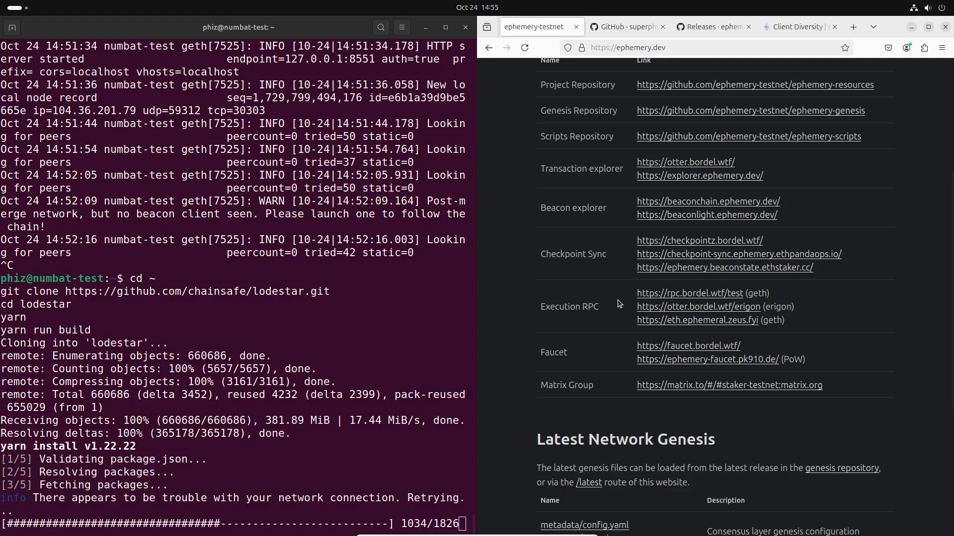
pyautogui.moveTo(616, 302)
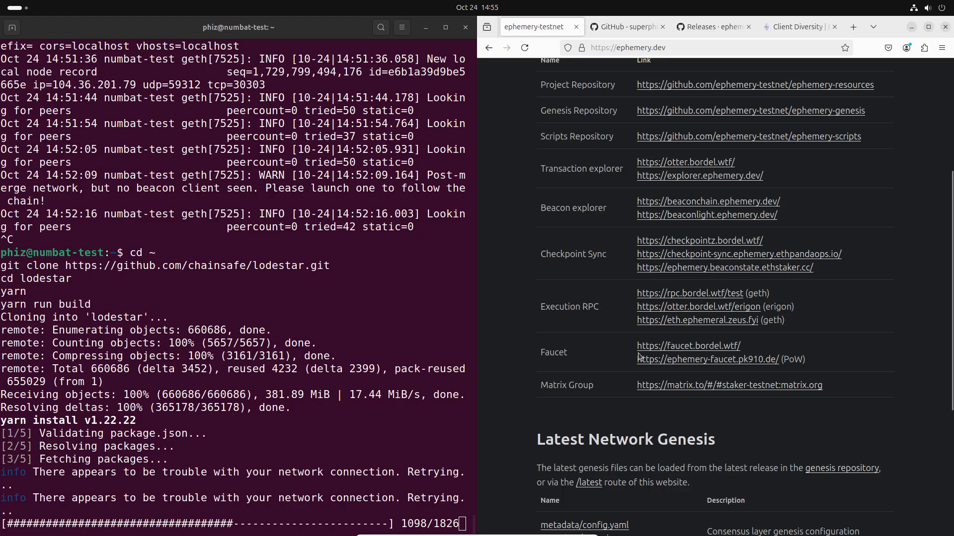
pyautogui.moveTo(639, 357)
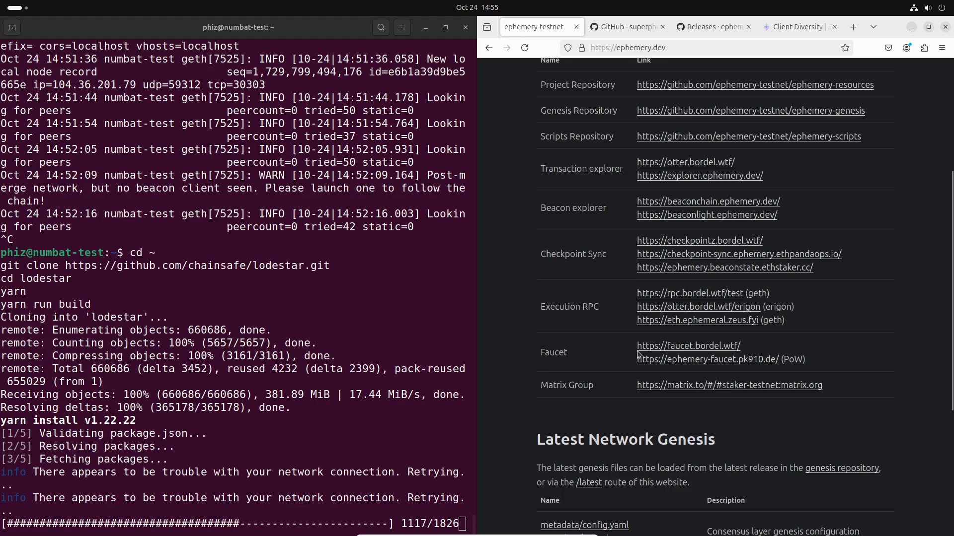
pyautogui.moveTo(732, 371)
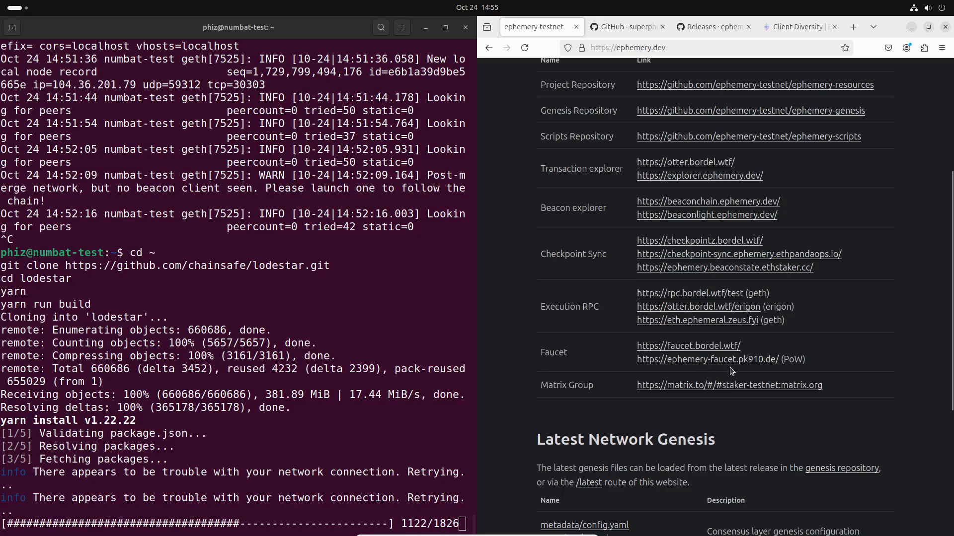
pyautogui.moveTo(733, 359)
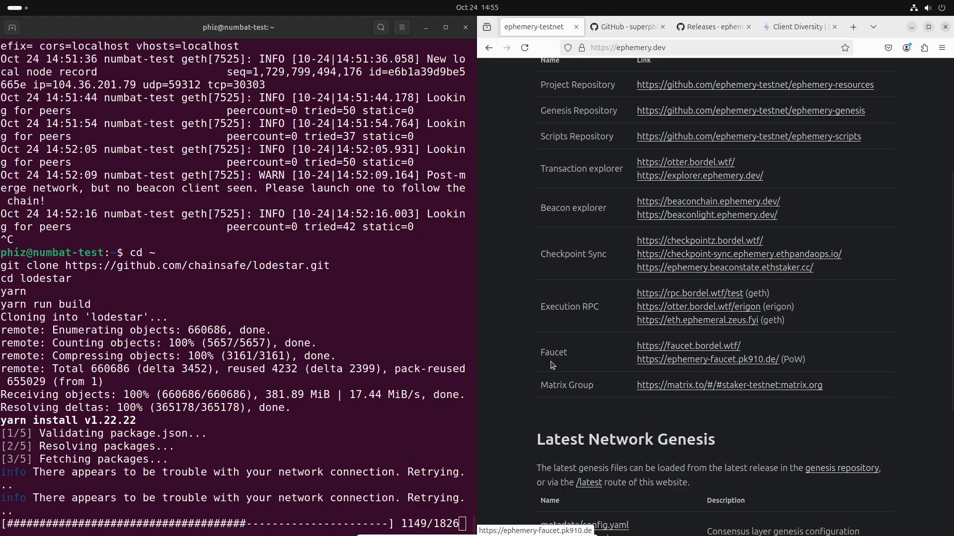
pyautogui.scroll(-3)
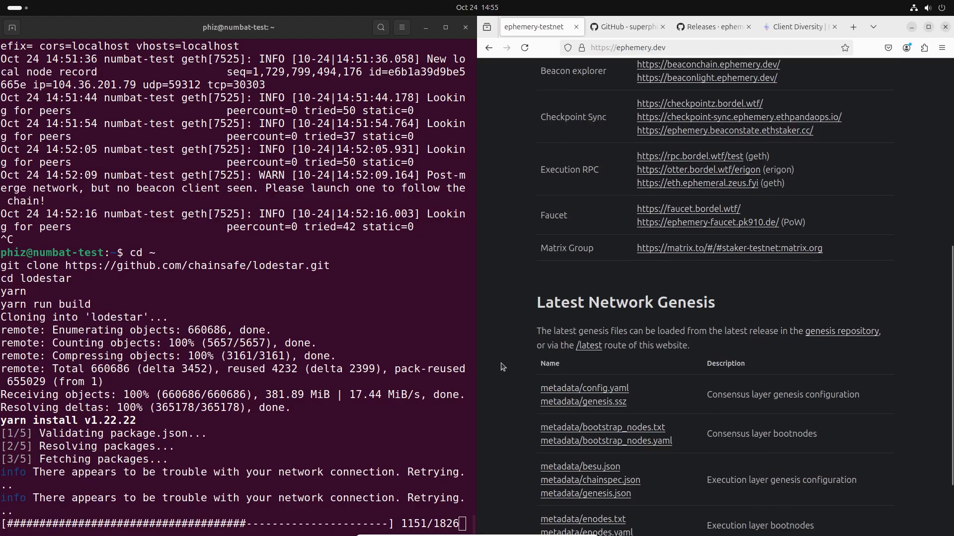
pyautogui.scroll(-3)
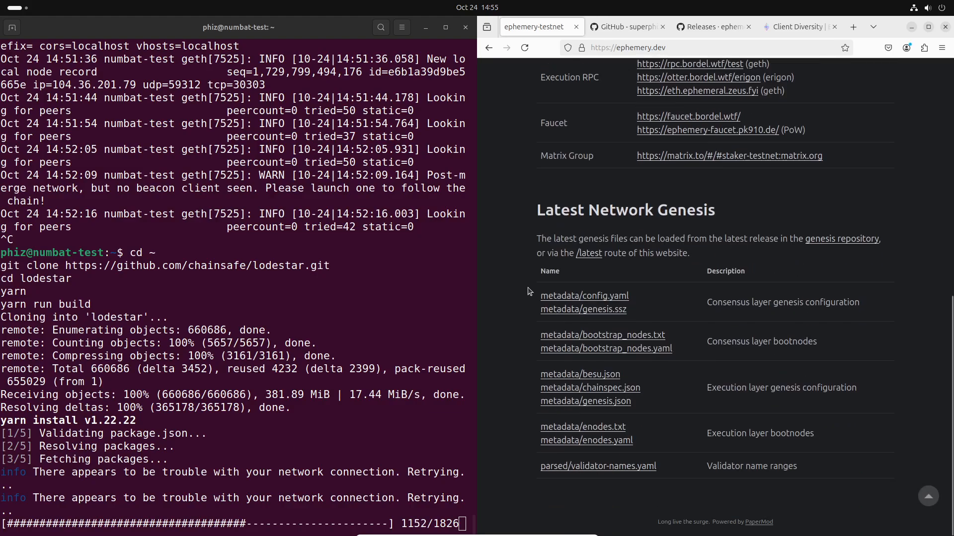
pyautogui.moveTo(516, 336)
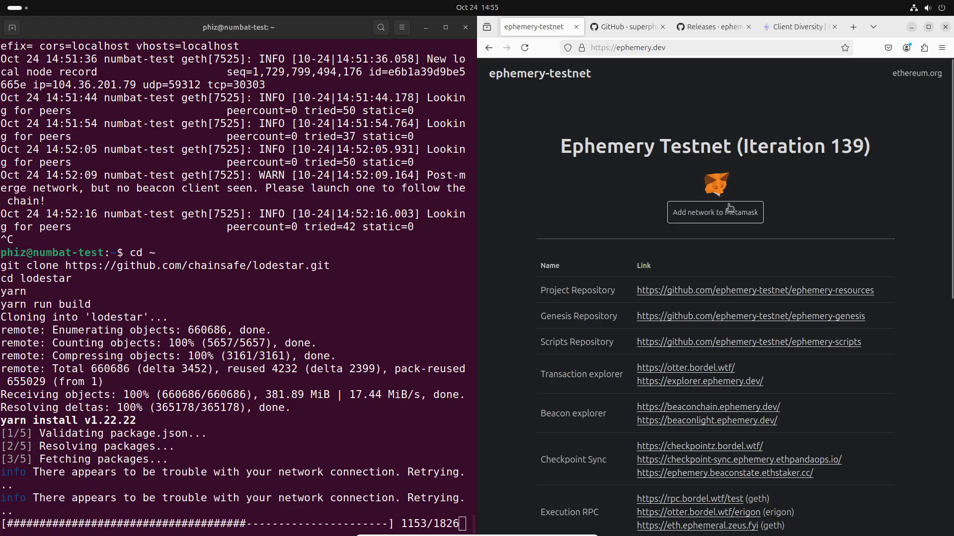
pyautogui.moveTo(690, 121)
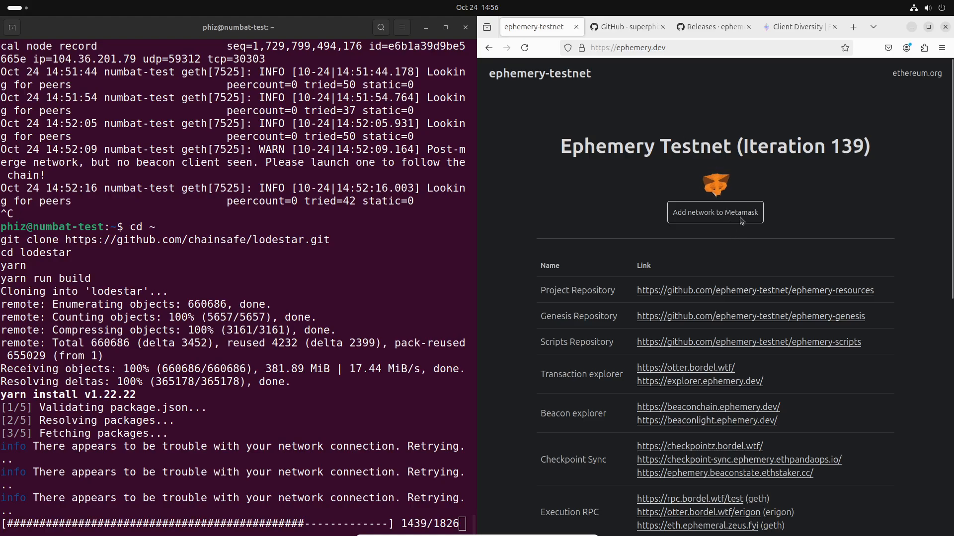
pyautogui.moveTo(680, 129)
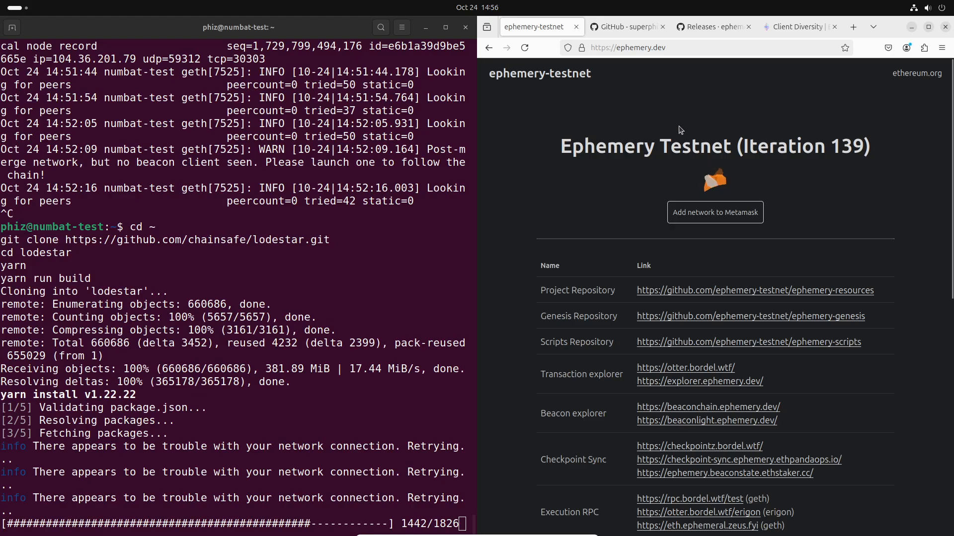
pyautogui.moveTo(627, 27)
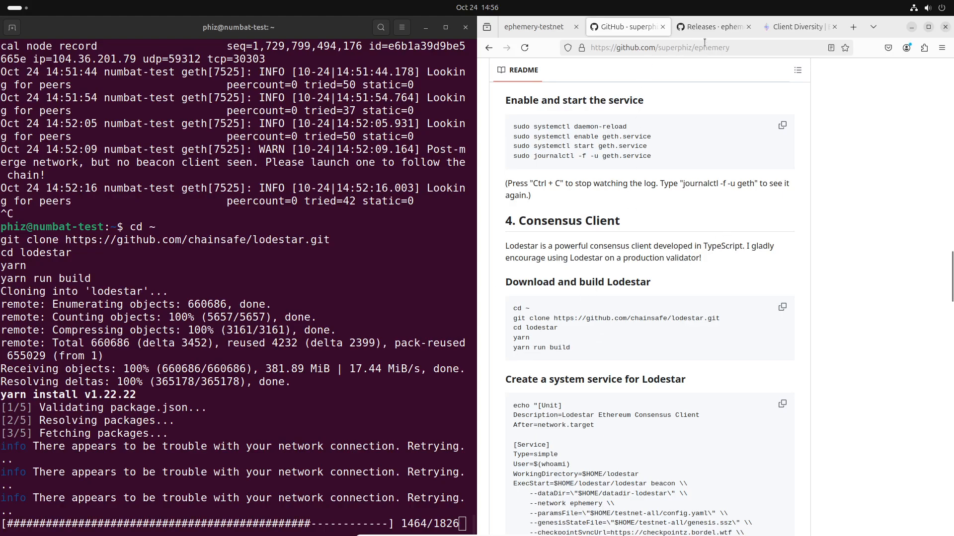
# Browse from the ephemery-genesis releases into the repository file list and its genesis validator clients table.
pyautogui.click(711, 26)
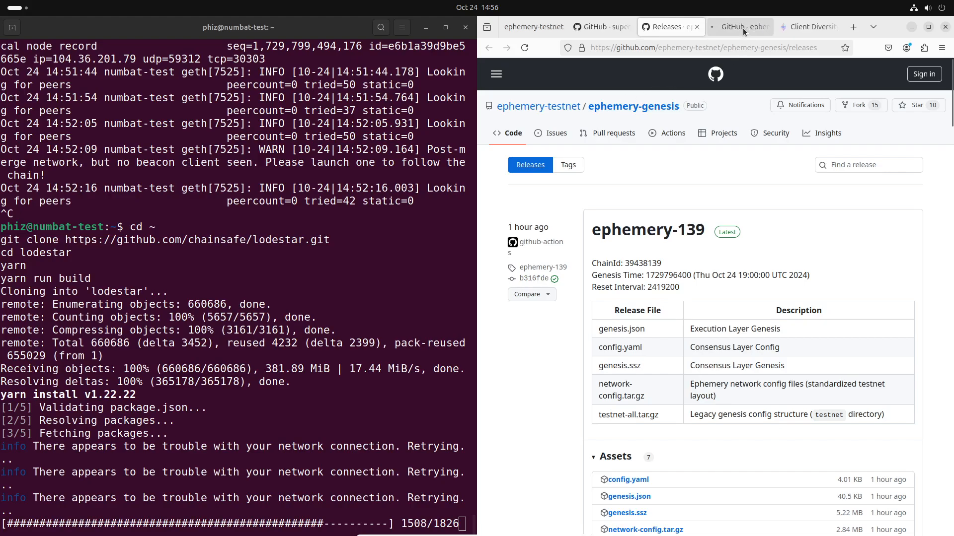
pyautogui.click(739, 27)
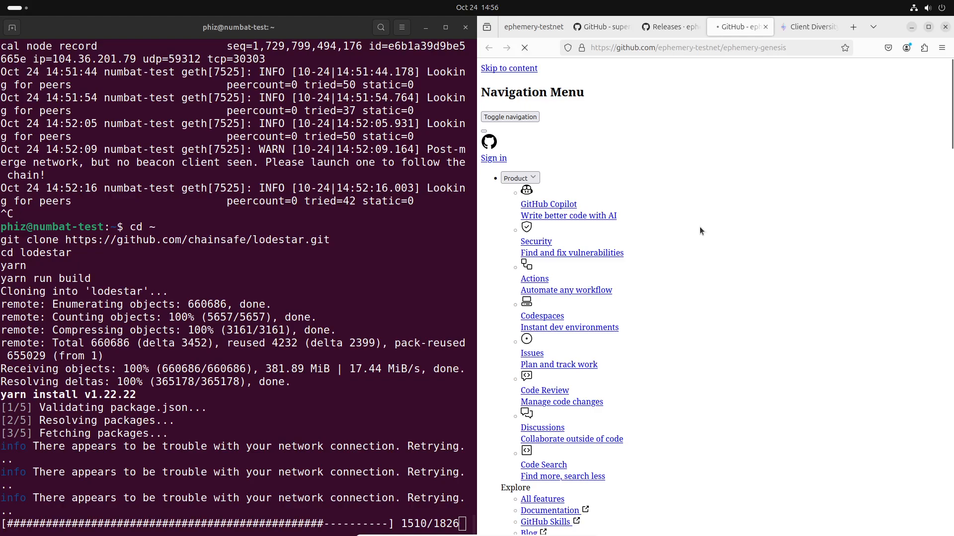
pyautogui.moveTo(695, 271)
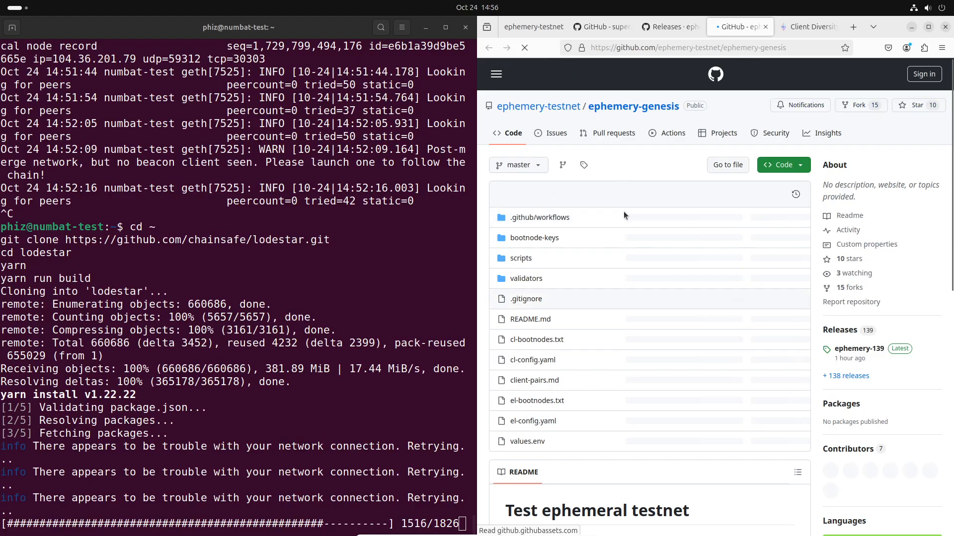
pyautogui.scroll(-3)
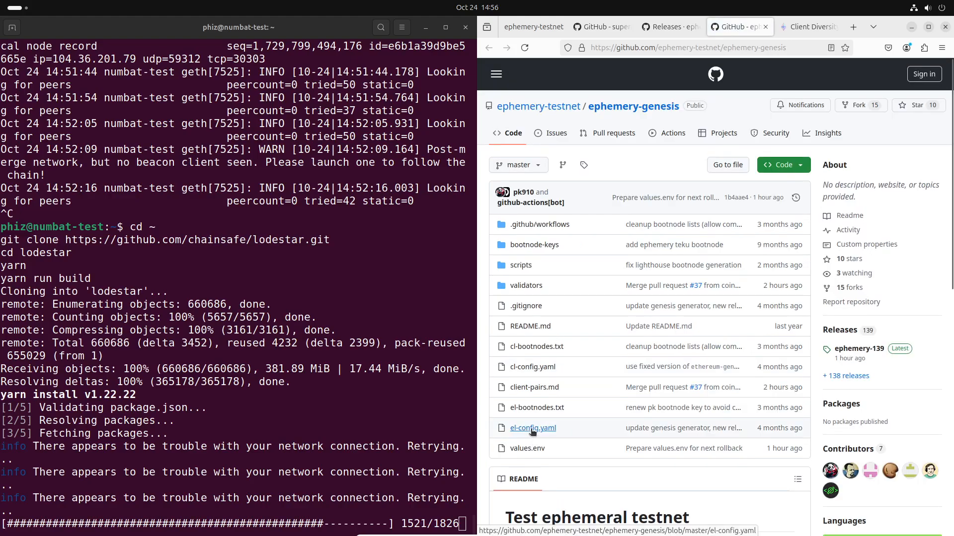
pyautogui.moveTo(534, 388)
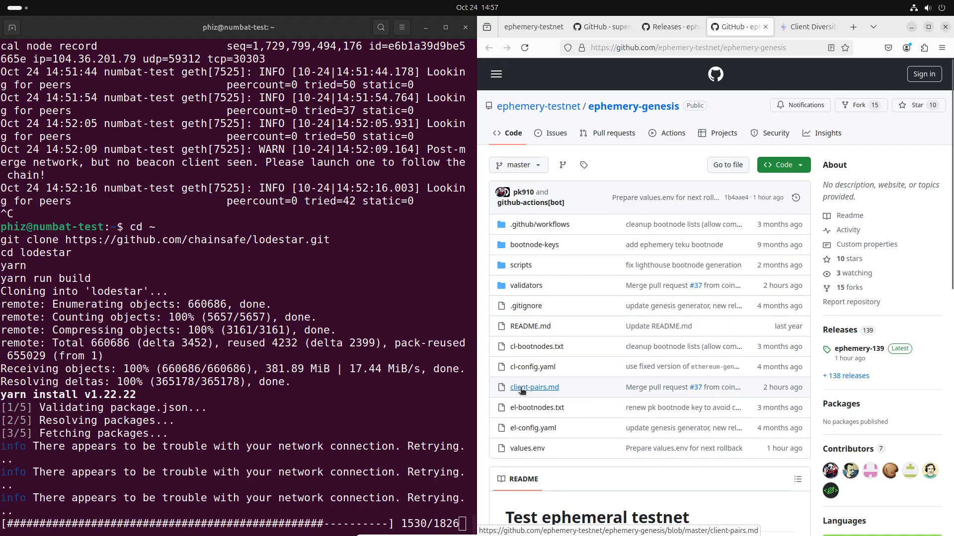
pyautogui.click(534, 388)
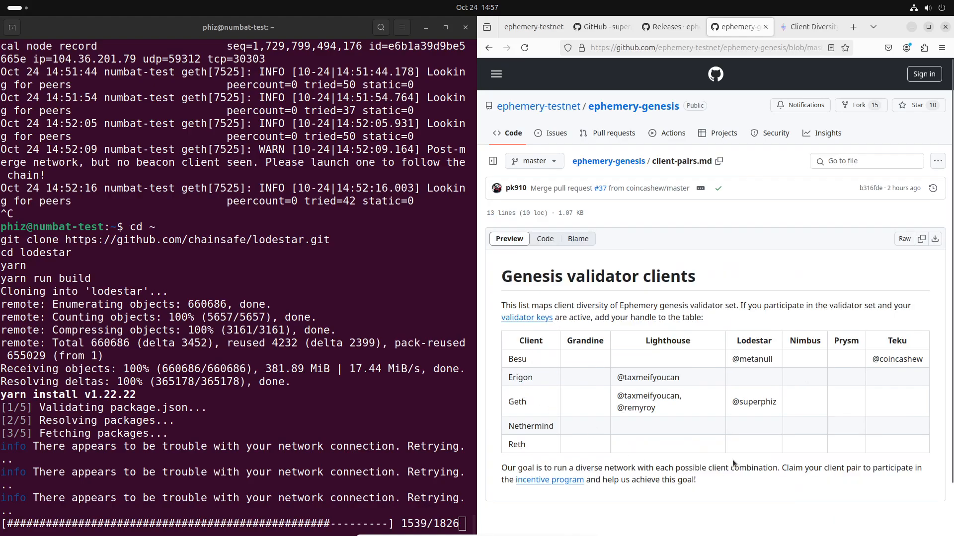
pyautogui.moveTo(584, 423)
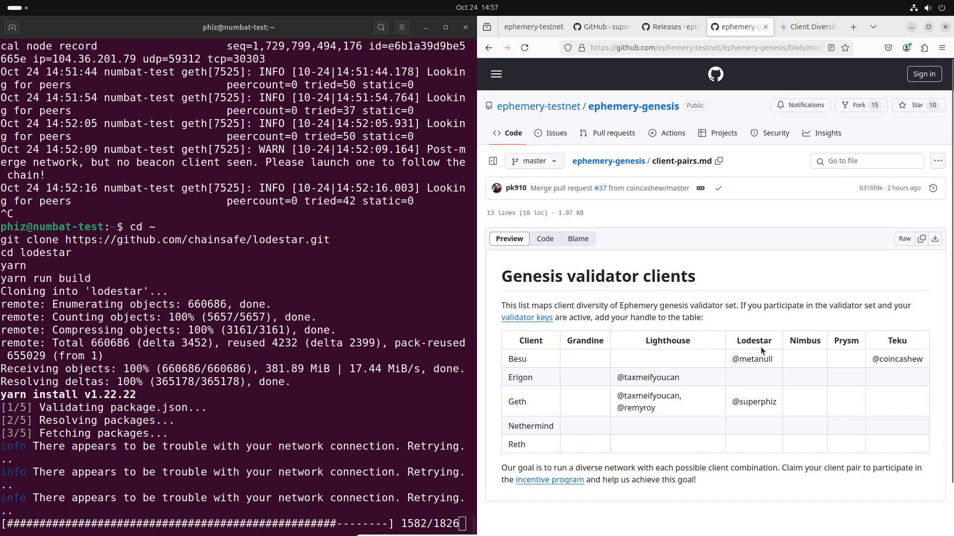
pyautogui.moveTo(535, 365)
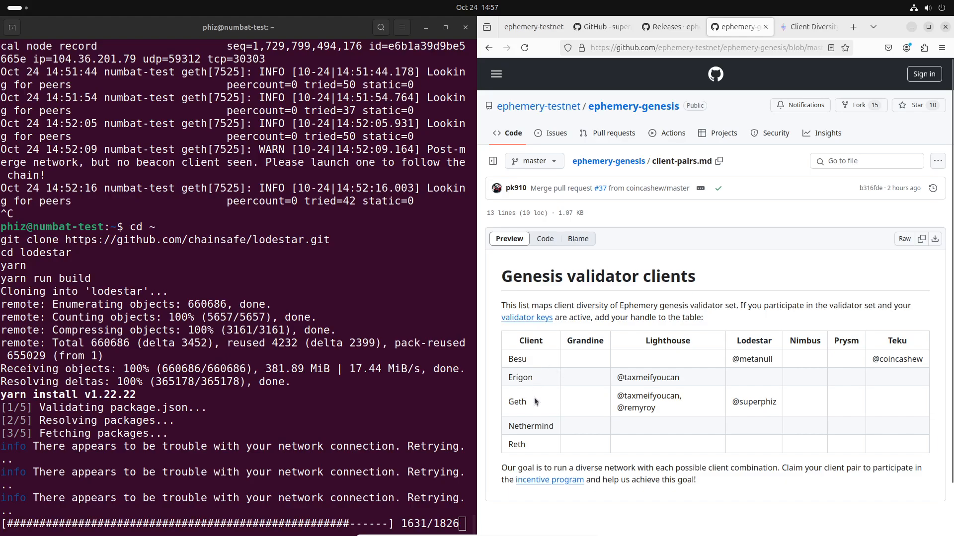
pyautogui.moveTo(534, 448)
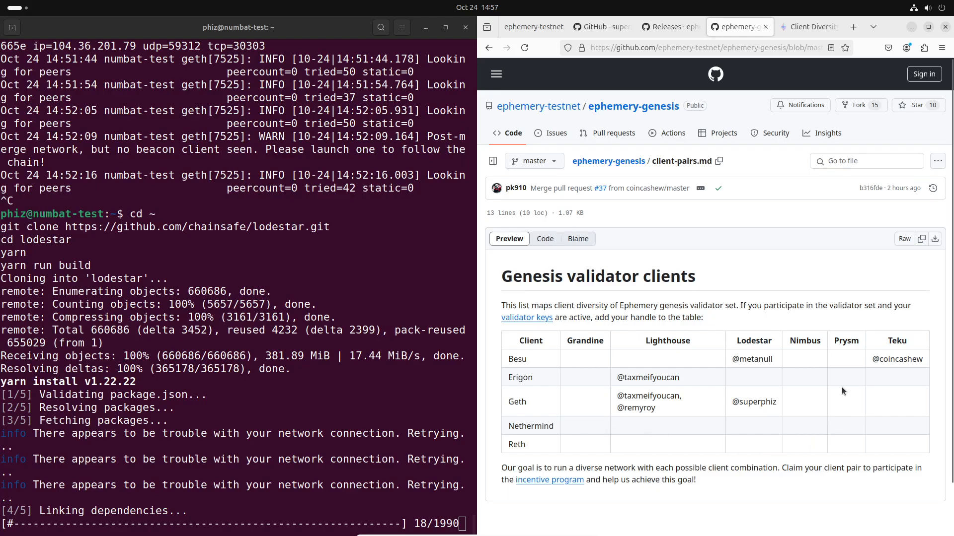
pyautogui.moveTo(571, 438)
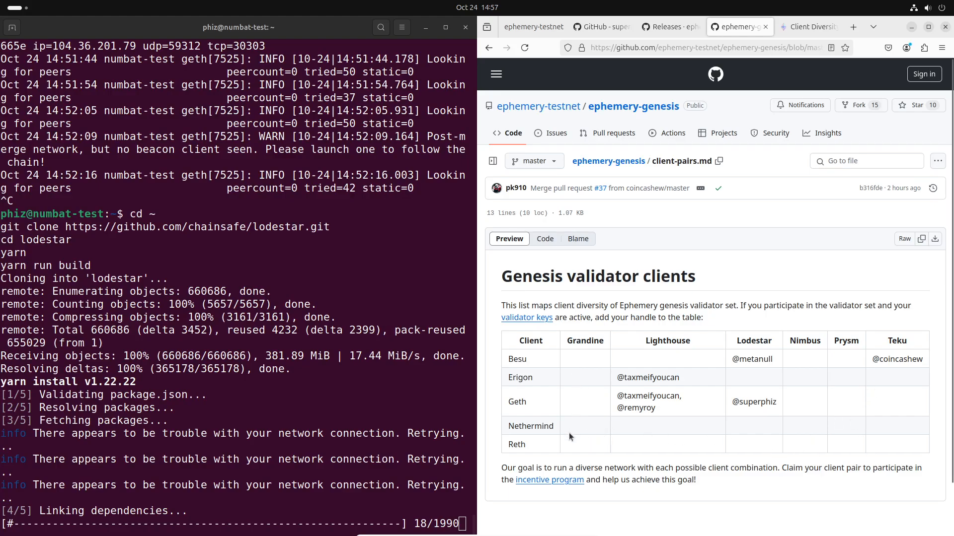
pyautogui.moveTo(569, 432)
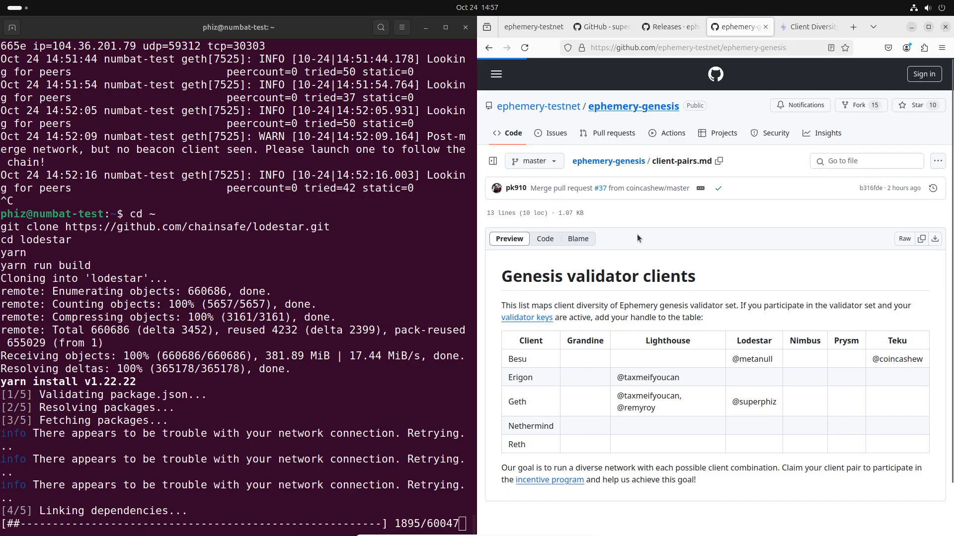
# Look through the validators folder, then land on client-pairs.md listing the genesis validator clients.
pyautogui.click(633, 106)
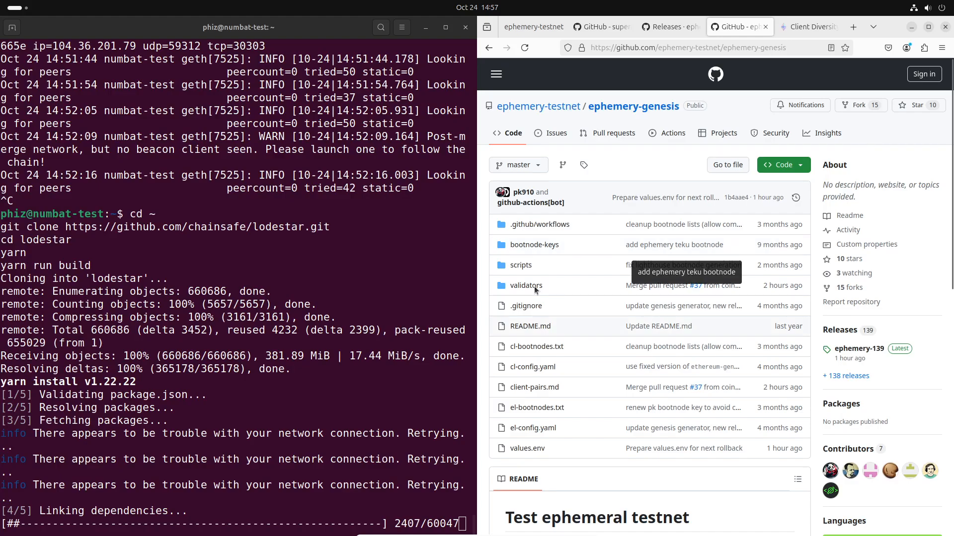
pyautogui.click(525, 285)
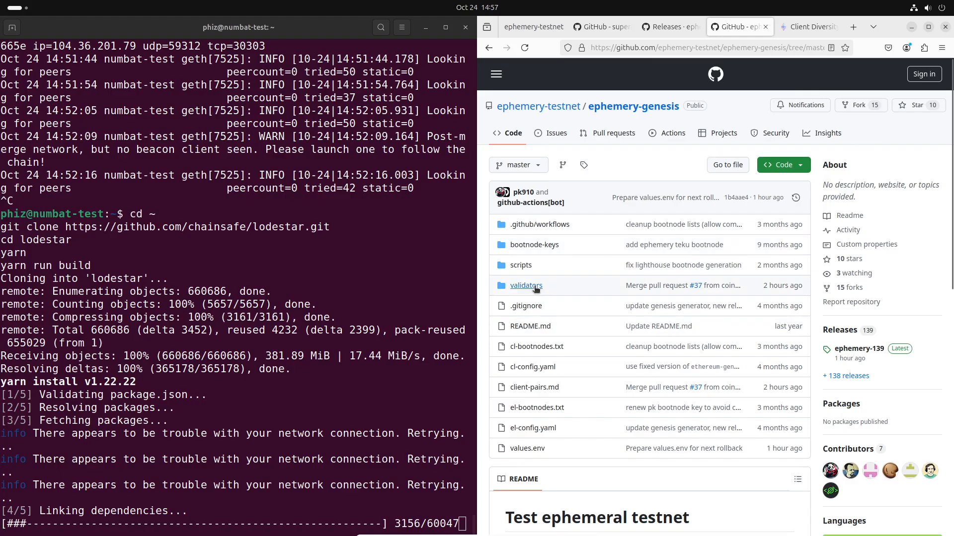
pyautogui.click(525, 285)
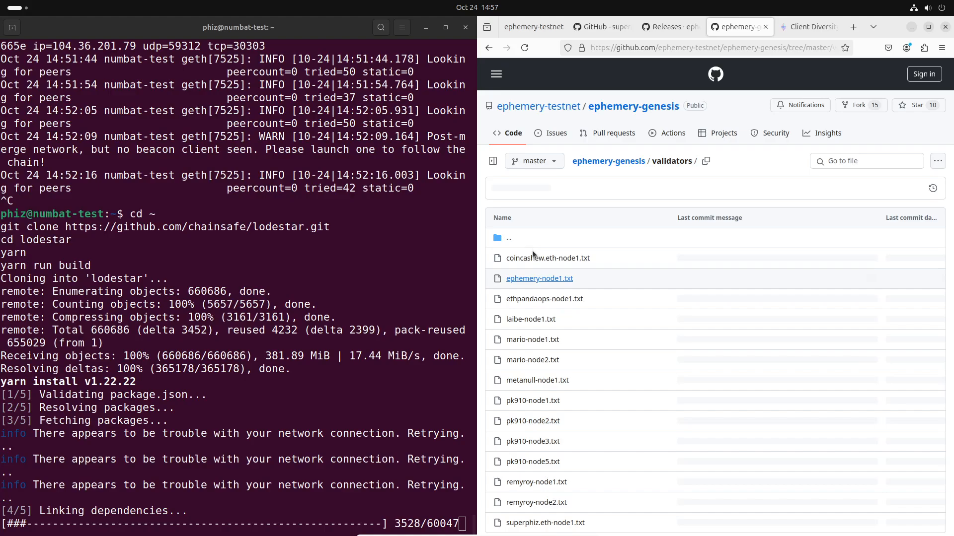
pyautogui.scroll(-3)
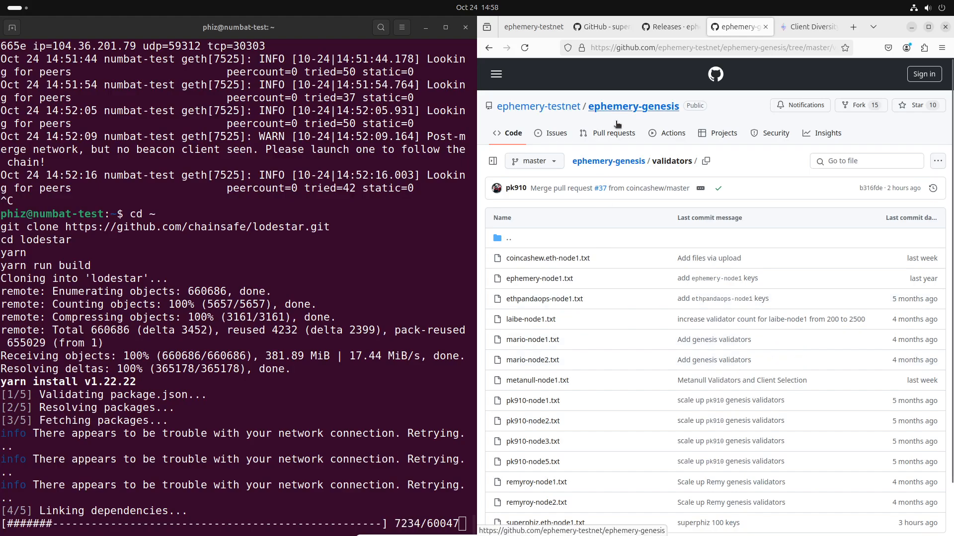
pyautogui.moveTo(608, 161)
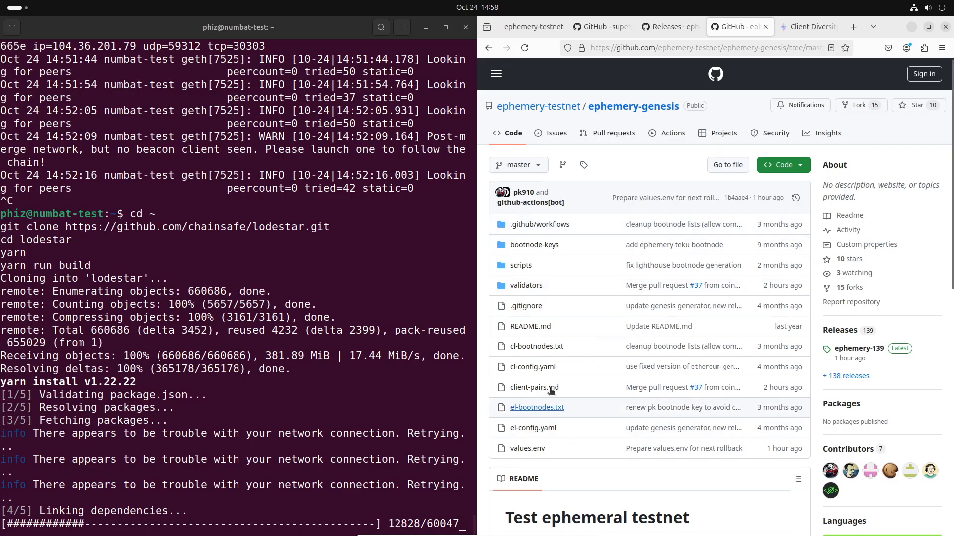
pyautogui.click(534, 387)
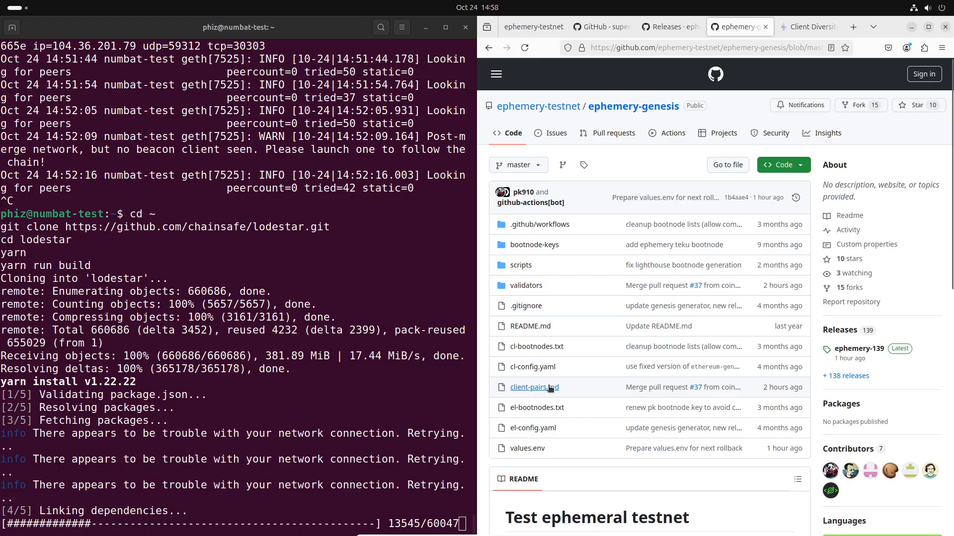
pyautogui.click(535, 388)
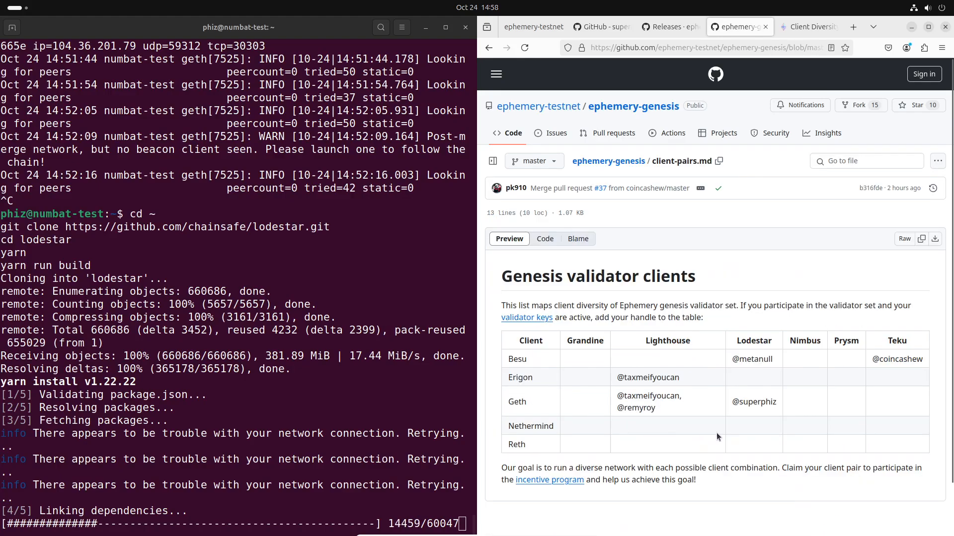
pyautogui.moveTo(548, 480)
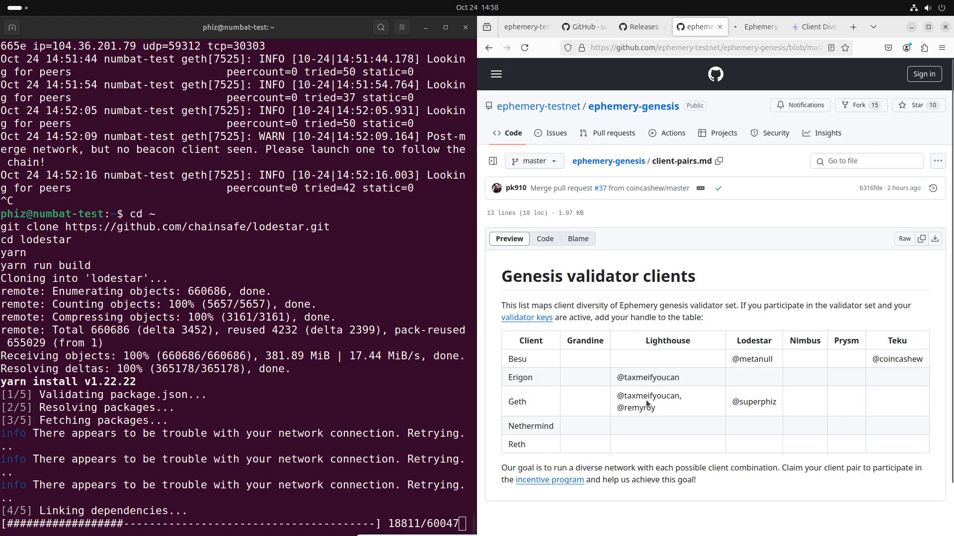
pyautogui.moveTo(733, 285)
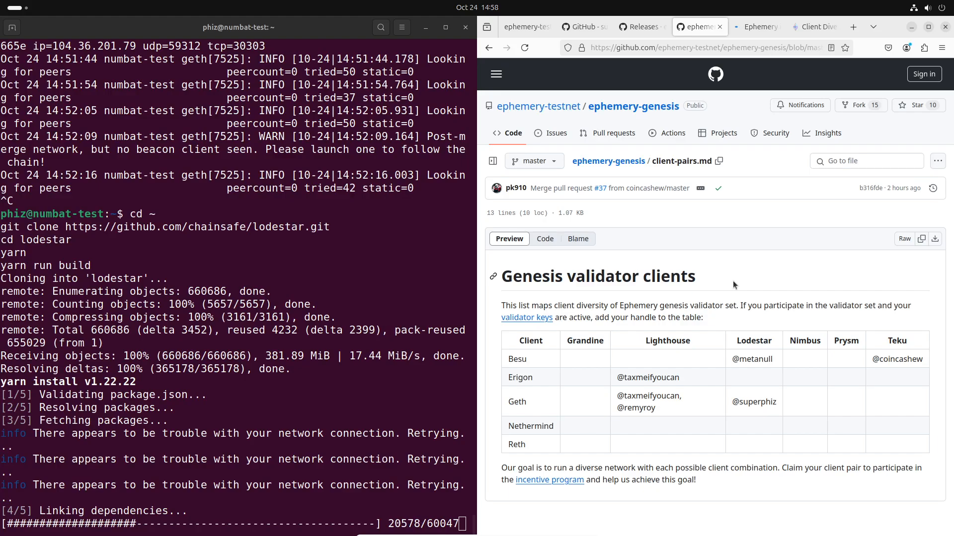
pyautogui.moveTo(769, 406)
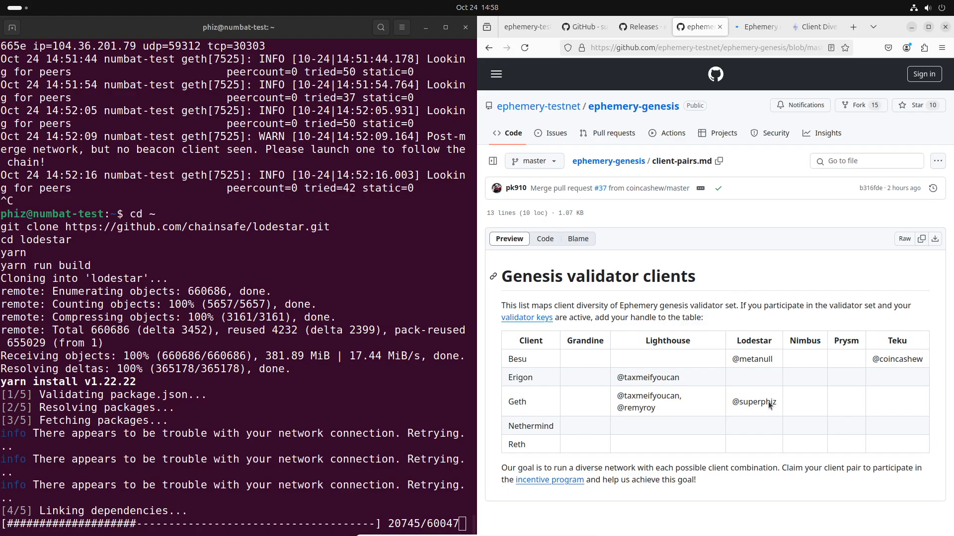
pyautogui.moveTo(773, 394)
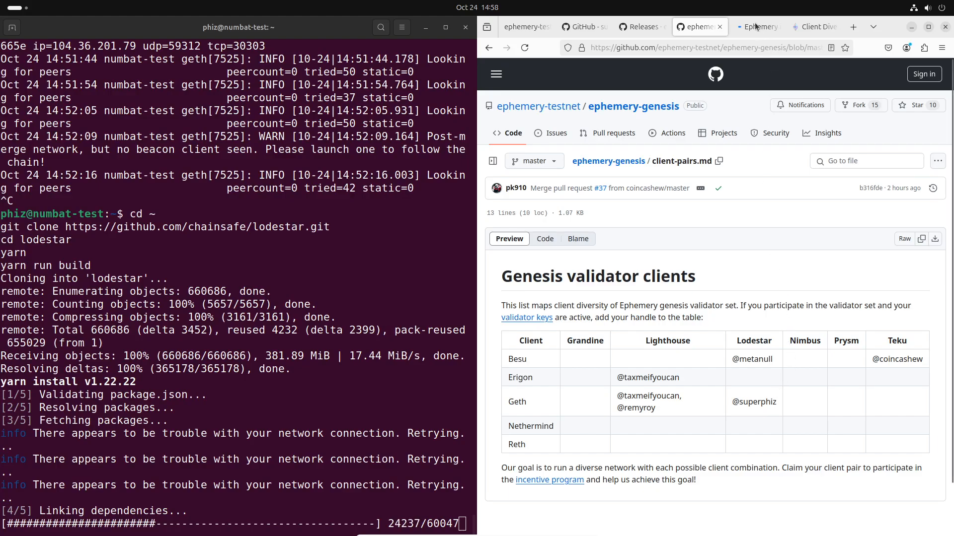
pyautogui.moveTo(758, 27)
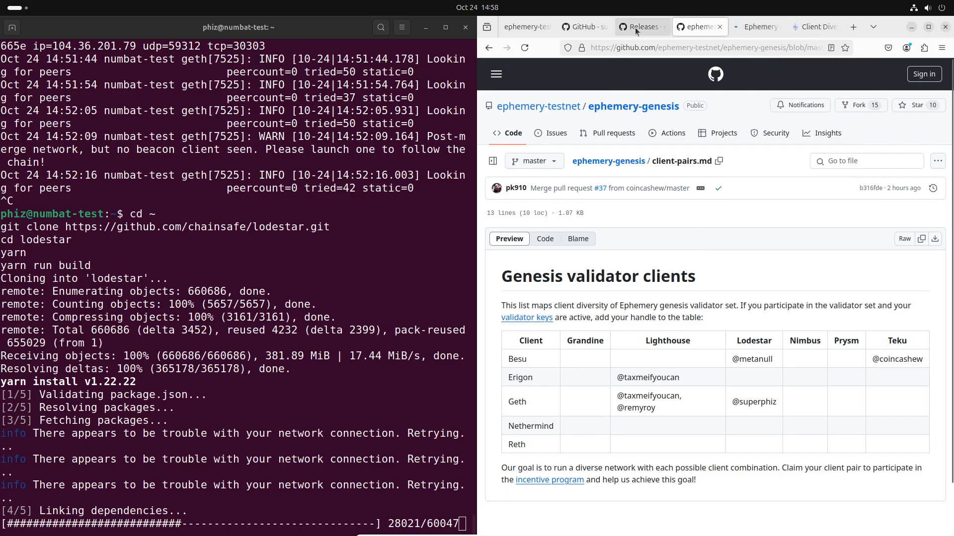
pyautogui.click(641, 26)
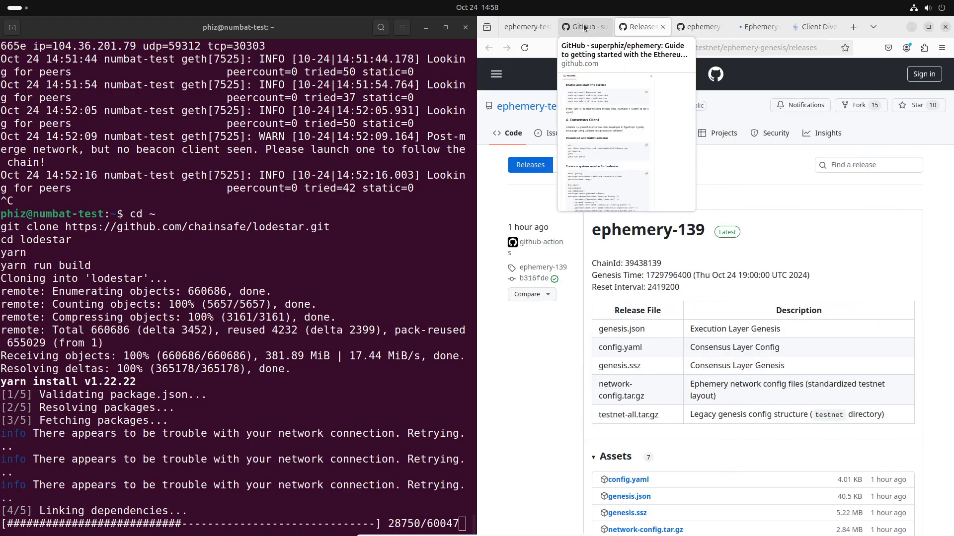
pyautogui.click(584, 26)
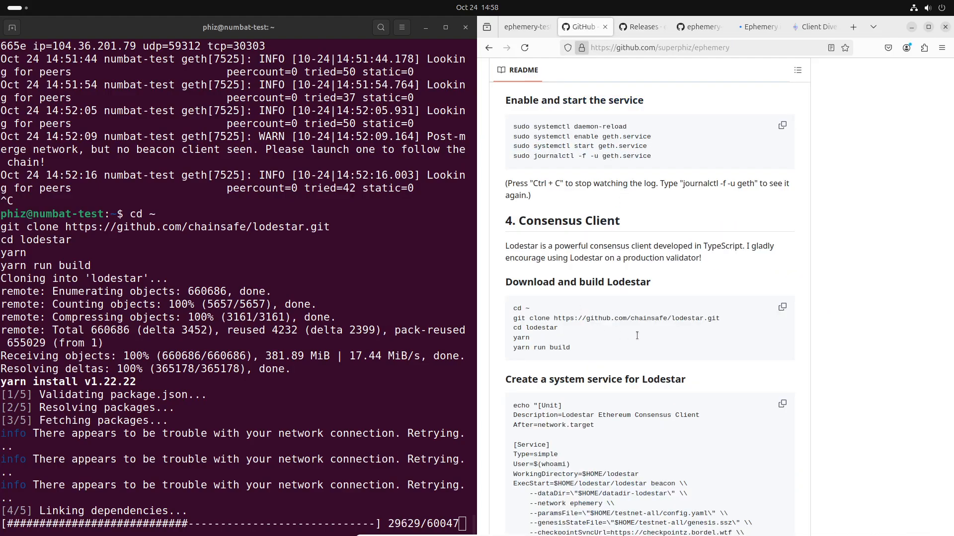
pyautogui.scroll(-3)
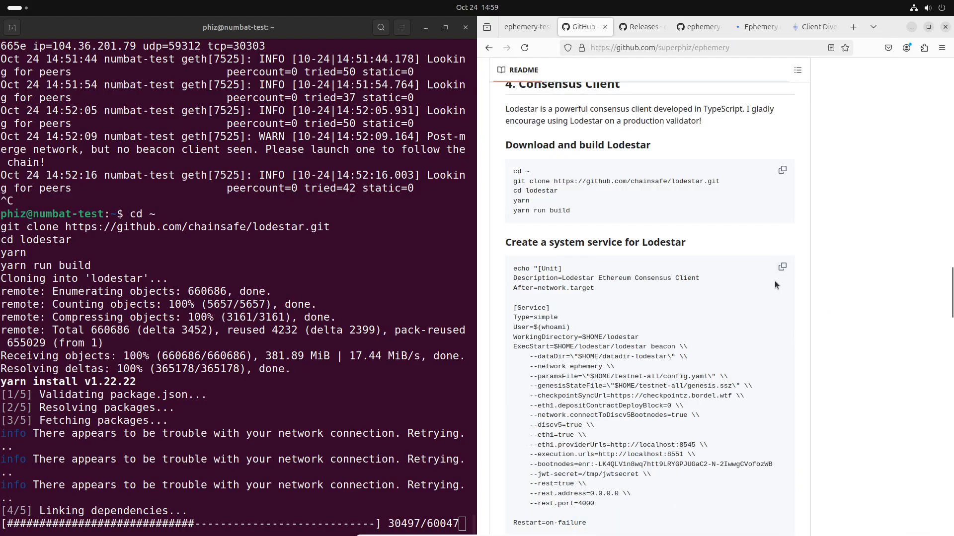
pyautogui.click(639, 27)
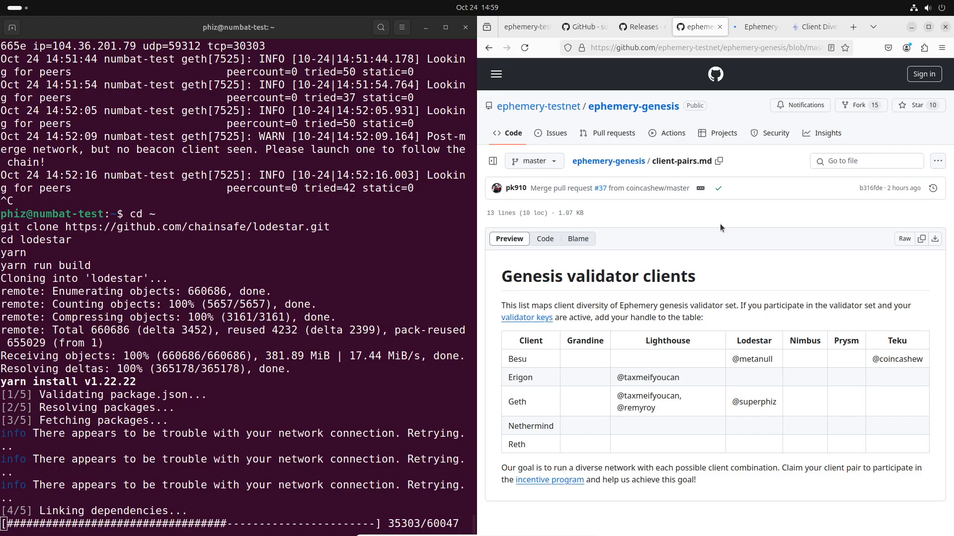
pyautogui.moveTo(682, 162)
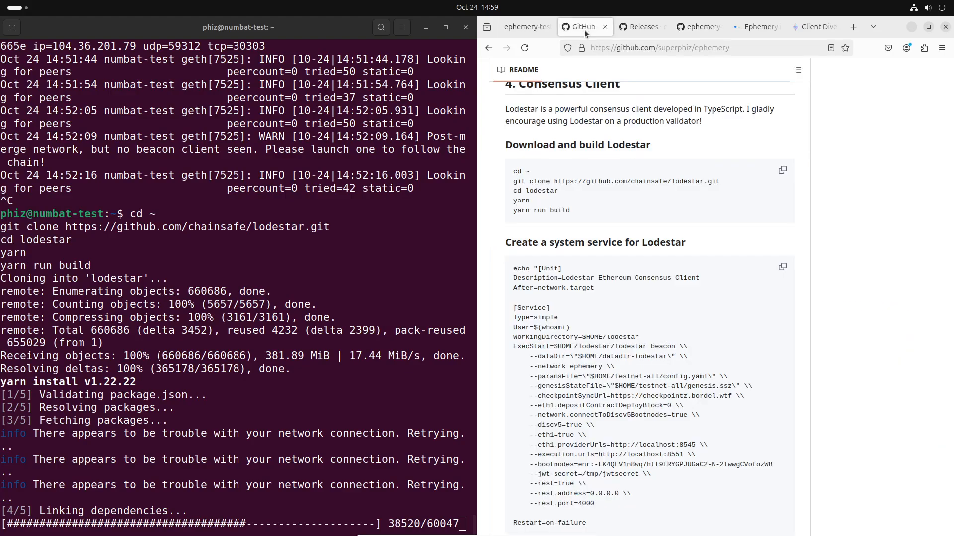
pyautogui.scroll(-3)
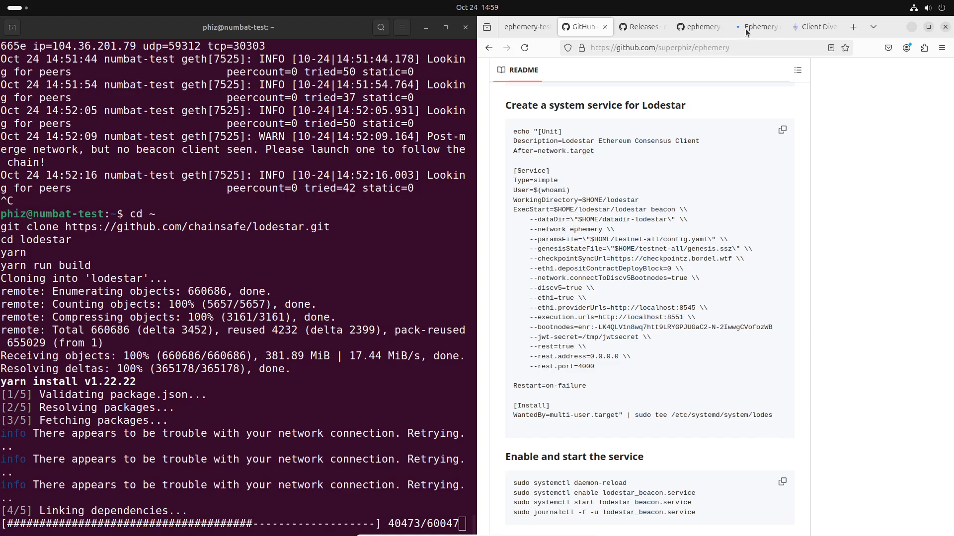
pyautogui.click(756, 27)
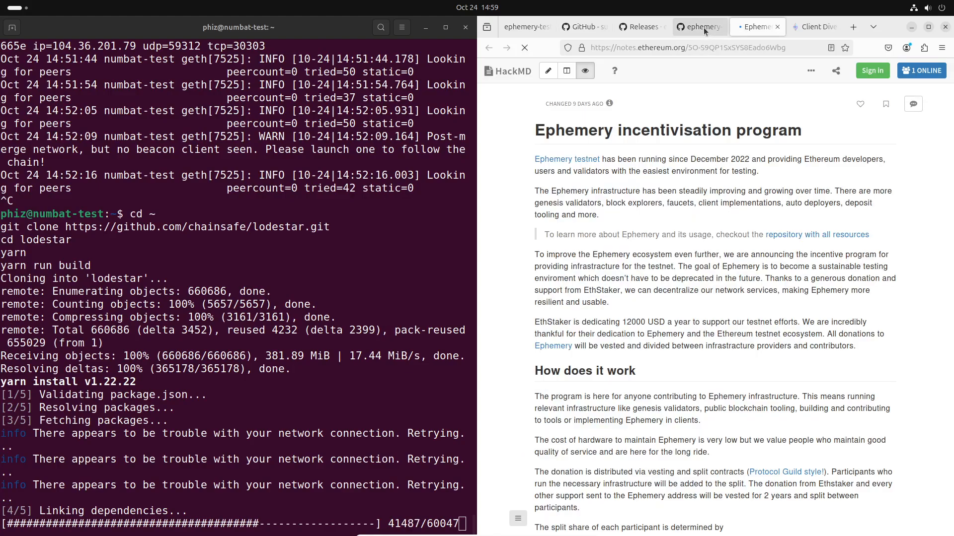
pyautogui.click(698, 27)
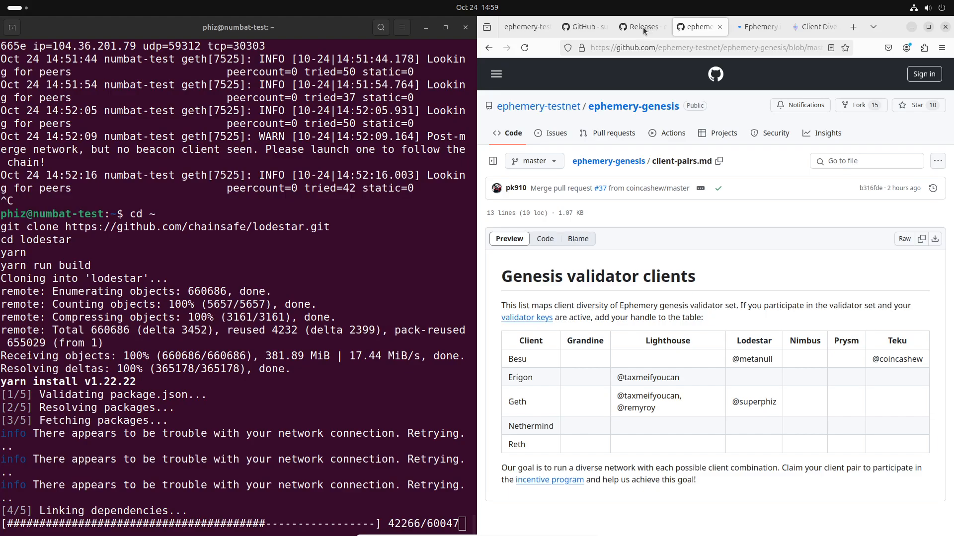
pyautogui.moveTo(688, 390)
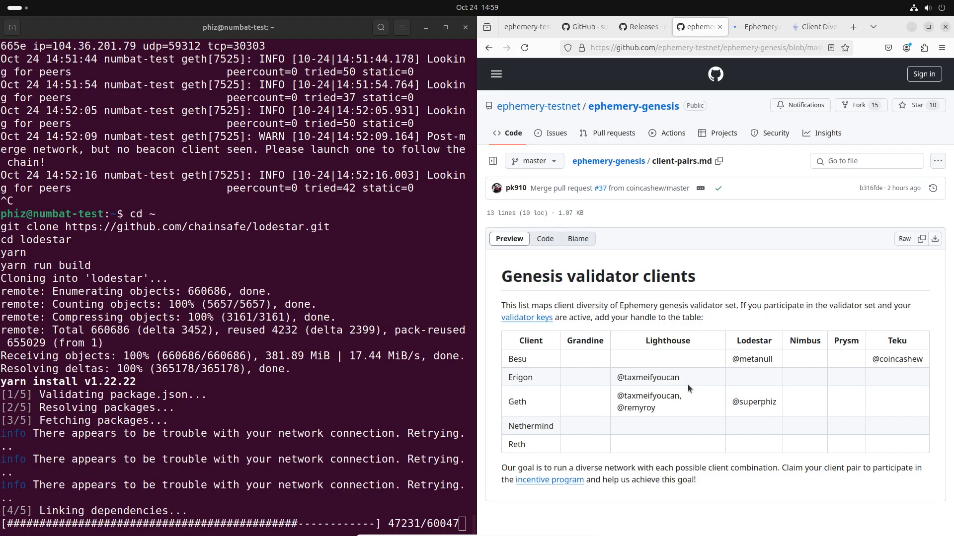
pyautogui.moveTo(683, 316)
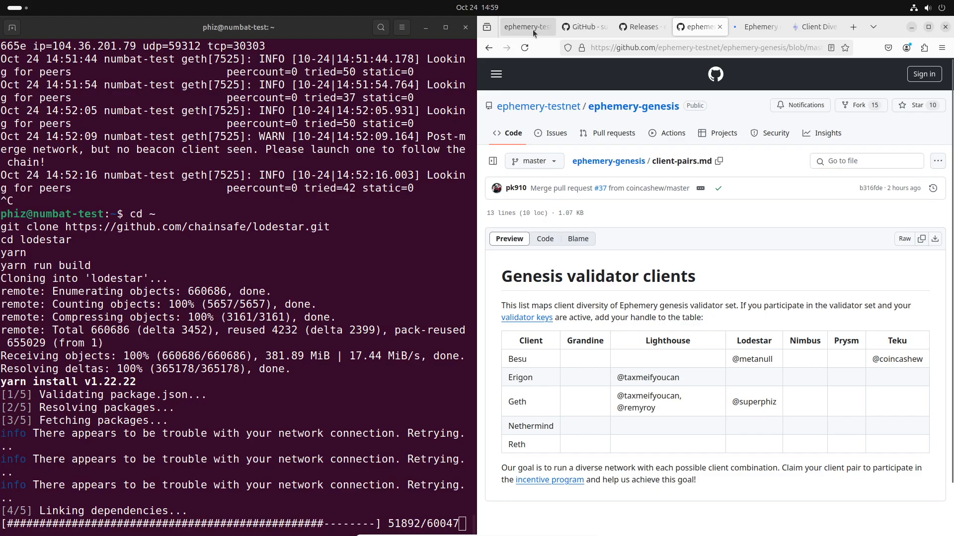
# Keep the guide's 'Create a system service for Lodestar' section visible while yarn install builds packages.
pyautogui.click(524, 27)
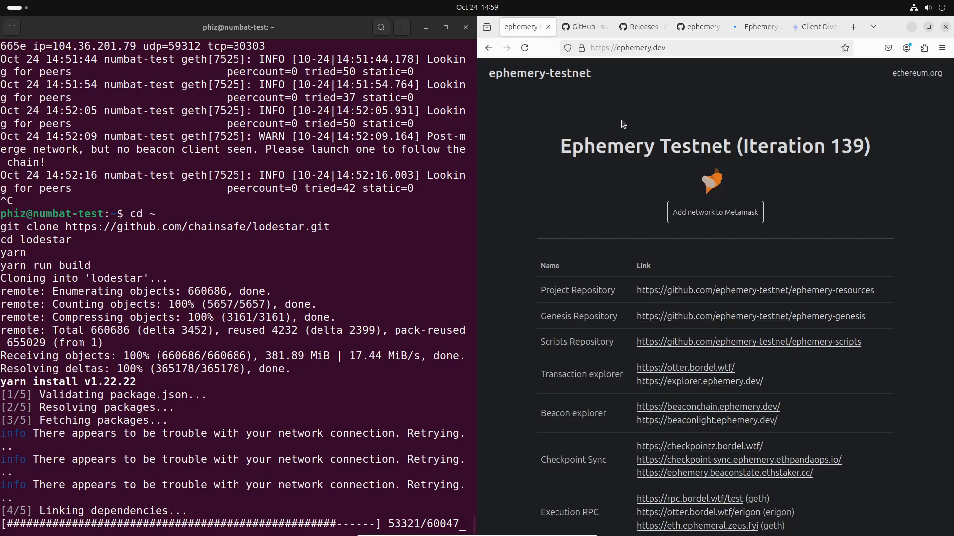
pyautogui.click(581, 26)
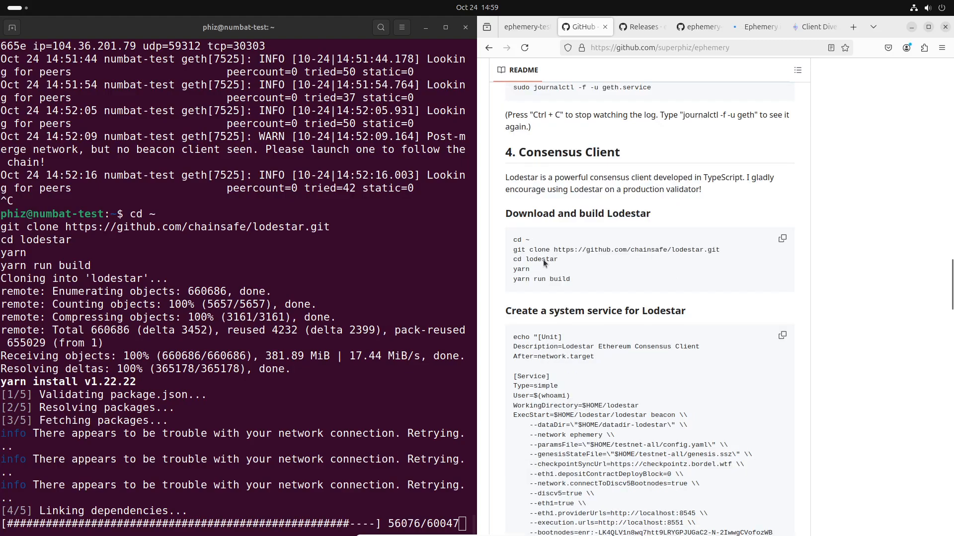
pyautogui.moveTo(609, 251)
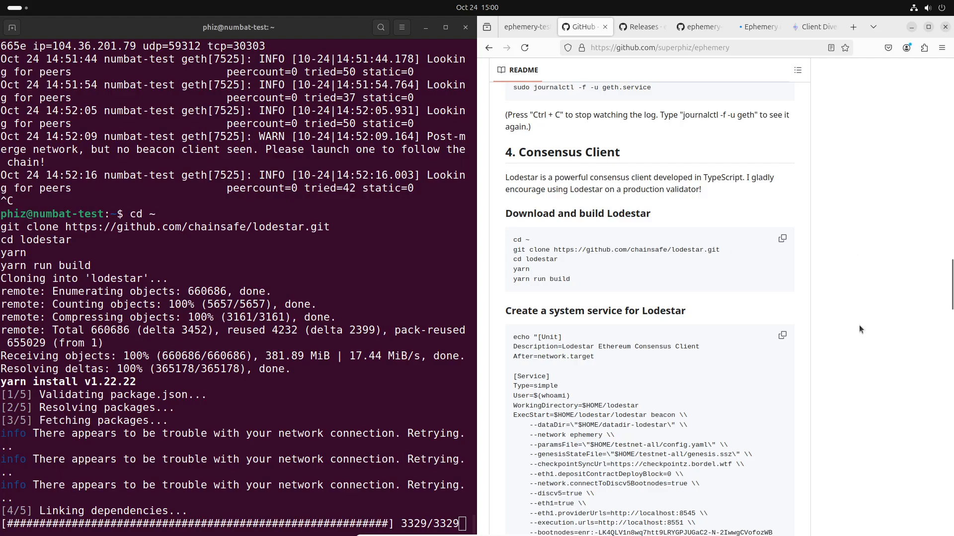
pyautogui.scroll(-3)
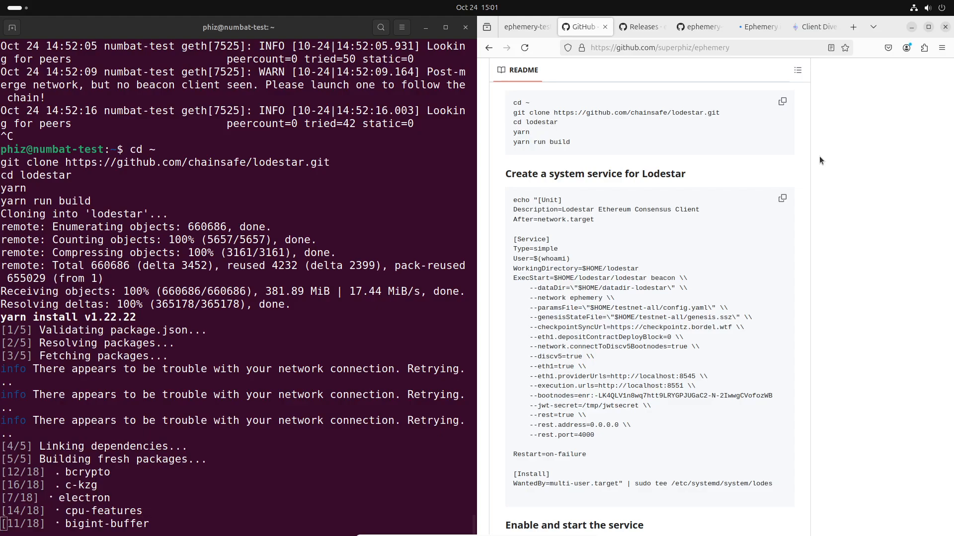
pyautogui.click(760, 27)
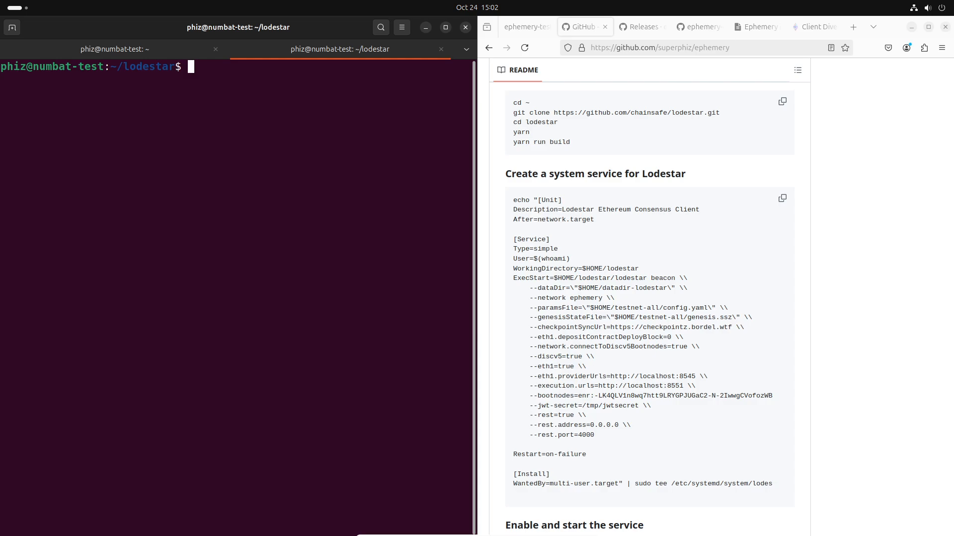
# Follow the system journal with journalctl -f, showing geth still at peercount 0.
pyautogui.write('journ')
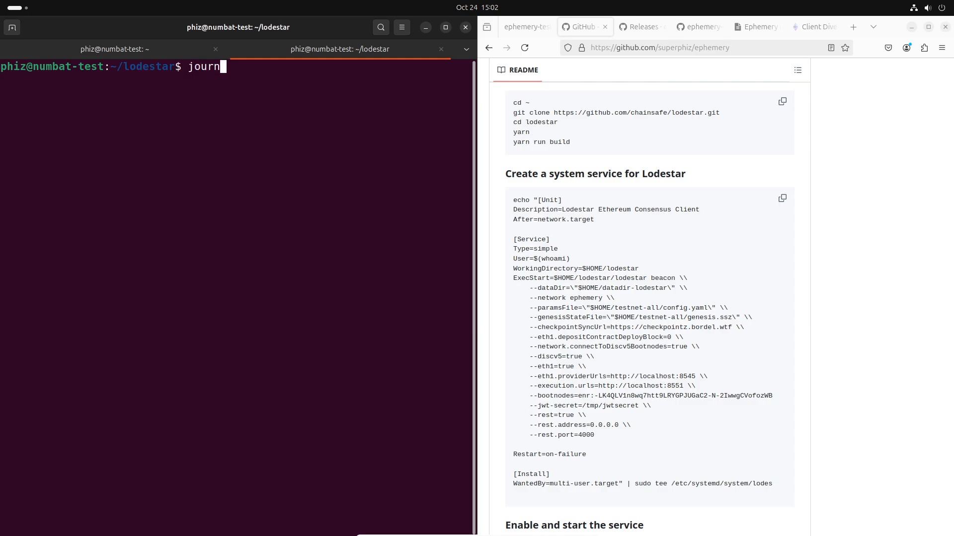
pyautogui.write('alctl -f')
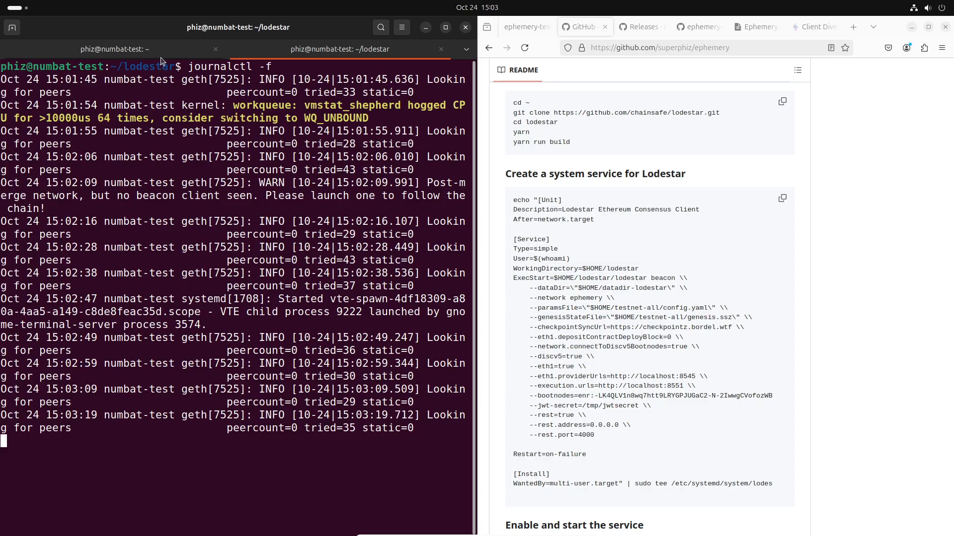
# Watch yarn run build finish, Lerna reporting success for all 18 projects.
pyautogui.click(114, 49)
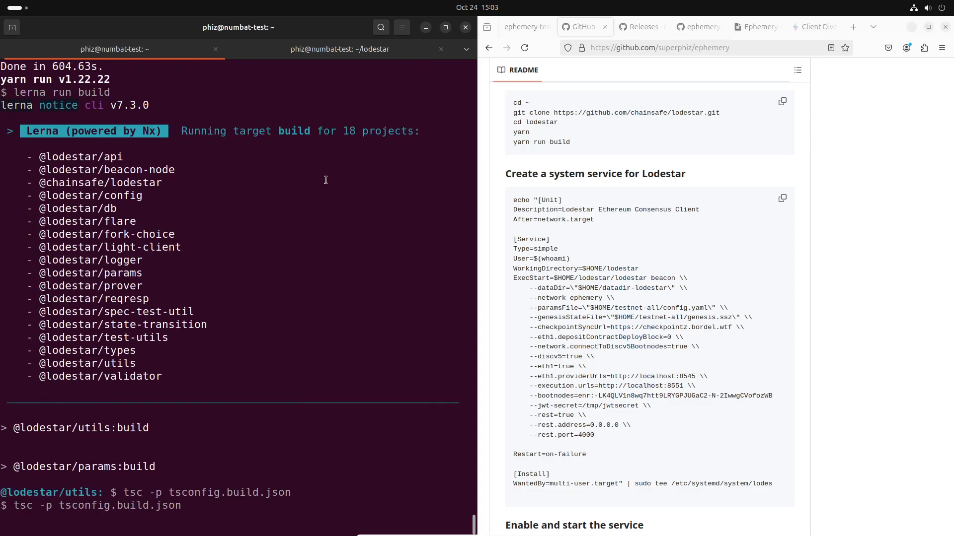
pyautogui.scroll(-3)
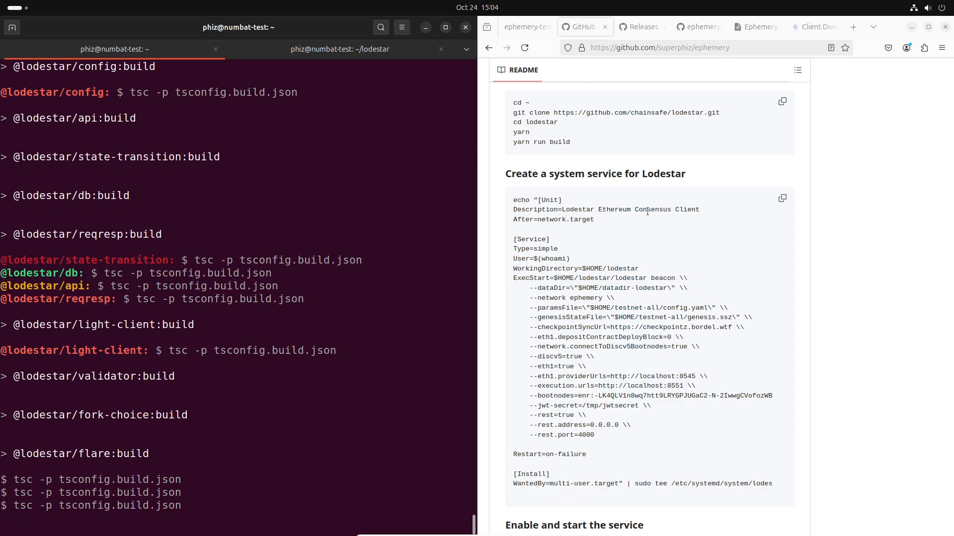
pyautogui.scroll(-3)
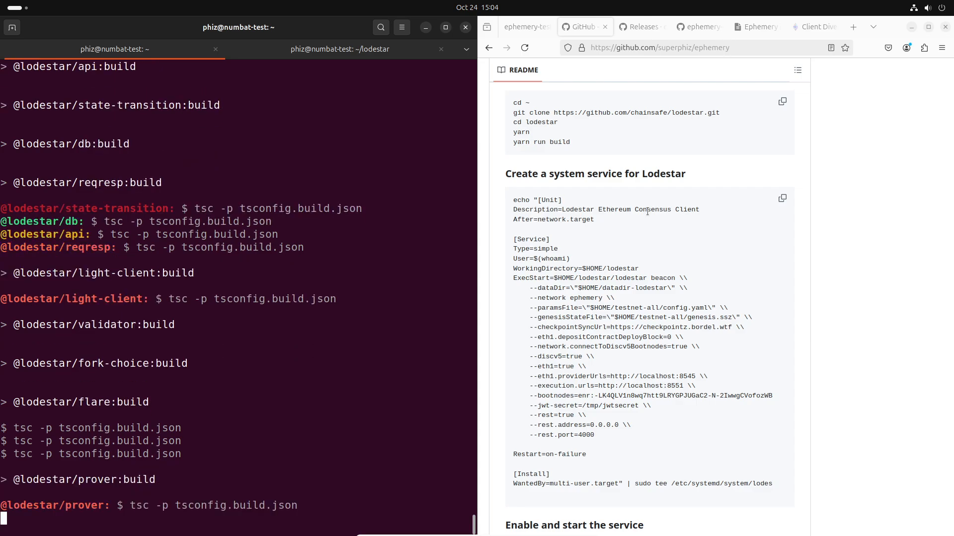
pyautogui.scroll(-3)
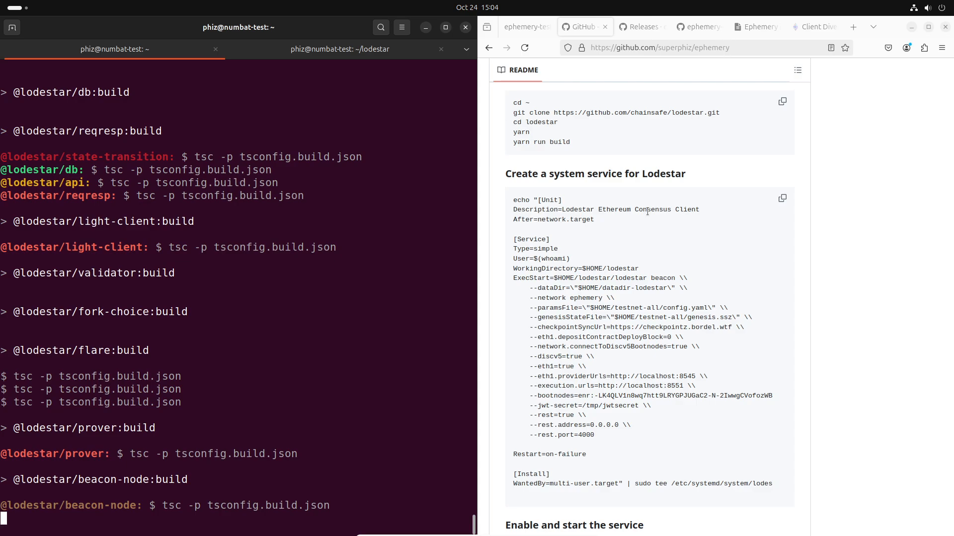
pyautogui.scroll(-3)
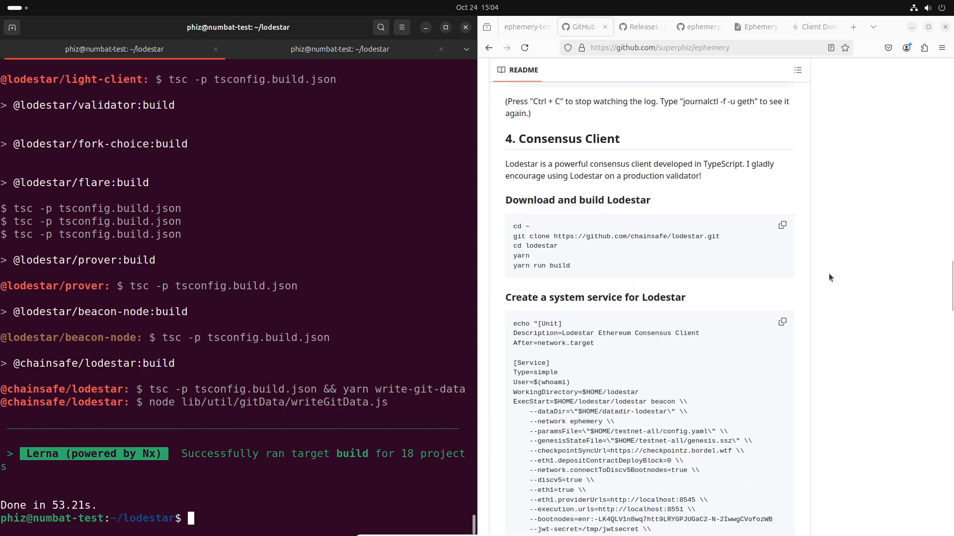
pyautogui.scroll(-3)
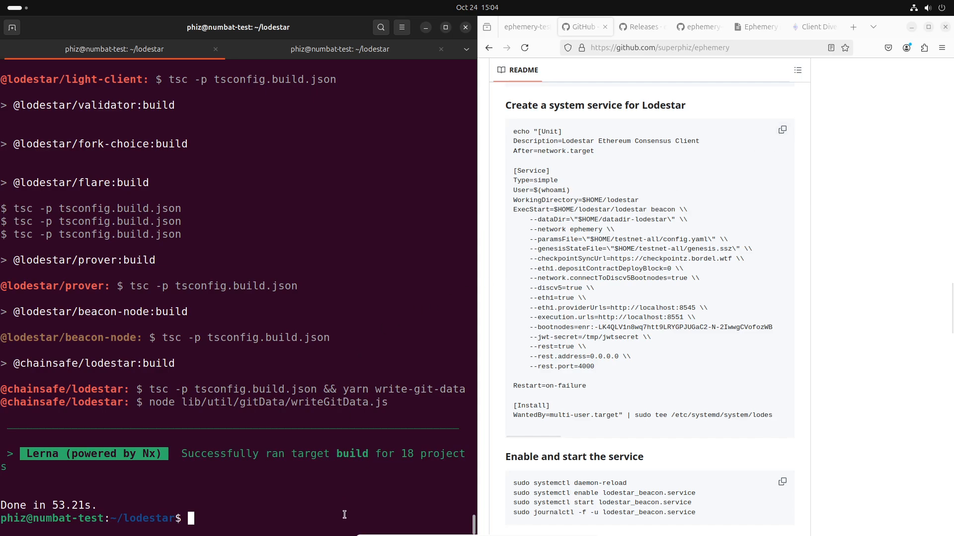
# Run ./lodestar --version to confirm the freshly built binary's version.
pyautogui.write('./lodestar')
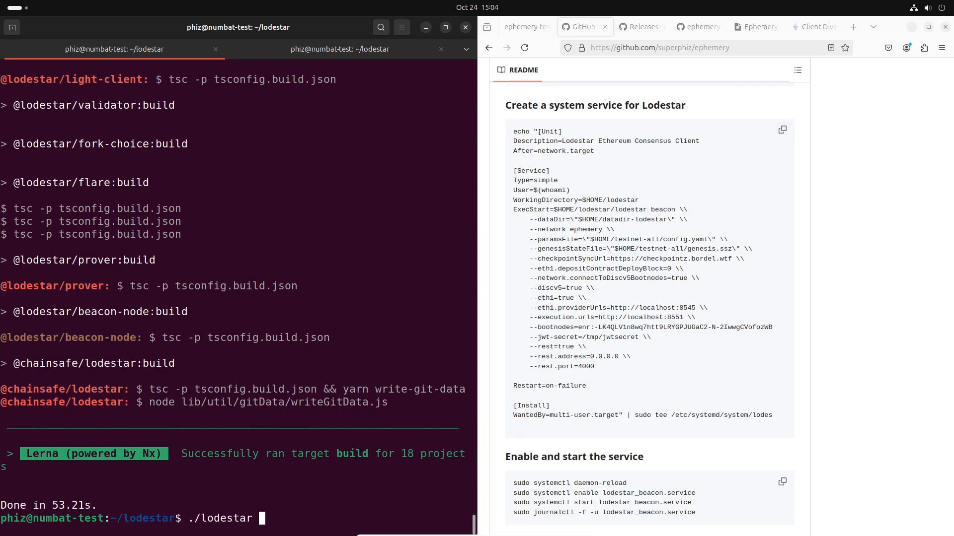
pyautogui.write('--ver')
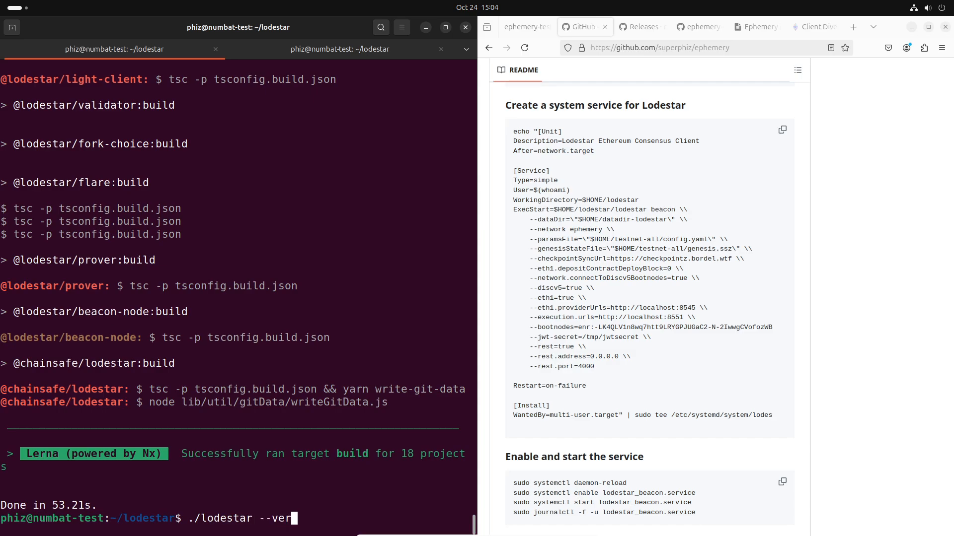
pyautogui.write('sion')
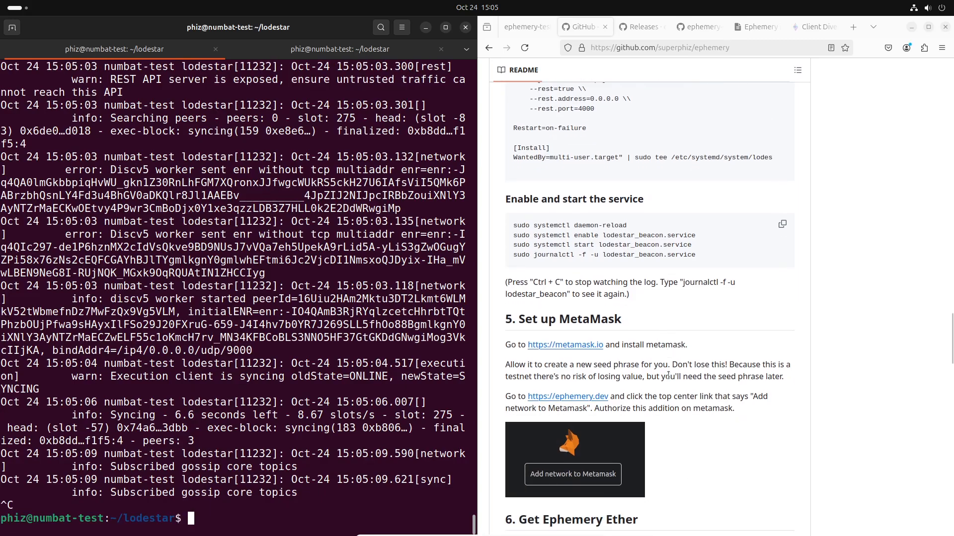
# Review the lodestar_beacon sync log and scroll the guide to its Set up MetaMask step.
pyautogui.scroll(-3)
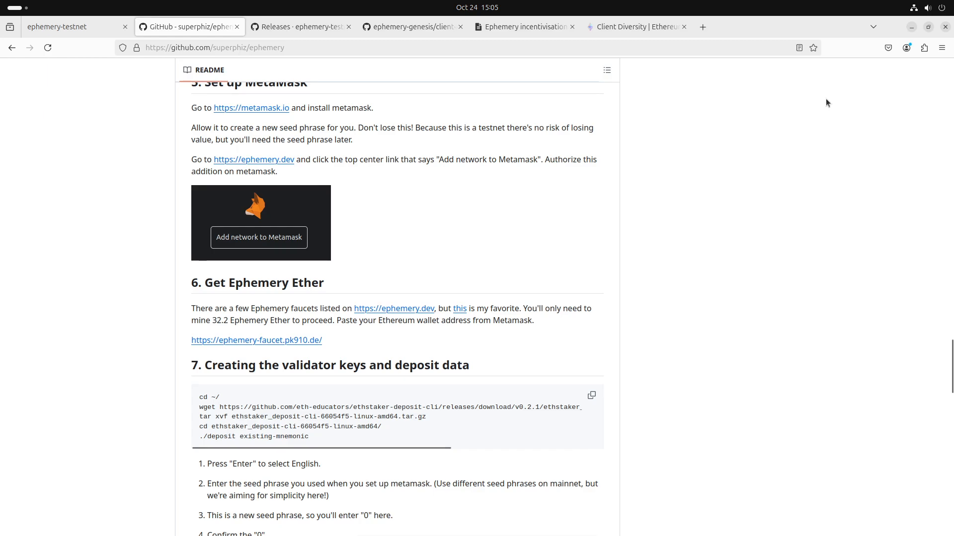
pyautogui.moveTo(435, 283)
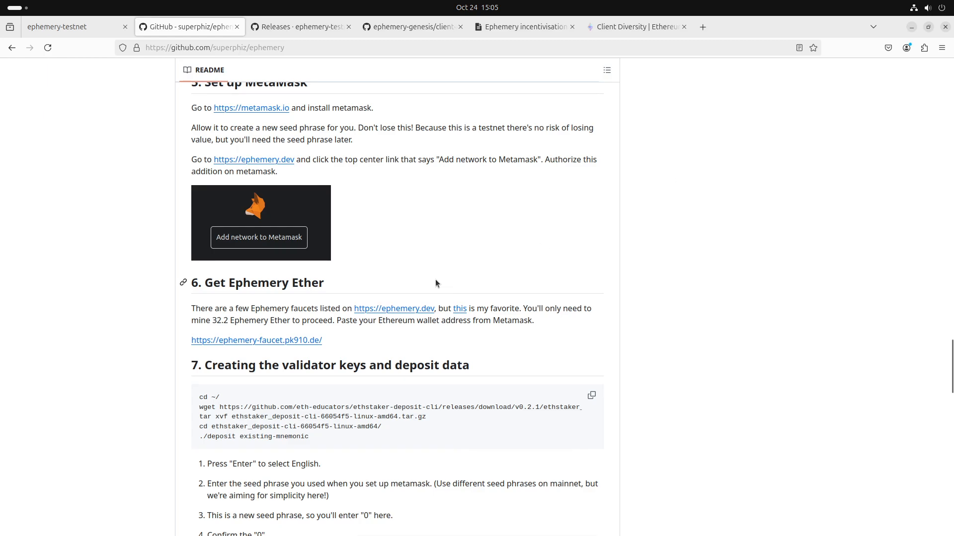
pyautogui.scroll(3)
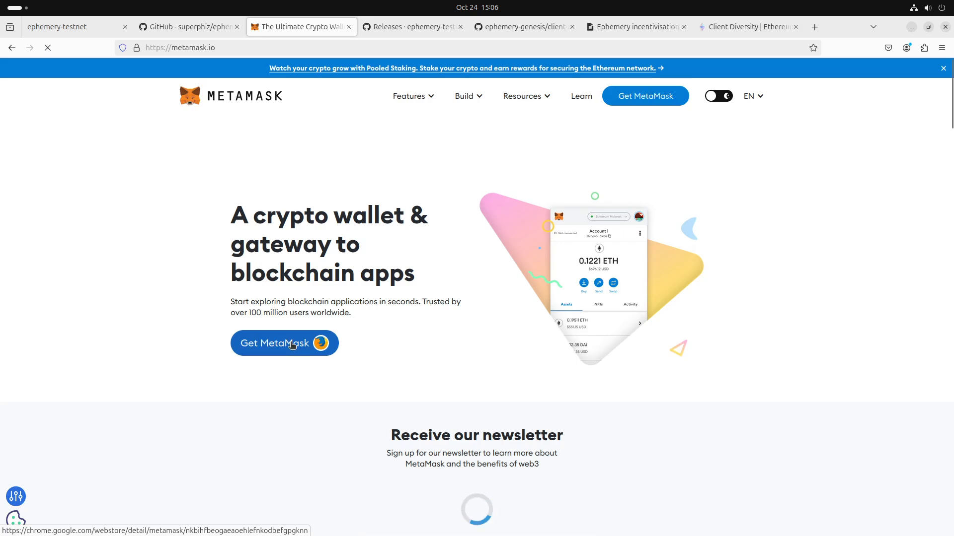
# Choose Get MetaMask, then back out of the Chrome Web Store to metamask.io for the Firefox add-on.
pyautogui.click(284, 343)
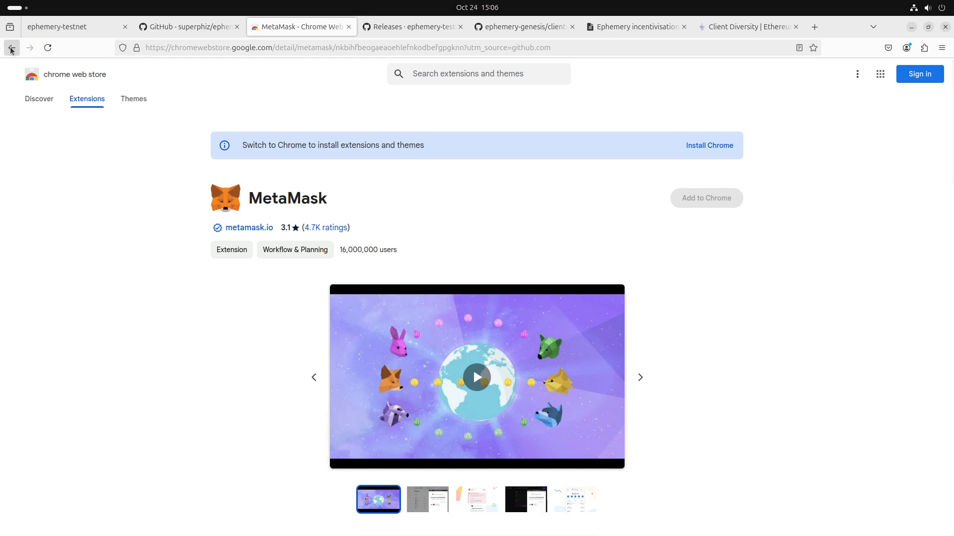
pyautogui.click(248, 228)
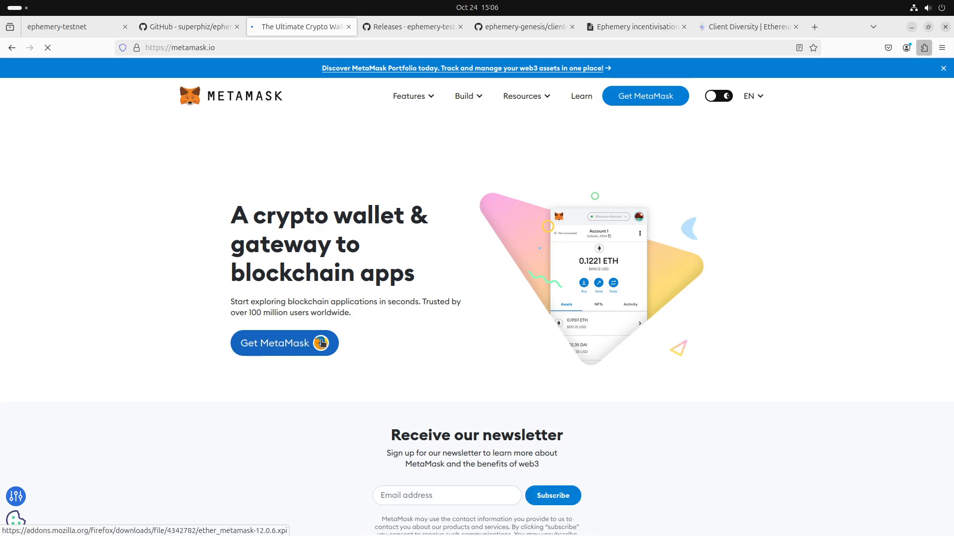
# Install the MetaMask add-on in Firefox, accepting its permissions.
pyautogui.click(284, 343)
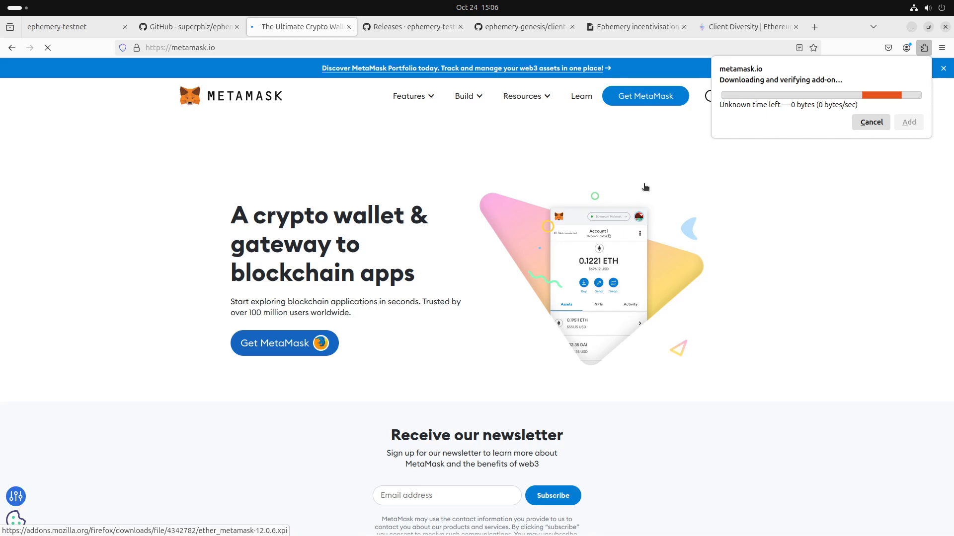
pyautogui.moveTo(758, 134)
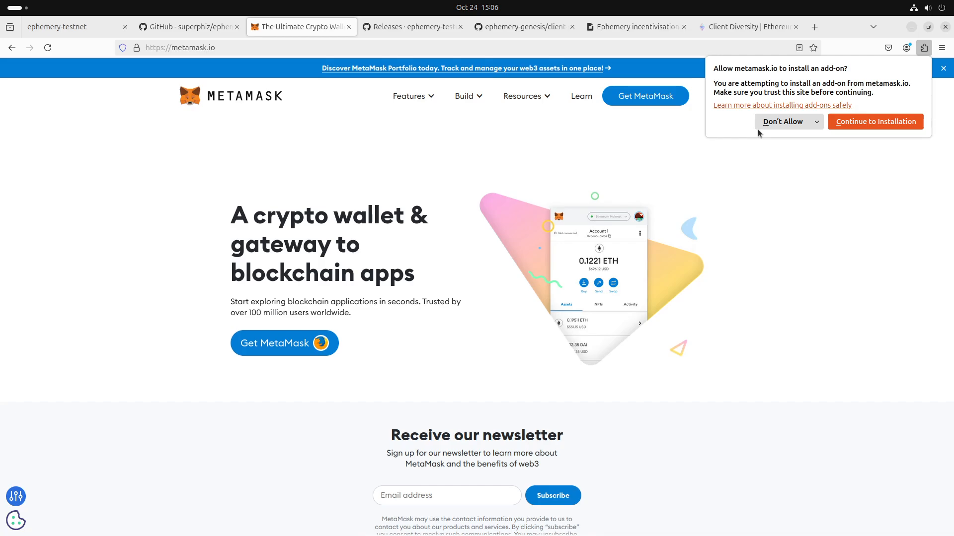
pyautogui.moveTo(874, 122)
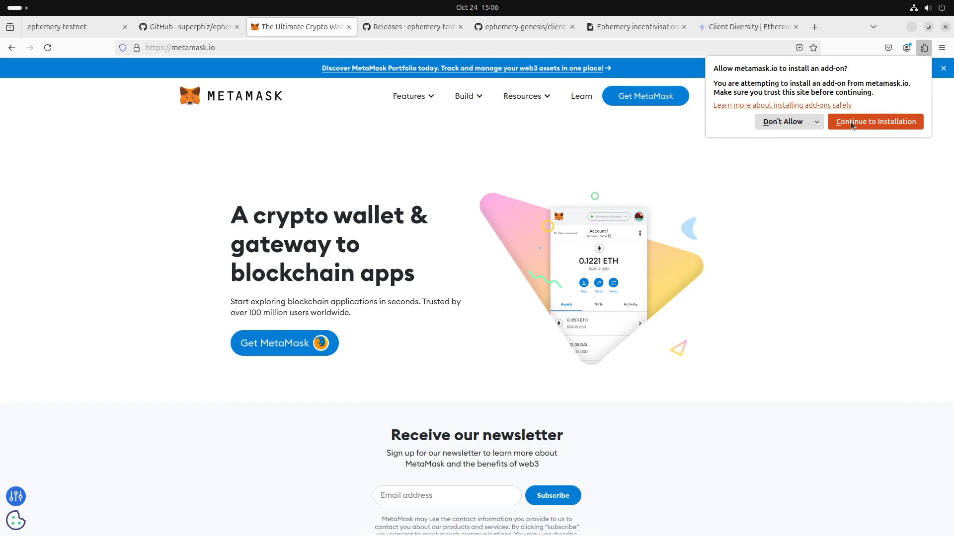
pyautogui.click(875, 121)
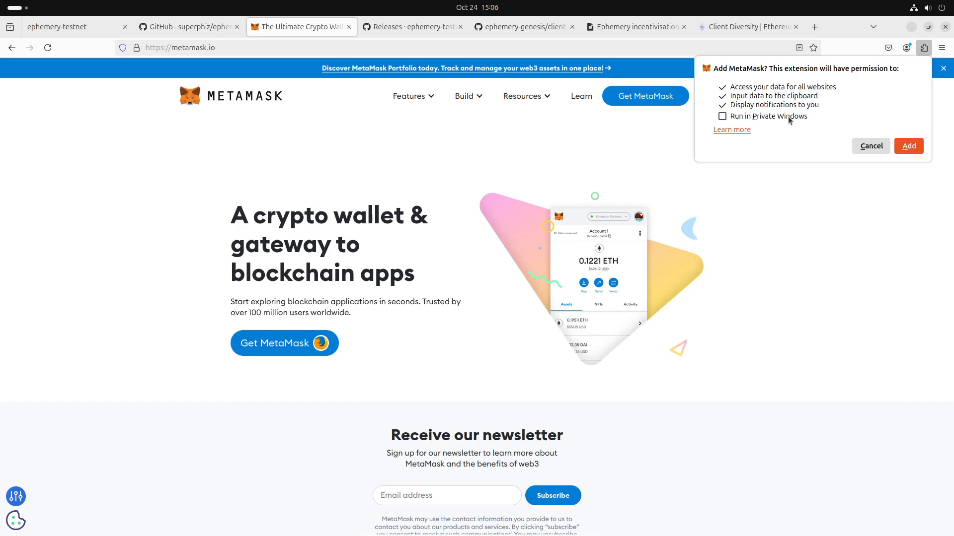
pyautogui.click(908, 146)
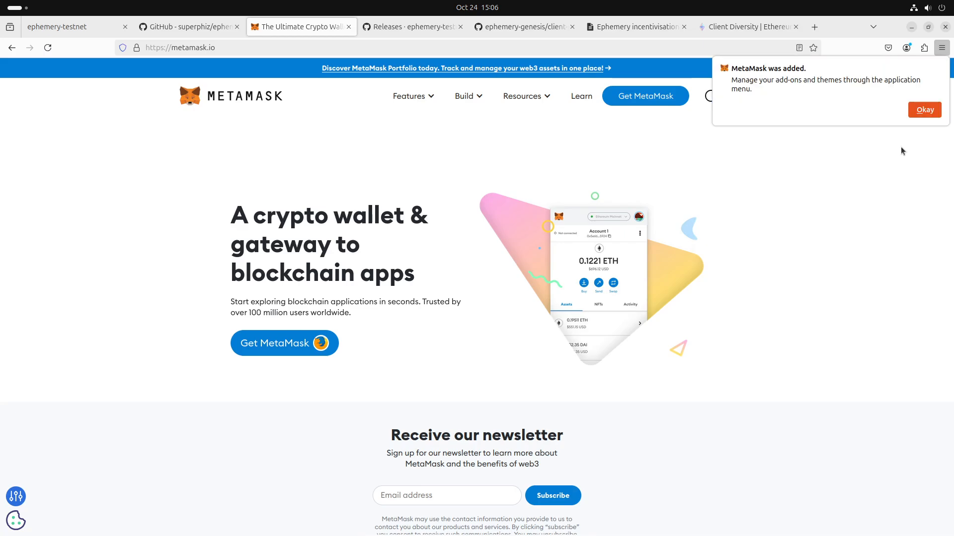
pyautogui.moveTo(920, 118)
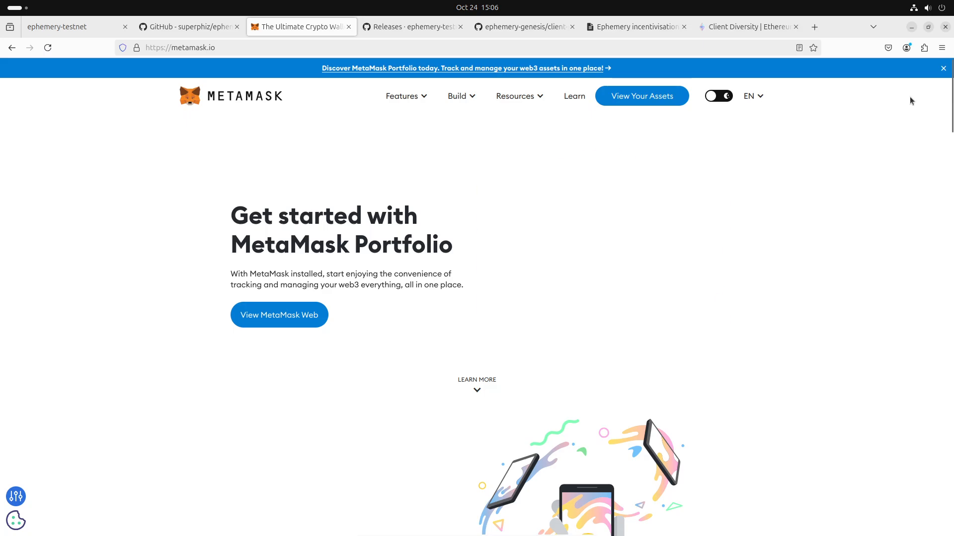
# Launch MetaMask from the Extensions menu to start onboarding.
pyautogui.click(923, 48)
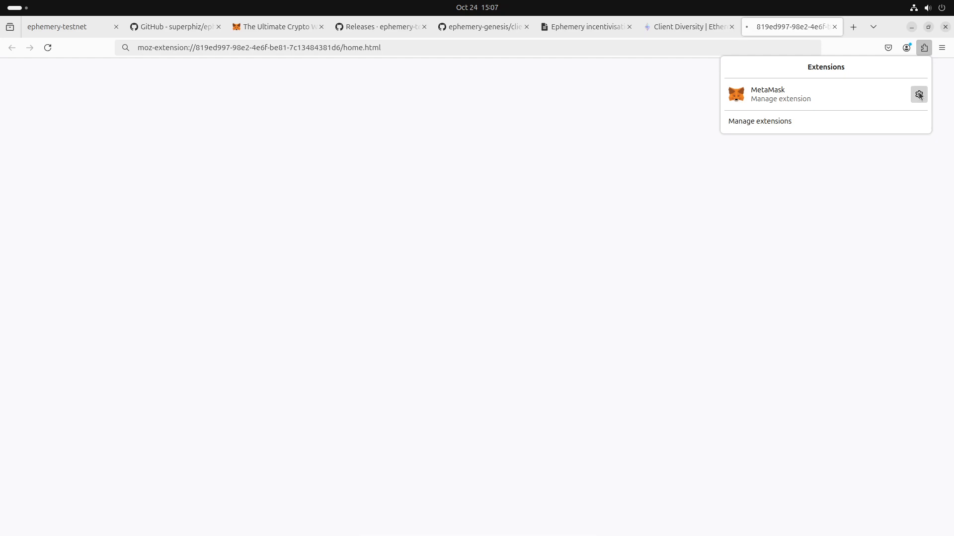
pyautogui.click(918, 96)
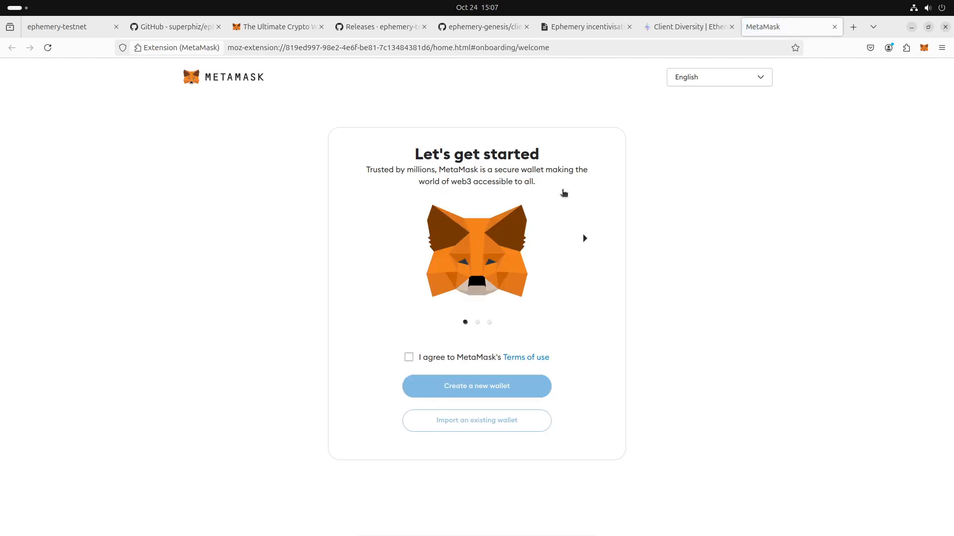
# Accept MetaMask's terms and begin creating a new wallet.
pyautogui.click(408, 356)
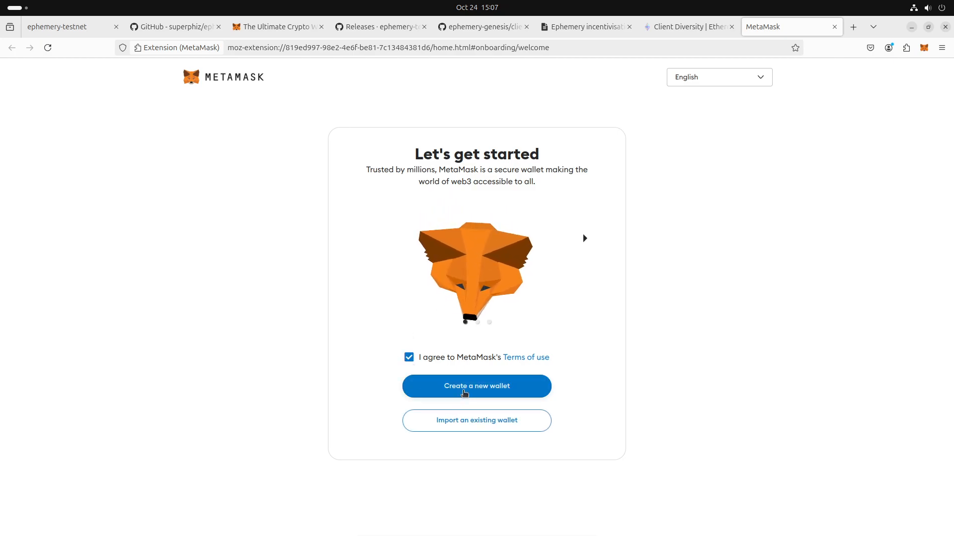
pyautogui.click(476, 385)
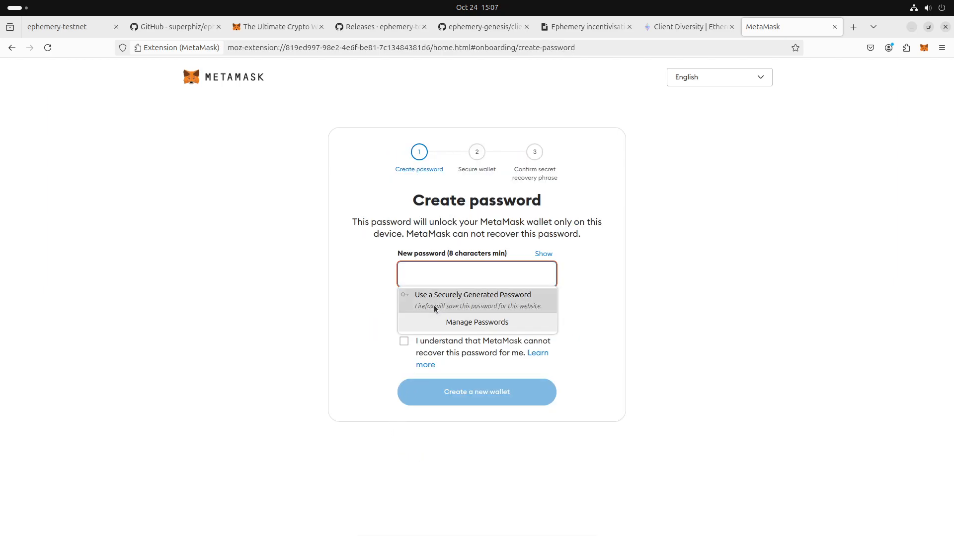
# Set a generated strong password, acknowledge it is unrecoverable, and proceed to Secure my wallet.
pyautogui.click(473, 295)
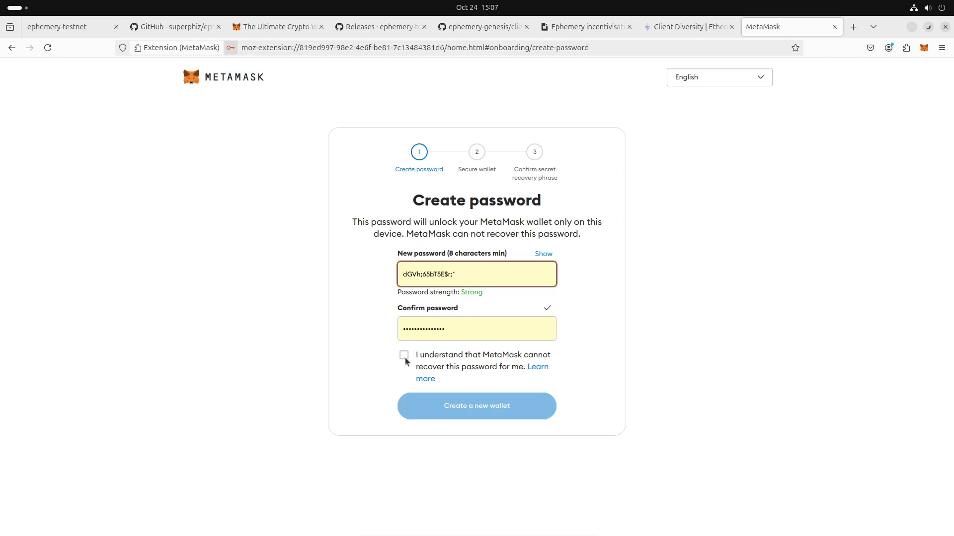
pyautogui.click(405, 355)
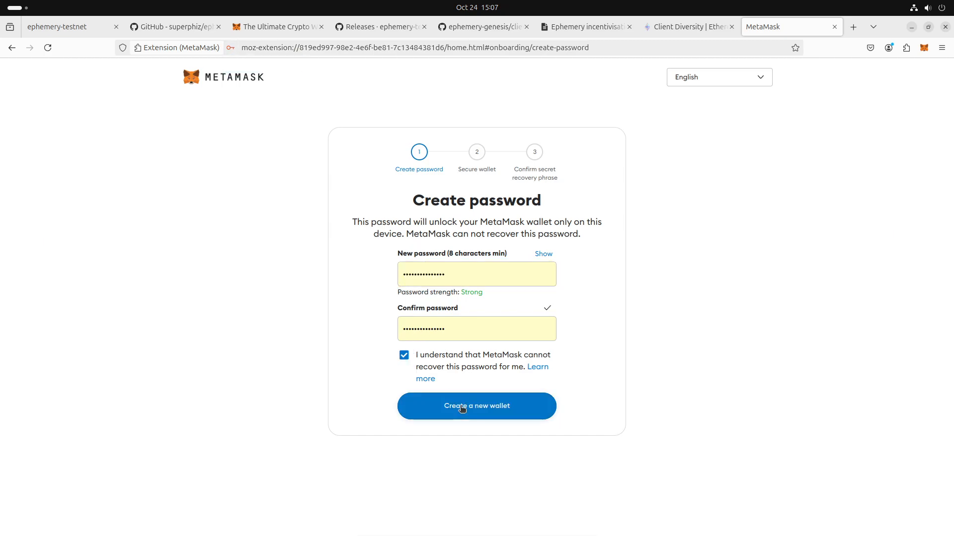
pyautogui.click(476, 405)
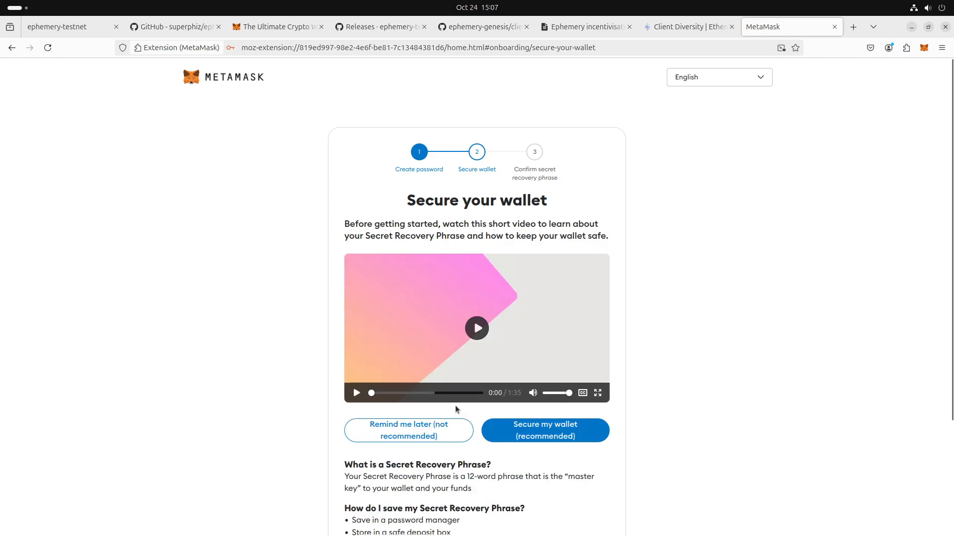
pyautogui.moveTo(544, 430)
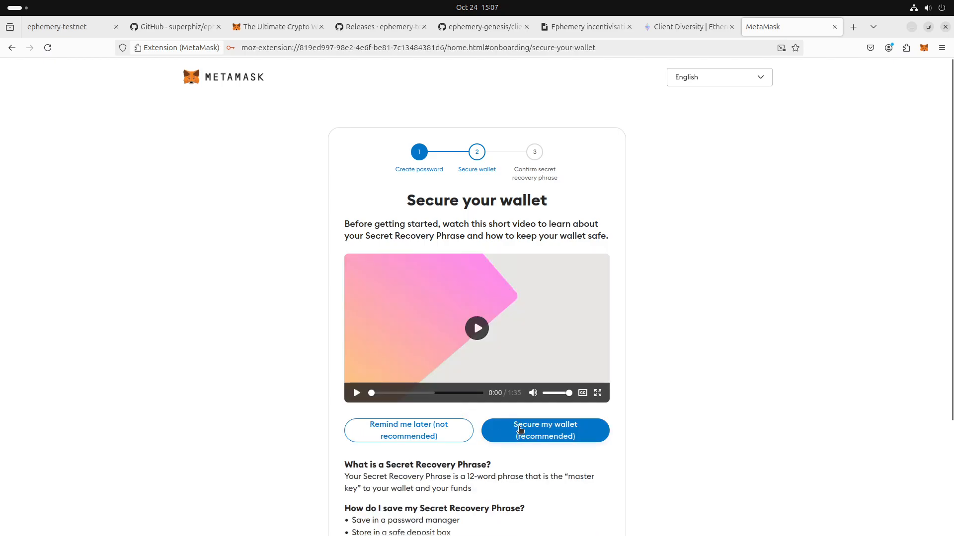
pyautogui.click(543, 430)
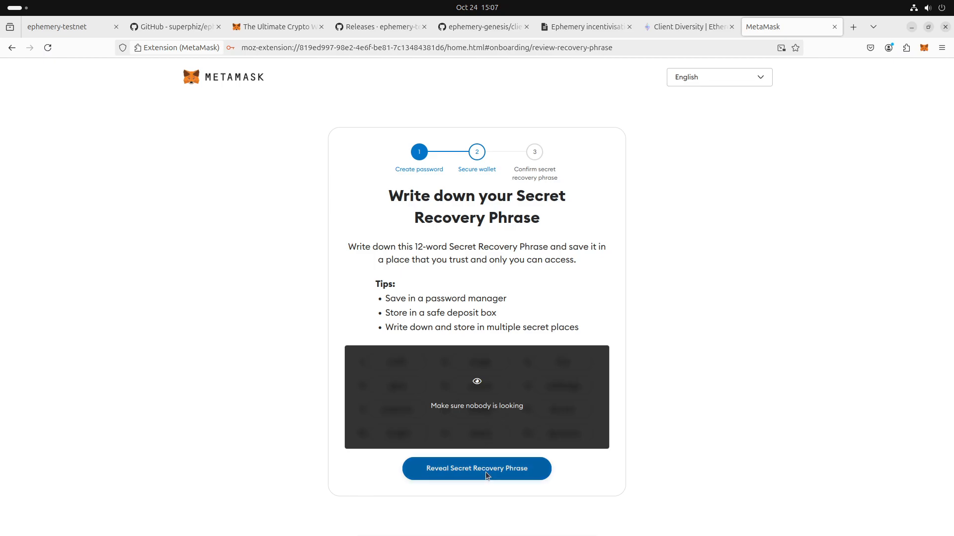
pyautogui.click(476, 467)
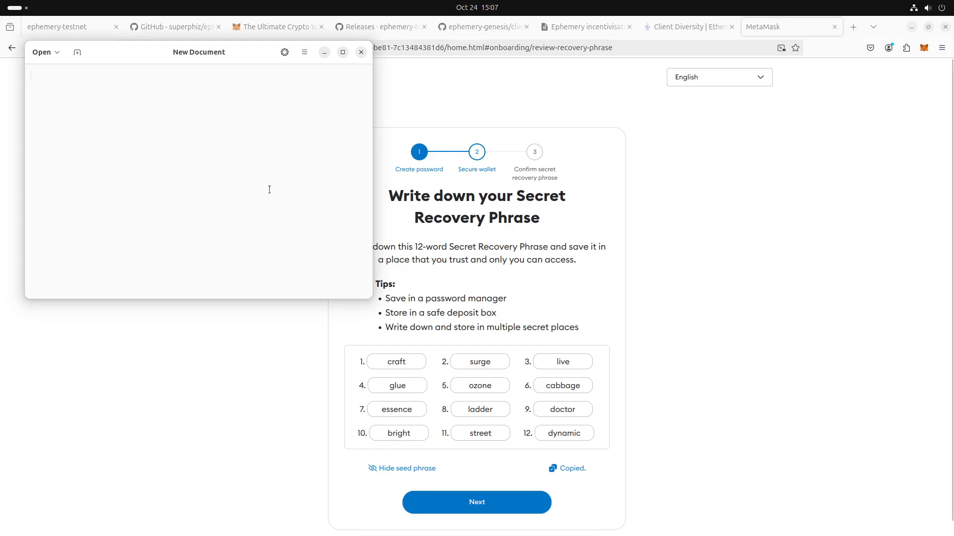
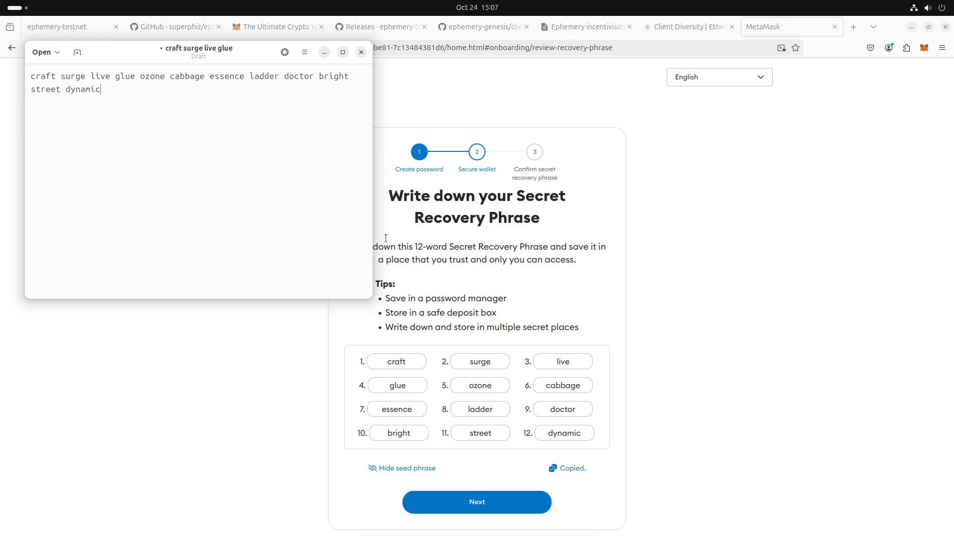
pyautogui.click(476, 502)
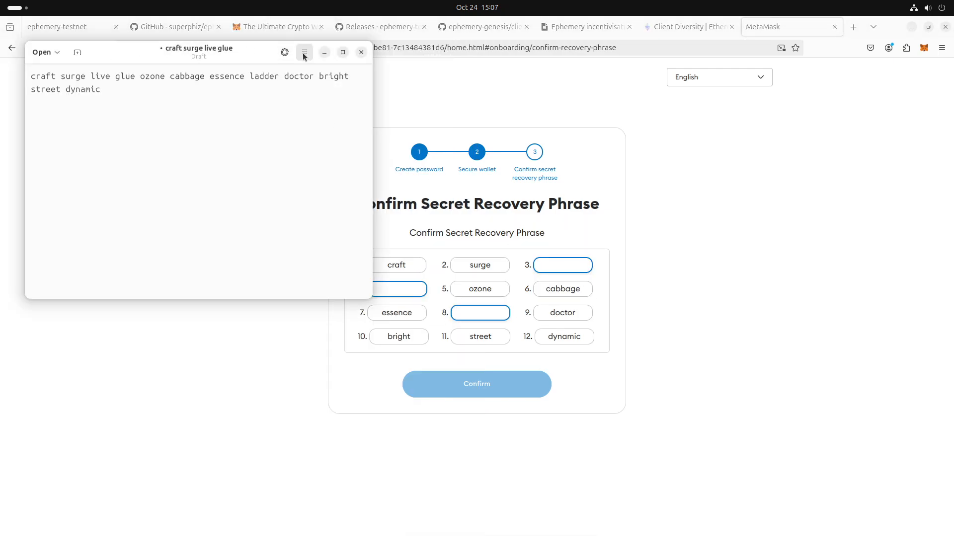
pyautogui.click(304, 51)
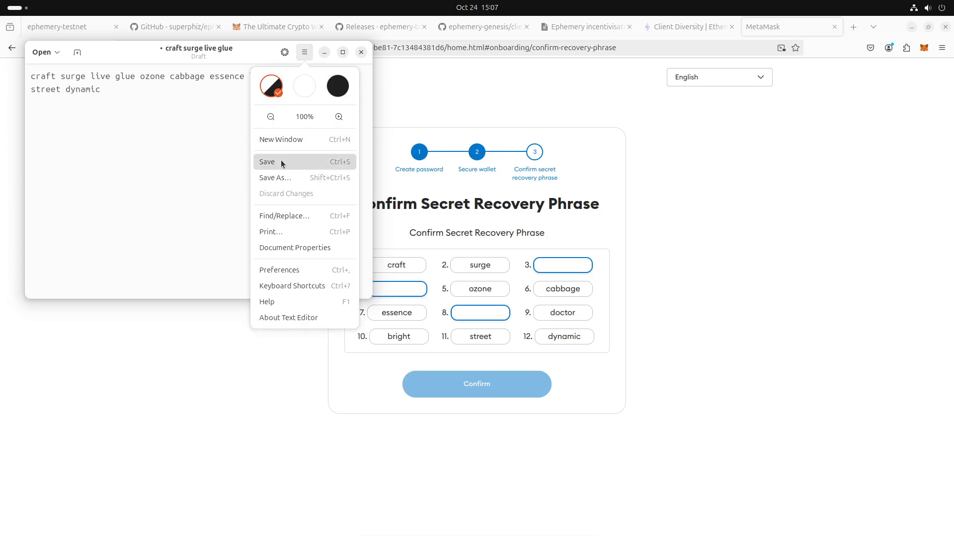
pyautogui.click(266, 162)
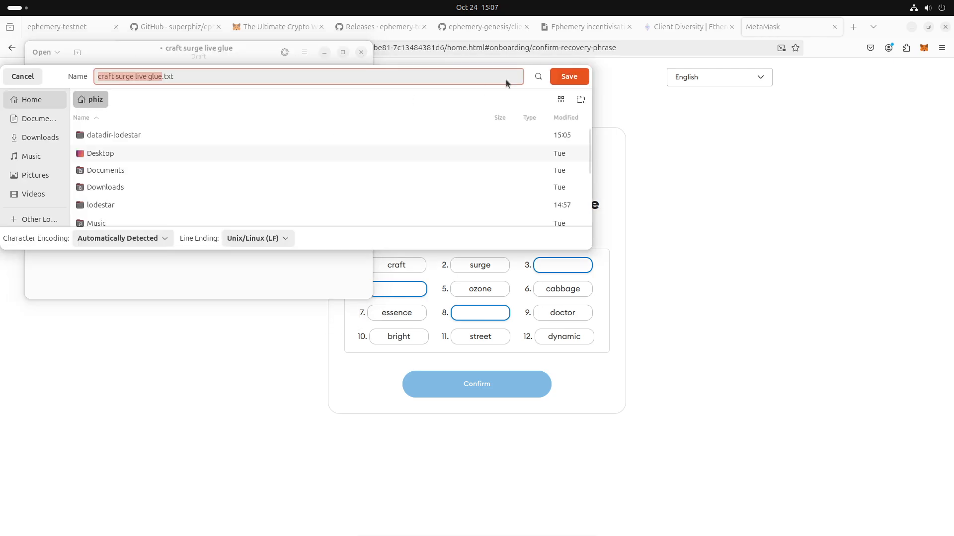
pyautogui.click(568, 77)
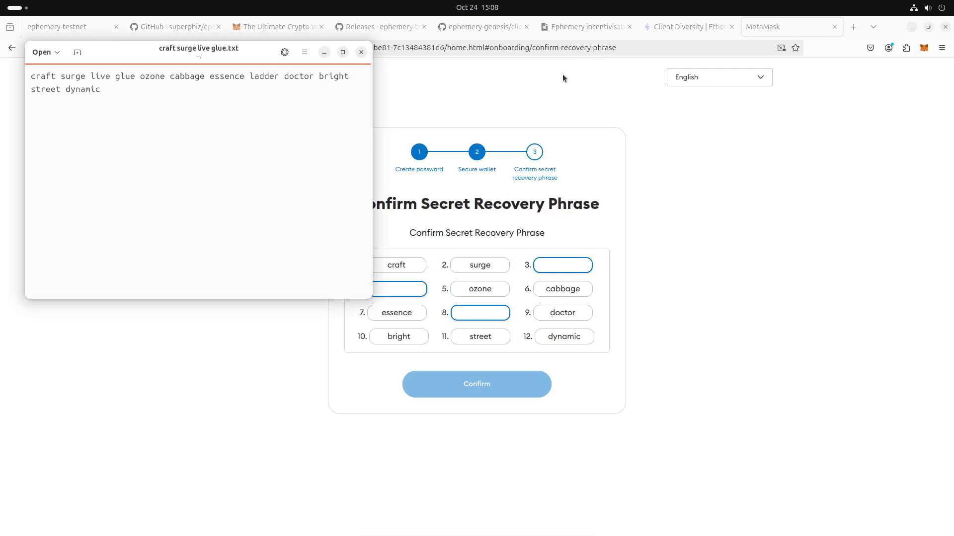
pyautogui.moveTo(199, 53); pyautogui.dragTo(178, 52)
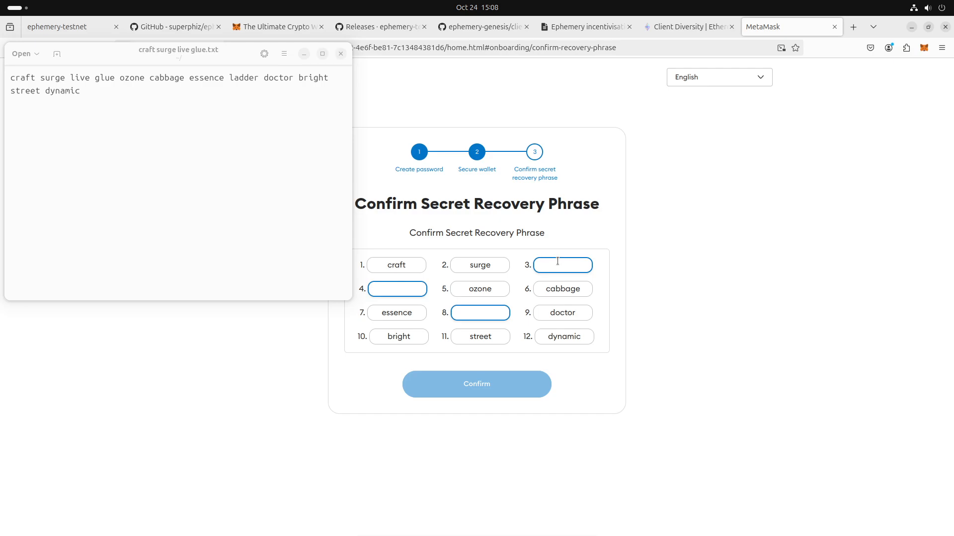
# Fill the missing recovery words live, glue and ladder into boxes 3, 4 and 8 and confirm.
pyautogui.write('live')
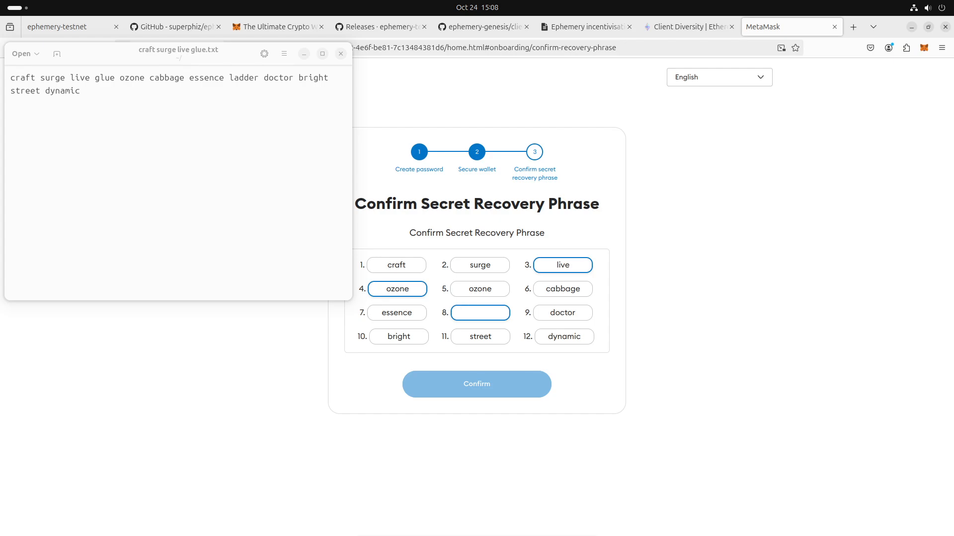
pyautogui.write('ladder')
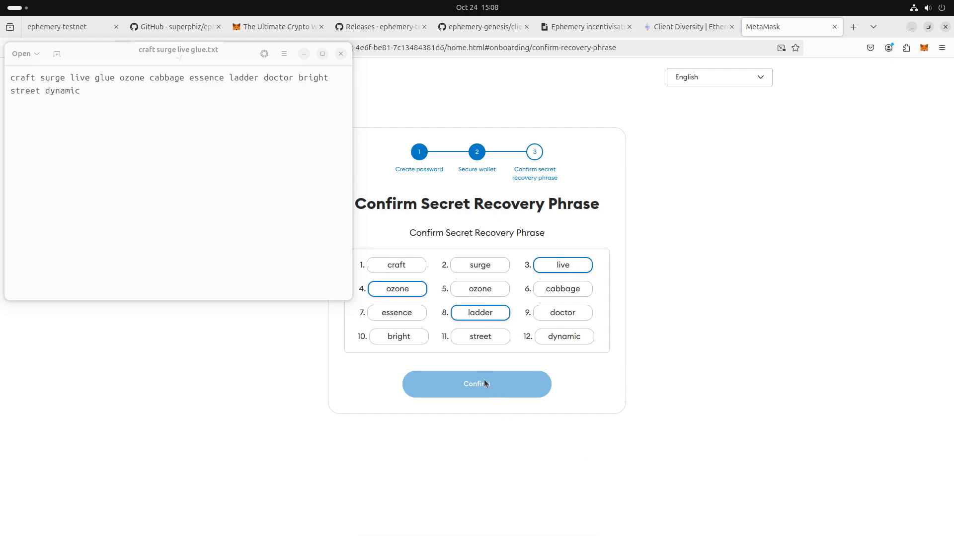
pyautogui.moveTo(449, 385)
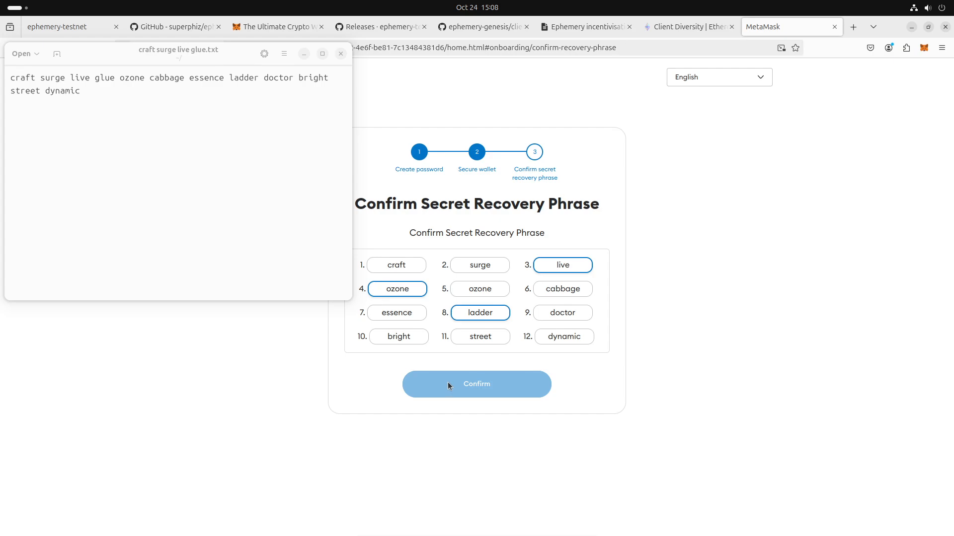
pyautogui.moveTo(538, 270)
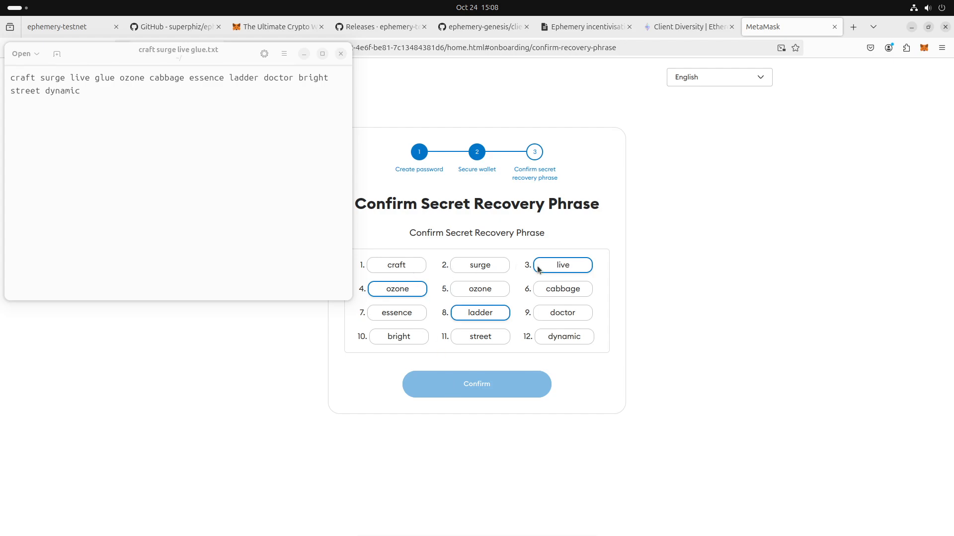
pyautogui.click(396, 288)
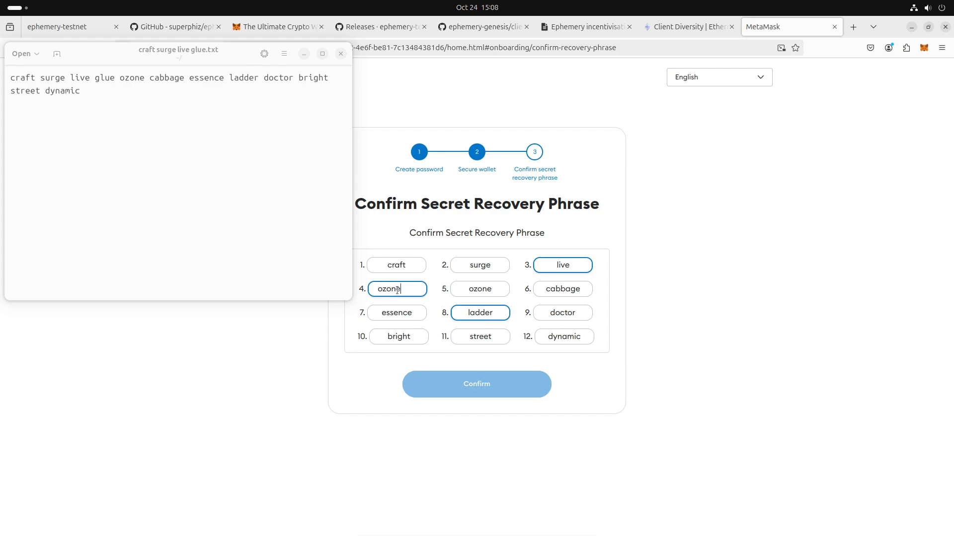
pyautogui.write('he')
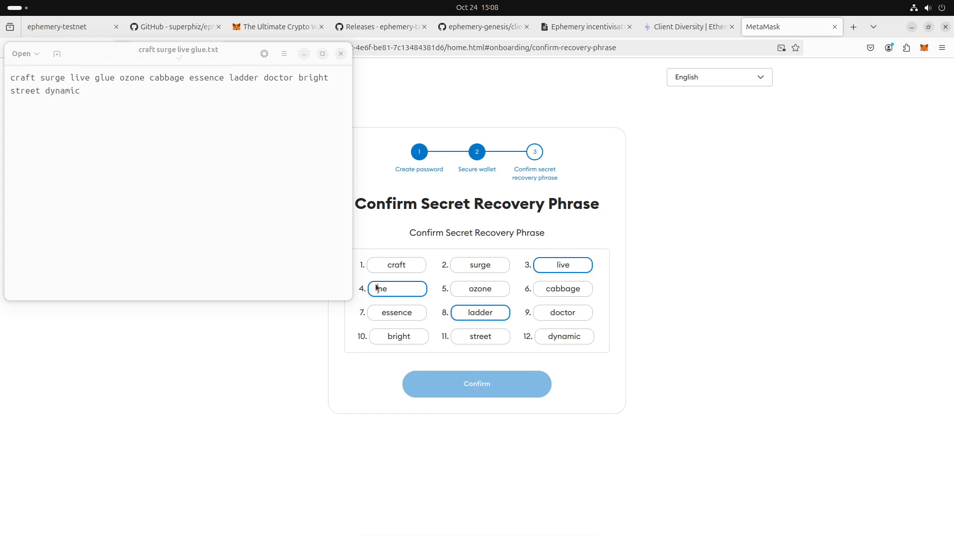
pyautogui.write('glue')
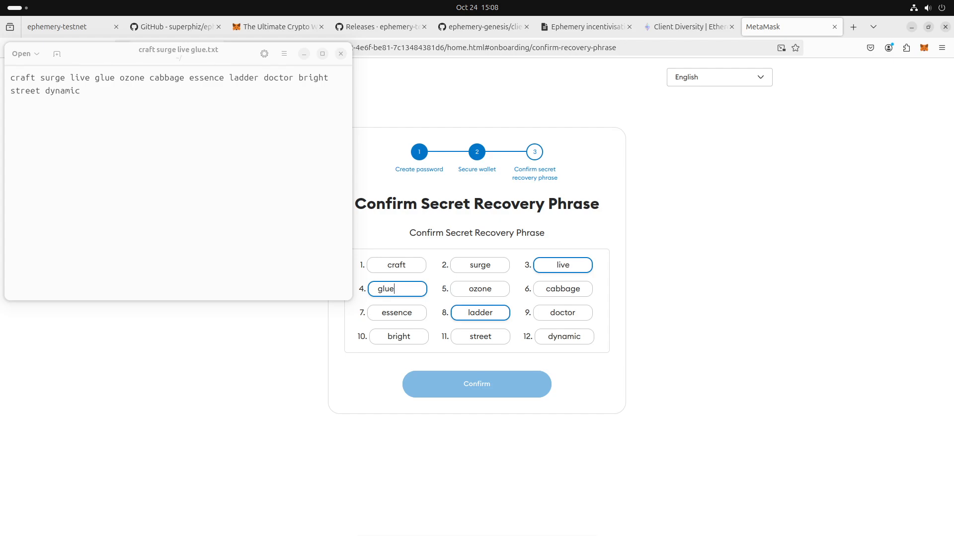
pyautogui.click(476, 383)
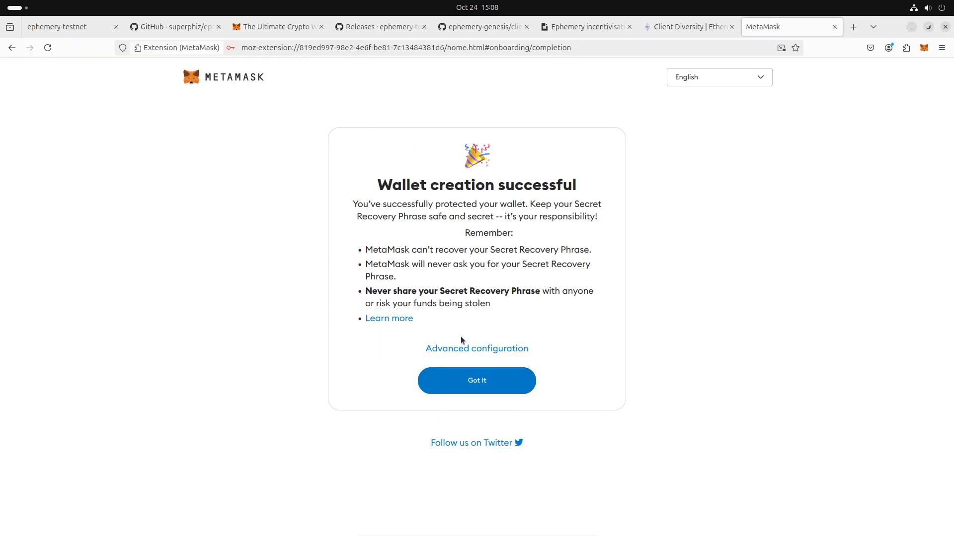
# Dismiss the Got it, Next and Done screens to reach Account 1 with 0 ETH, then return to the guide.
pyautogui.click(475, 380)
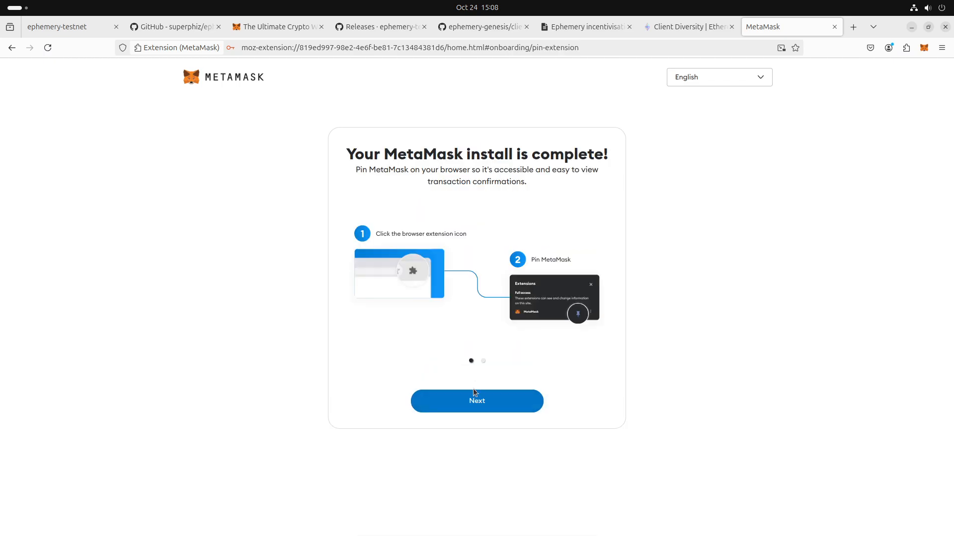
pyautogui.click(475, 400)
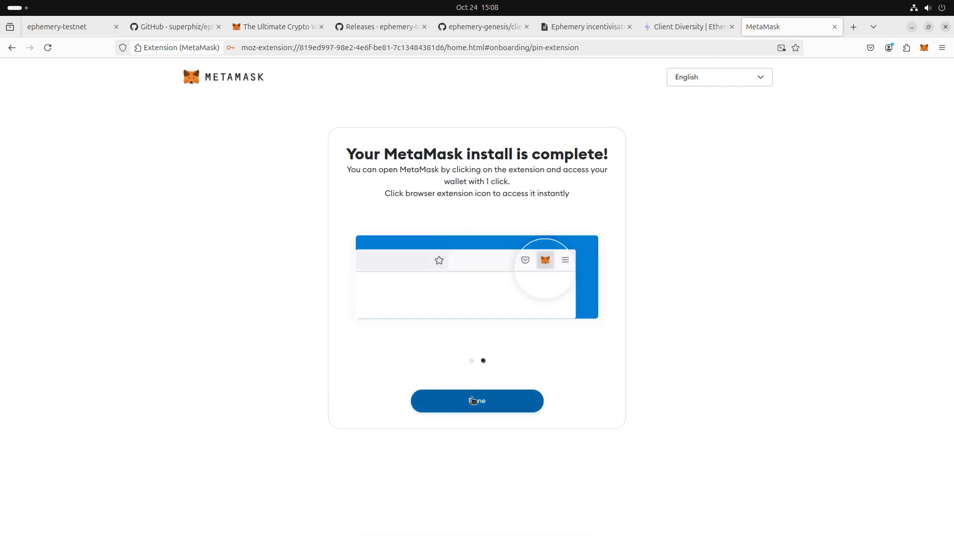
pyautogui.click(477, 400)
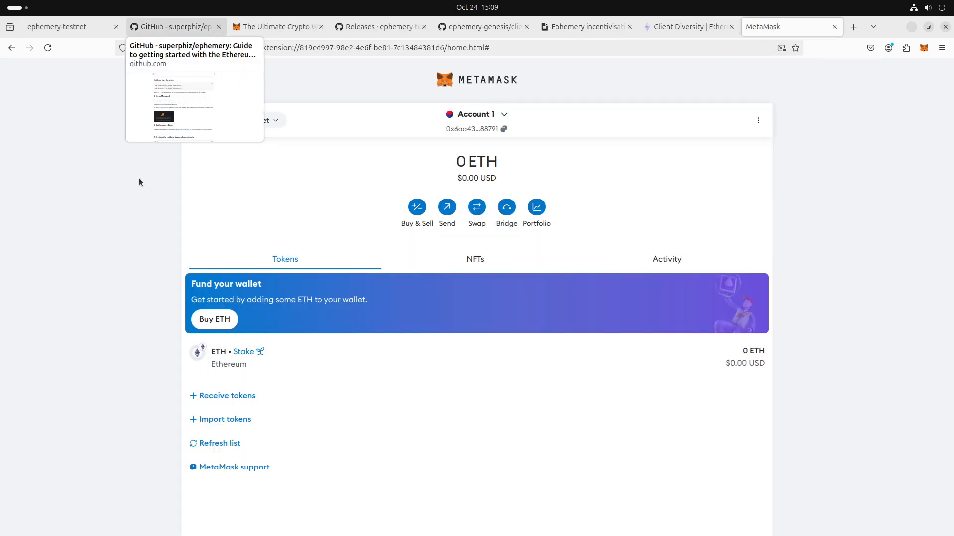
pyautogui.click(175, 26)
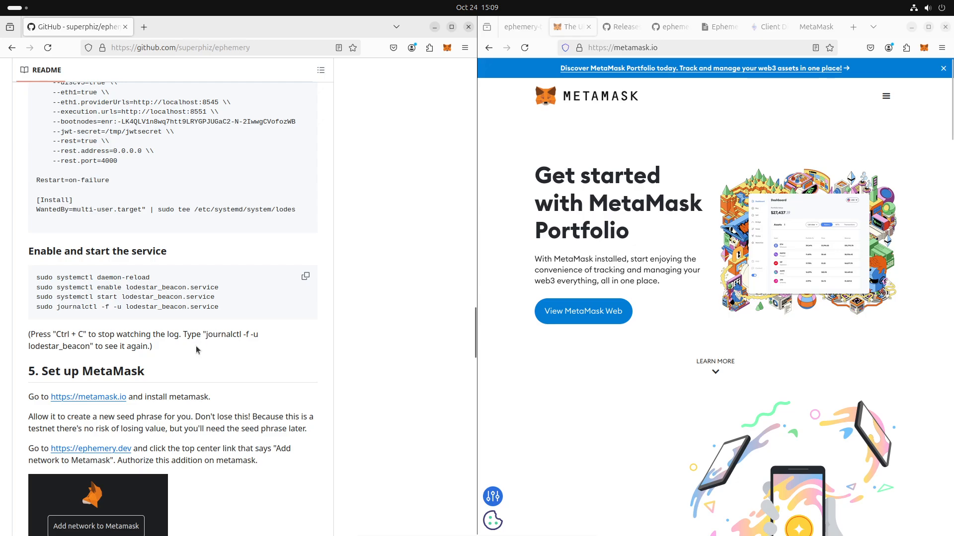
# Approve the ephemery-testnet network from ephemery.dev and switch MetaMask onto it.
pyautogui.scroll(-3)
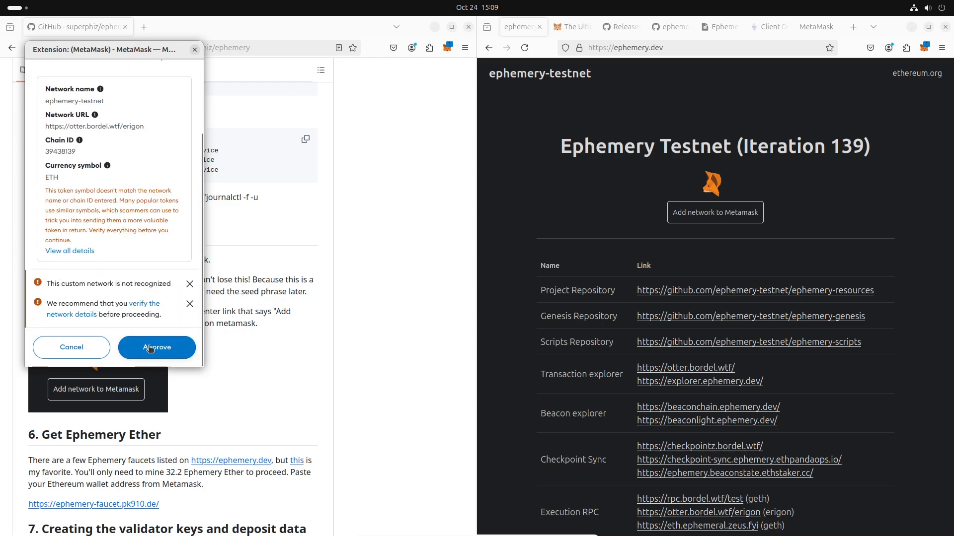
pyautogui.click(156, 348)
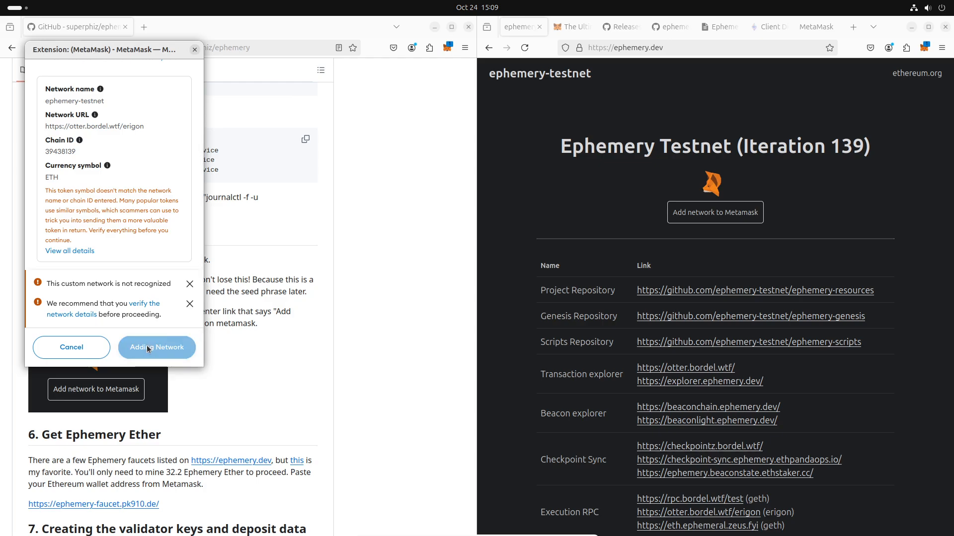
pyautogui.click(156, 348)
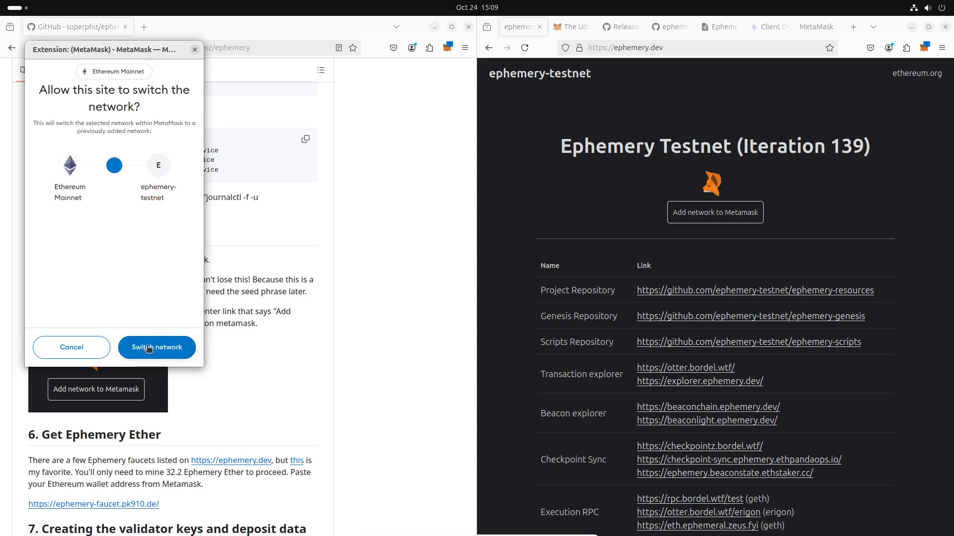
pyautogui.click(156, 348)
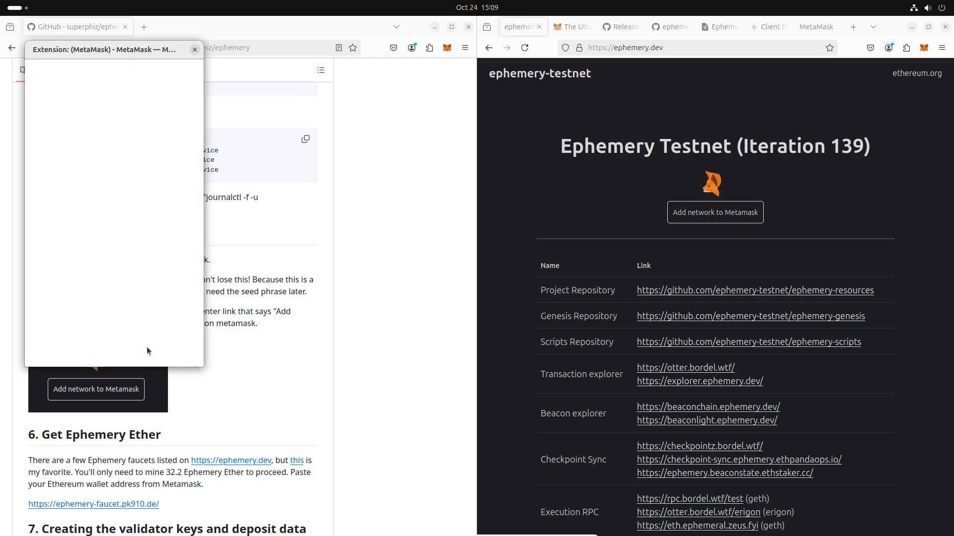
pyautogui.click(193, 50)
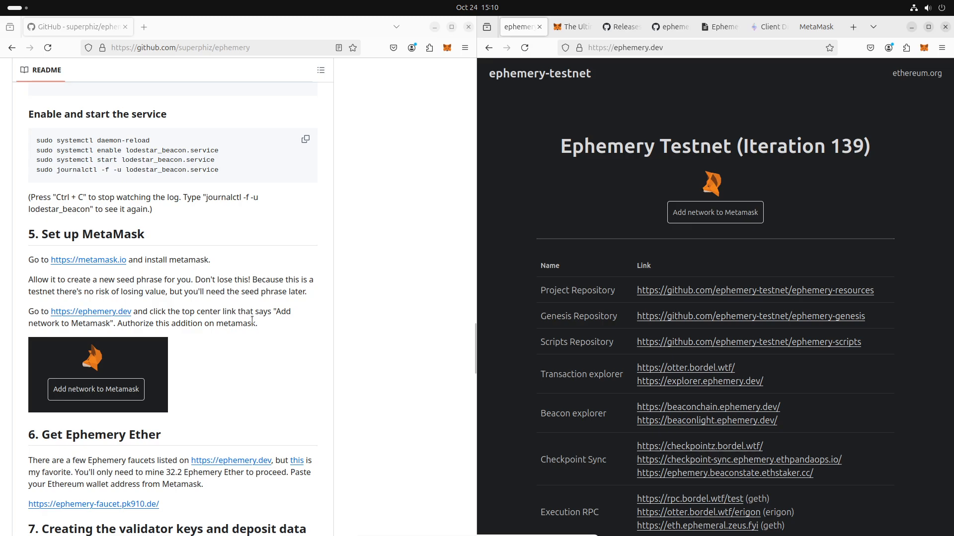
pyautogui.scroll(-3)
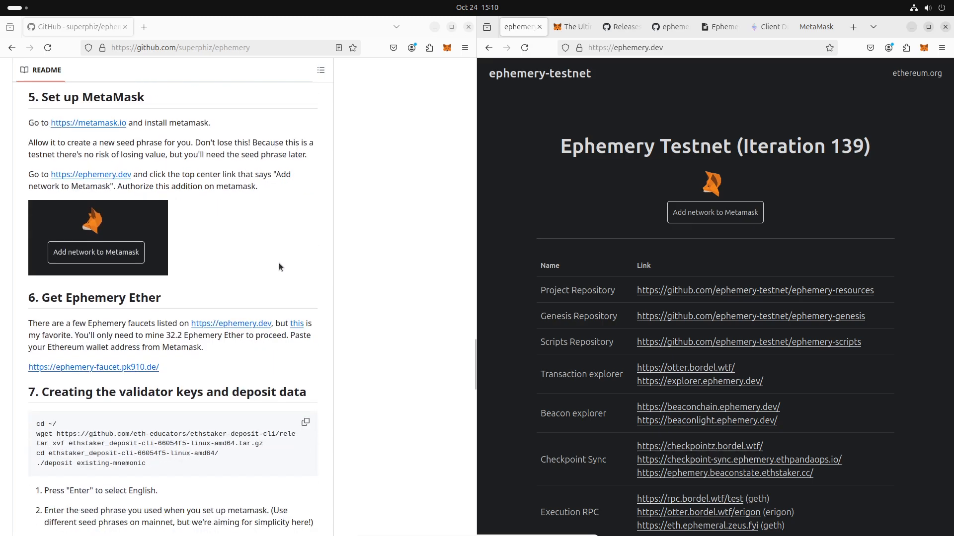
pyautogui.scroll(-3)
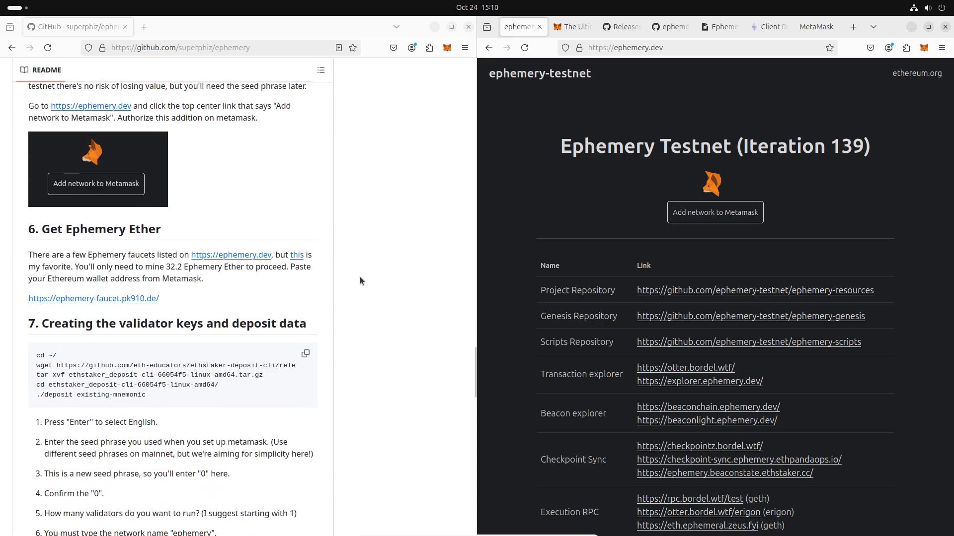
pyautogui.moveTo(362, 276)
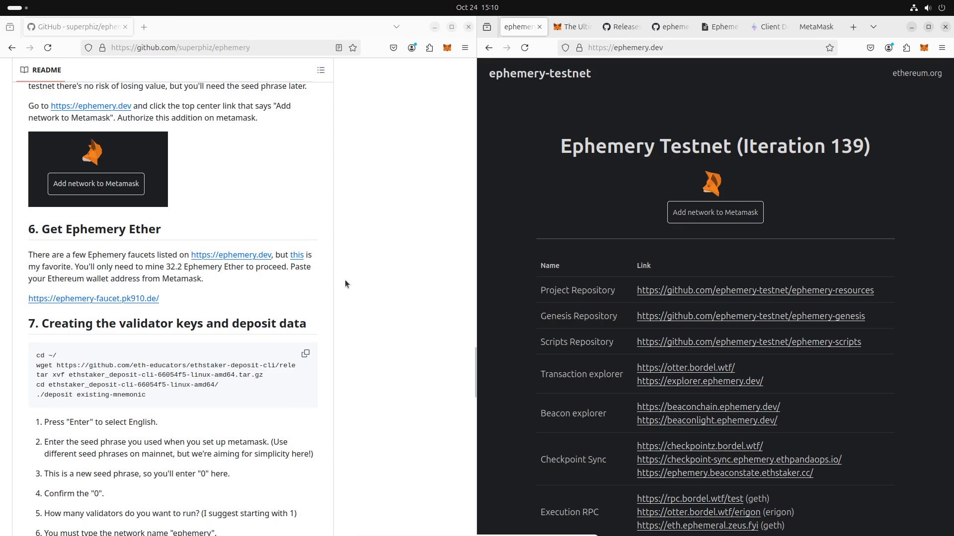
pyautogui.moveTo(347, 280)
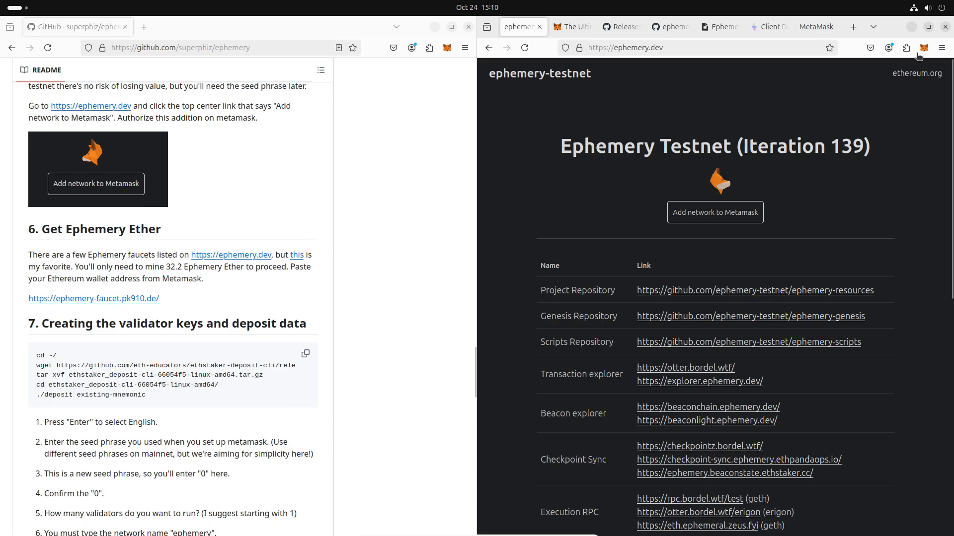
# Check the wallet account and navigate to the Ephemery PoW Faucet site.
pyautogui.click(923, 47)
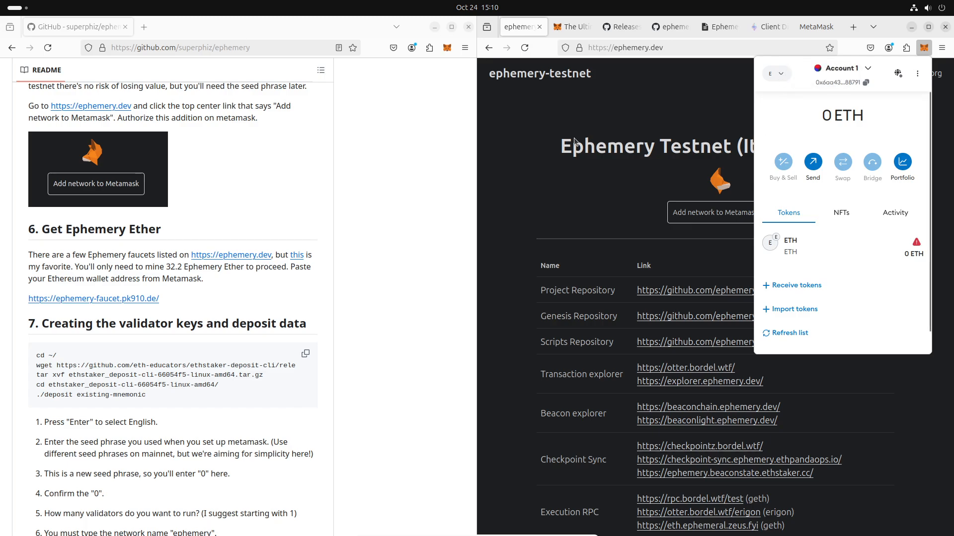
pyautogui.scroll(-3)
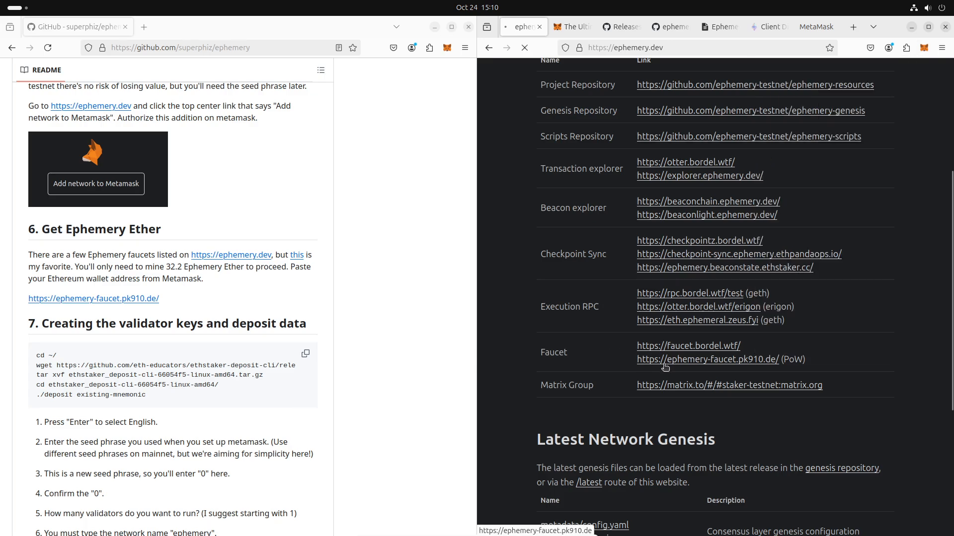
pyautogui.click(707, 358)
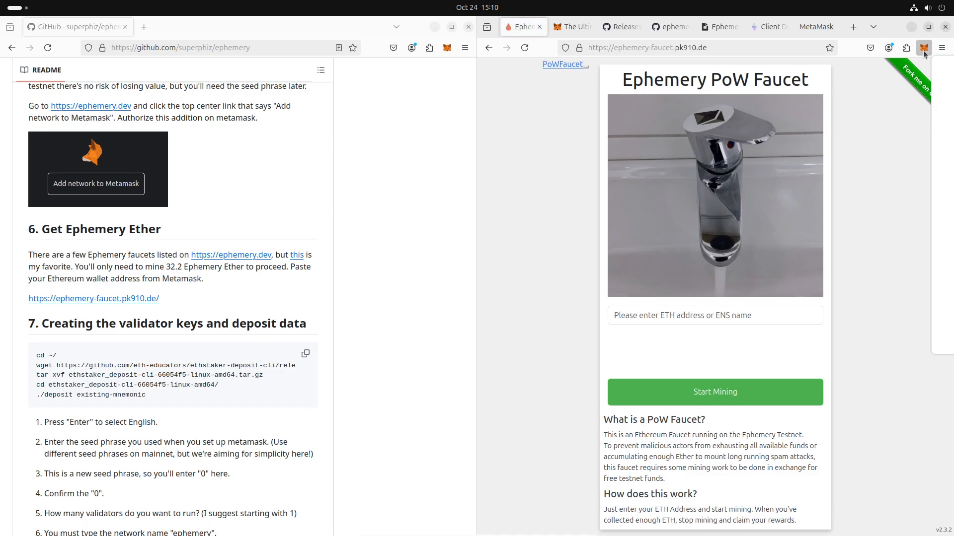
# Copy the account address from MetaMask and focus the faucet's address entry.
pyautogui.click(923, 47)
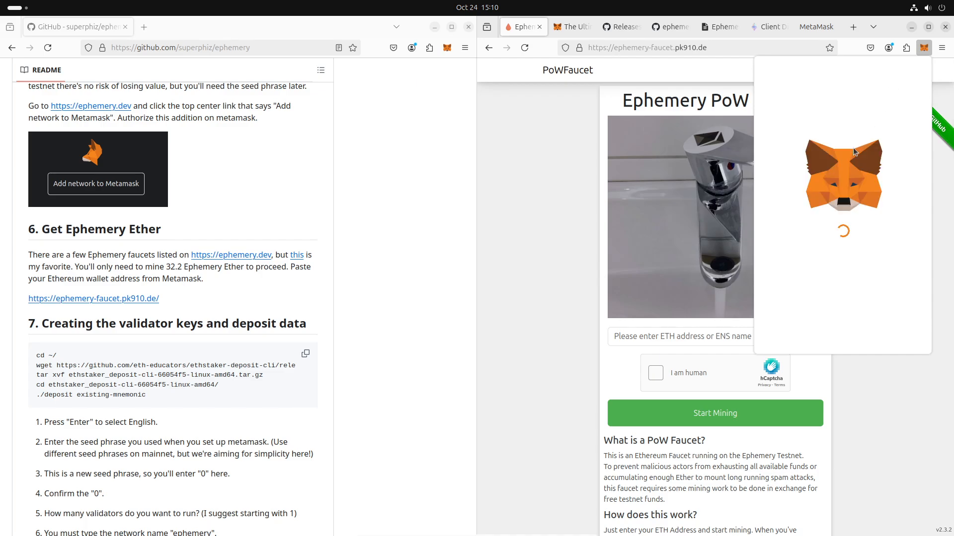
pyautogui.moveTo(851, 158)
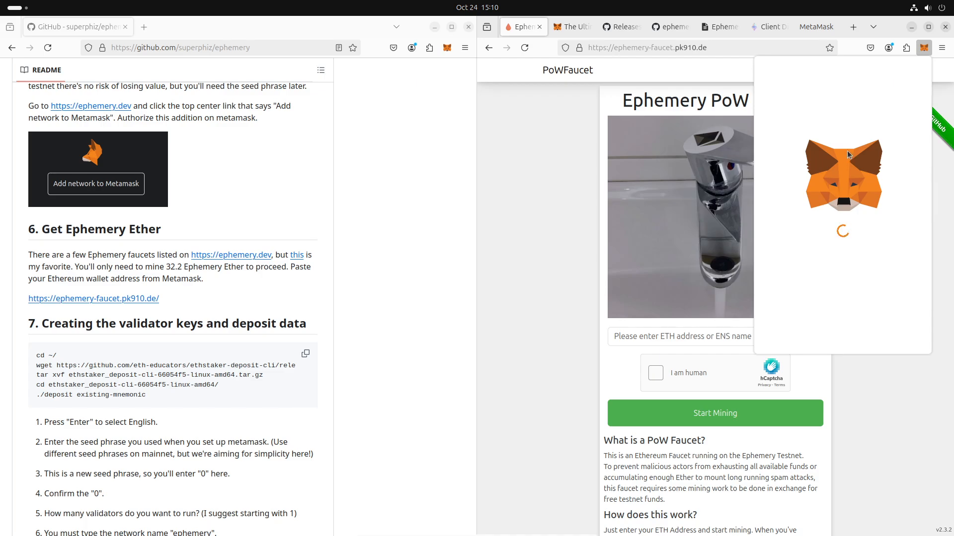
pyautogui.moveTo(846, 150)
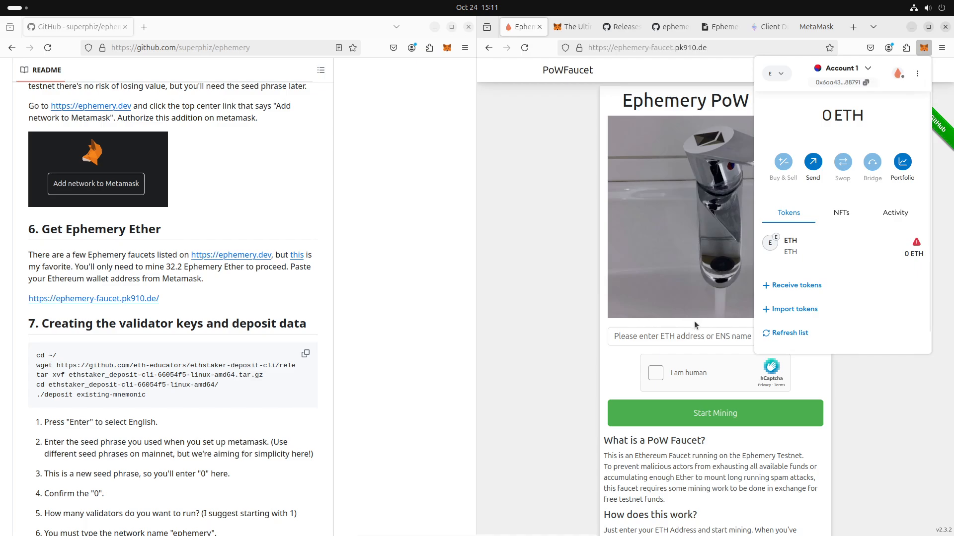
pyautogui.click(685, 337)
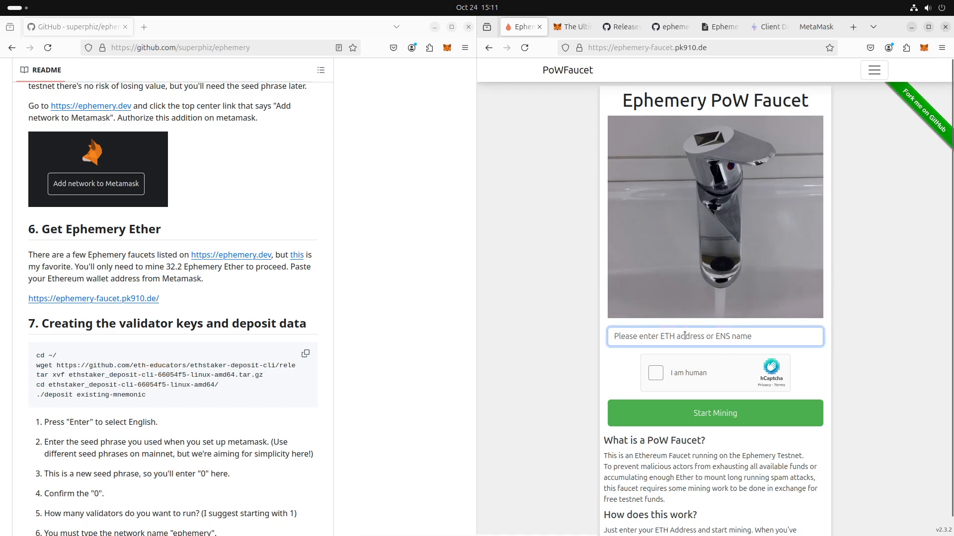
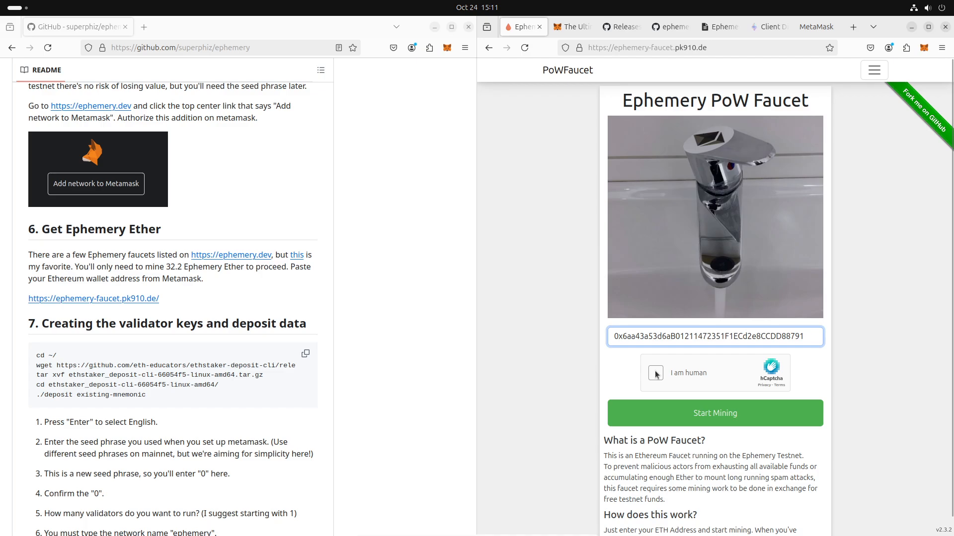
pyautogui.click(656, 372)
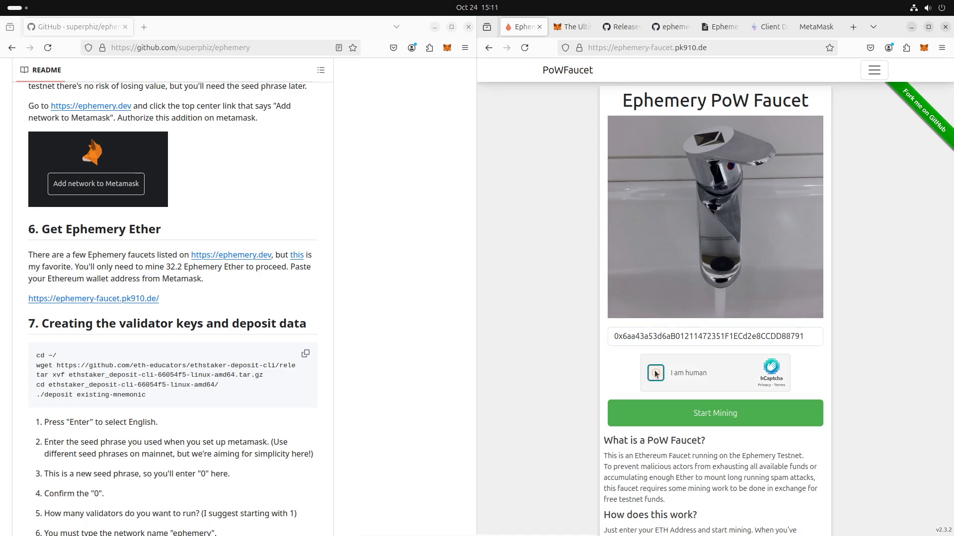
pyautogui.click(654, 373)
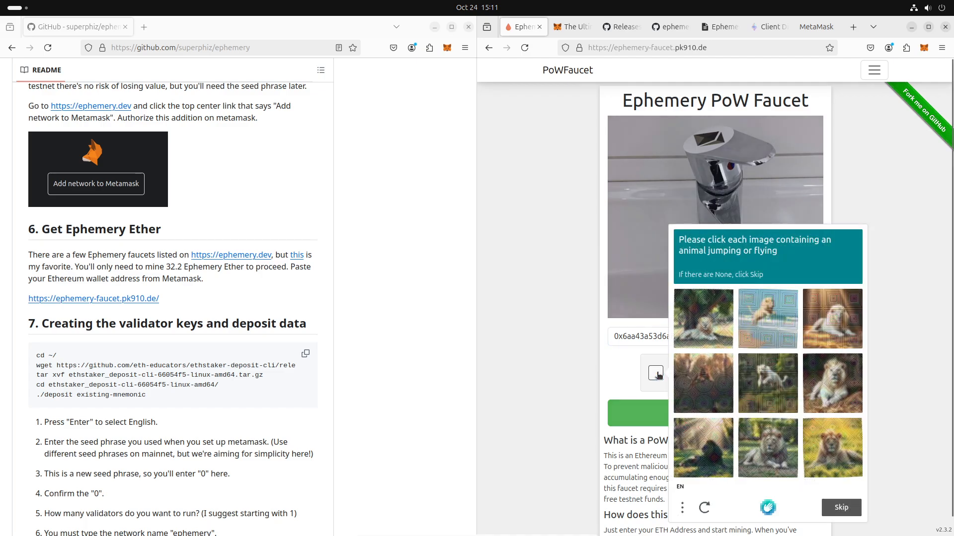
pyautogui.moveTo(716, 258)
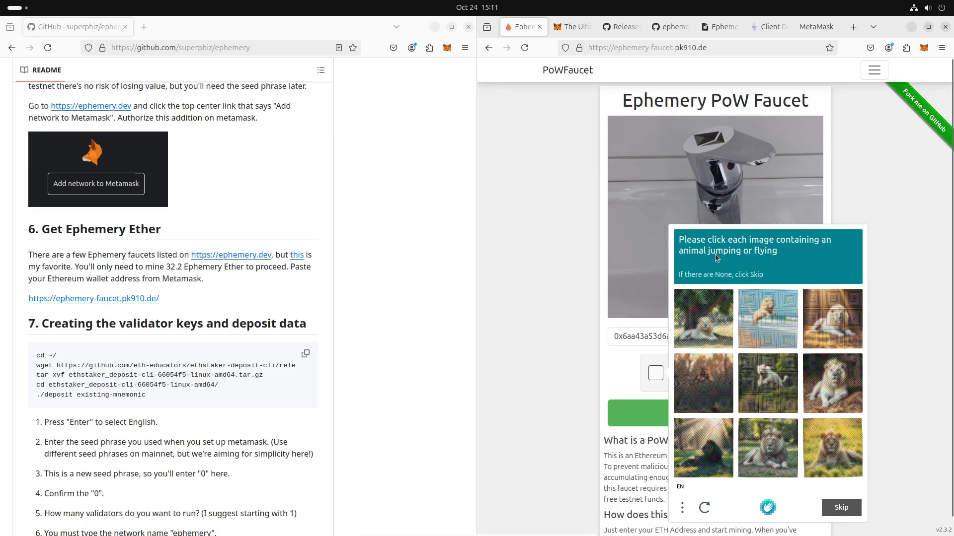
pyautogui.moveTo(714, 256)
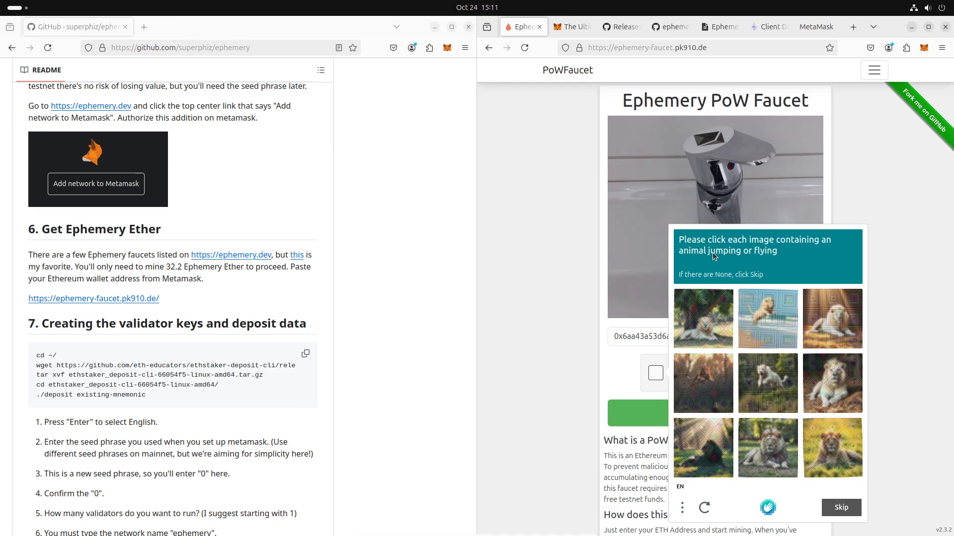
pyautogui.moveTo(749, 295)
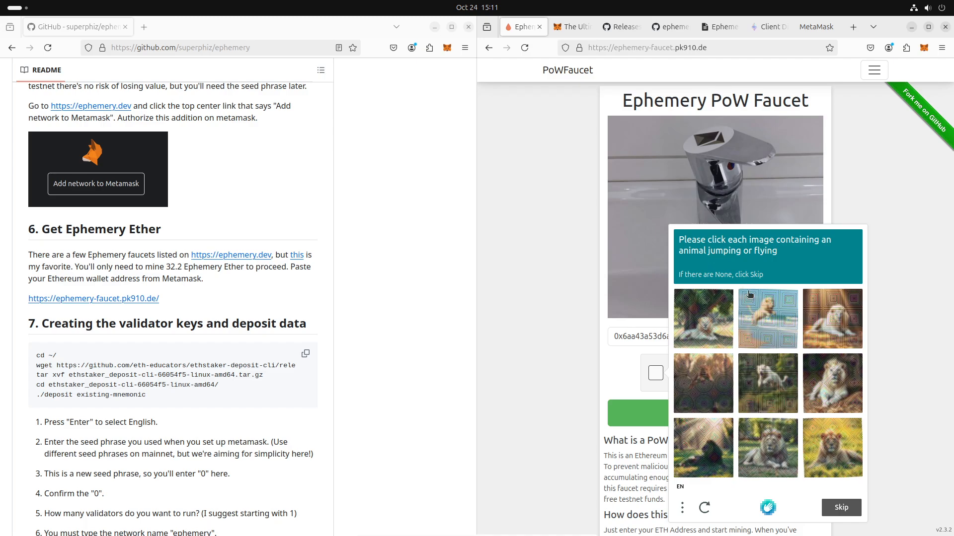
pyautogui.click(768, 318)
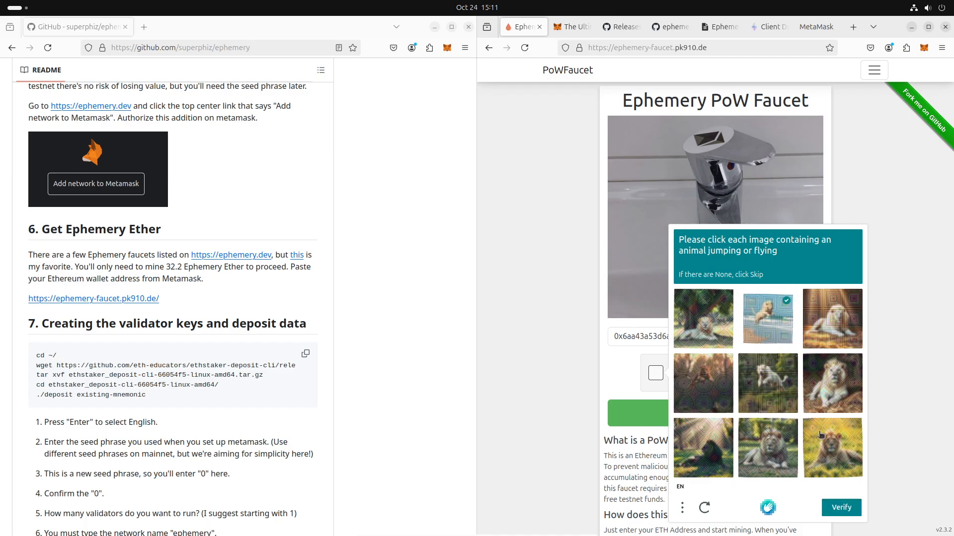
pyautogui.click(767, 383)
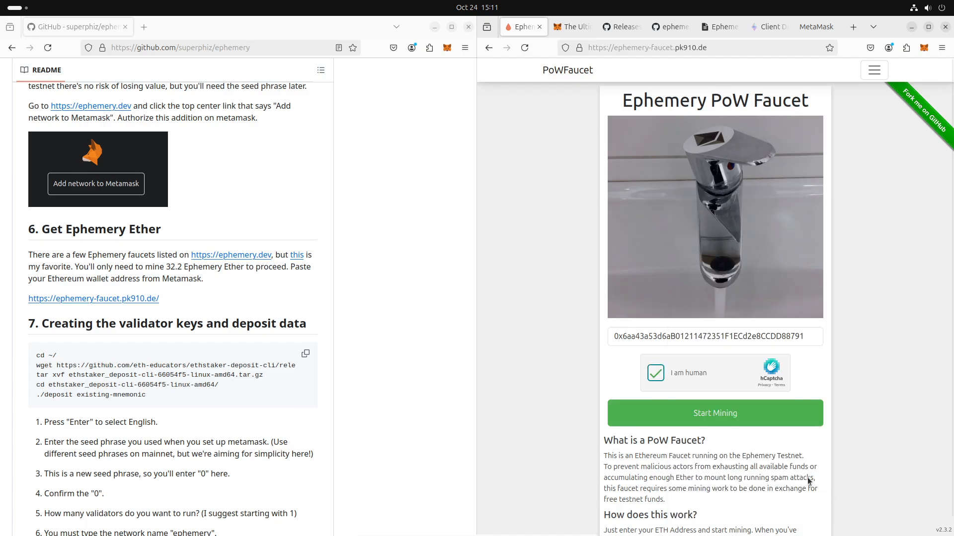
# Start mining faucet Ether to the wallet address.
pyautogui.click(714, 413)
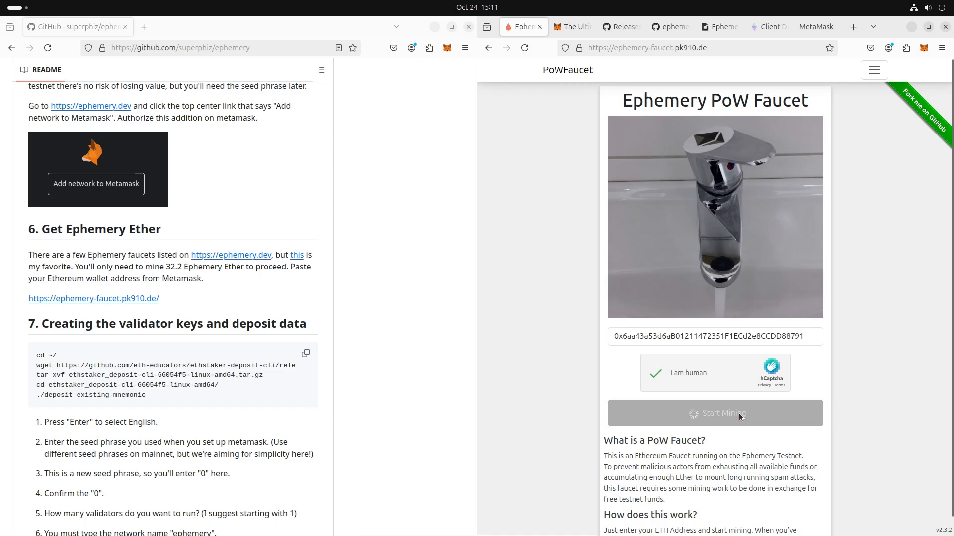
pyautogui.click(714, 413)
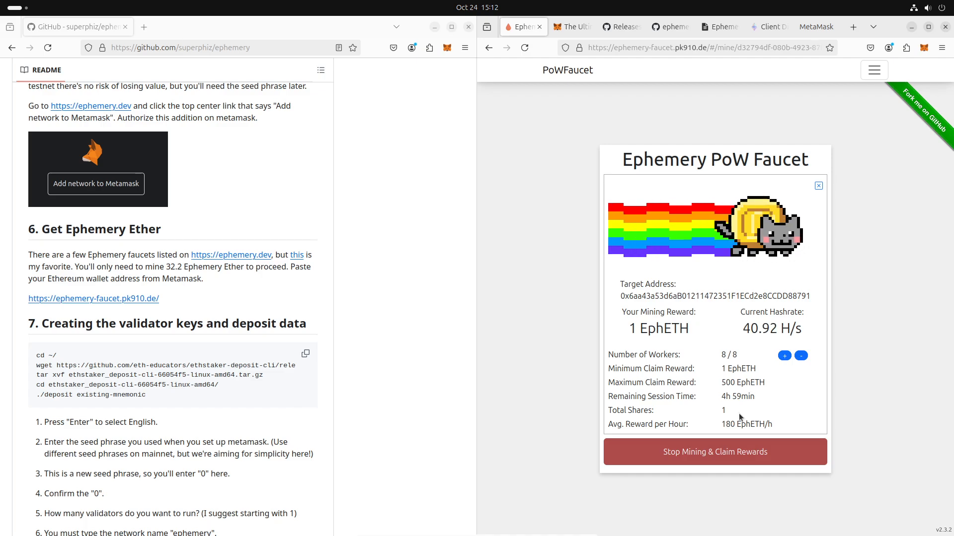
pyautogui.moveTo(570, 313)
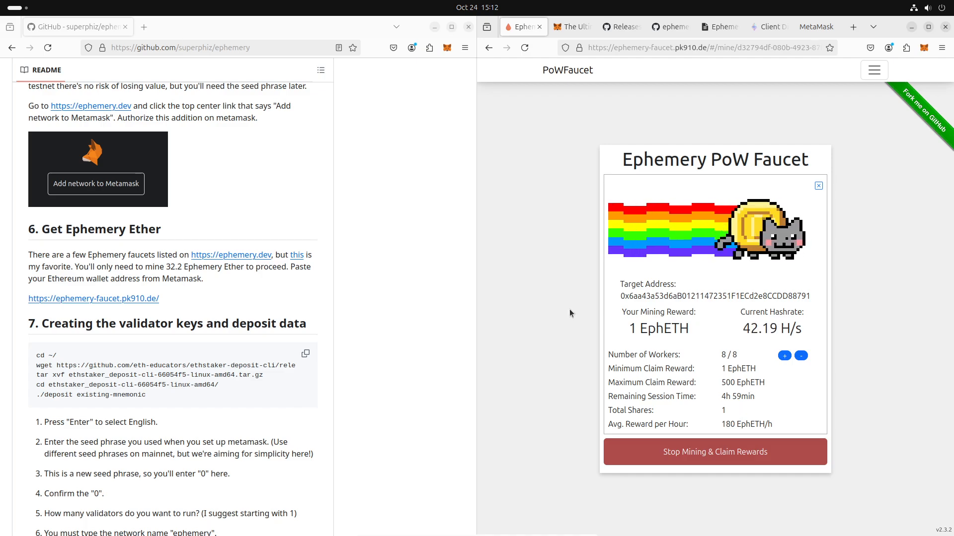
pyautogui.moveTo(361, 323)
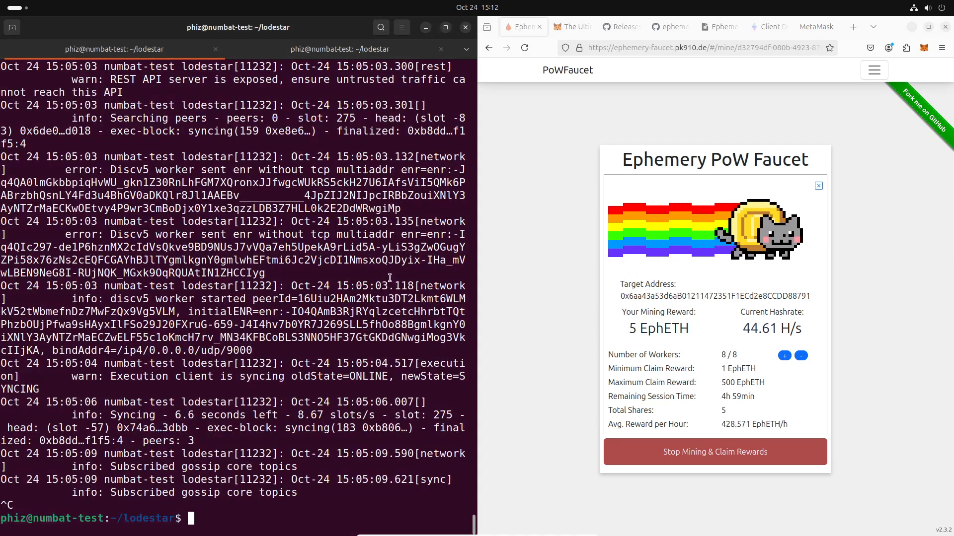
# Begin the systemctl command for starting the lodestar service.
pyautogui.write('systemctl so')
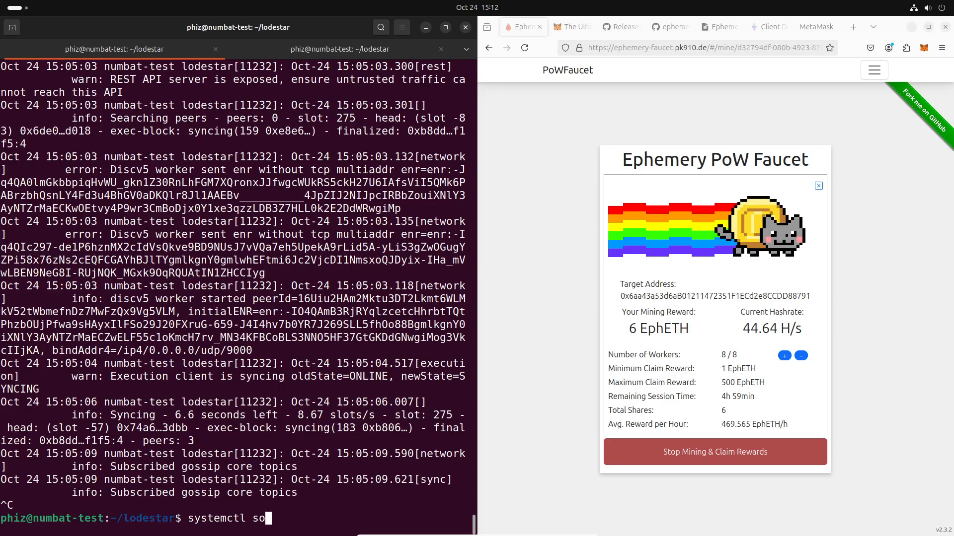
pyautogui.press('BackSpace')
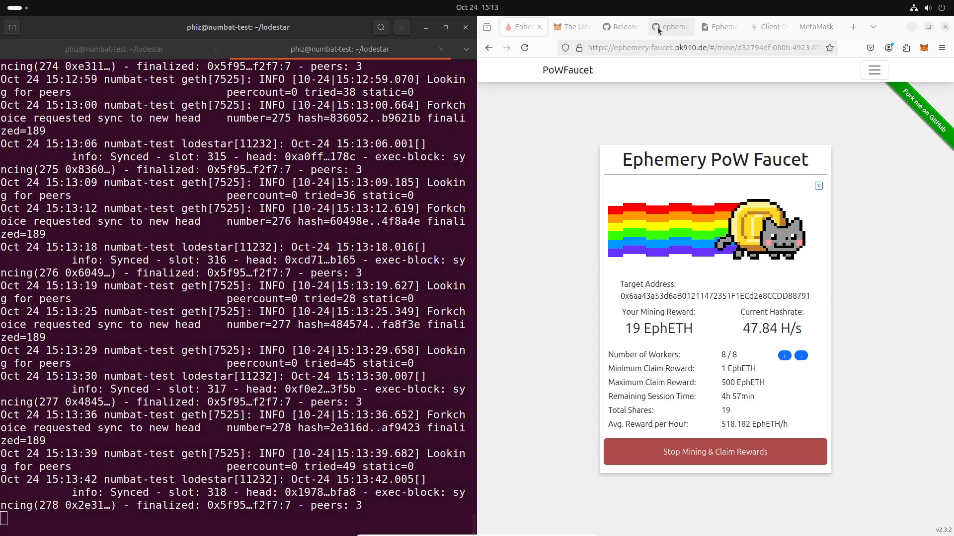
# Open ephemery.dev in a new tab and follow its faucet.bordel.wtf link.
pyautogui.click(666, 27)
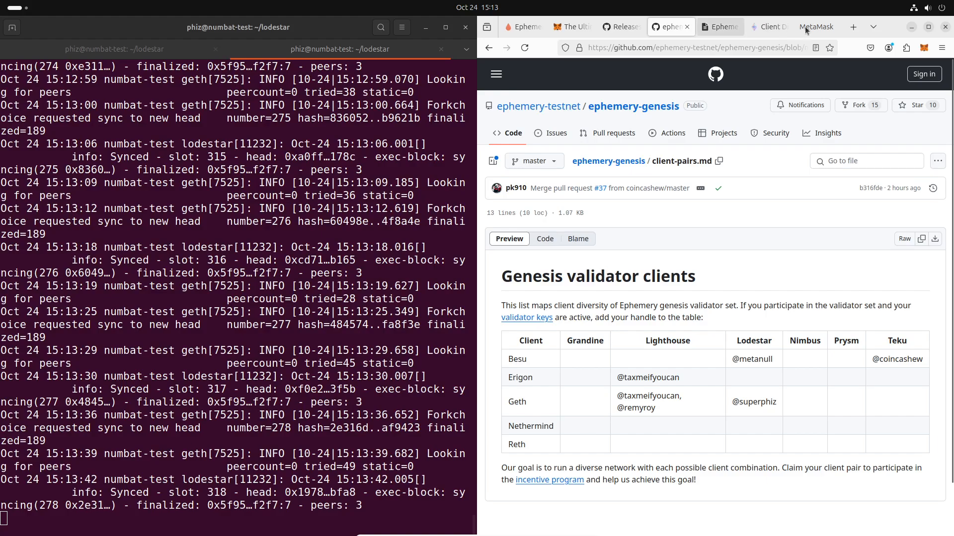
pyautogui.click(814, 27)
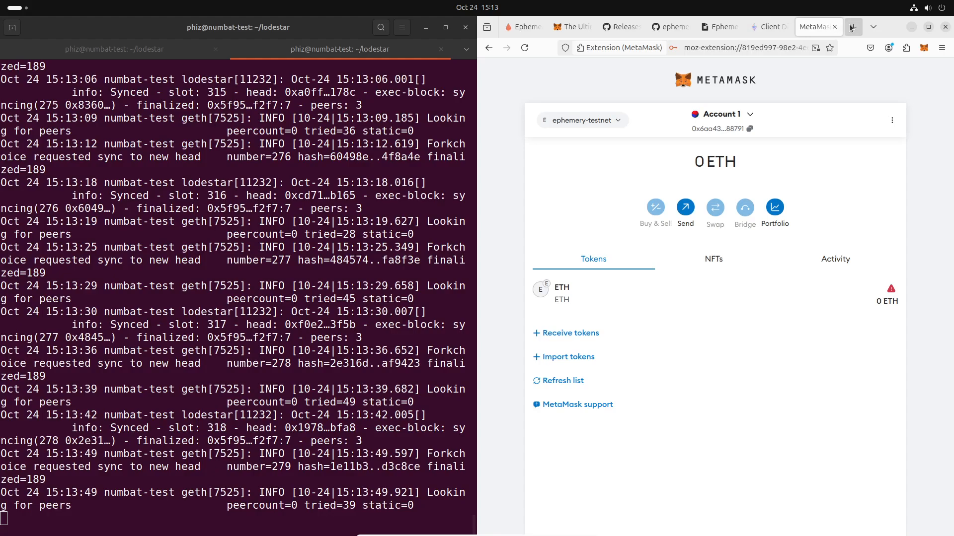
pyautogui.click(853, 27)
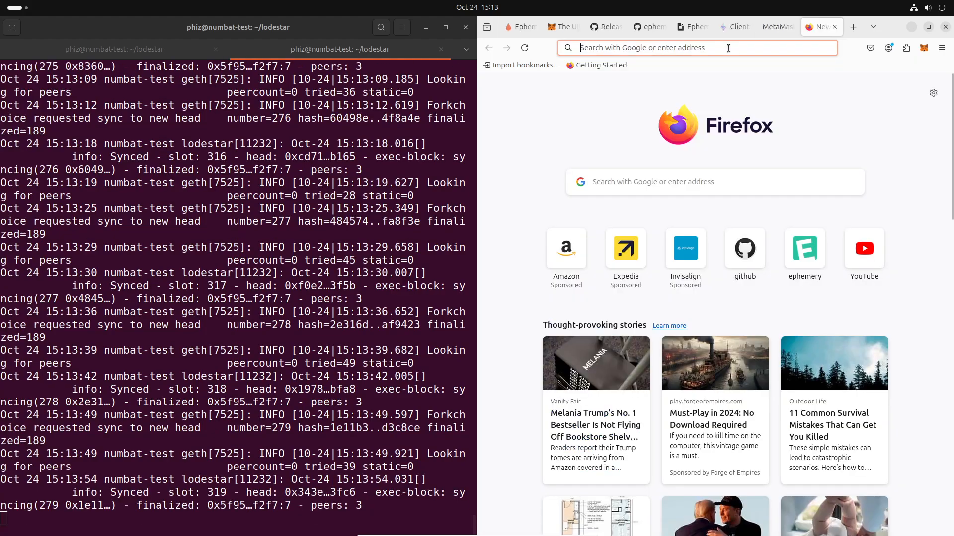
pyautogui.click(668, 48)
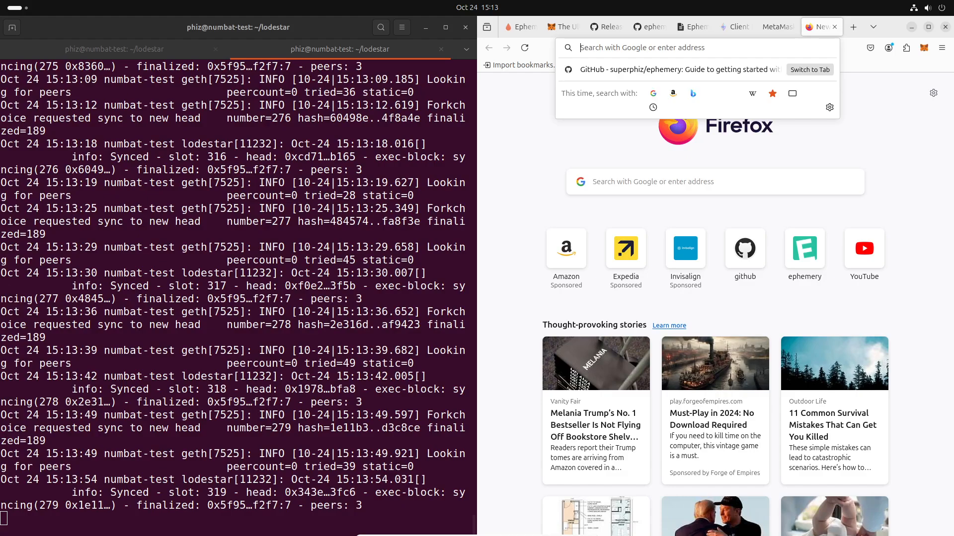
pyautogui.write('ephemery.dev')
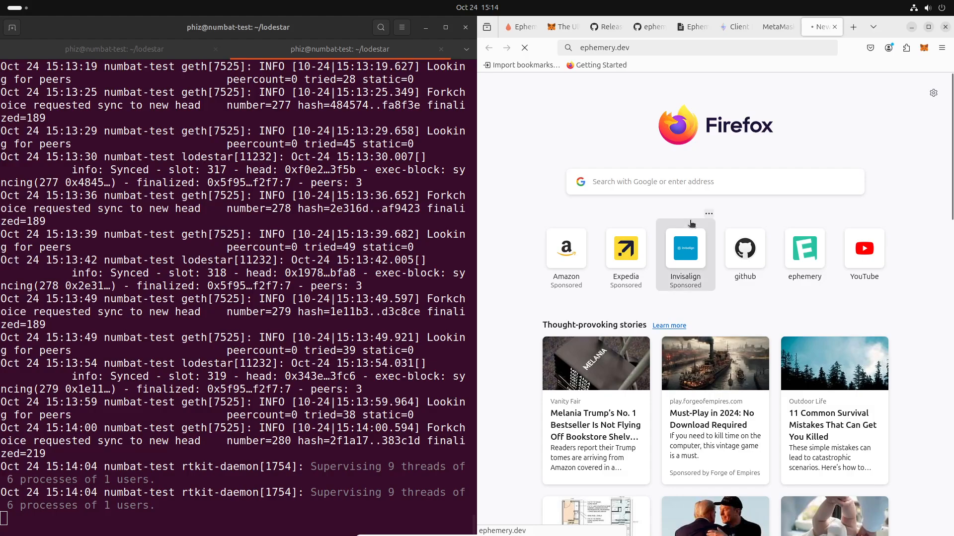
pyautogui.click(804, 250)
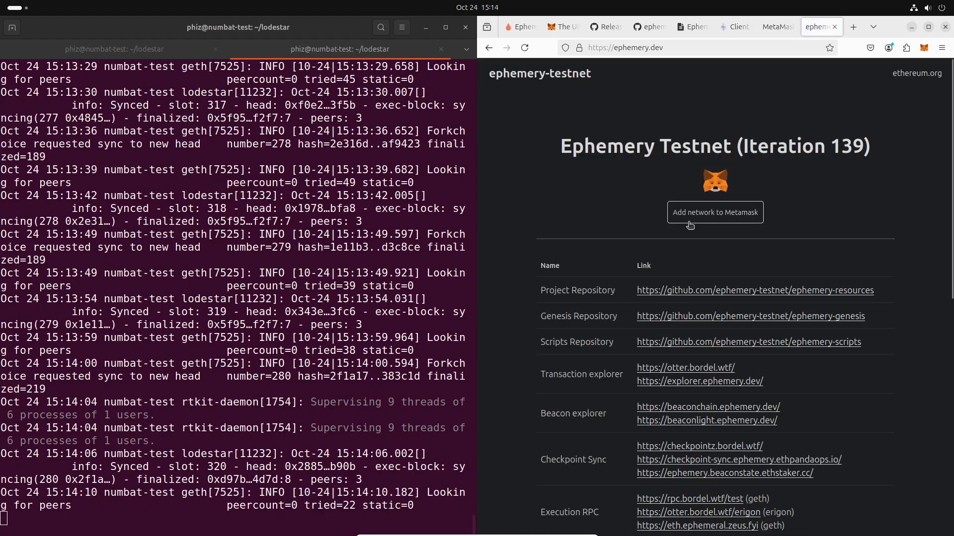
pyautogui.scroll(-3)
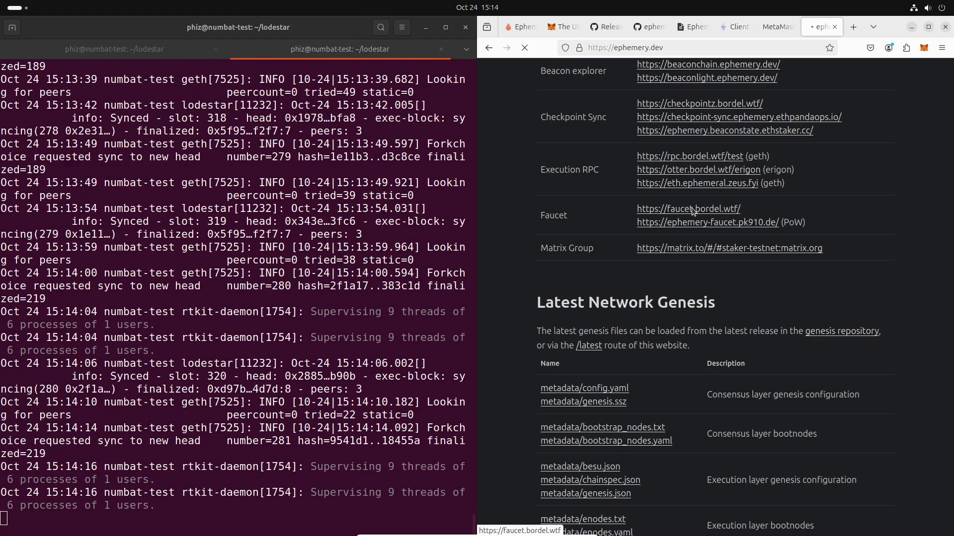
pyautogui.click(687, 209)
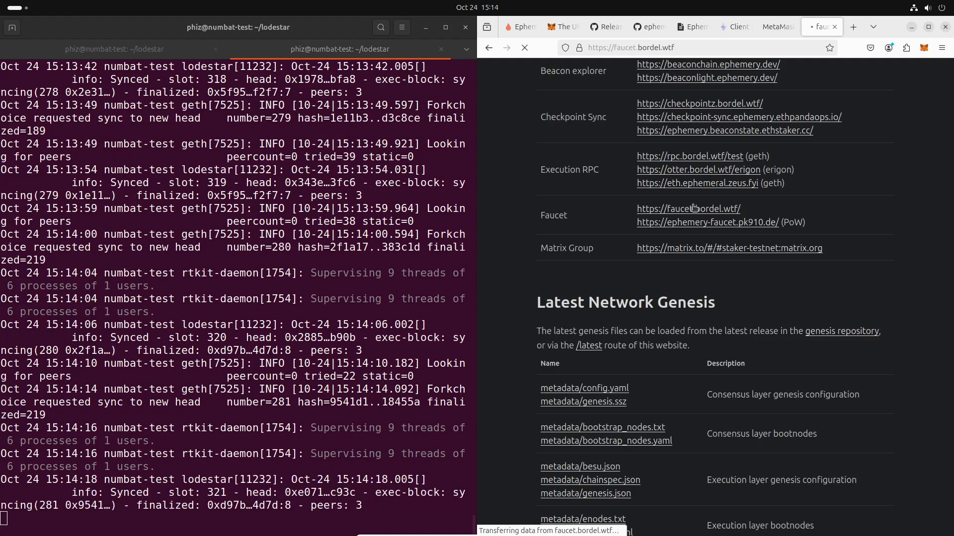
pyautogui.click(688, 209)
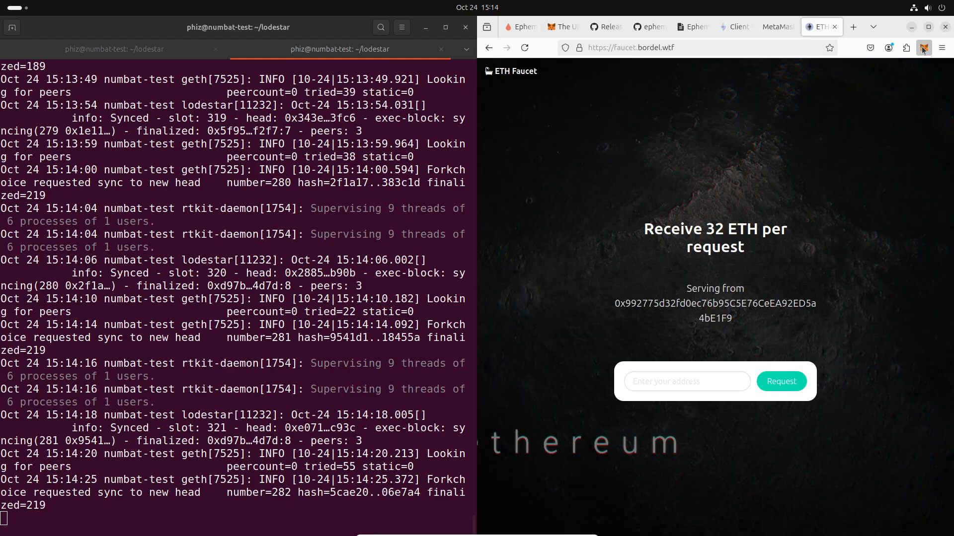
# Copy the wallet address from MetaMask, paste it into the faucet and request 32 ETH.
pyautogui.click(923, 48)
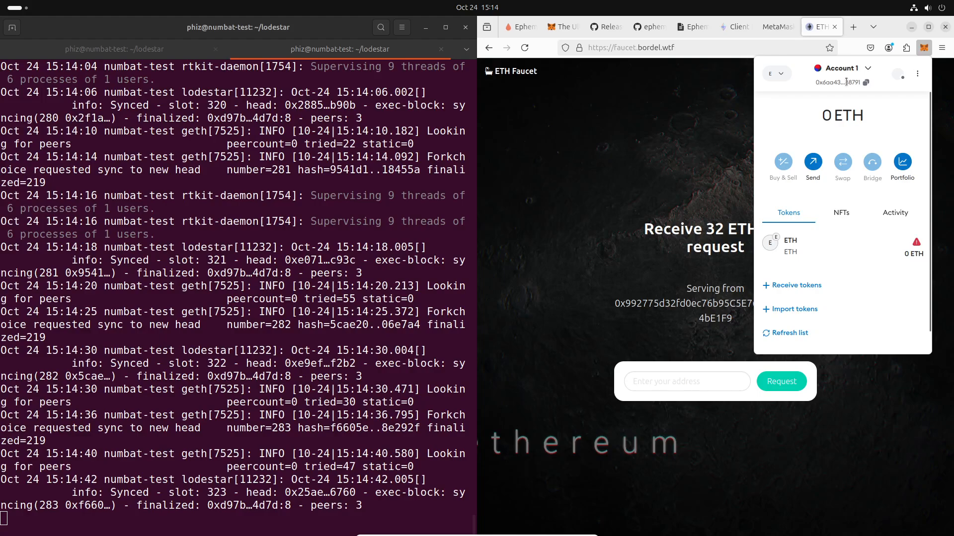
pyautogui.click(865, 81)
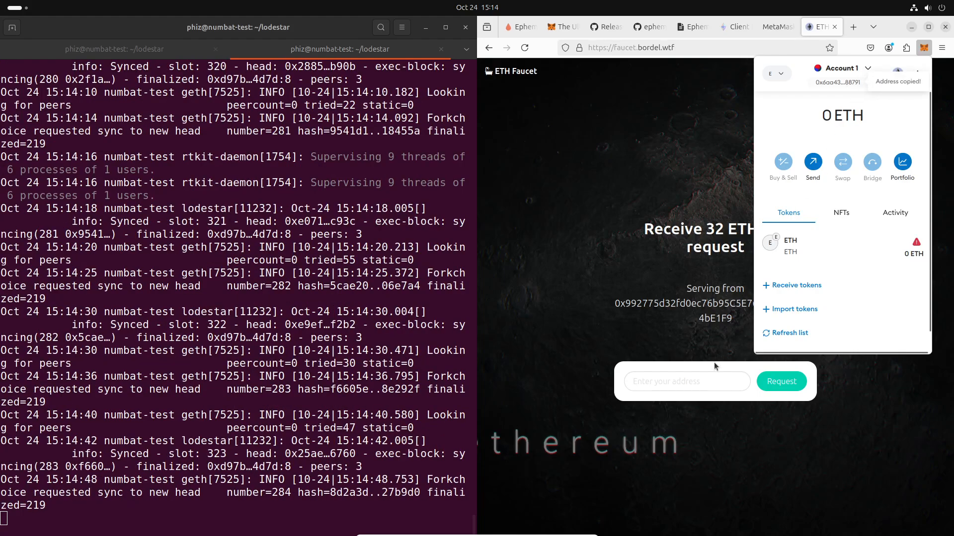
pyautogui.click(686, 381)
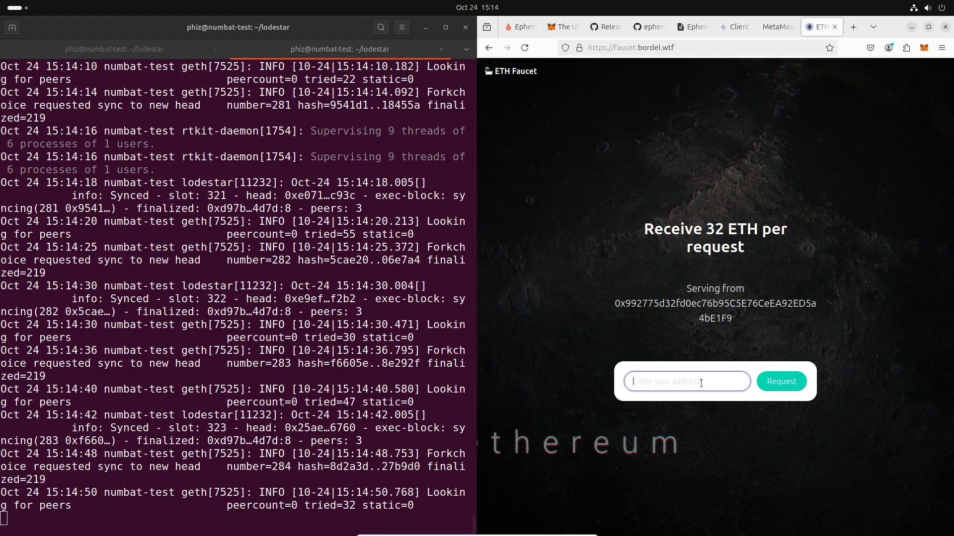
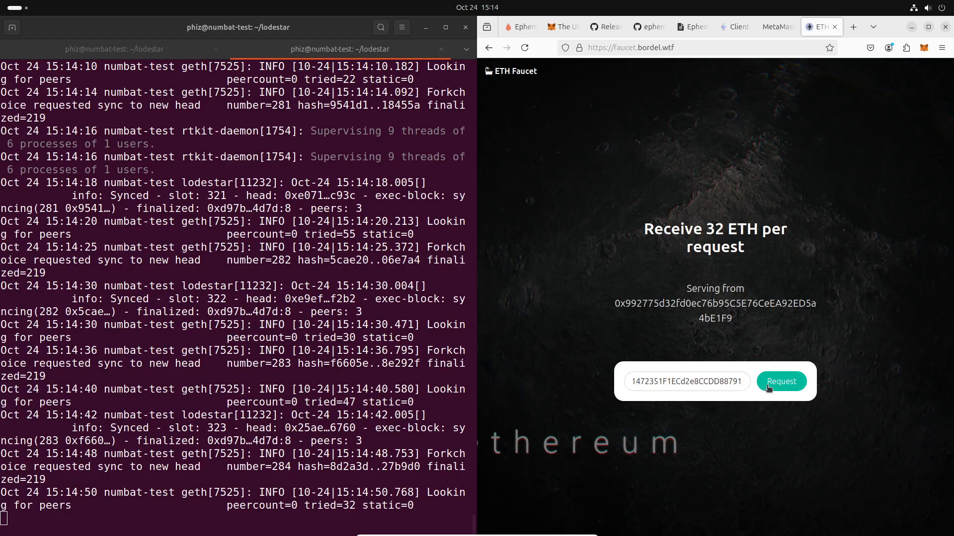
pyautogui.click(781, 381)
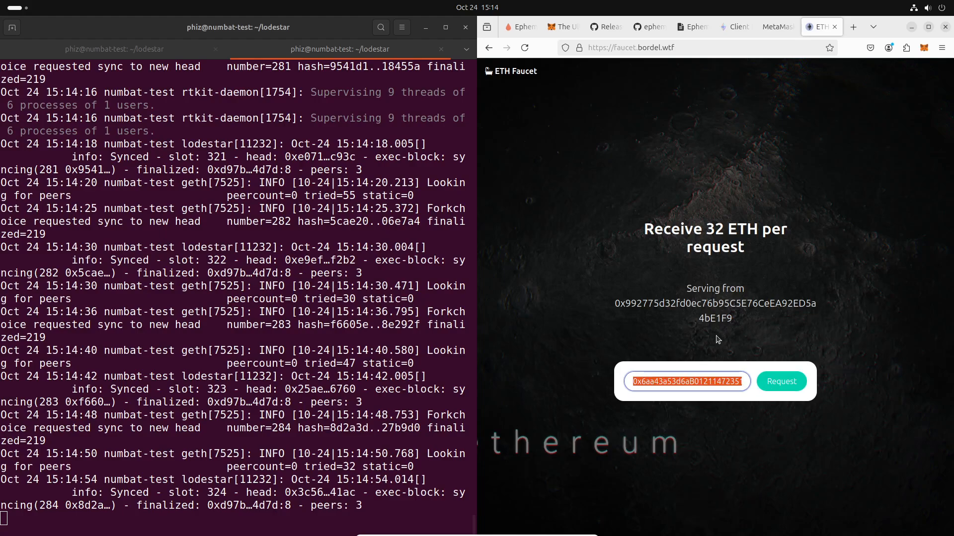
pyautogui.click(781, 382)
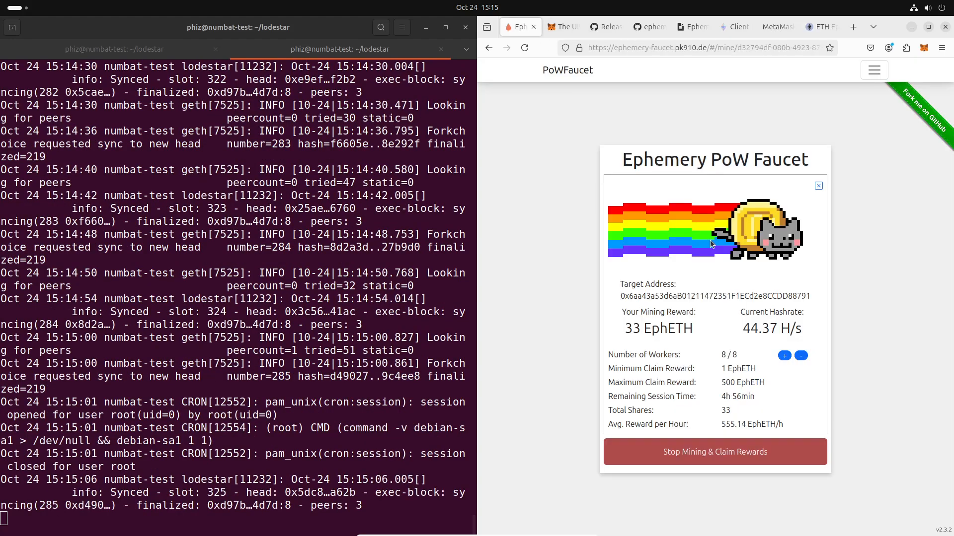
pyautogui.moveTo(714, 451)
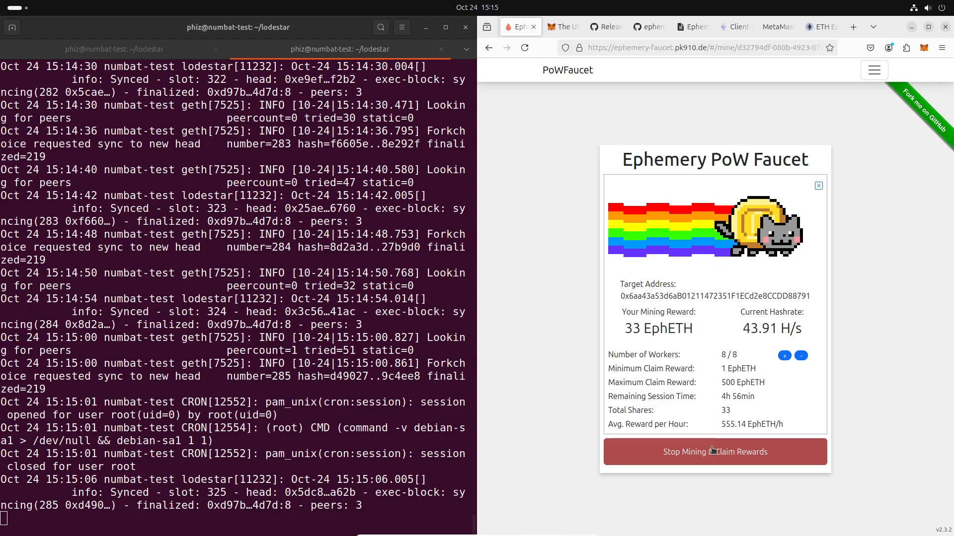
# Stop mining and claim the 33 EphETH reward, confirmed in block #286, then return to the guide.
pyautogui.click(715, 452)
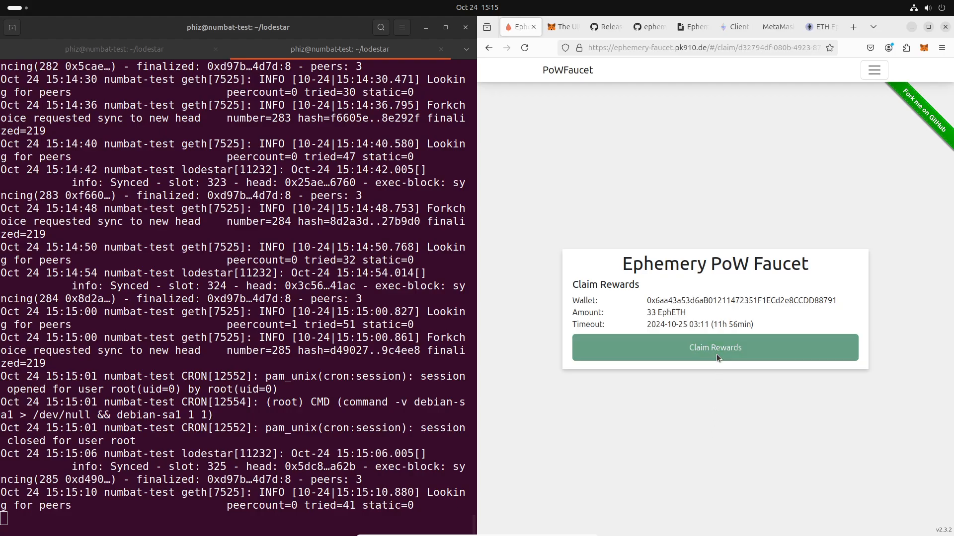
pyautogui.click(714, 348)
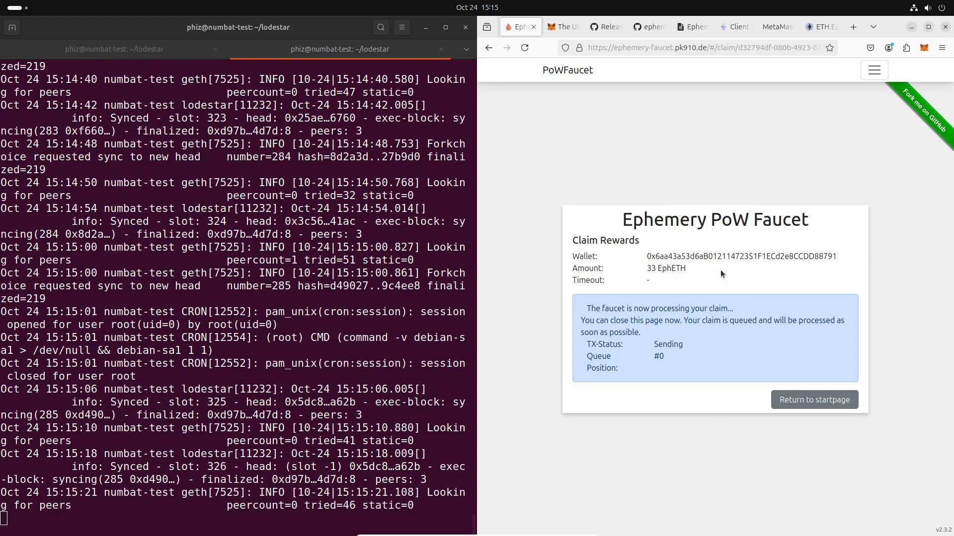
pyautogui.moveTo(687, 80)
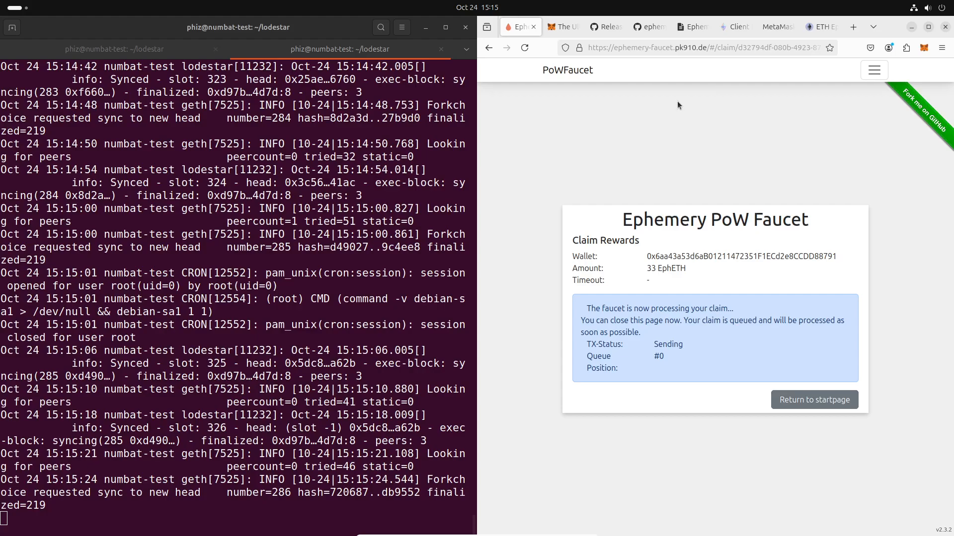
pyautogui.moveTo(675, 89)
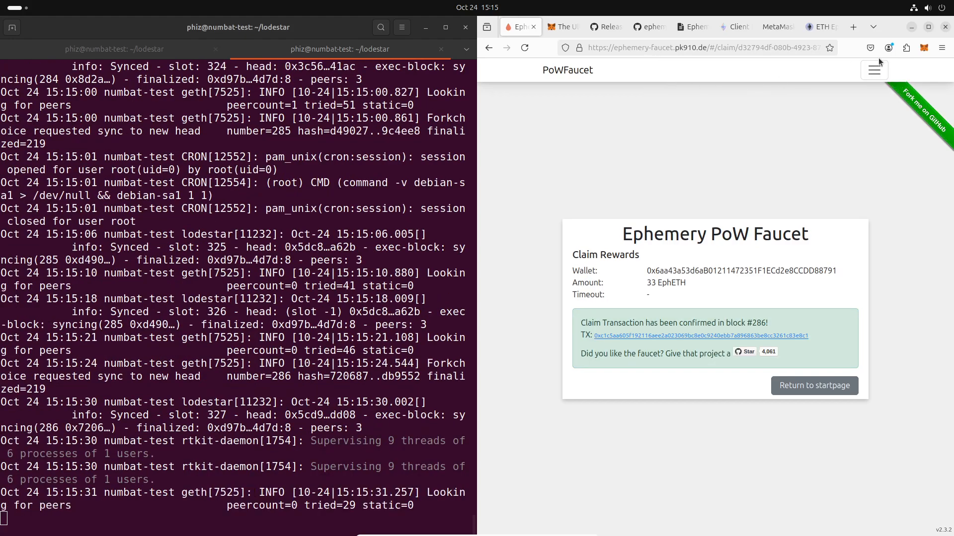
pyautogui.click(923, 48)
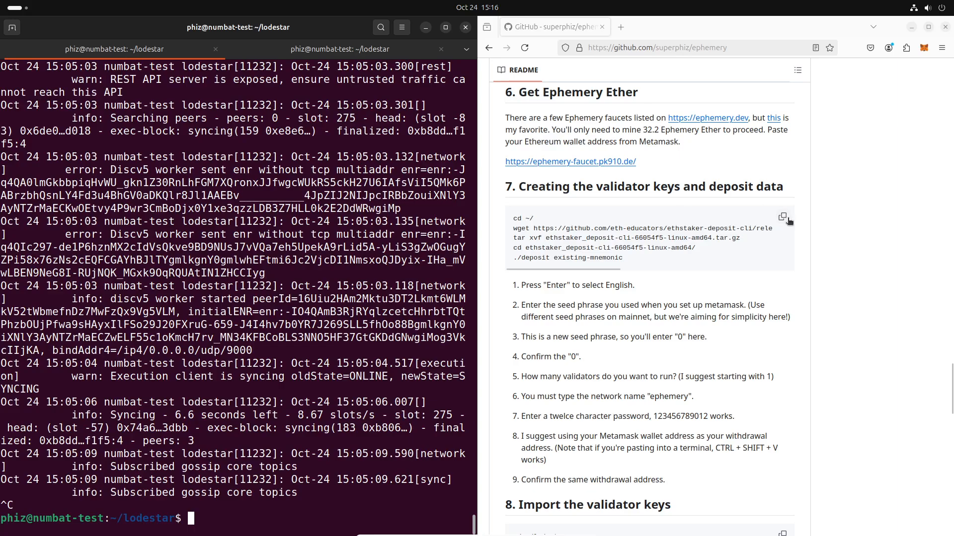
# Run the ethstaker deposit CLI with the existing mnemonic for 1 validator on the ephemery chain.
pyautogui.click(784, 217)
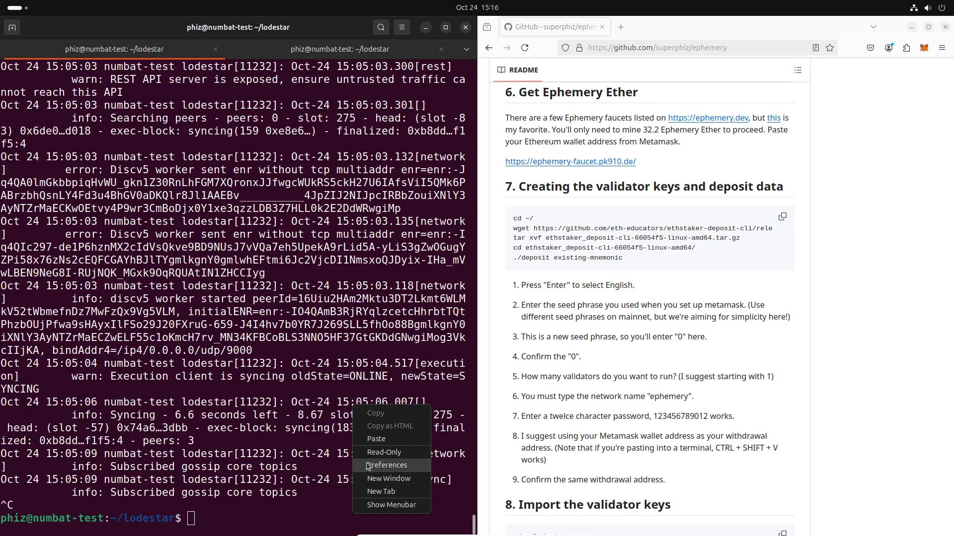
pyautogui.click(375, 438)
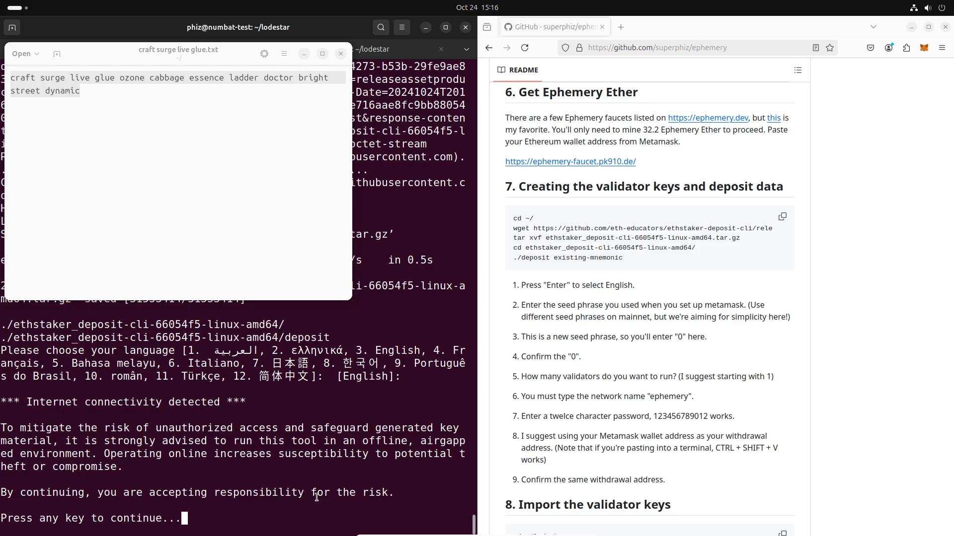
pyautogui.press('enter')
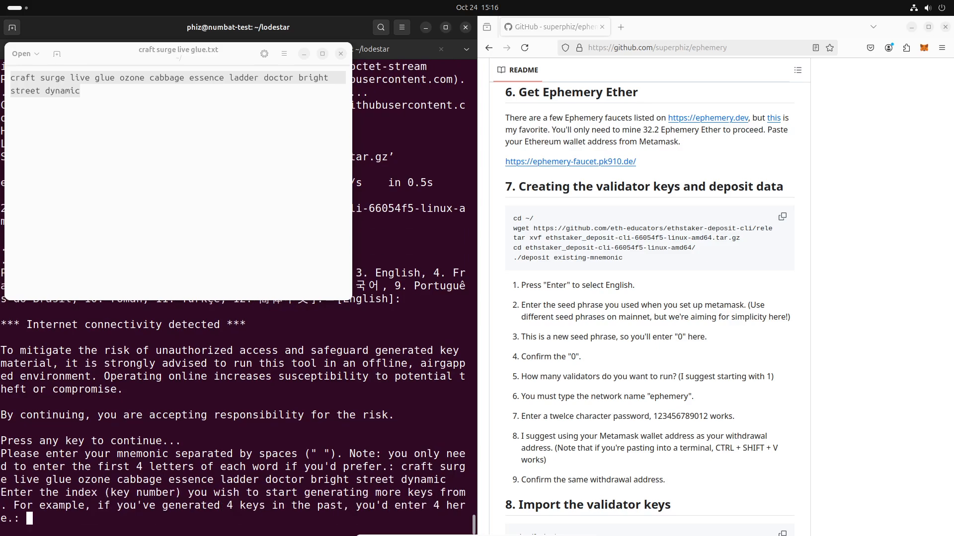
pyautogui.write('0')
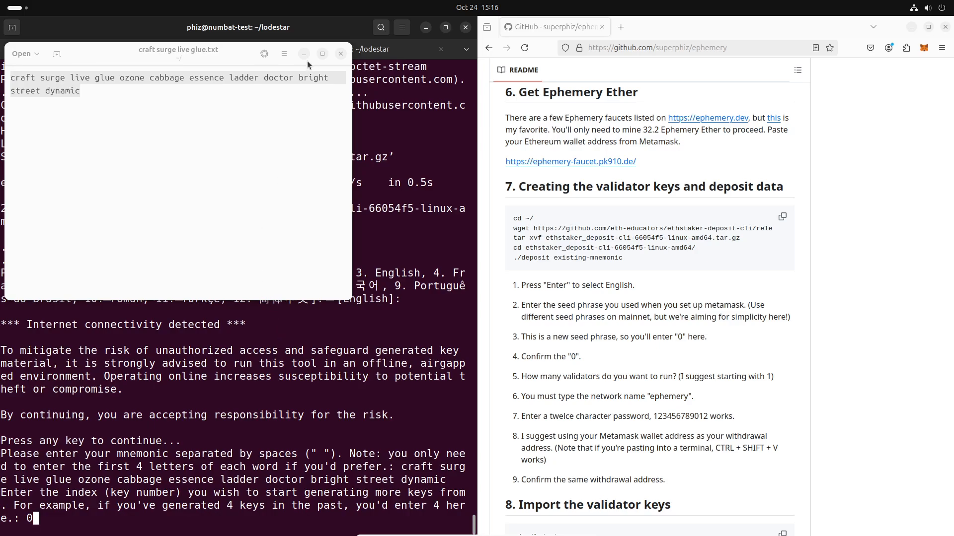
pyautogui.click(340, 54)
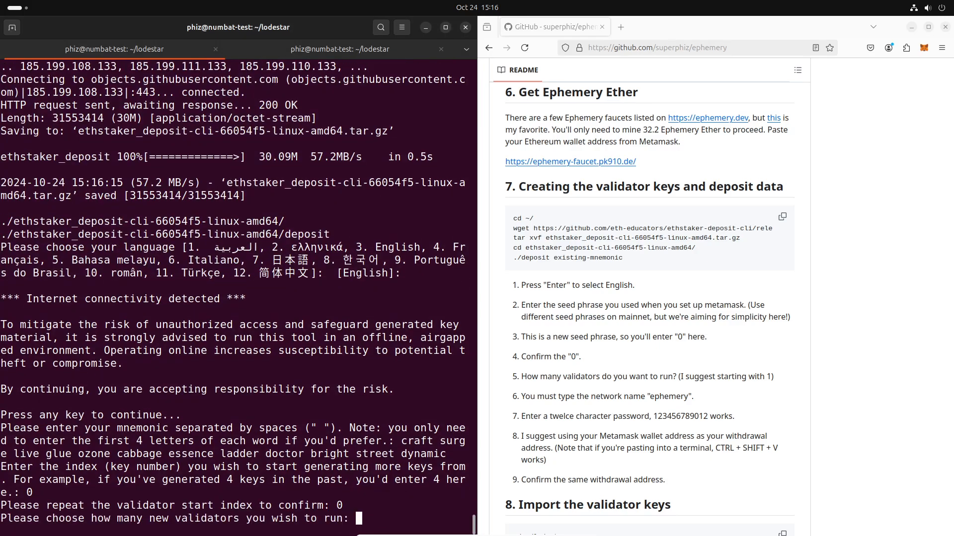
pyautogui.write('1')
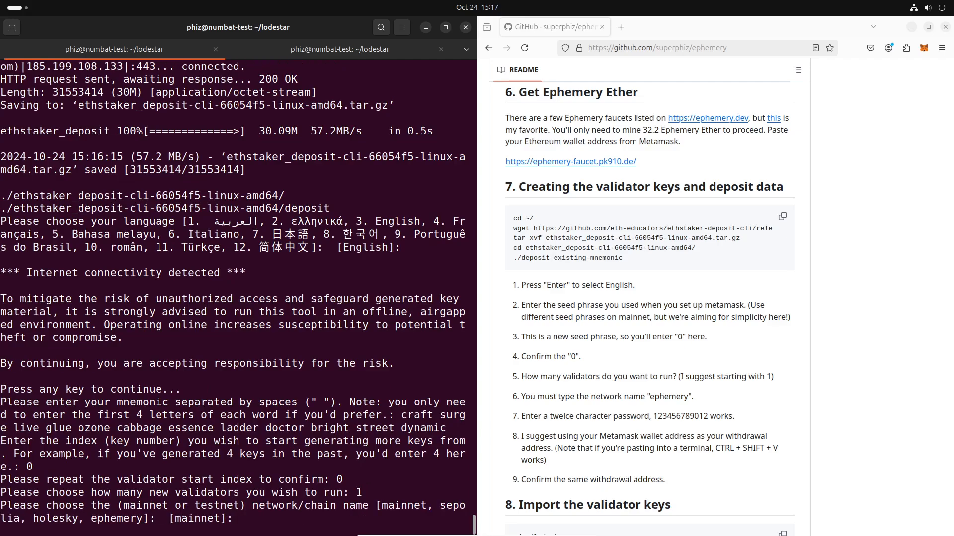
pyautogui.write('ephemery')
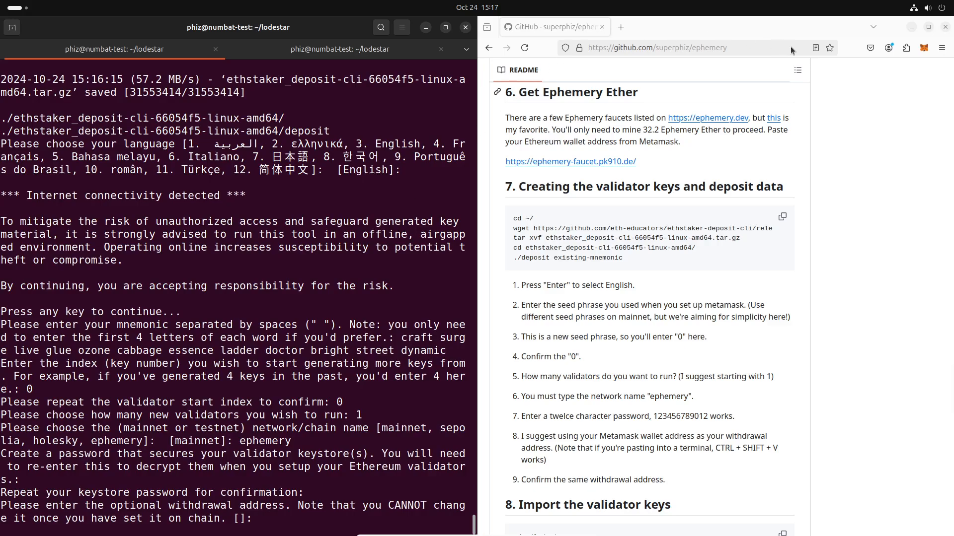
pyautogui.click(923, 48)
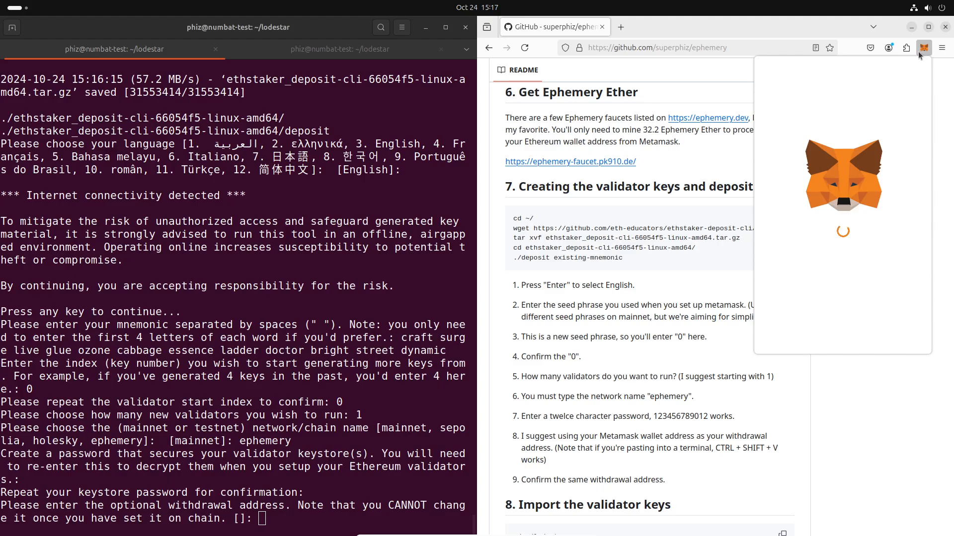
pyautogui.moveTo(904, 57)
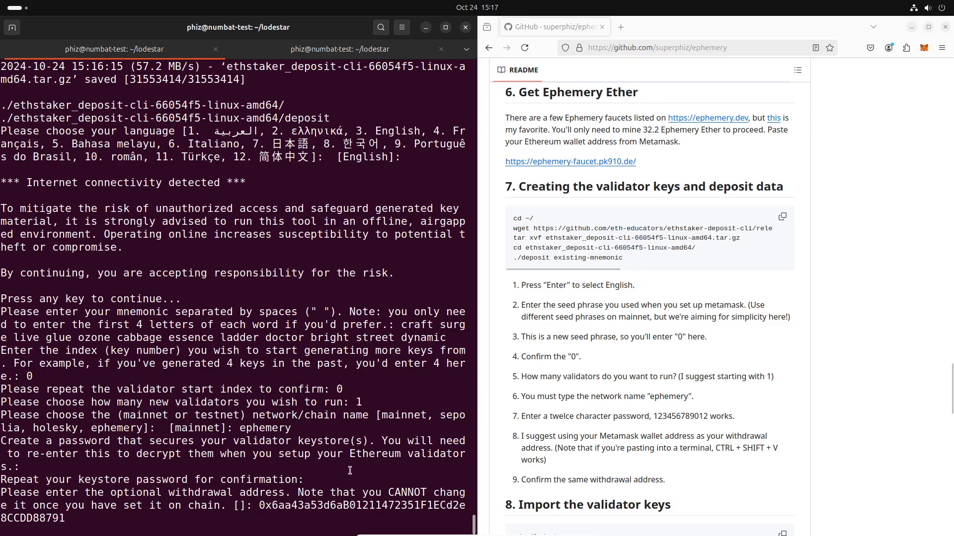
pyautogui.press('Return')
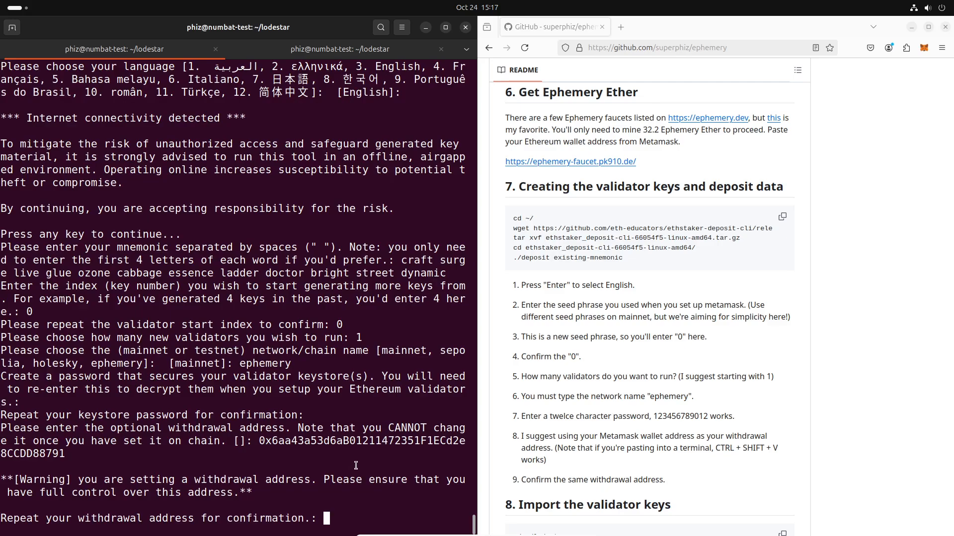
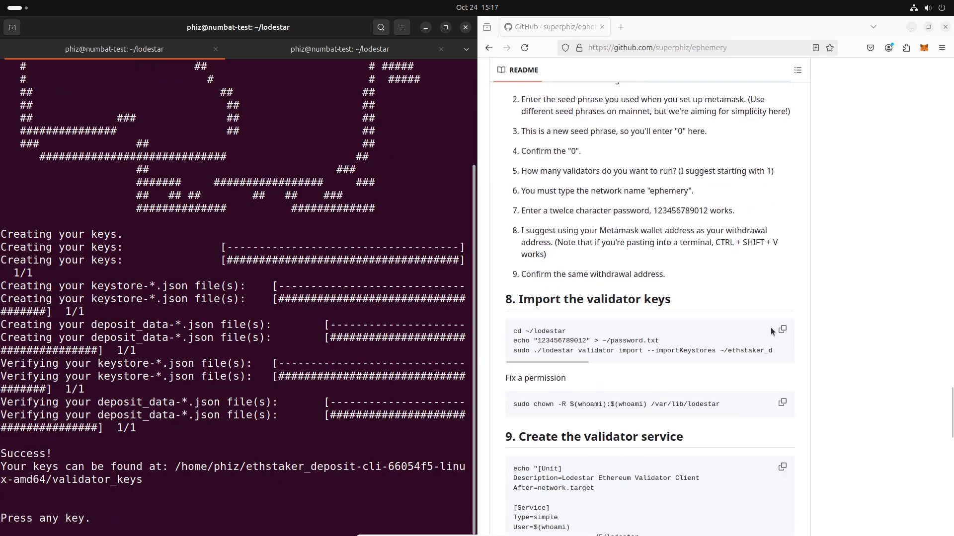
# Import the keystore into Lodestar from ~/lodestar and chown /var/lib/lodestar to the current user.
pyautogui.click(782, 330)
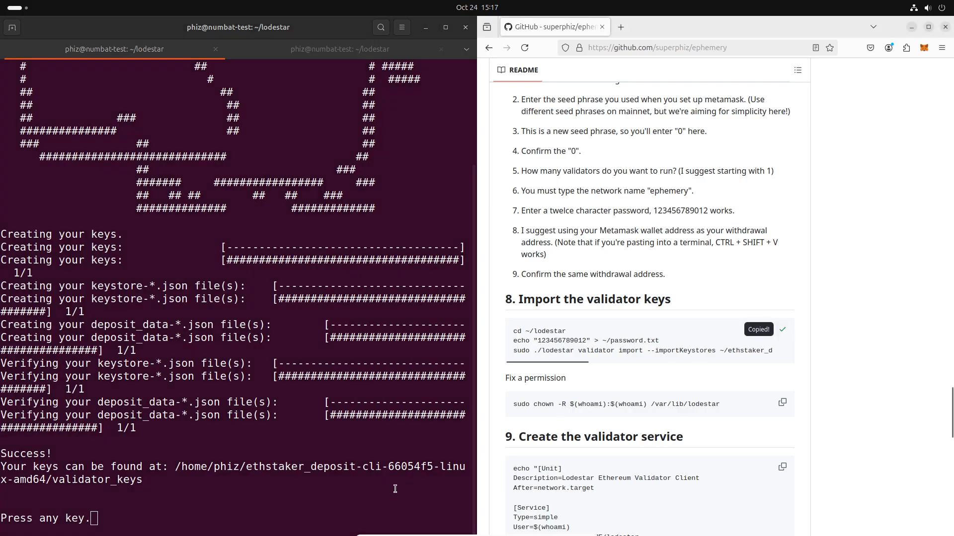
pyautogui.press('enter')
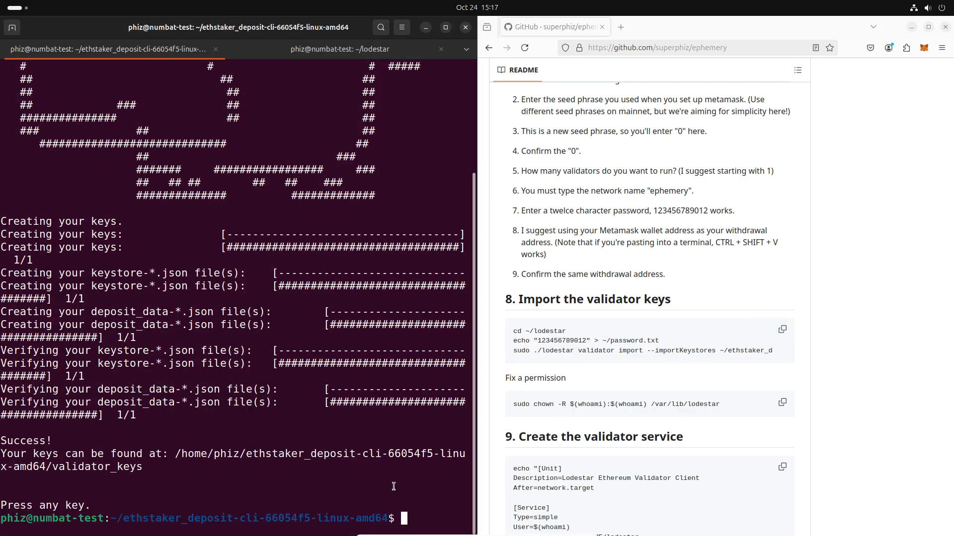
pyautogui.write('cd ~/lodestar')
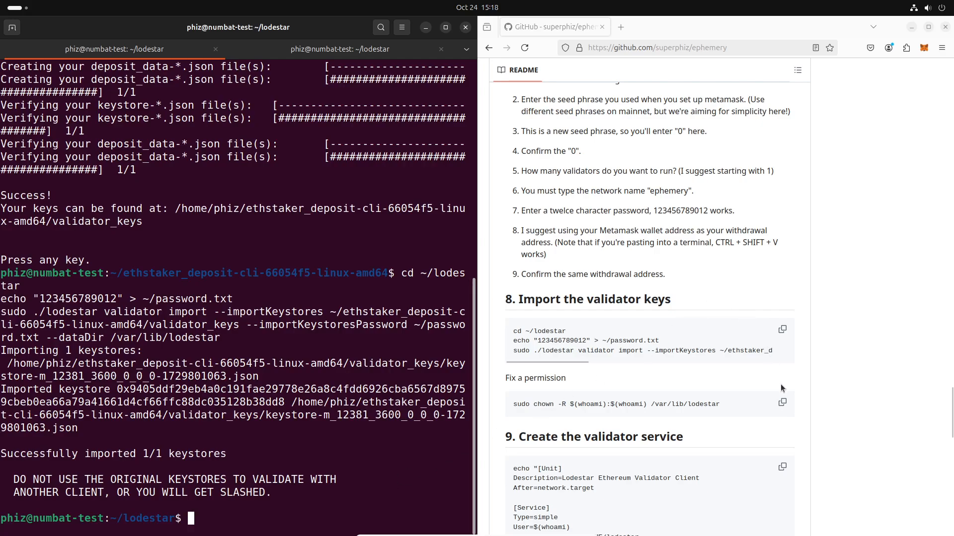
pyautogui.click(782, 402)
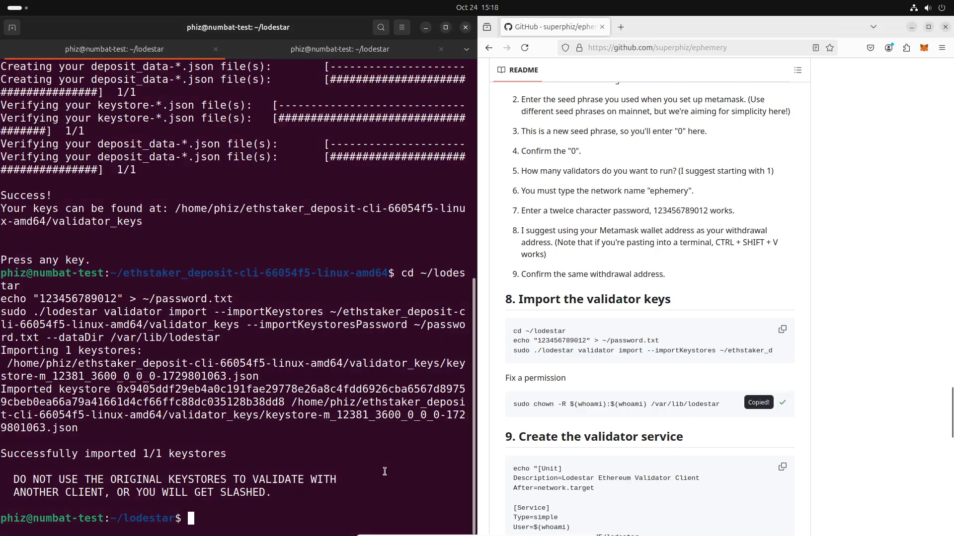
pyautogui.write('sudo chown -R $(whoami):$(whoami) /var/lib/lodestar')
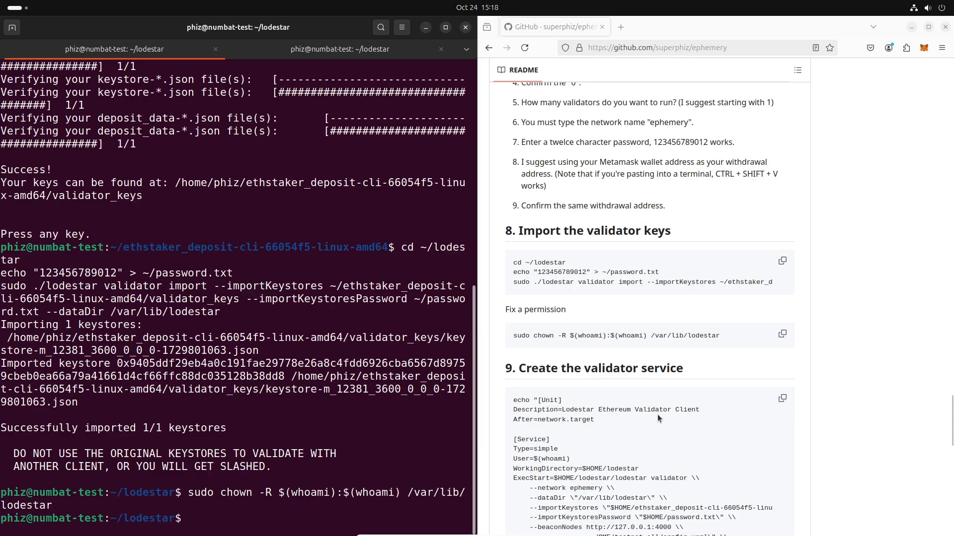
# Write the lodestar_validator.service unit file to systemd via echo | sudo tee.
pyautogui.scroll(-3)
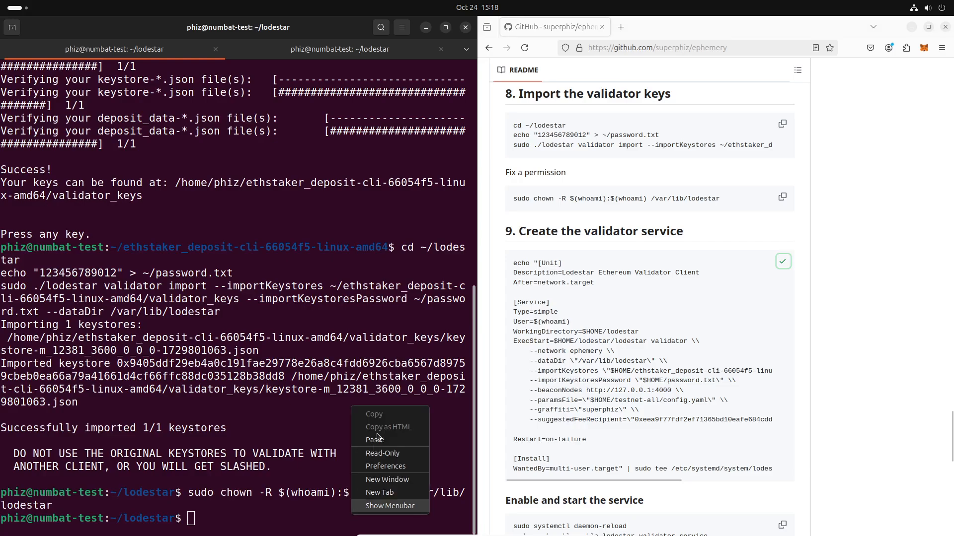
pyautogui.click(376, 440)
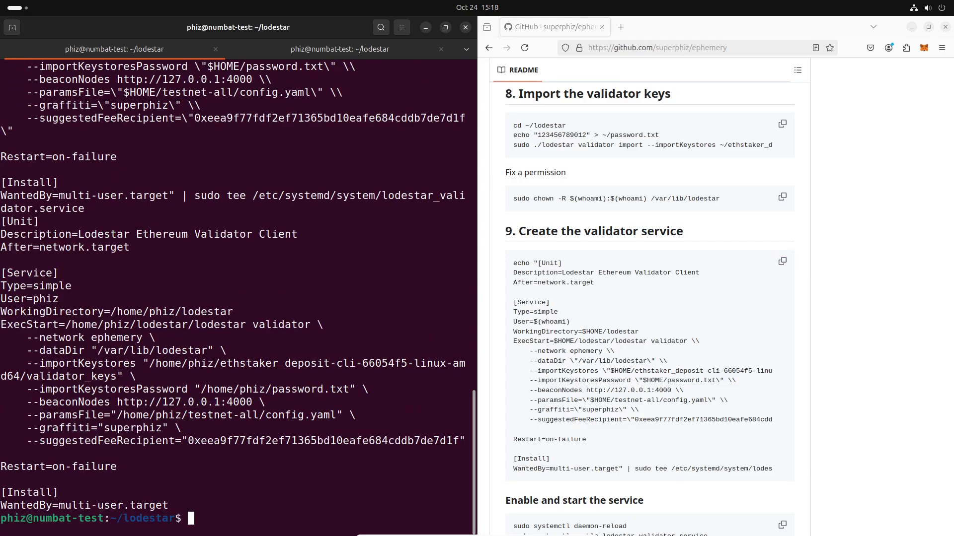
pyautogui.scroll(-3)
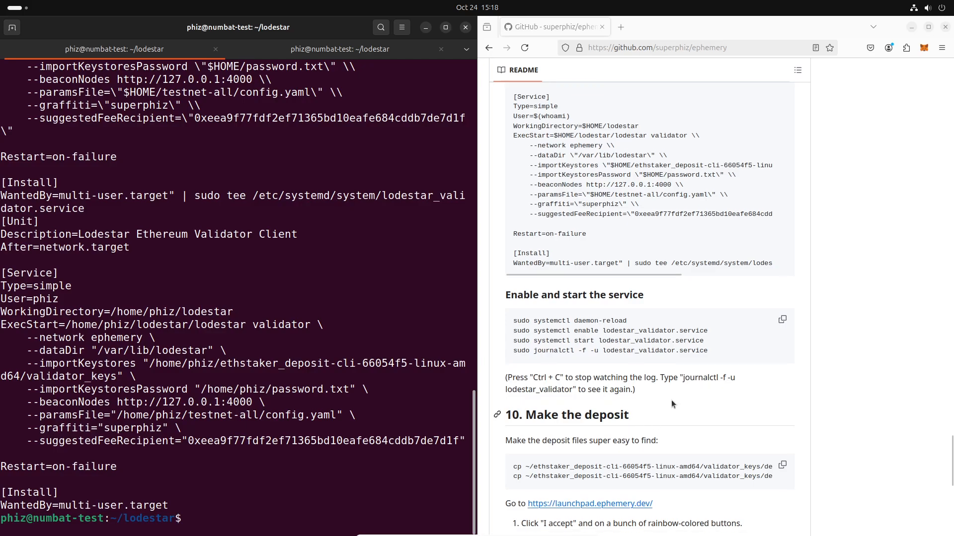
# Run daemon-reload, enable and start lodestar_validator, watch the journal show pending=1, total=1, then stop following.
pyautogui.click(782, 319)
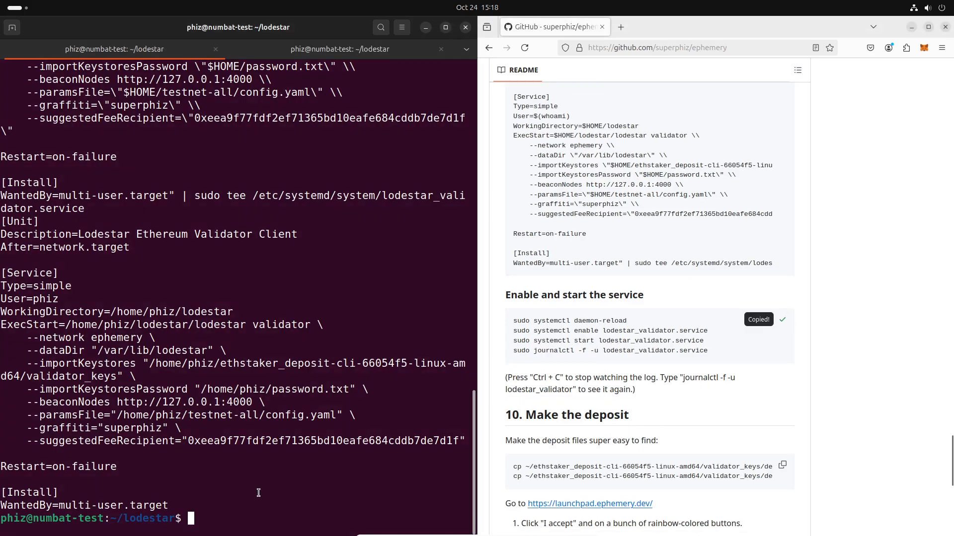
pyautogui.write('sudo systemctl daemon-reload')
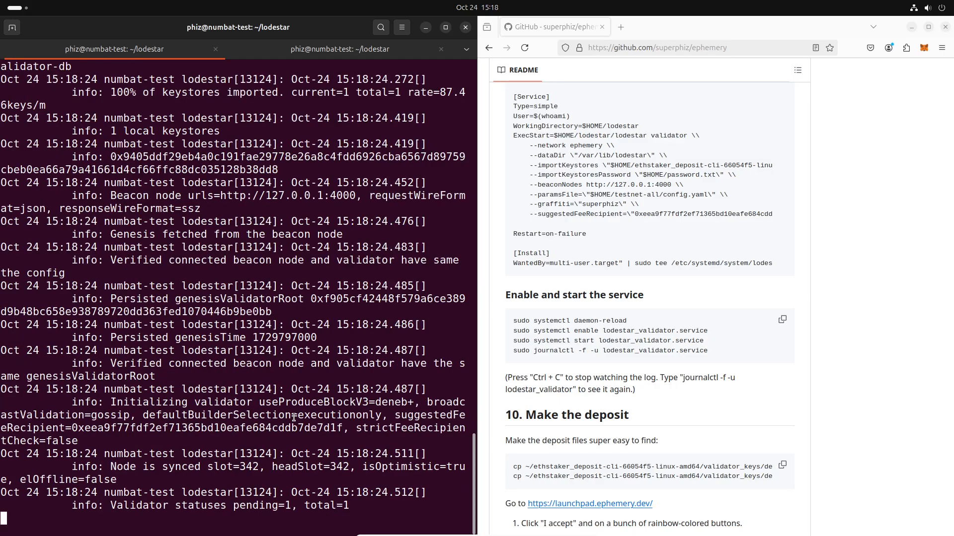
pyautogui.moveTo(294, 412)
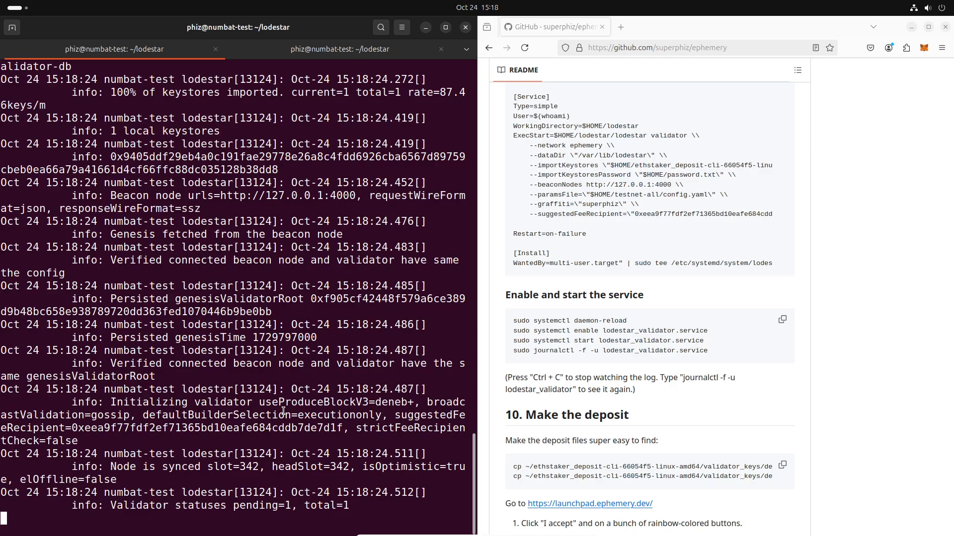
pyautogui.press('ctrl+c')
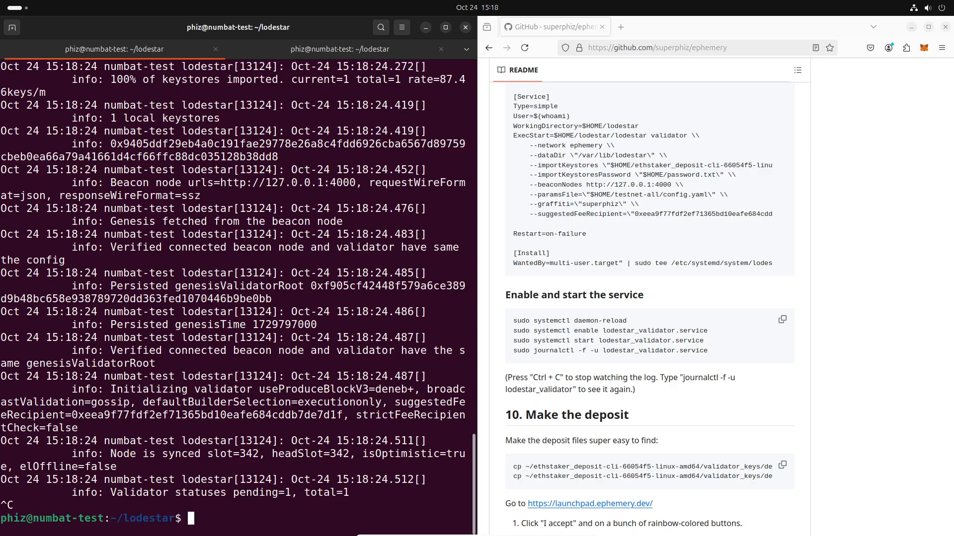
pyautogui.moveTo(712, 35)
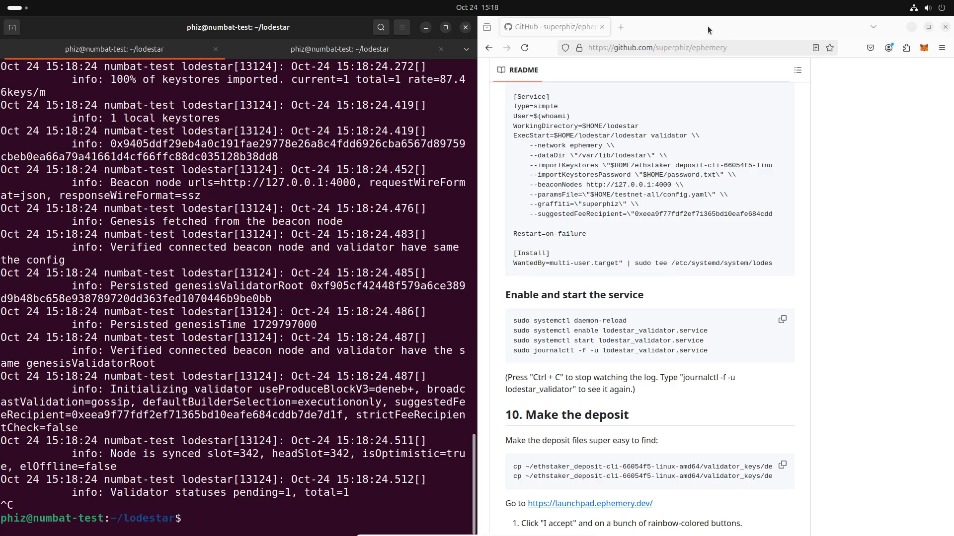
# Scroll the README to section 10 'Make the deposit' and copy its deposit_data cp commands.
pyautogui.click(691, 27)
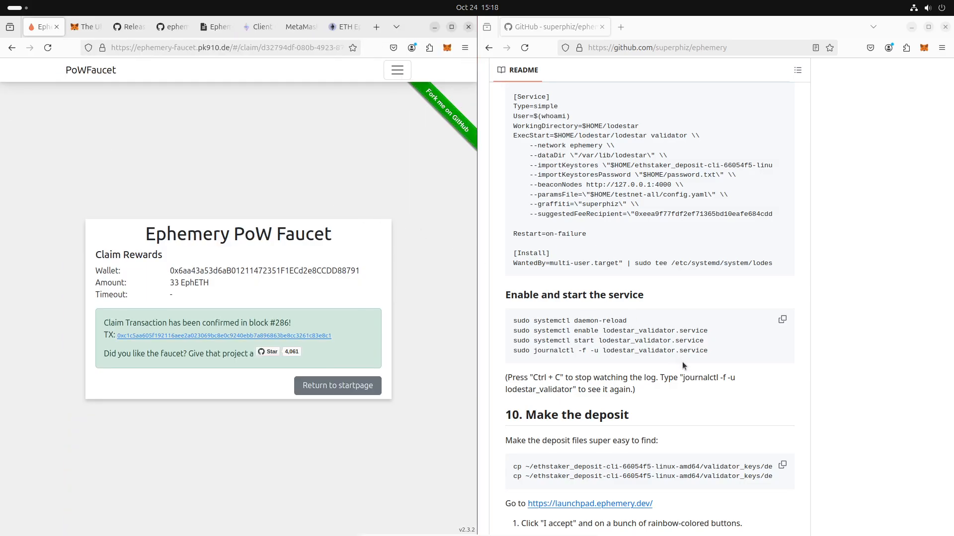
pyautogui.scroll(-3)
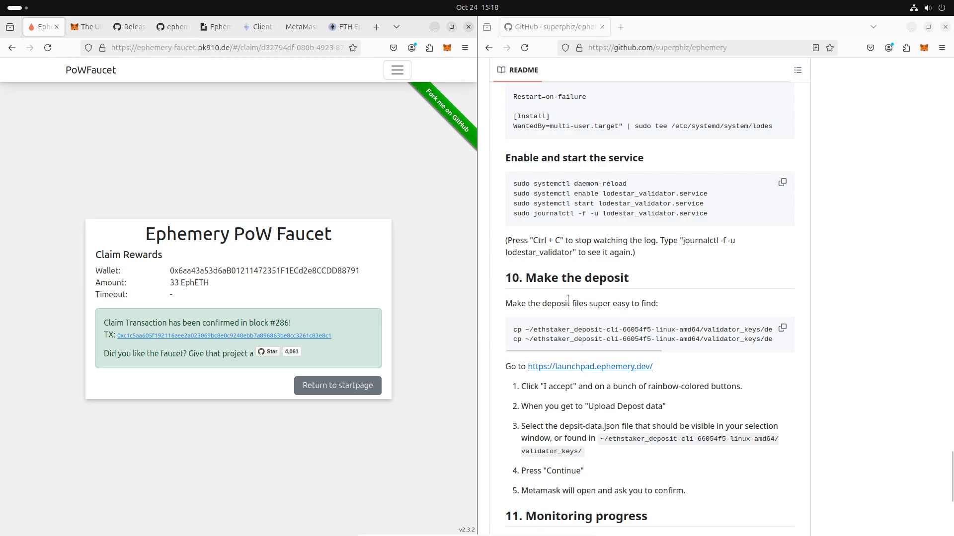
pyautogui.click(782, 328)
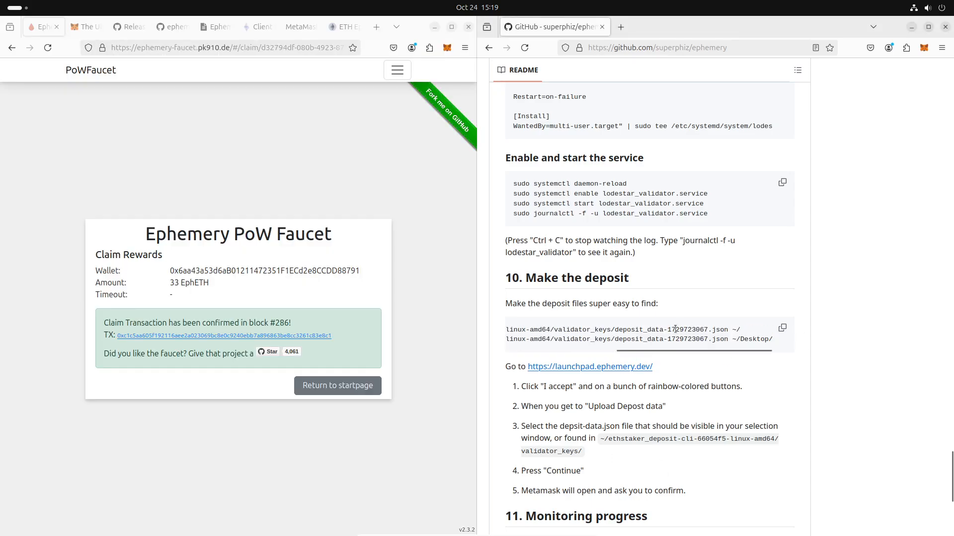
pyautogui.moveTo(425, 269)
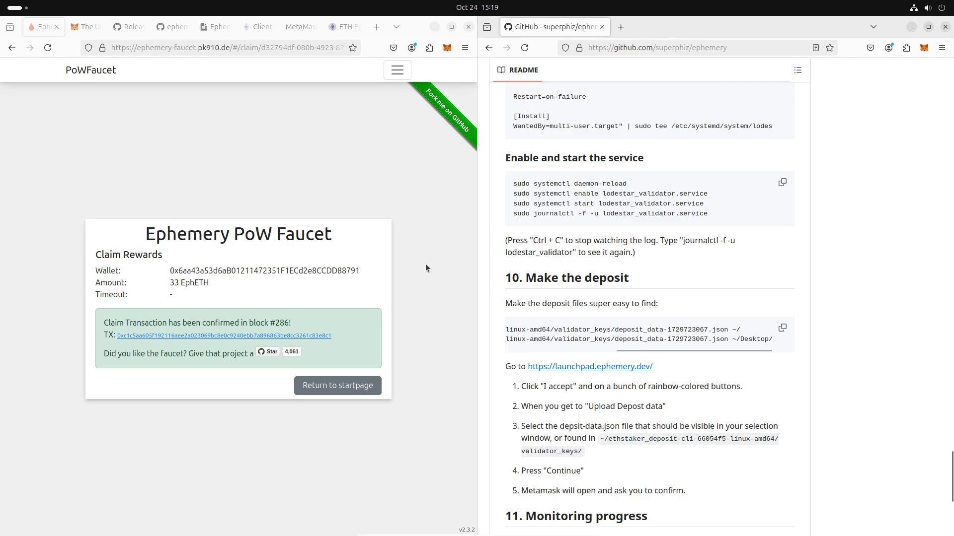
# Copy deposit_data-1729801063.json from validator_keys to ~/Desktop/ and ~/ with a corrected cp command.
pyautogui.press('Alt+Tab')
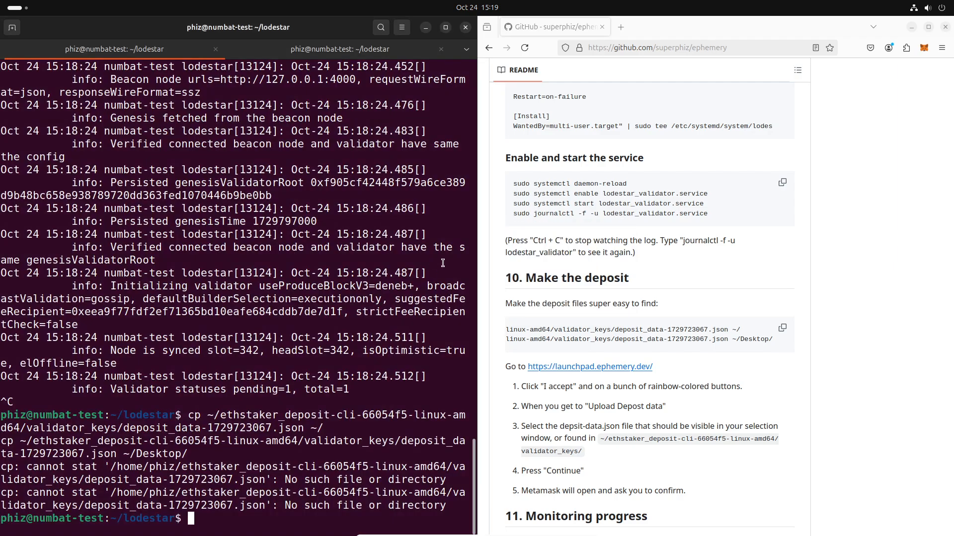
pyautogui.write('c')
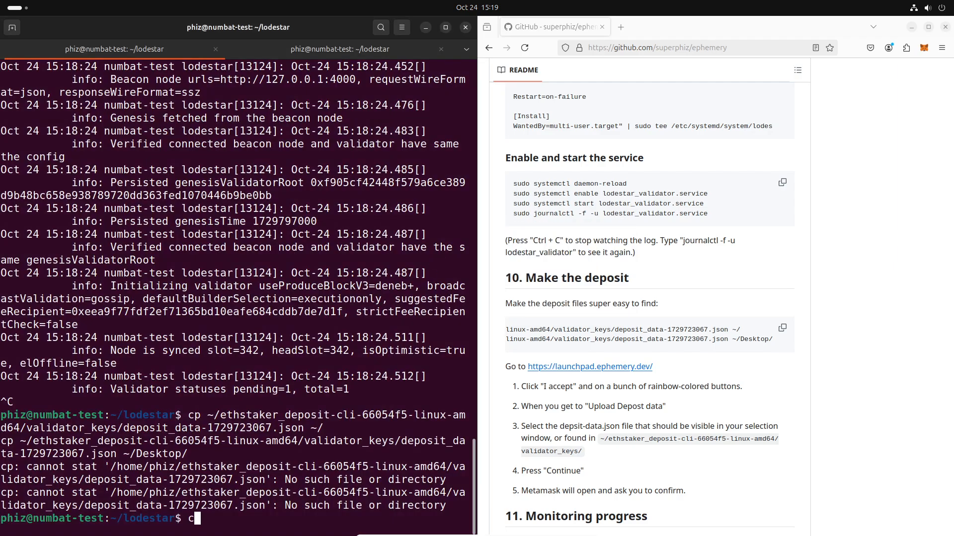
pyautogui.write('p')
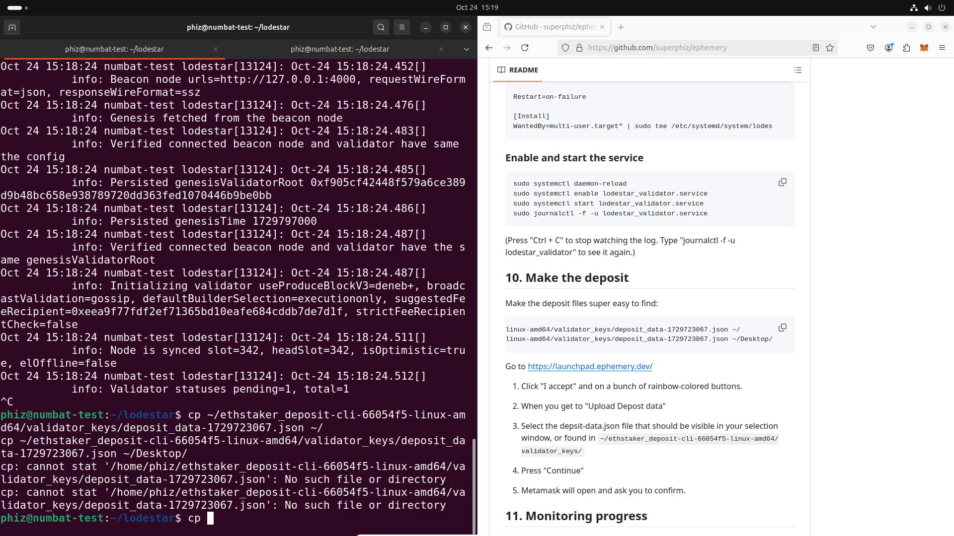
pyautogui.write('/')
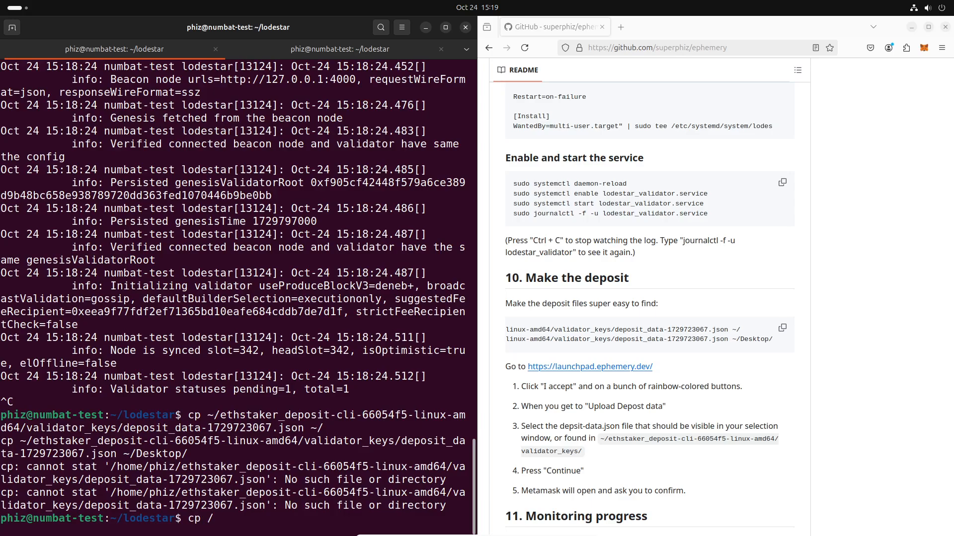
pyautogui.write('etc/')
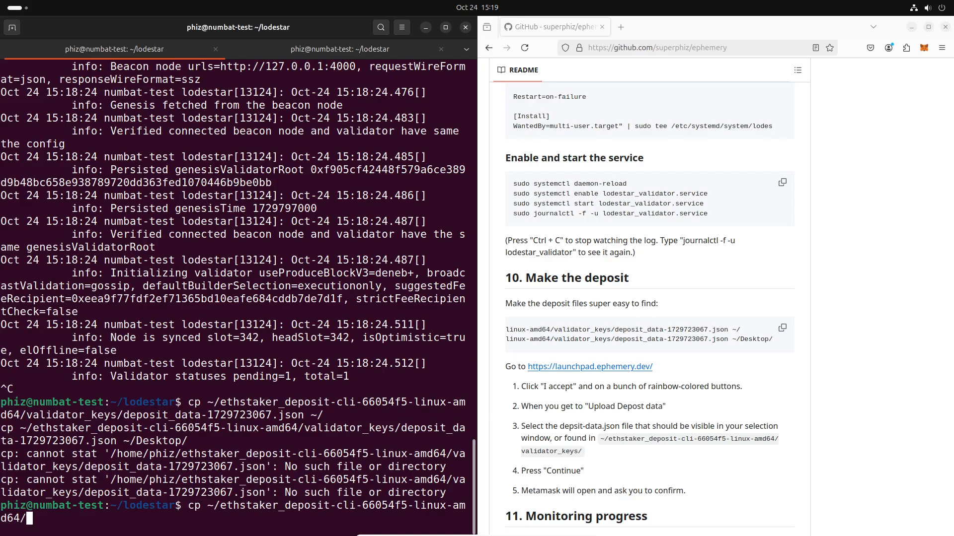
pyautogui.write('validator_keys/deposit_data-1729801063.json ~/Desktop/')
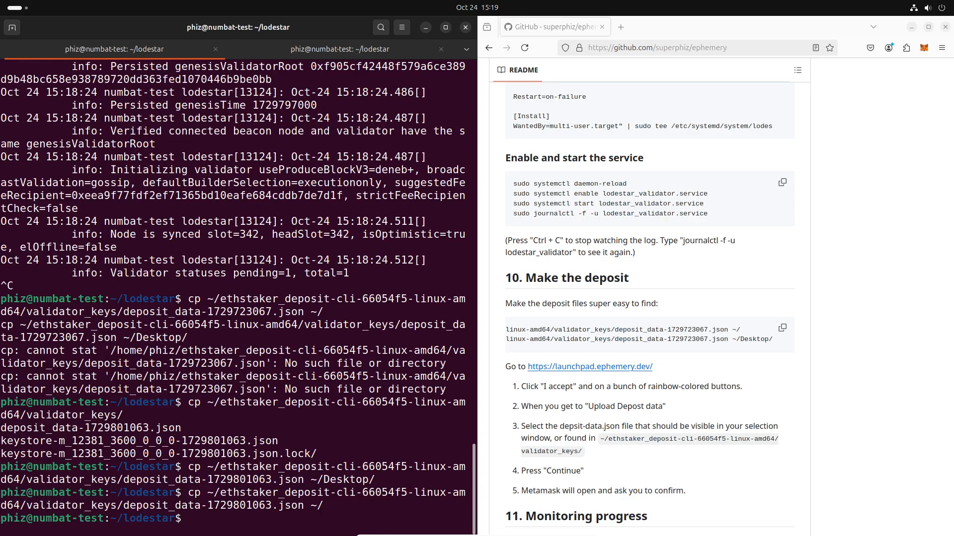
pyautogui.press('alt+Tab')
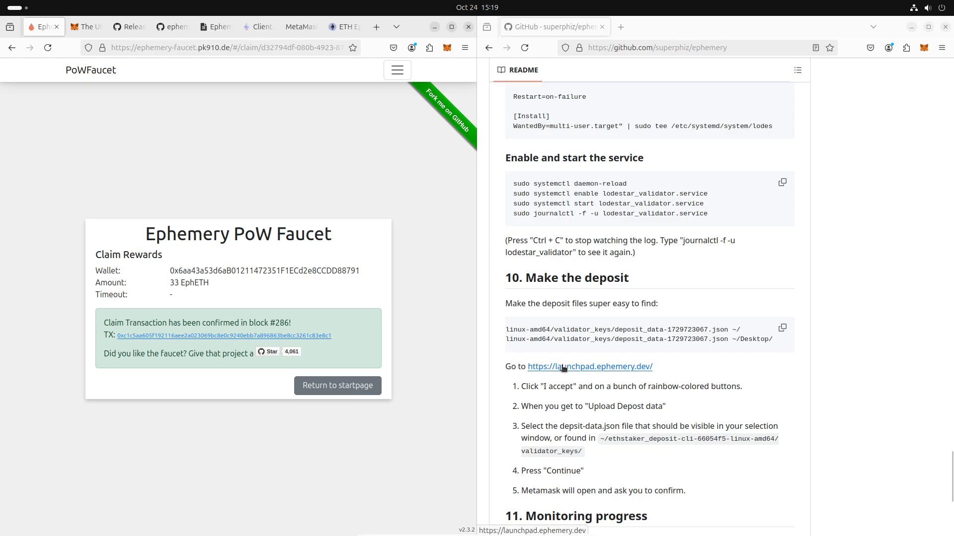
# Try the launchpad.ephemery.dev link's context menu and focus the left window's address bar.
pyautogui.rightClick(563, 366)
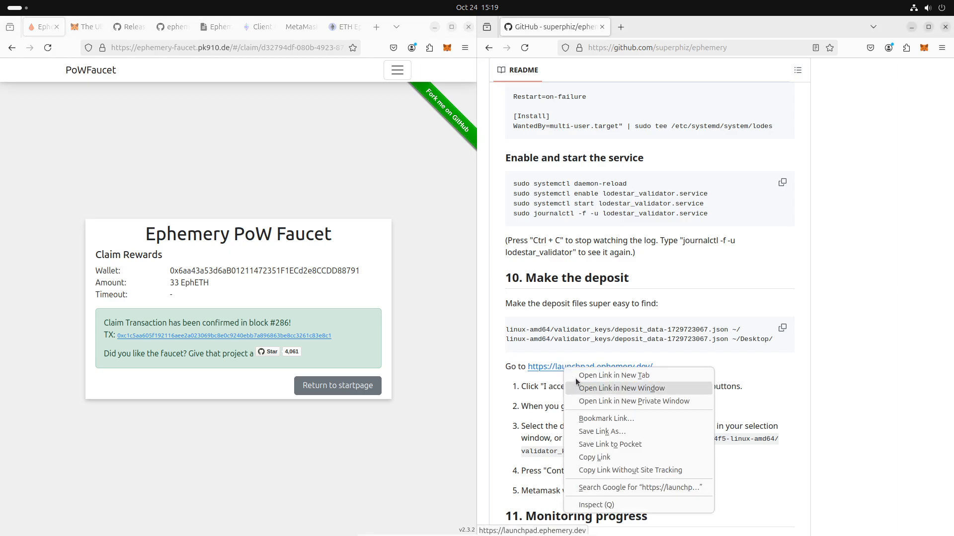
pyautogui.click(613, 375)
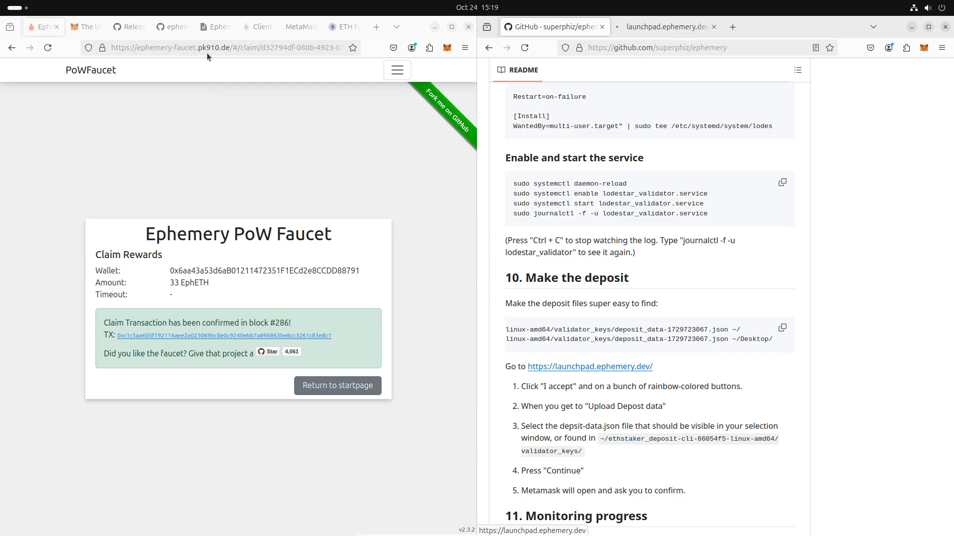
pyautogui.click(231, 48)
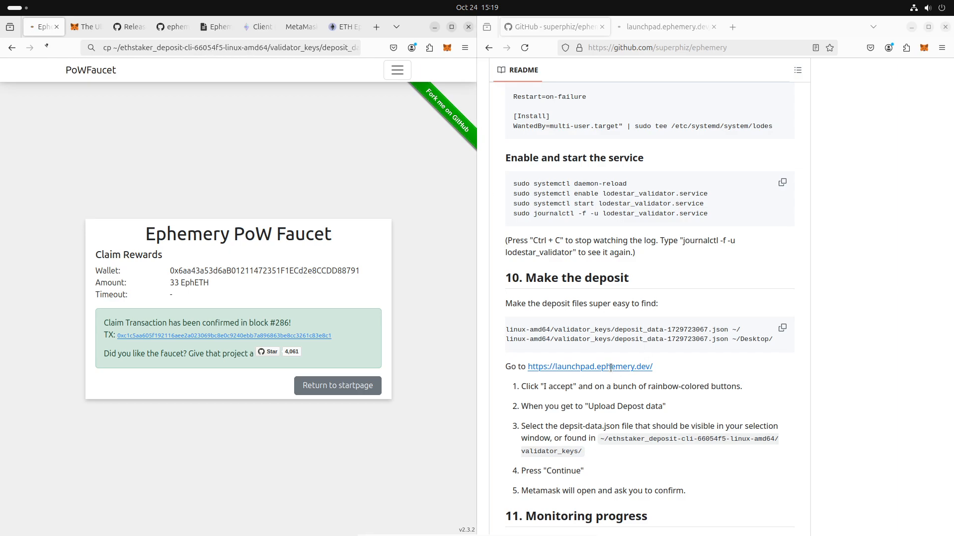
pyautogui.click(589, 367)
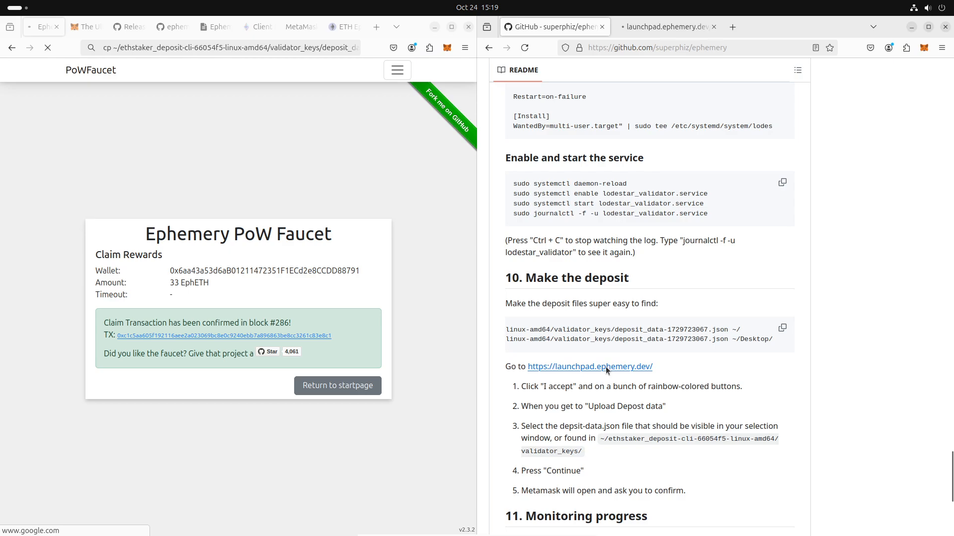
pyautogui.click(589, 367)
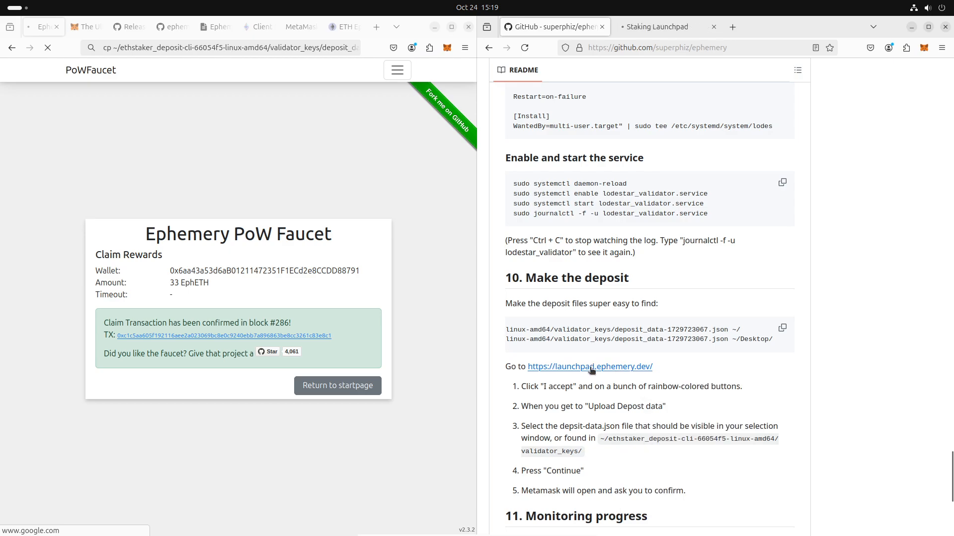
pyautogui.rightClick(589, 366)
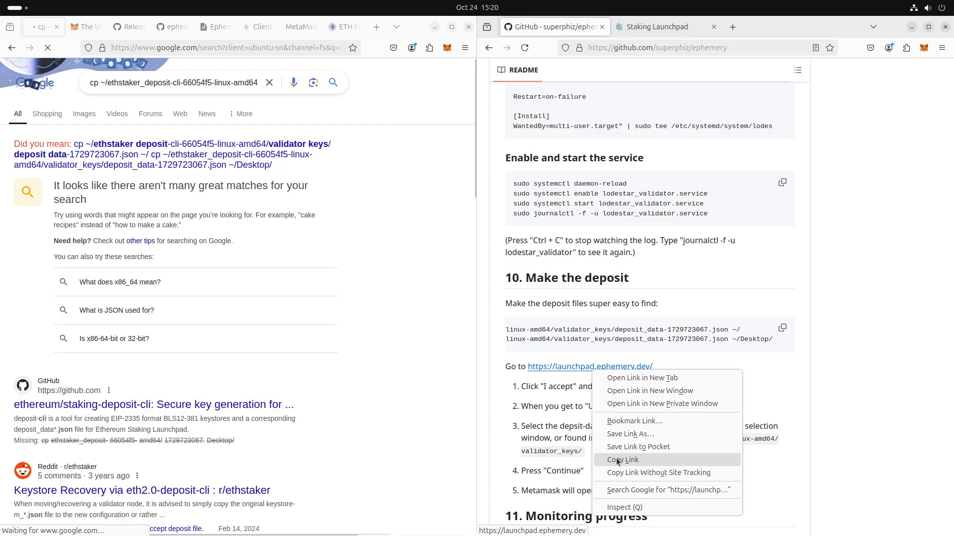
pyautogui.click(621, 459)
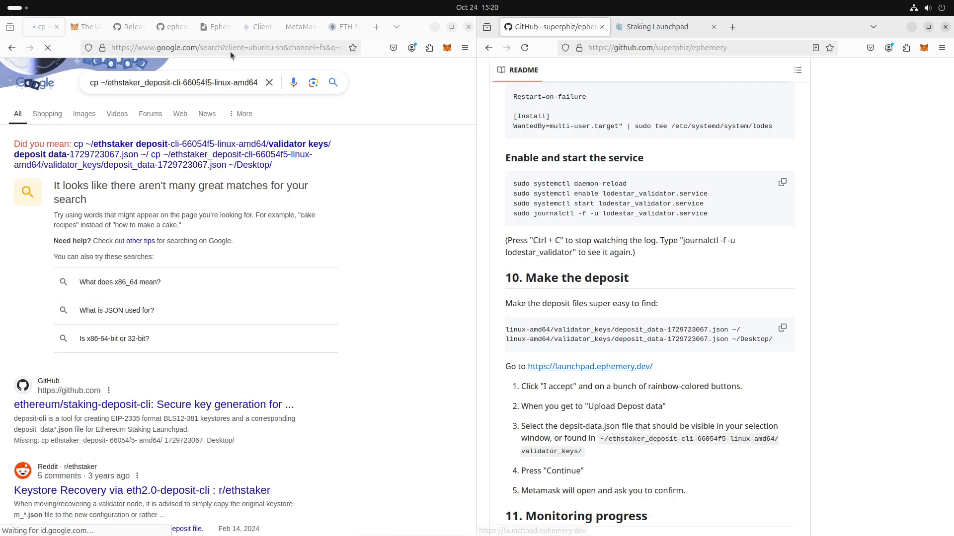
pyautogui.click(228, 48)
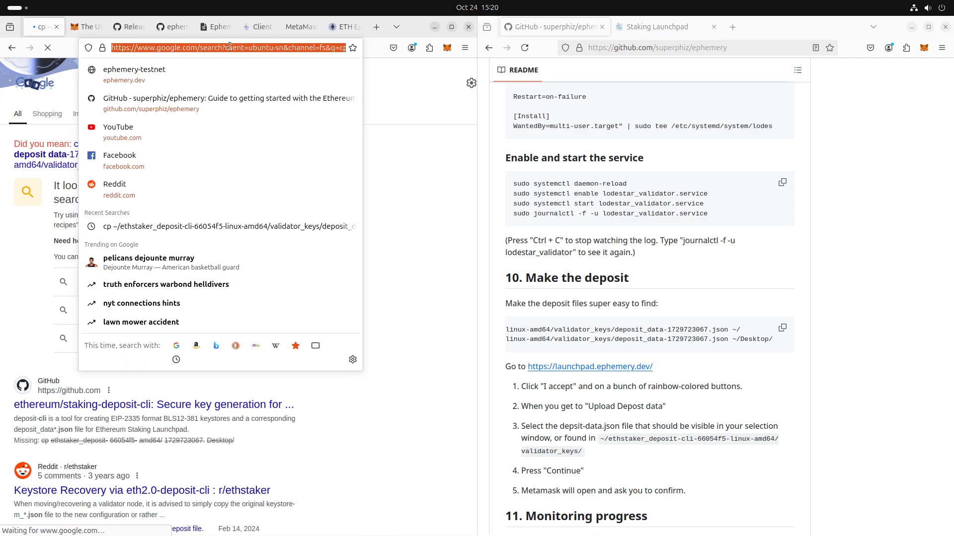
pyautogui.write('https://launchpad.ephemery.dev/en/')
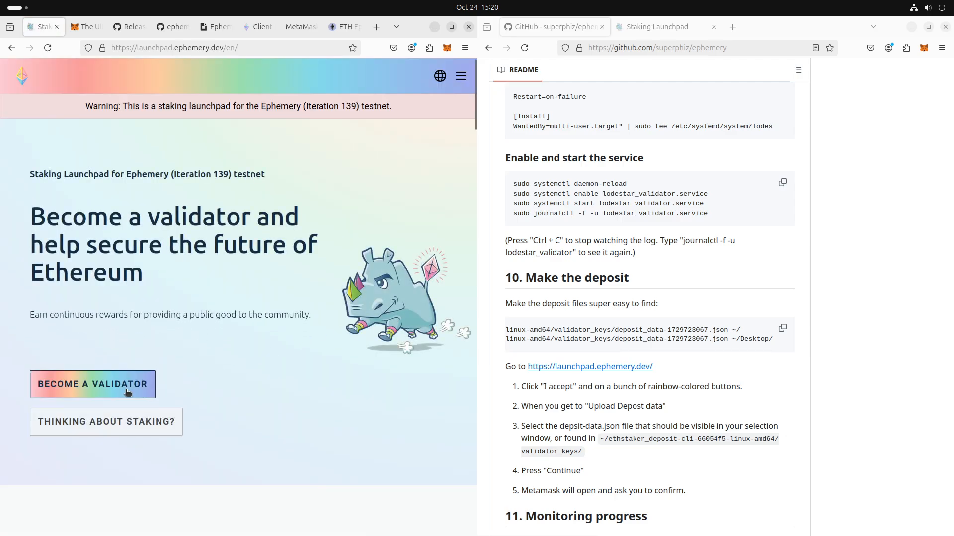
# Begin the become-a-validator flow and accept all nine launchpad advisories.
pyautogui.click(92, 384)
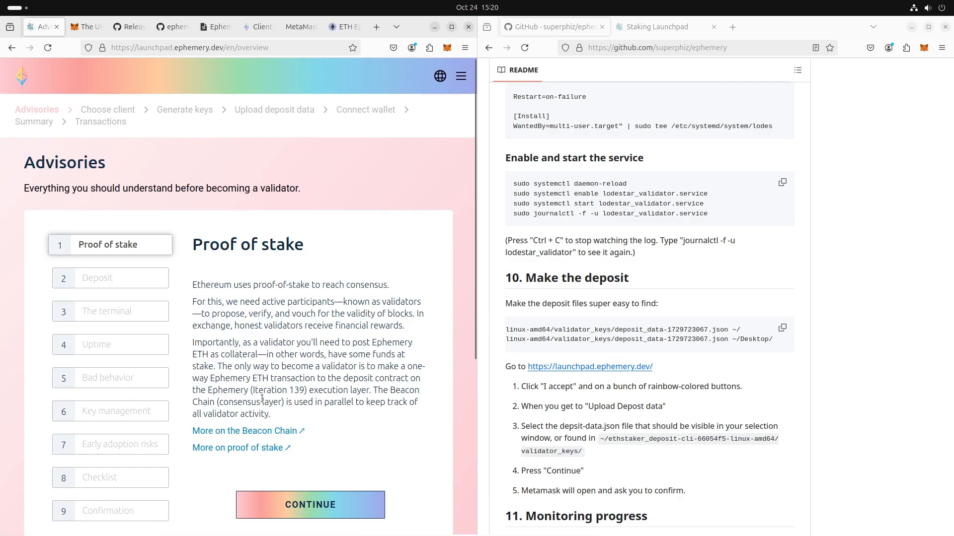
pyautogui.click(310, 505)
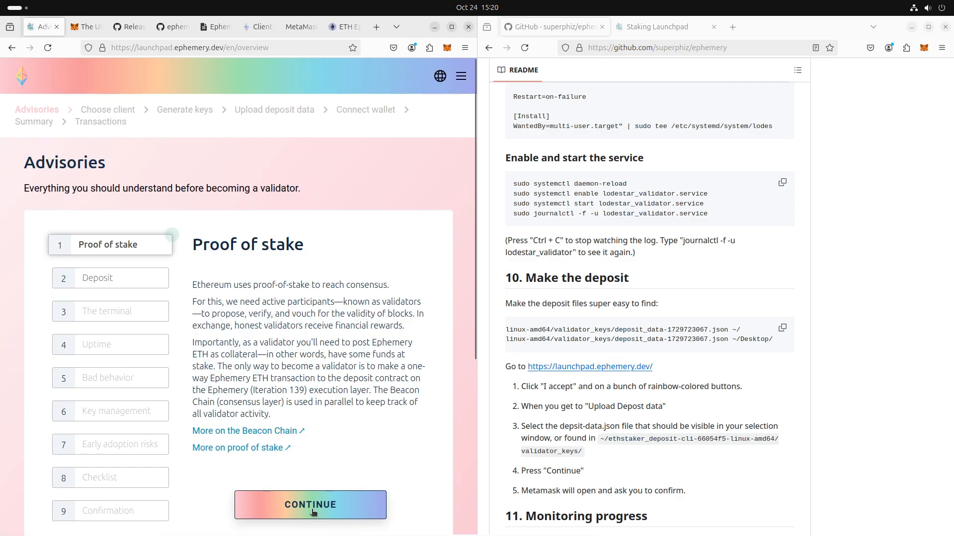
pyautogui.click(310, 504)
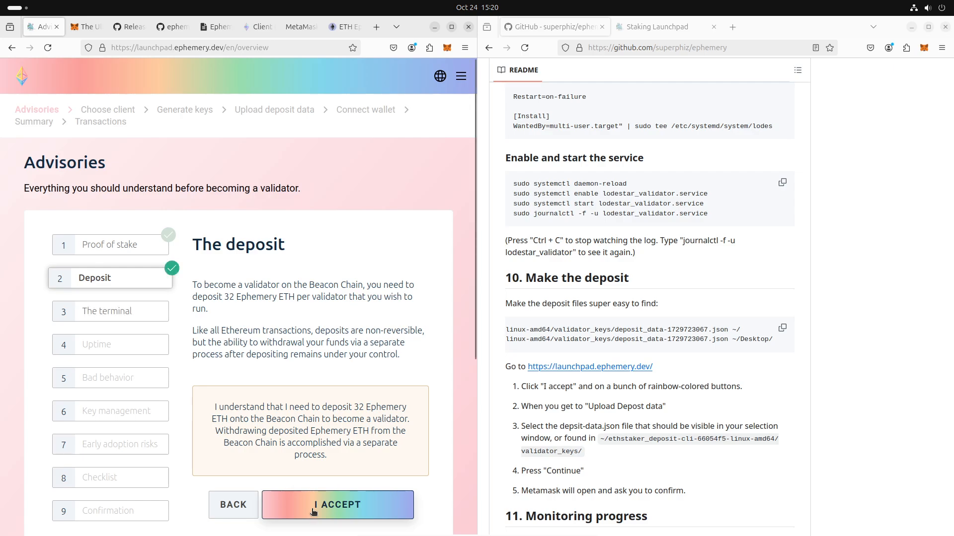
pyautogui.click(337, 504)
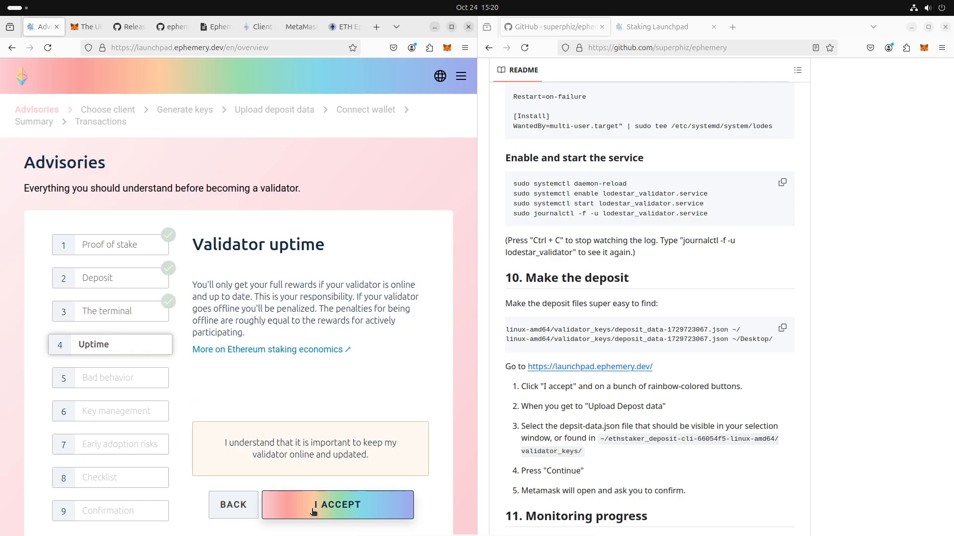
pyautogui.click(337, 505)
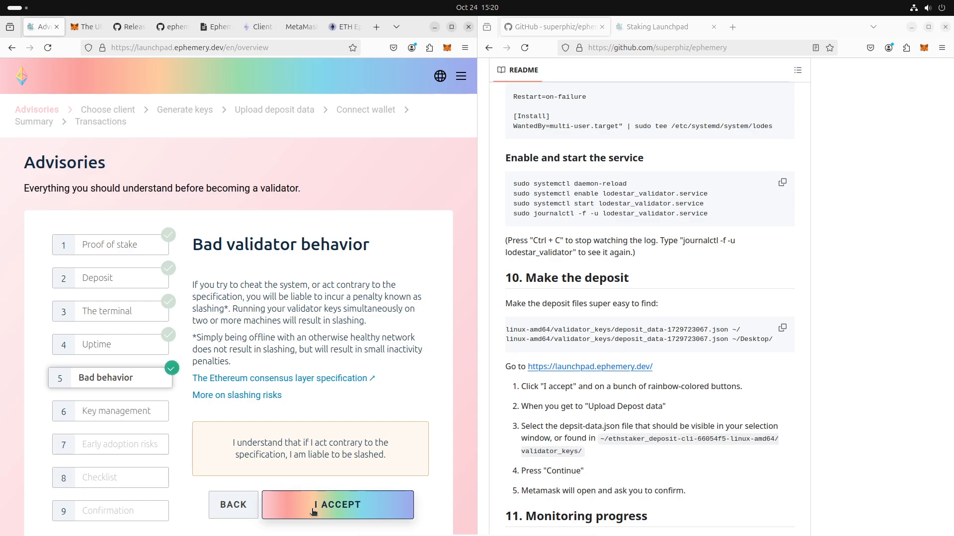
pyautogui.click(337, 505)
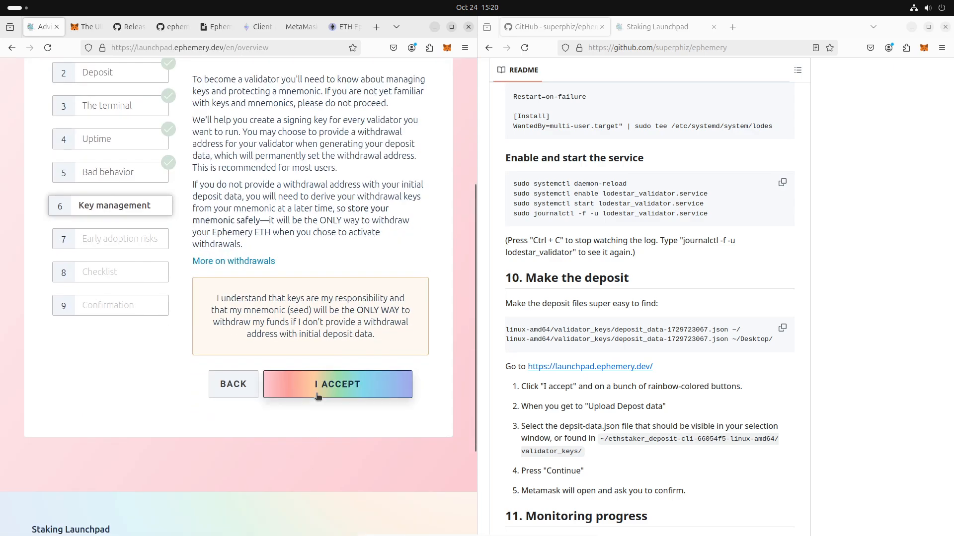
pyautogui.click(338, 383)
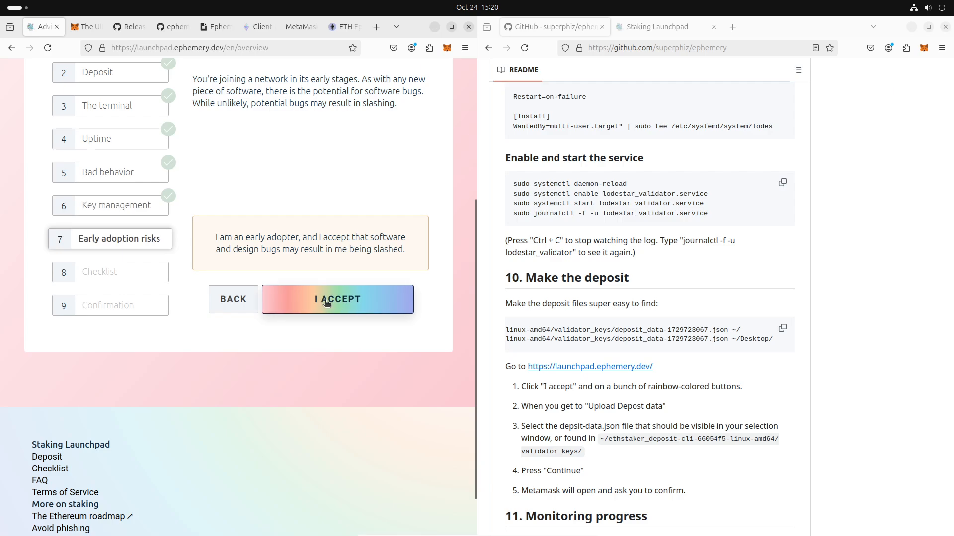
pyautogui.click(337, 299)
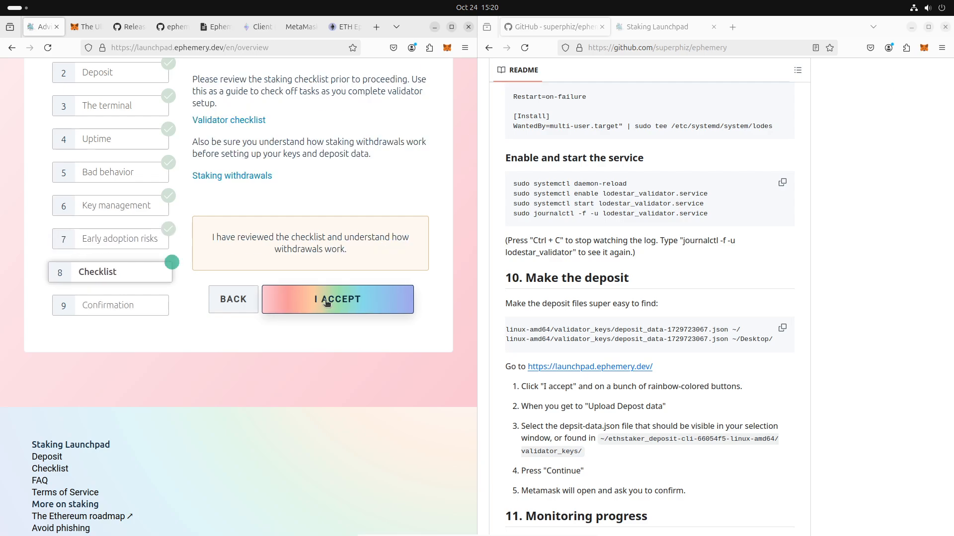
pyautogui.click(338, 299)
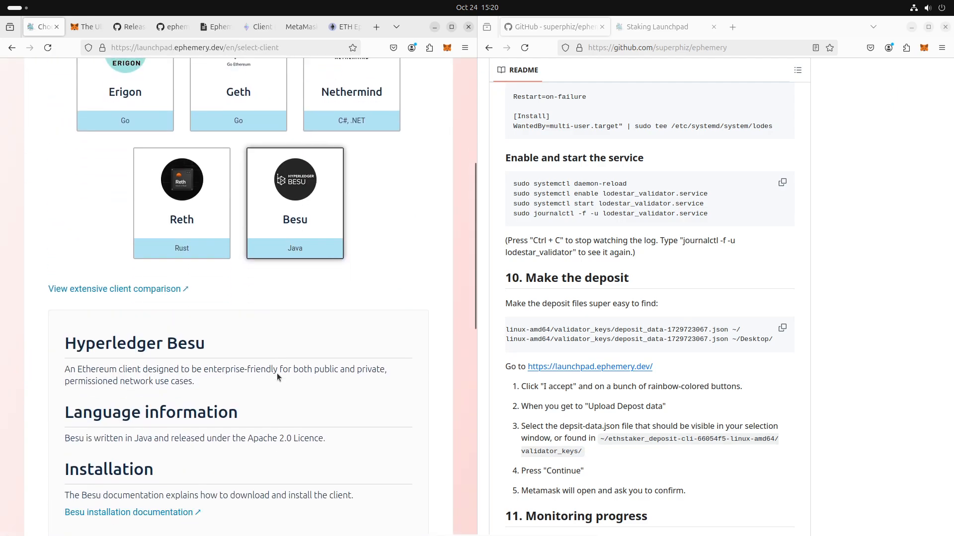
# Scroll the Choose client page down past the Nimbus description to the Continue button.
pyautogui.scroll(-3)
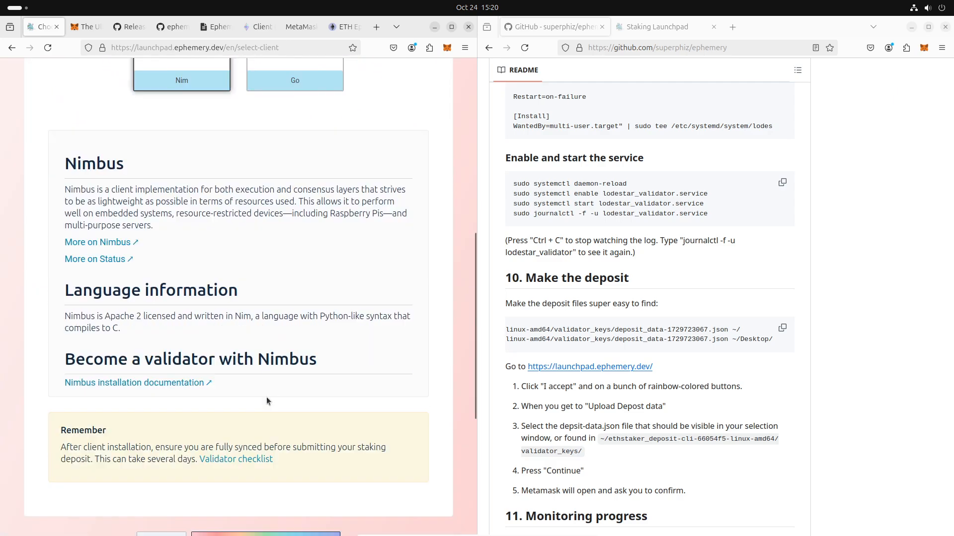
pyautogui.scroll(-3)
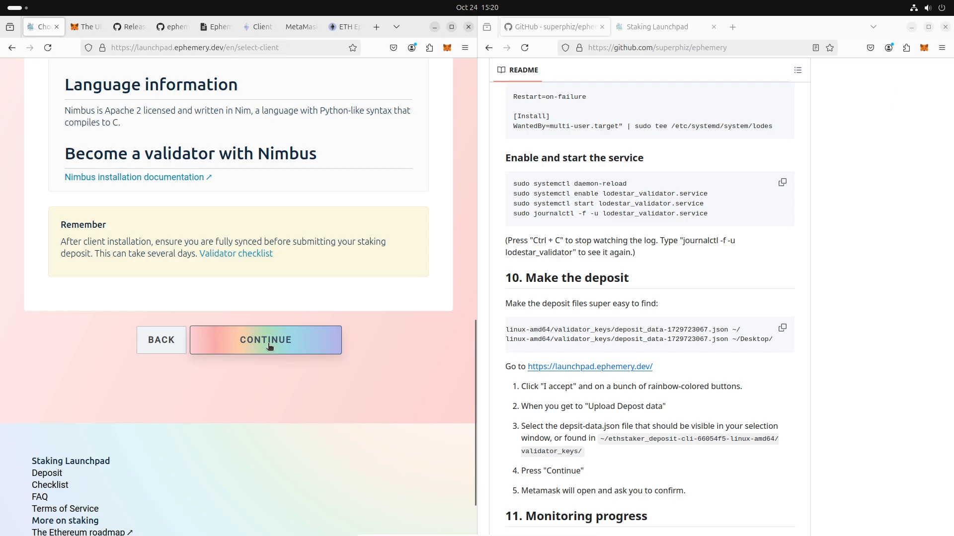
# Continue to the Generate key pairs step and scroll to the 'I am keeping my key(s) safe' checkbox.
pyautogui.click(265, 339)
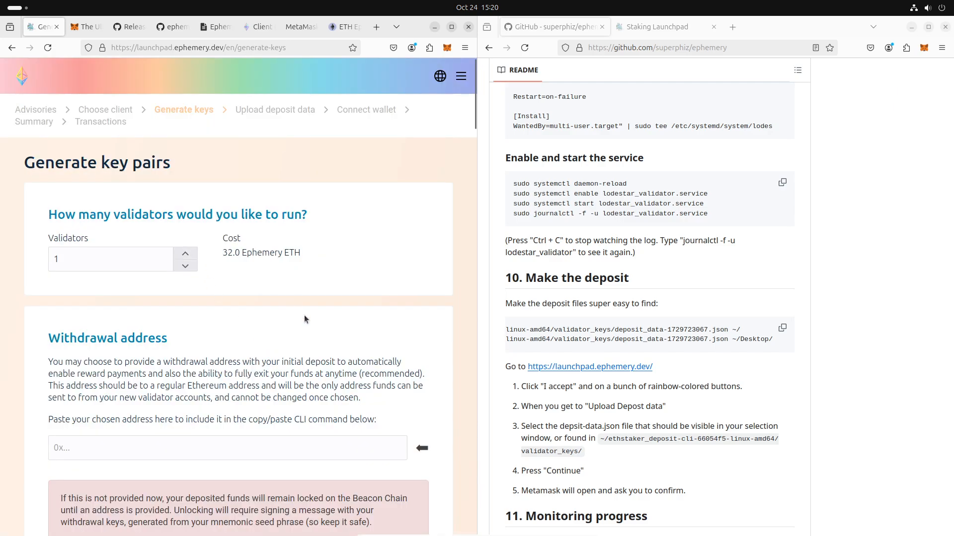
pyautogui.scroll(-3)
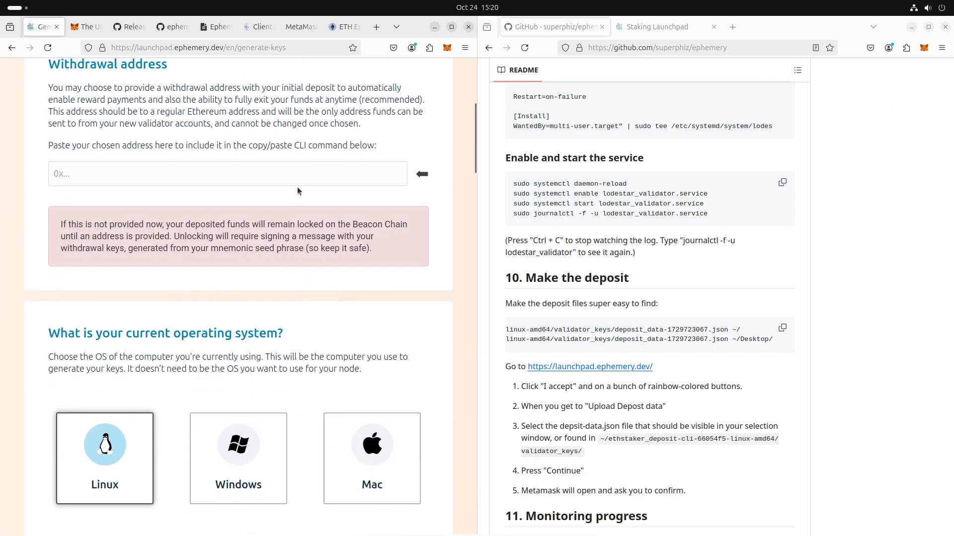
pyautogui.moveTo(304, 295)
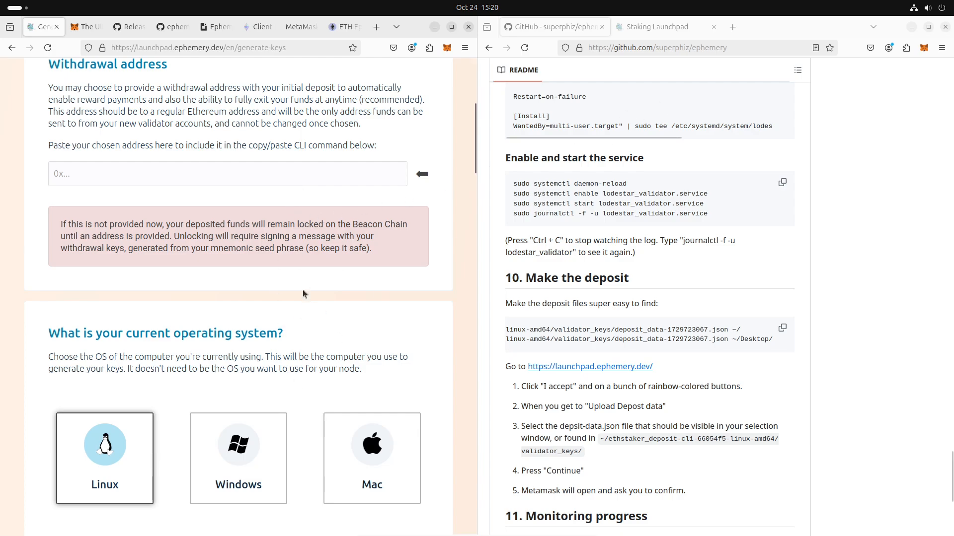
pyautogui.click(239, 156)
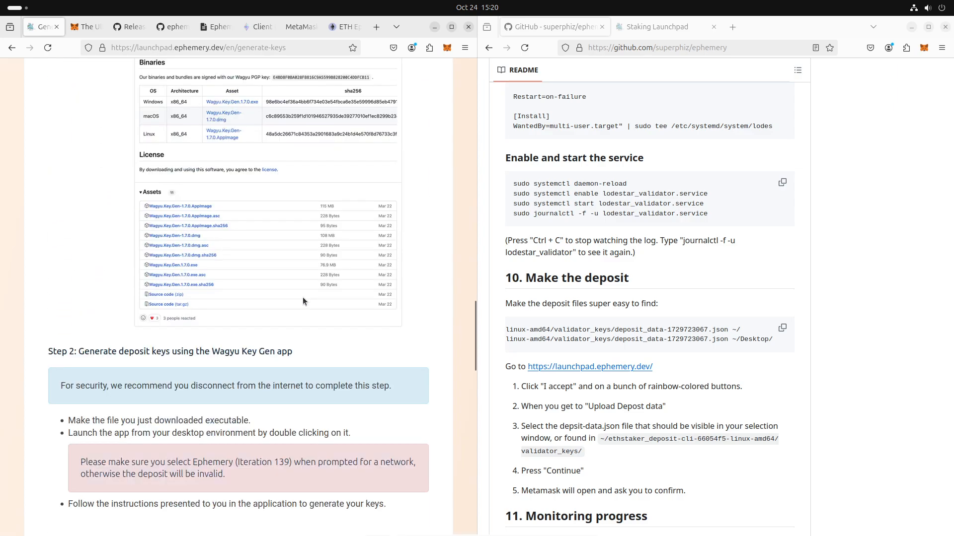
pyautogui.scroll(-3)
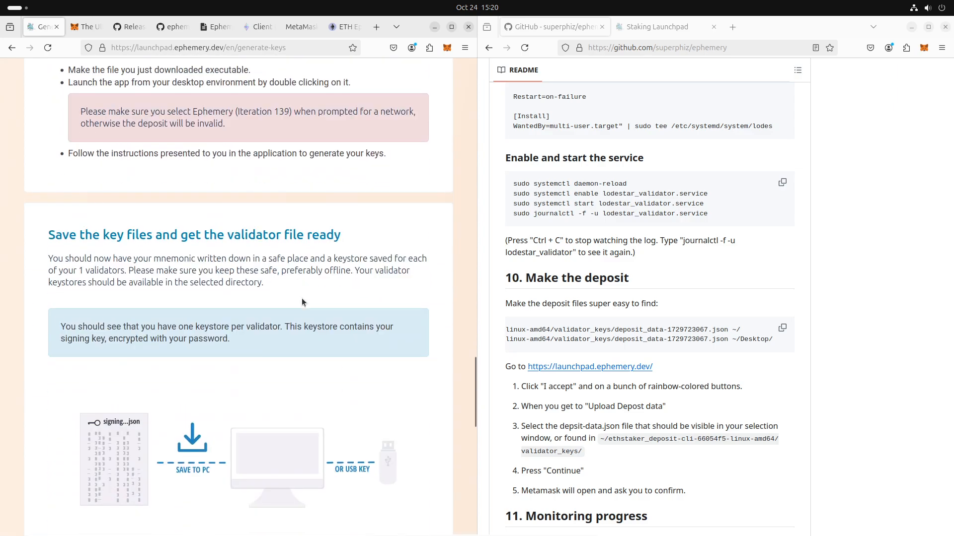
pyautogui.scroll(-3)
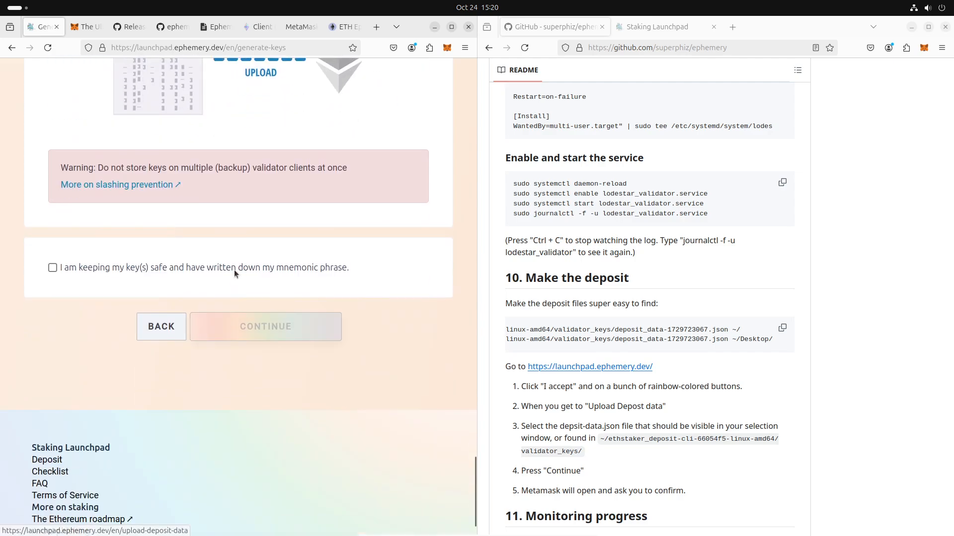
# Tick the keys-safe acknowledgement and upload deposit_data-1729801063.json from the Desktop.
pyautogui.click(265, 327)
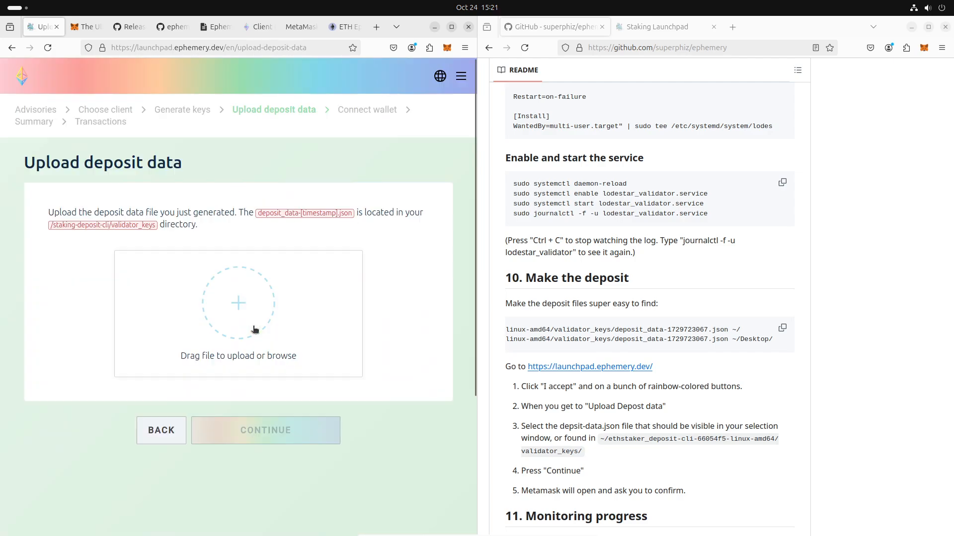
pyautogui.moveTo(238, 316)
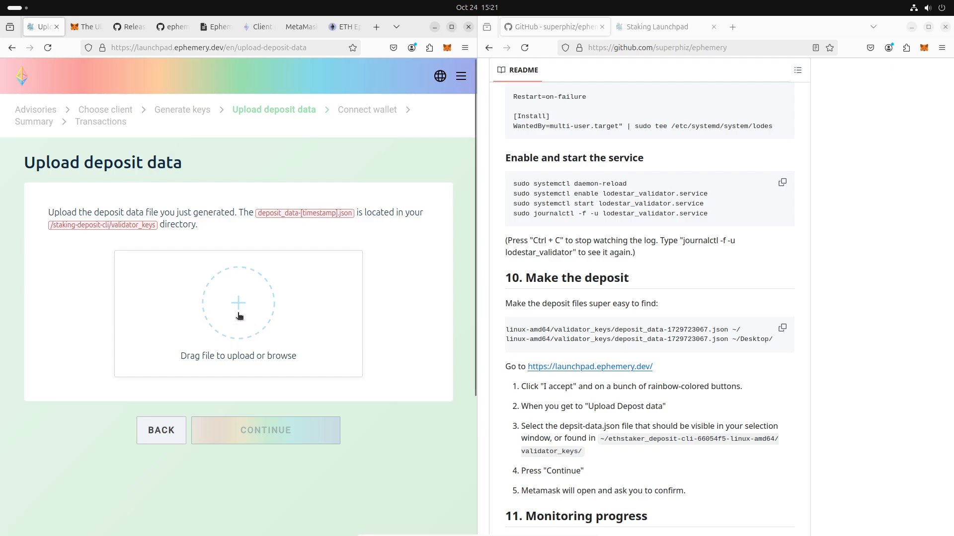
pyautogui.click(238, 303)
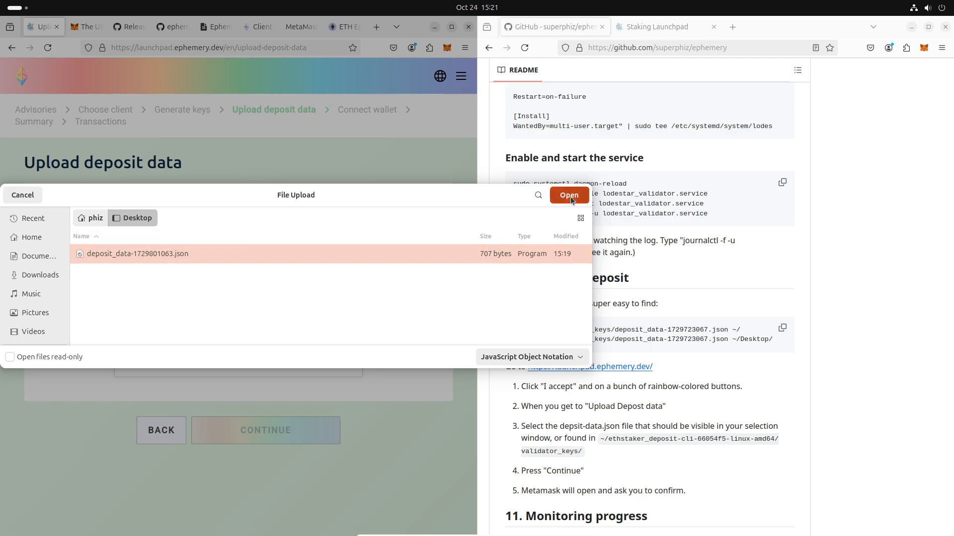
pyautogui.click(567, 196)
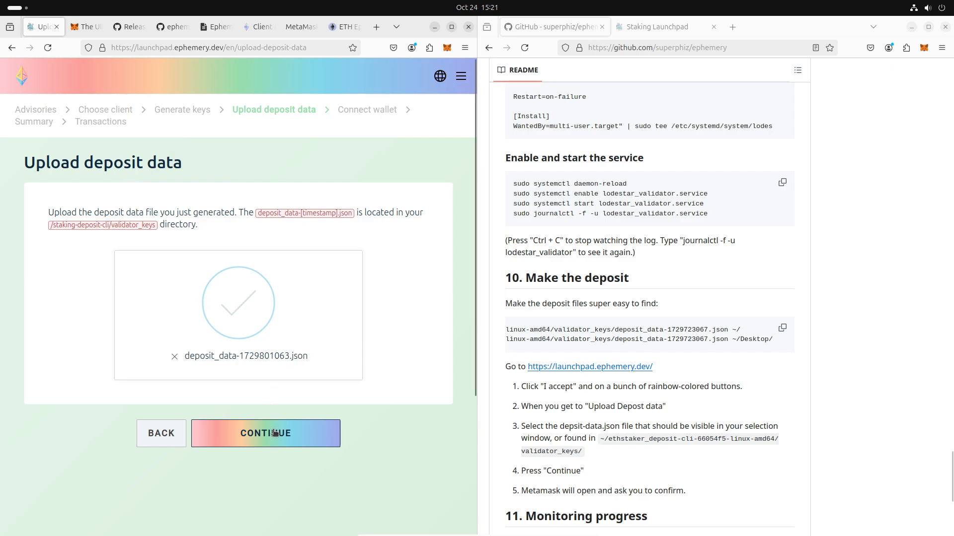
# Continue past the deposit upload and choose MetaMask as the wallet to connect.
pyautogui.click(265, 433)
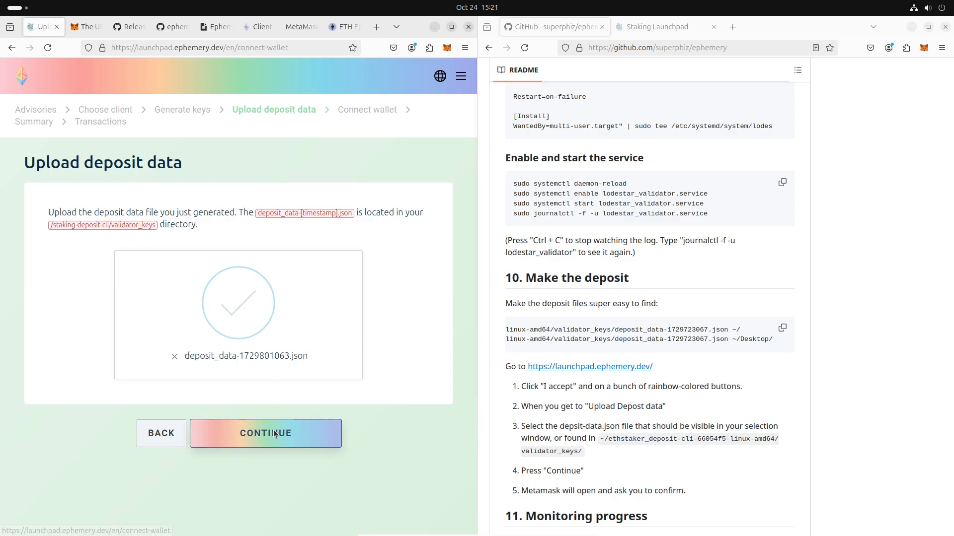
pyautogui.click(265, 433)
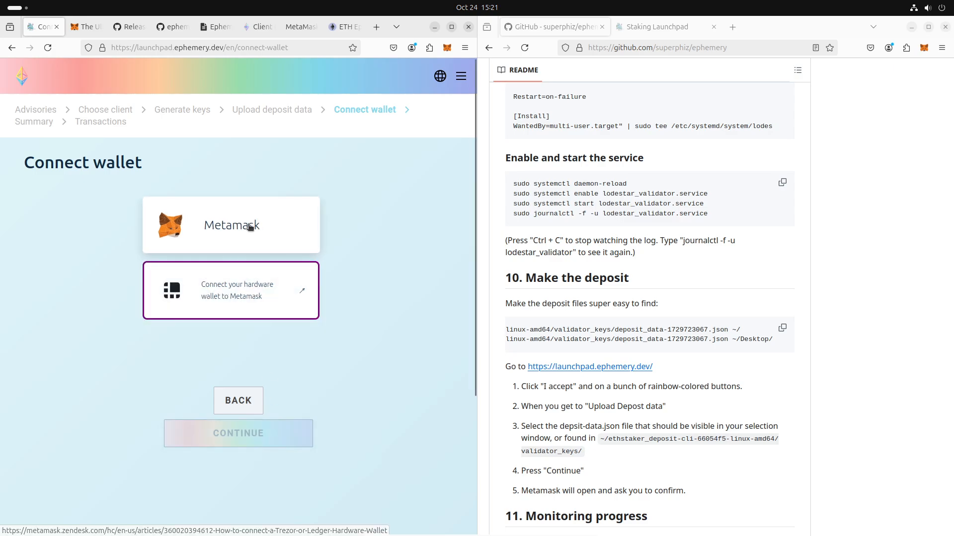
pyautogui.click(232, 225)
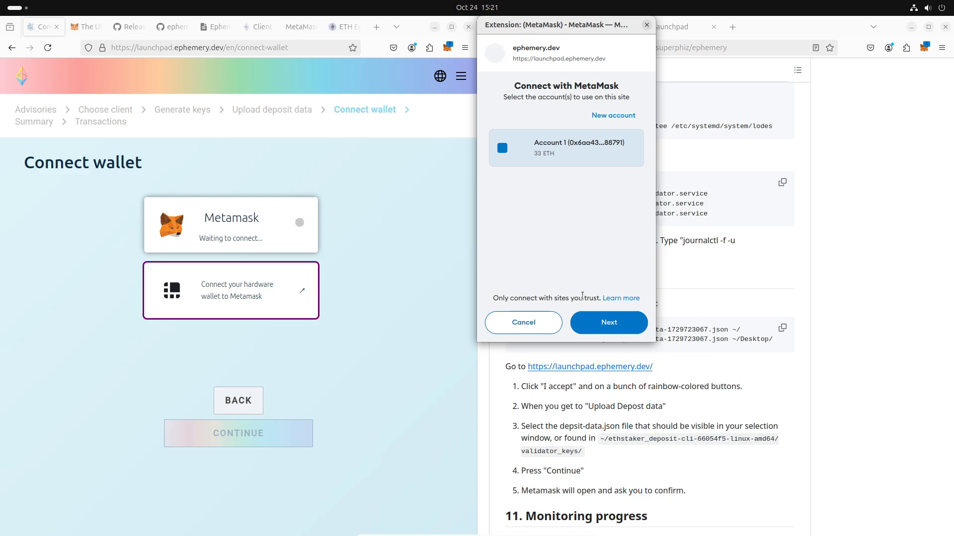
# Approve Account 1 (33 Ephemery ETH) in the MetaMask popup so the launchpad shows the Ephemery testnet.
pyautogui.click(501, 148)
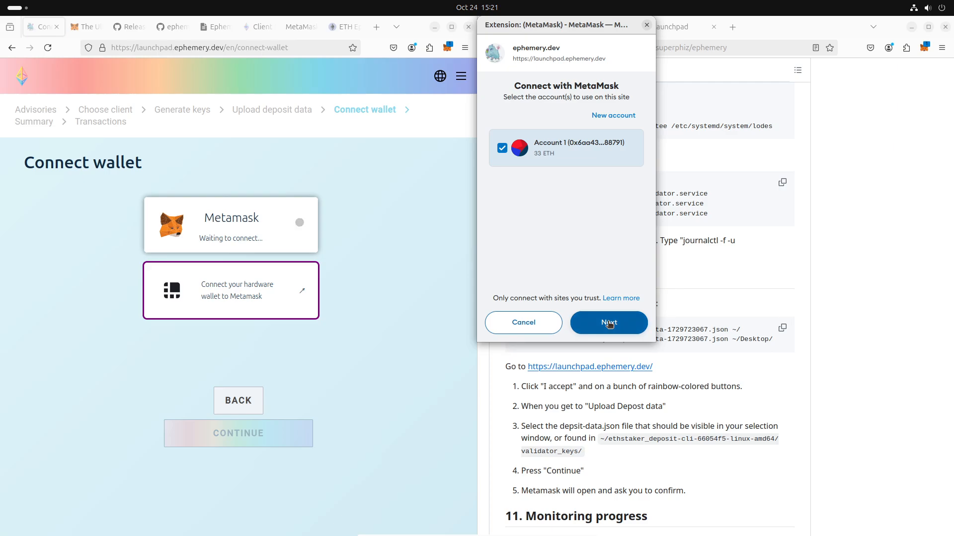
pyautogui.click(608, 322)
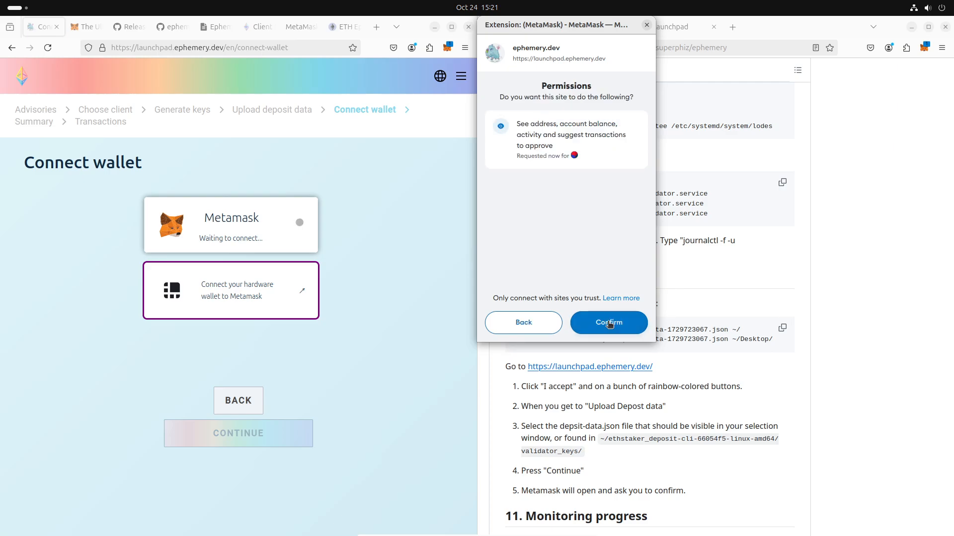
pyautogui.click(608, 322)
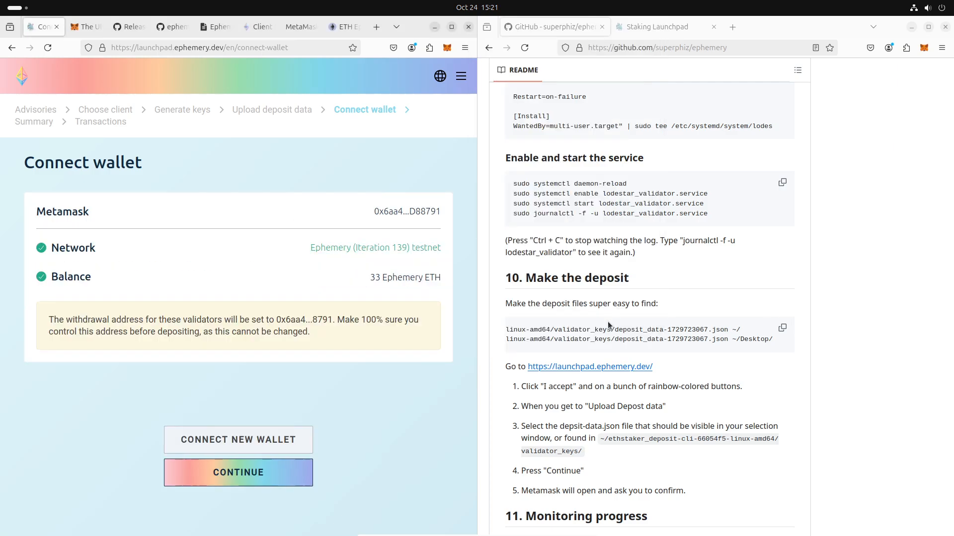
pyautogui.moveTo(216, 471)
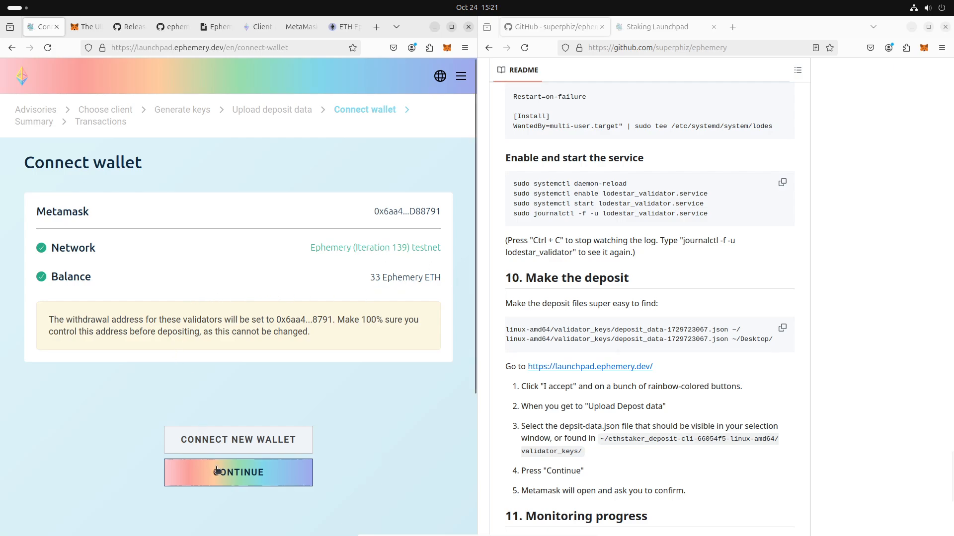
# Acknowledge the summary risks, send the 32 ETH deposit and confirm it in MetaMask.
pyautogui.click(238, 473)
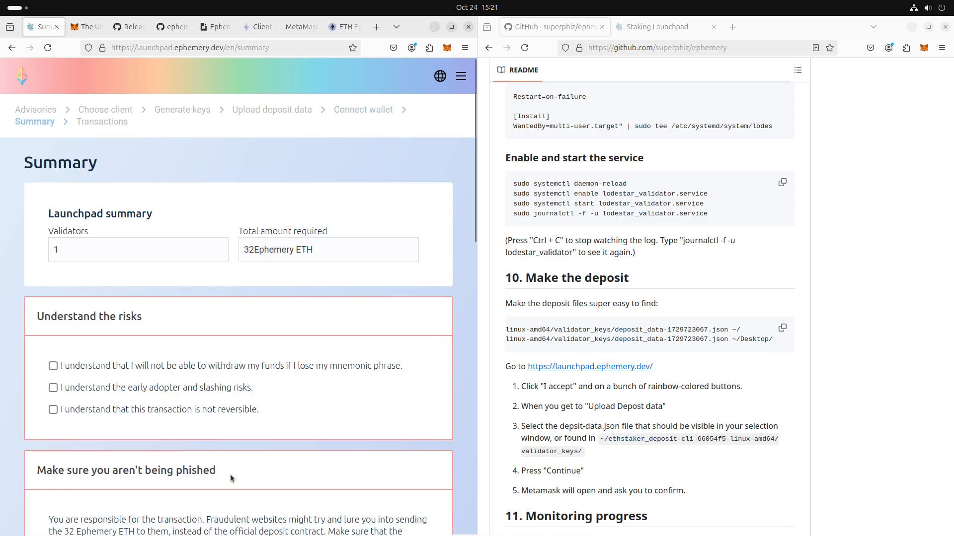
pyautogui.scroll(-3)
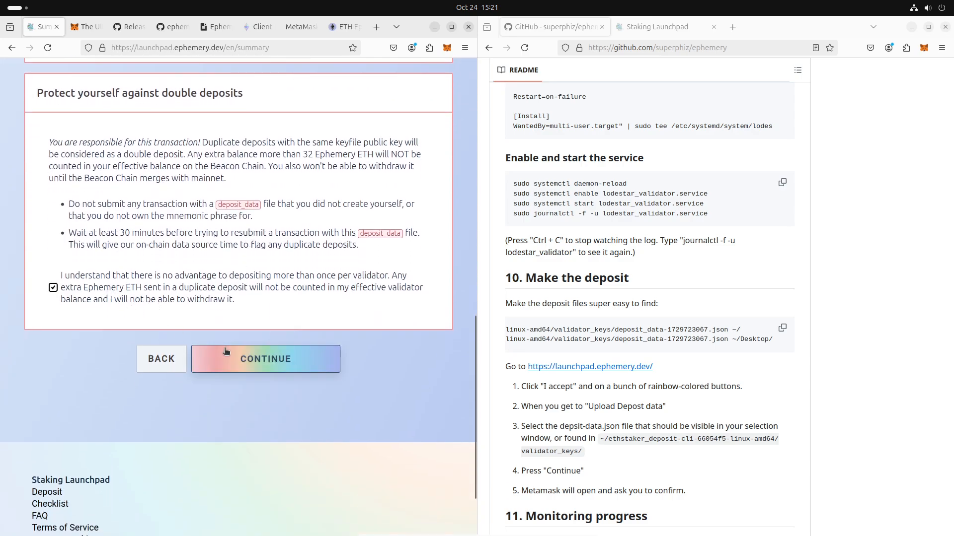
pyautogui.click(265, 359)
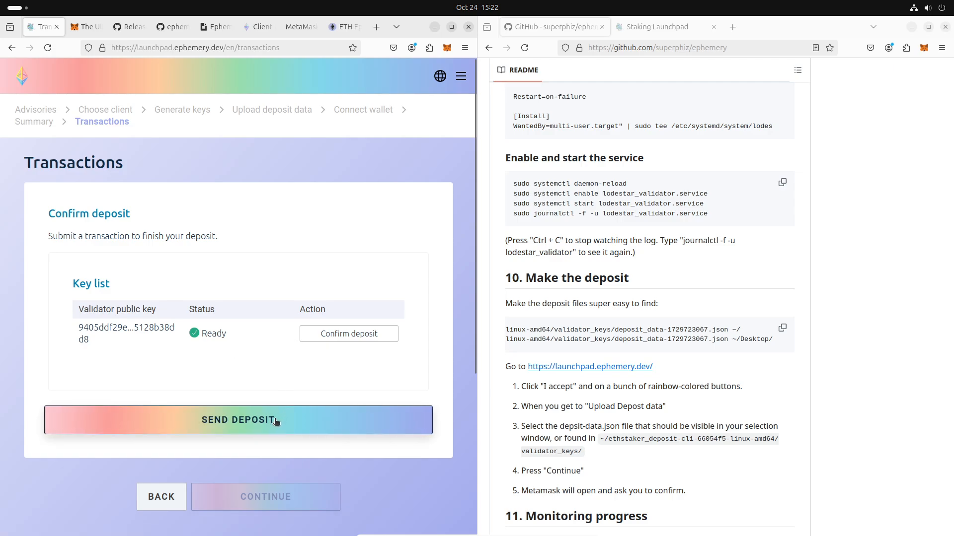
pyautogui.click(238, 420)
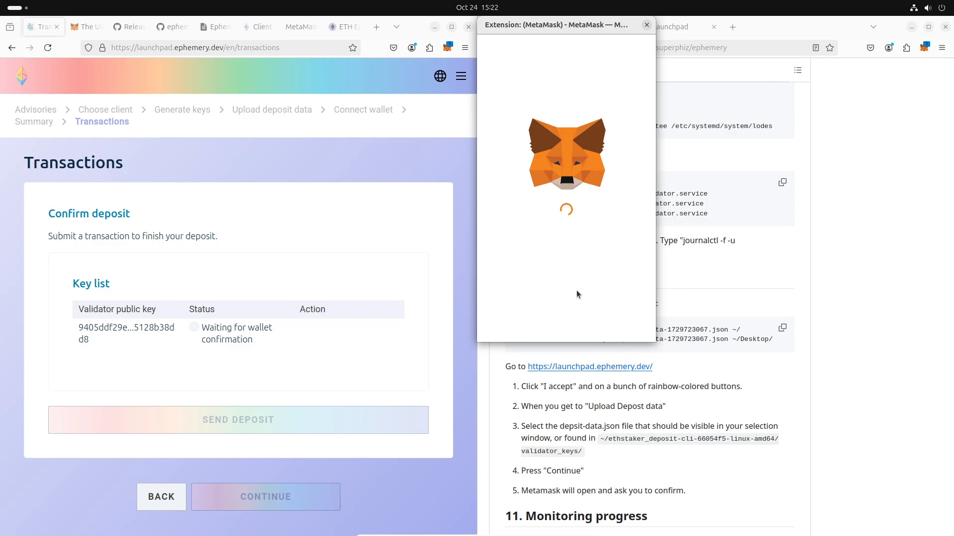
pyautogui.moveTo(575, 294)
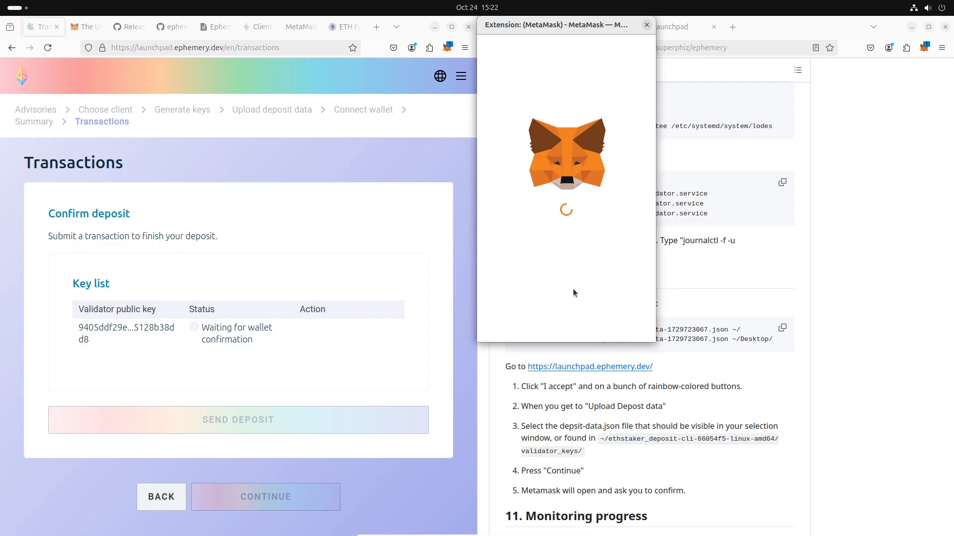
pyautogui.moveTo(576, 288)
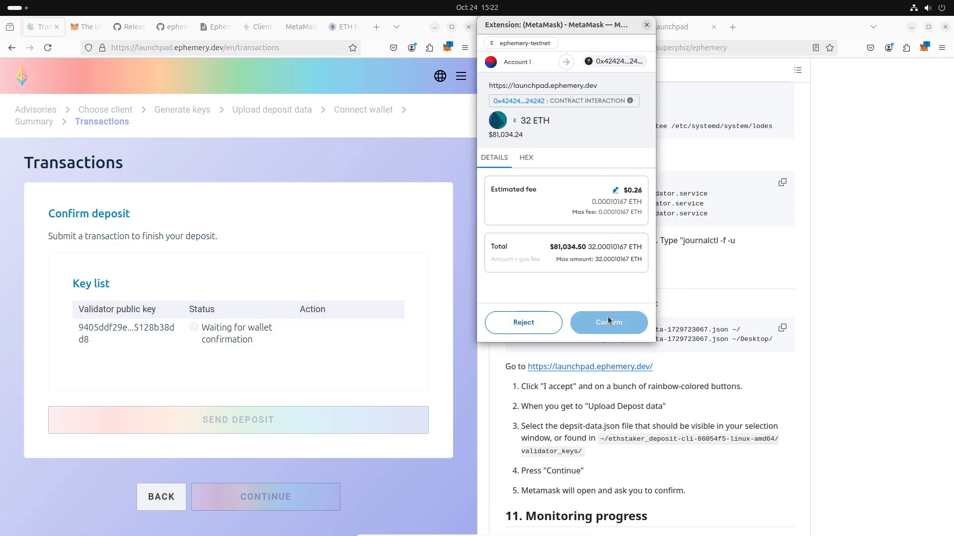
pyautogui.moveTo(608, 322)
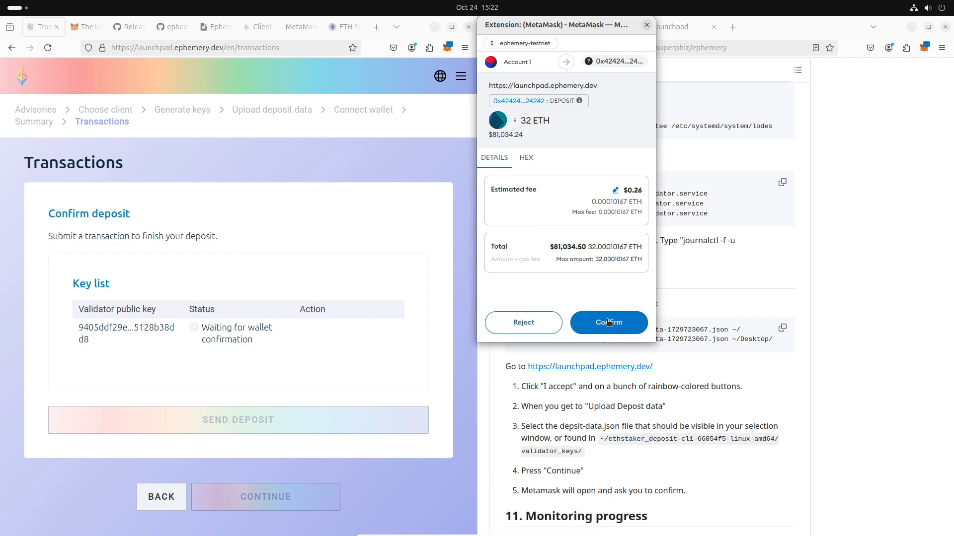
pyautogui.click(608, 322)
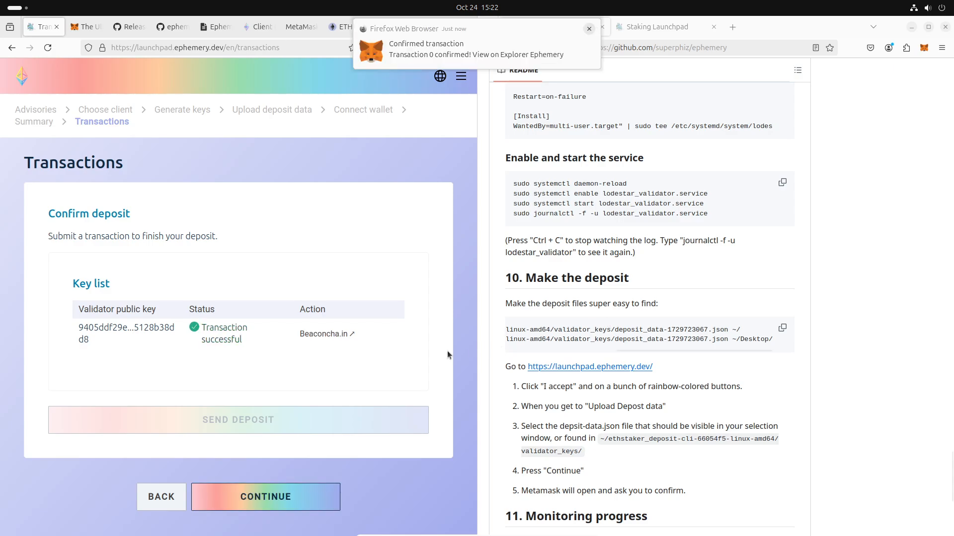
# View the validator on the beaconcha.in explorer, accepting only necessary cookies.
pyautogui.click(322, 334)
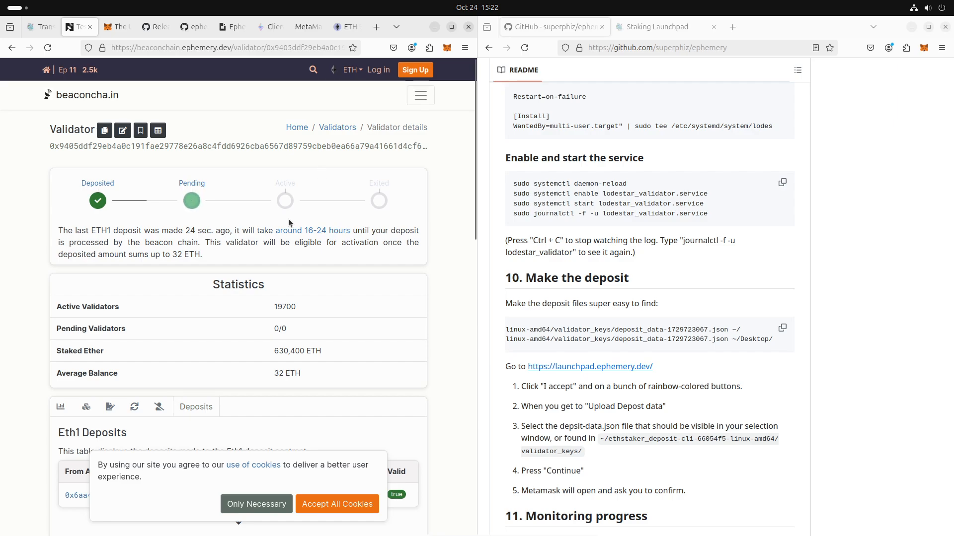
pyautogui.moveTo(338, 277)
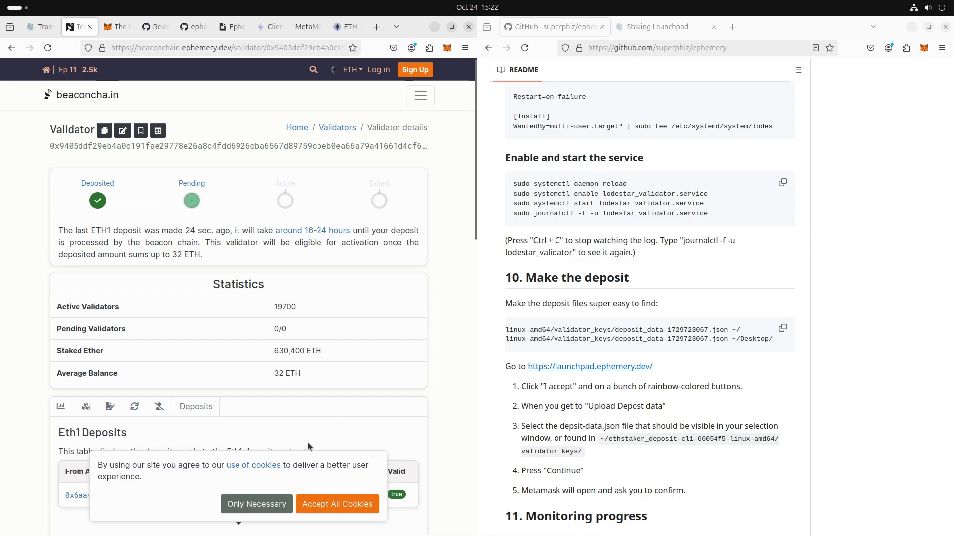
pyautogui.scroll(-3)
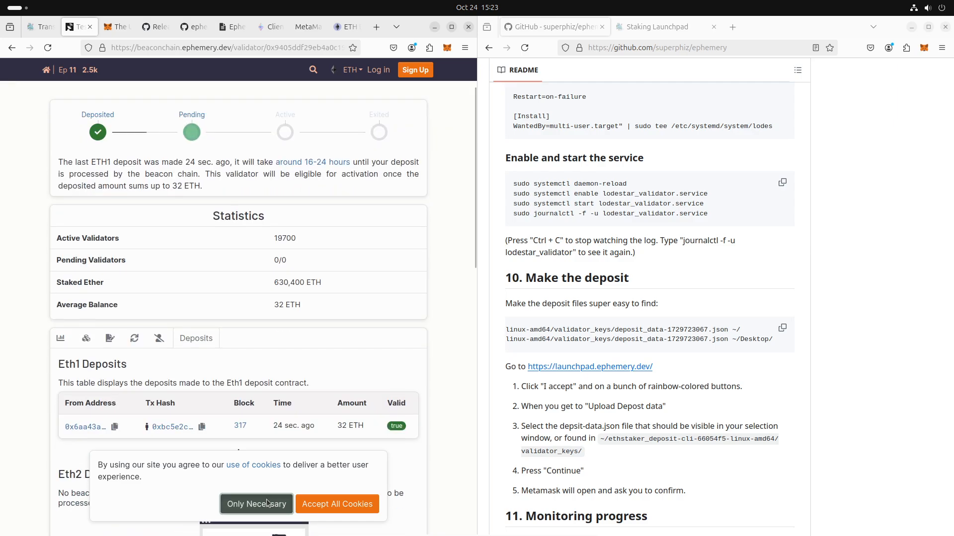
pyautogui.click(255, 504)
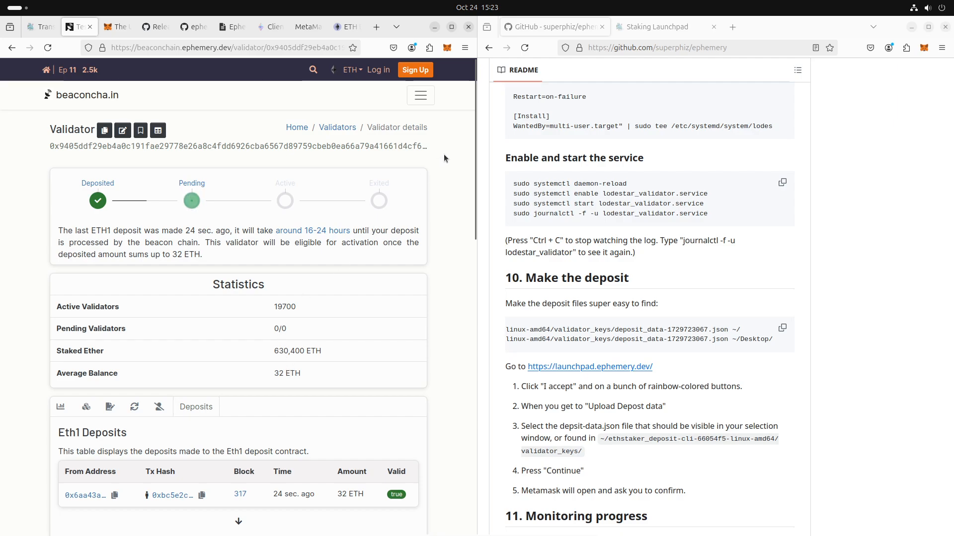
# Bookmark the validator details page showing the 32 ETH deposit and Pending status.
pyautogui.click(352, 47)
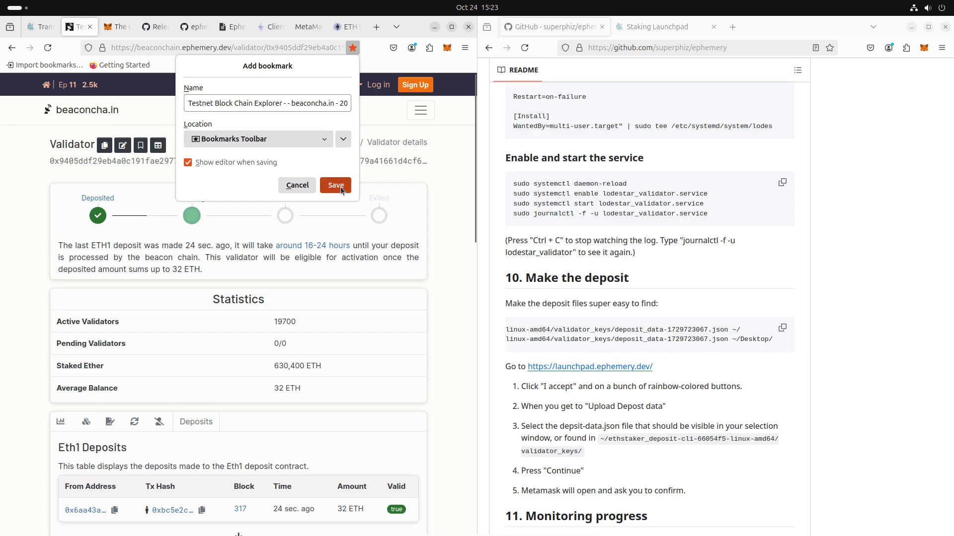
pyautogui.click(334, 185)
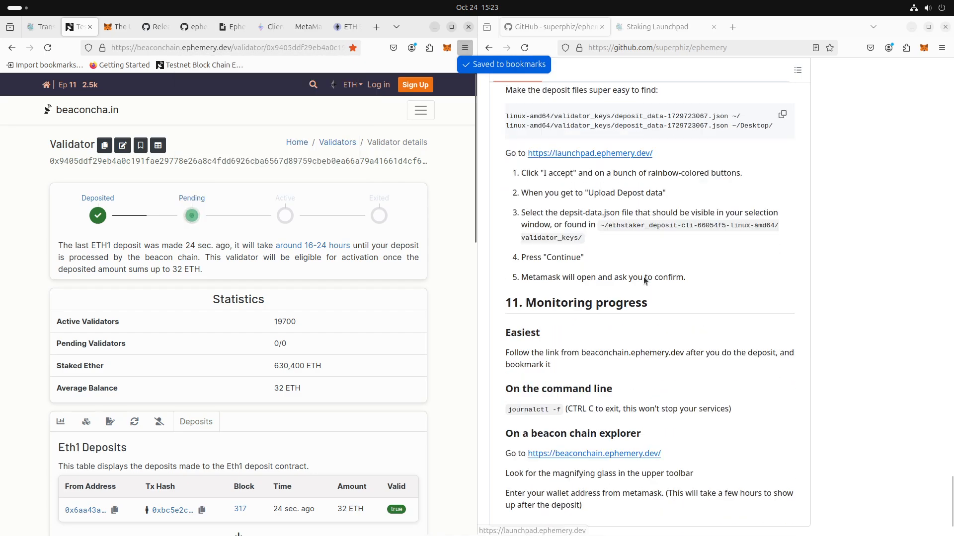
pyautogui.scroll(-3)
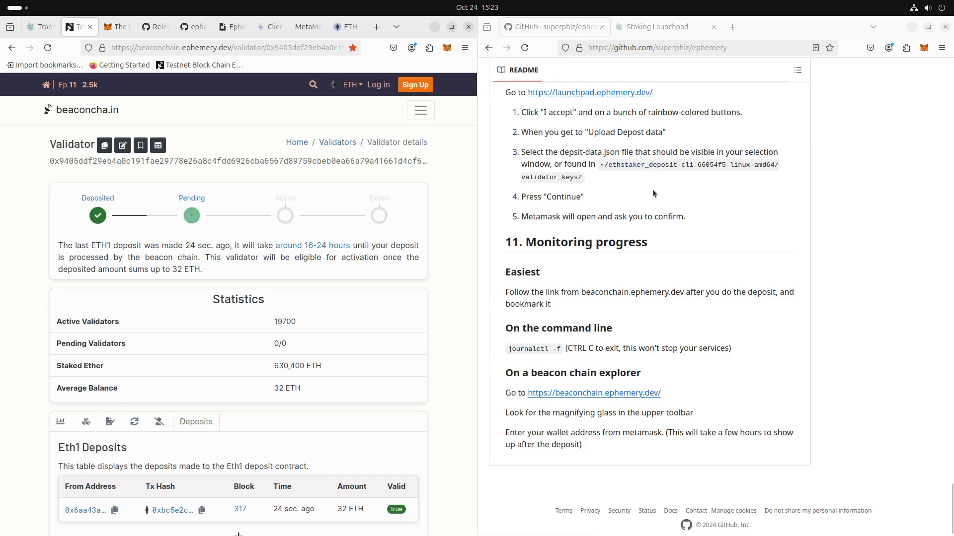
pyautogui.moveTo(562, 286)
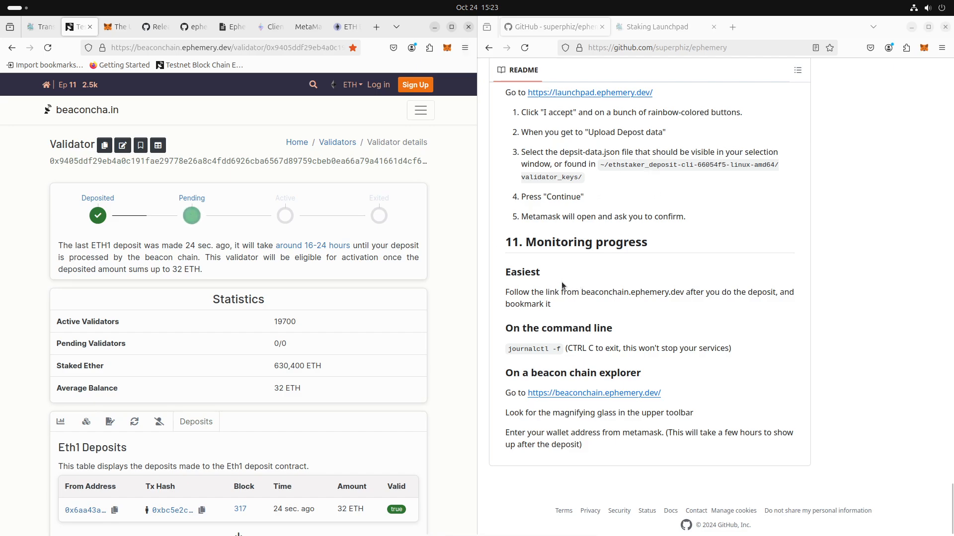
pyautogui.moveTo(204, 297)
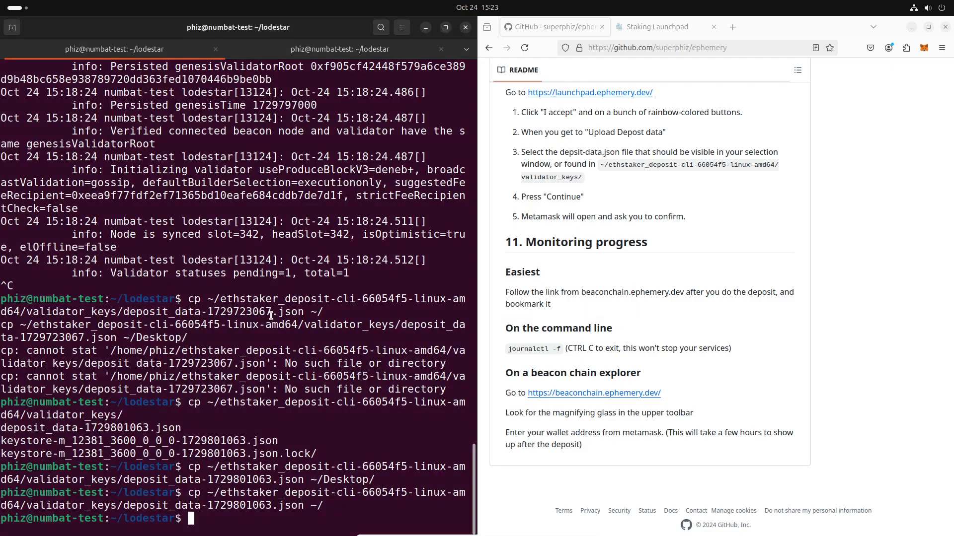
# Follow the journal for all services, then geth, then the lodestar_validator service with journalctl -f -u.
pyautogui.write('journalctl -f -u')
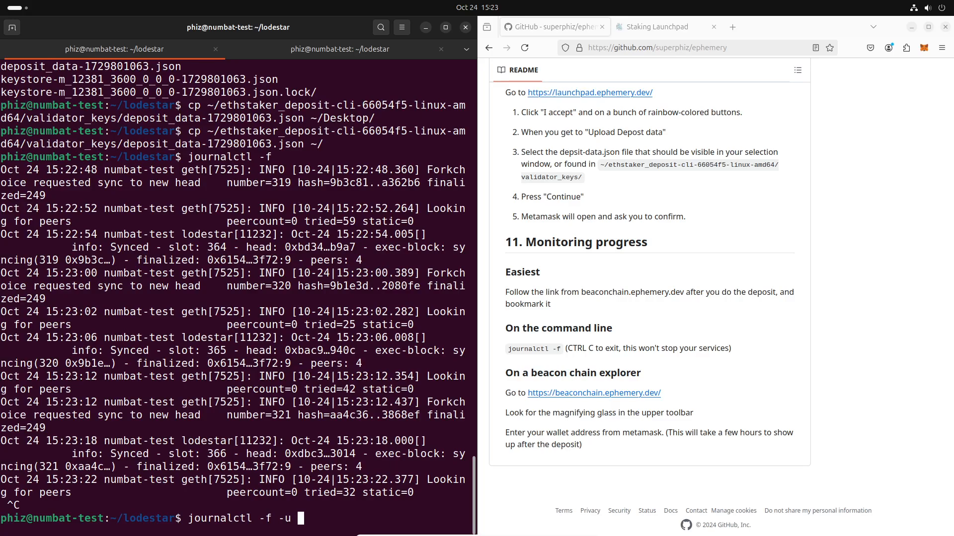
pyautogui.write('geth')
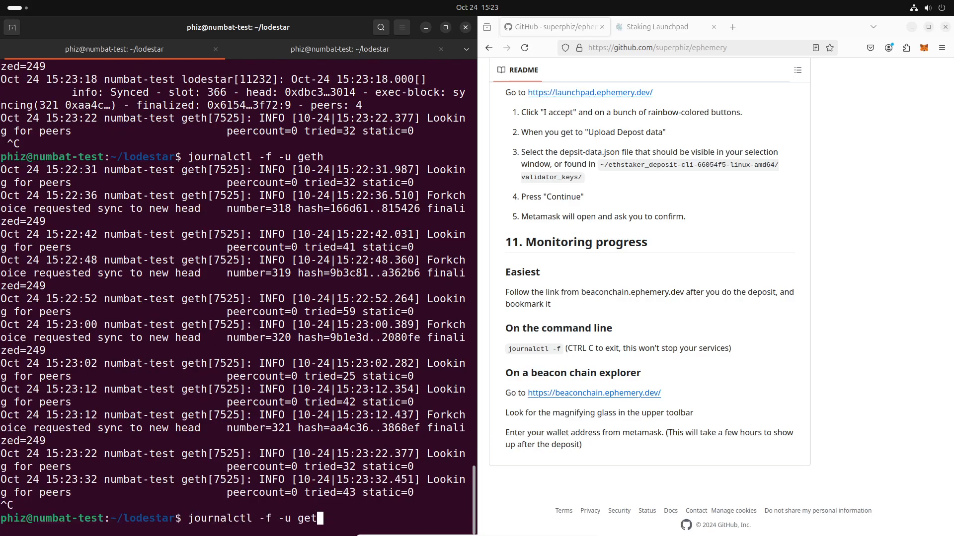
pyautogui.write('lodestar_beacon.s')
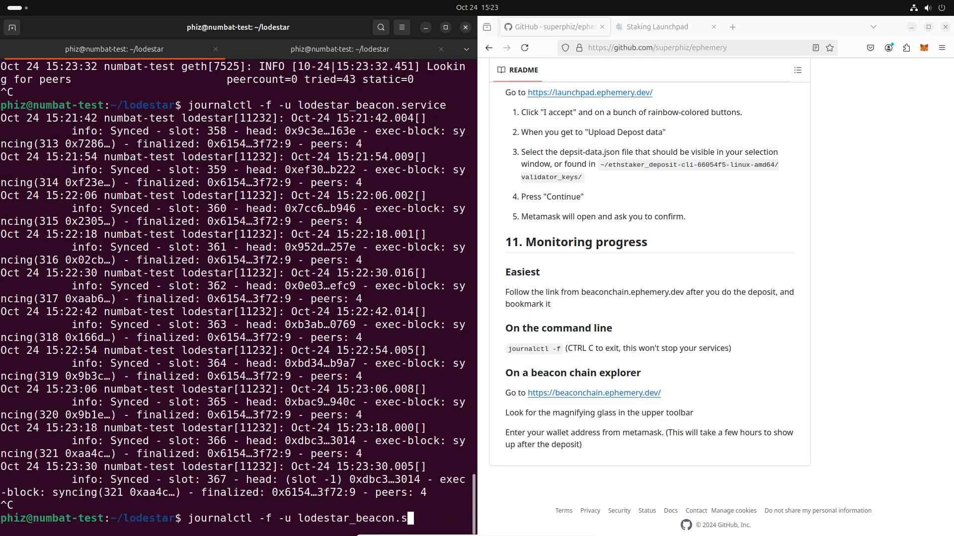
pyautogui.press('BackSpace')
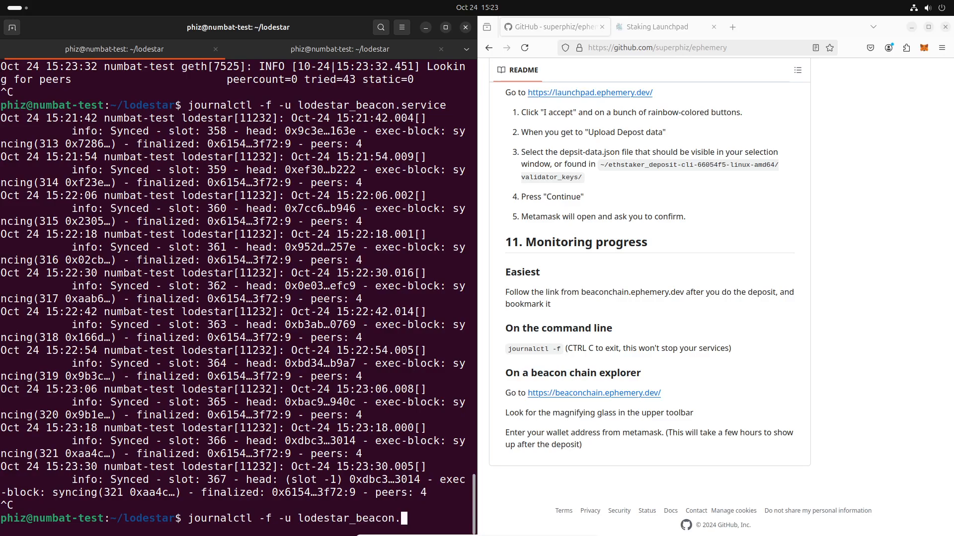
pyautogui.write('valid')
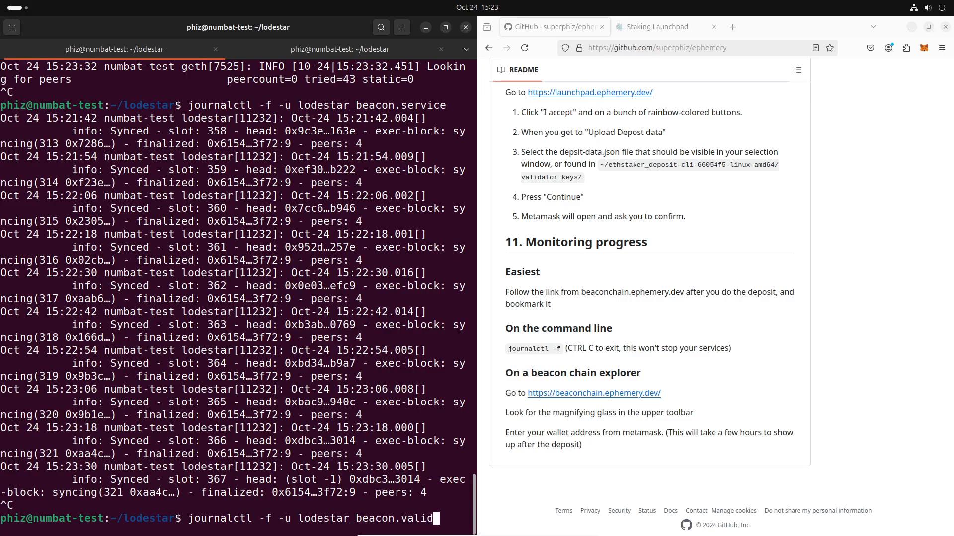
pyautogui.press('Return')
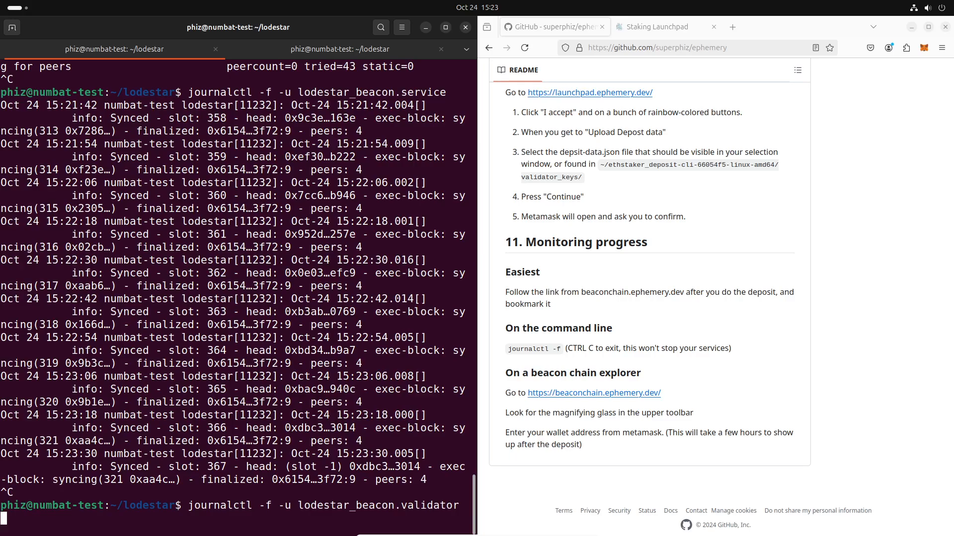
# Follow the lodestar_beacon service log, then stop with validator statuses pending=1, total=1.
pyautogui.write('journalctl -f -u lodestar_beacon.v')
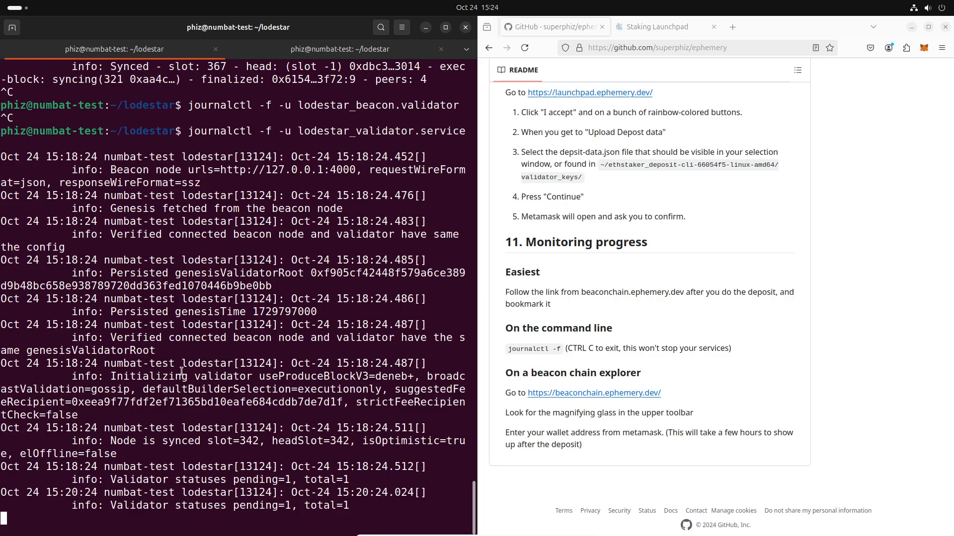
pyautogui.press('ctrl+c')
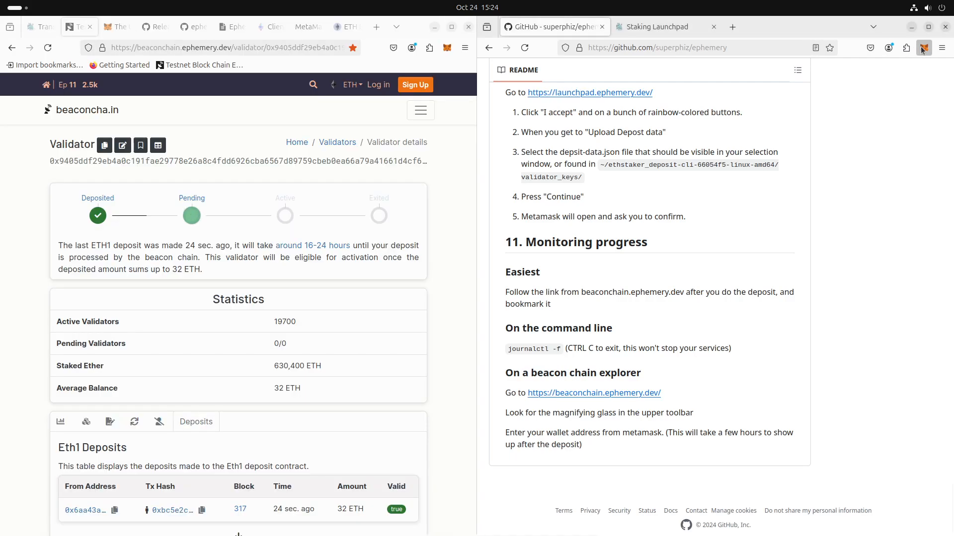
pyautogui.click(923, 47)
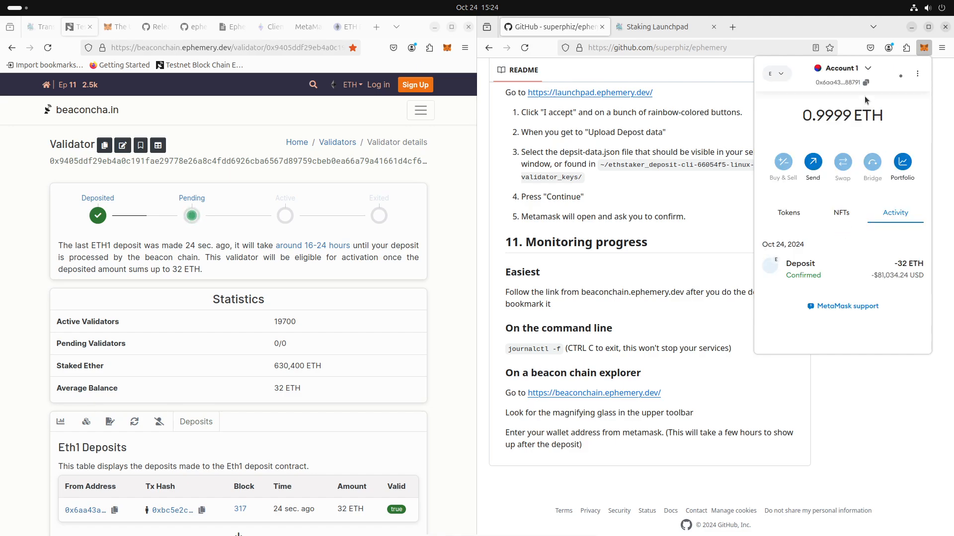
pyautogui.click(867, 81)
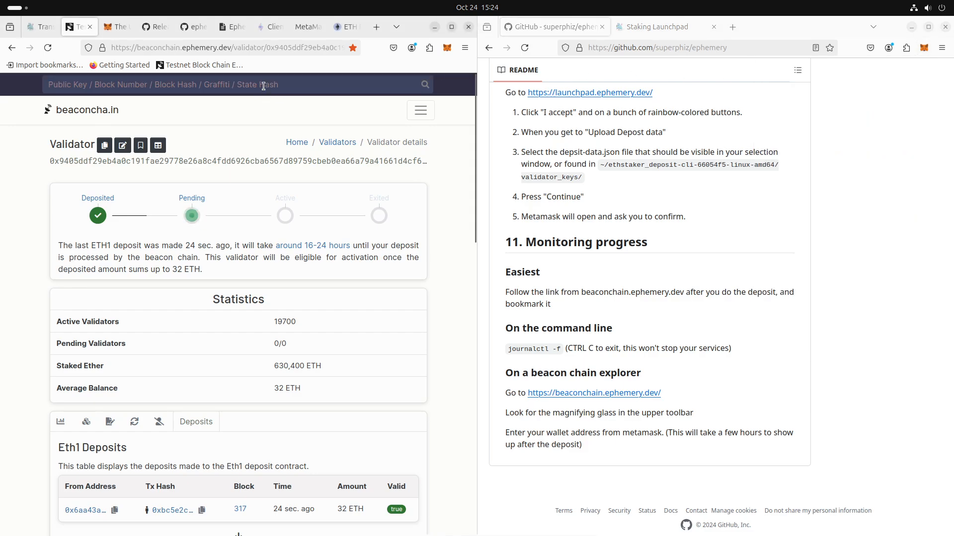
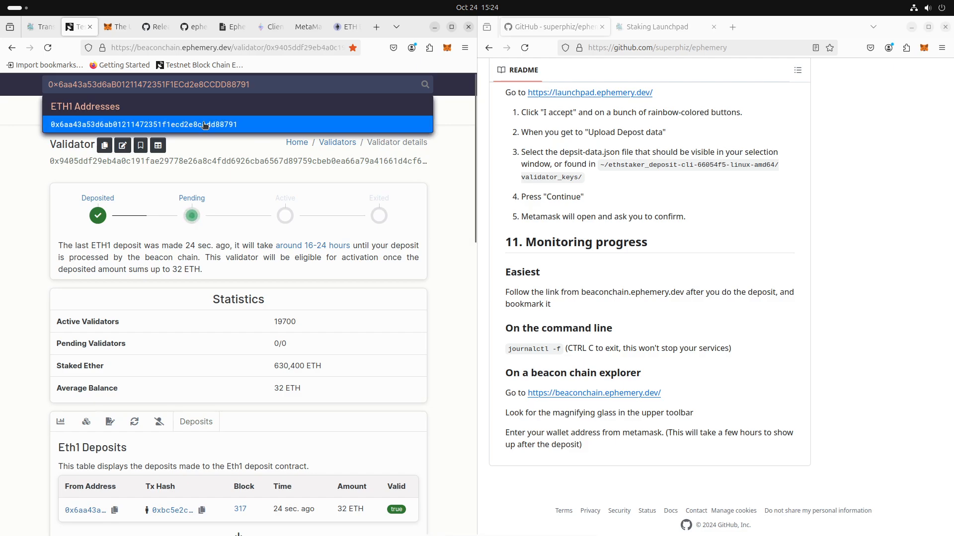
# List the address's single 32 ETH deposit and reopen the validator that received it.
pyautogui.click(145, 124)
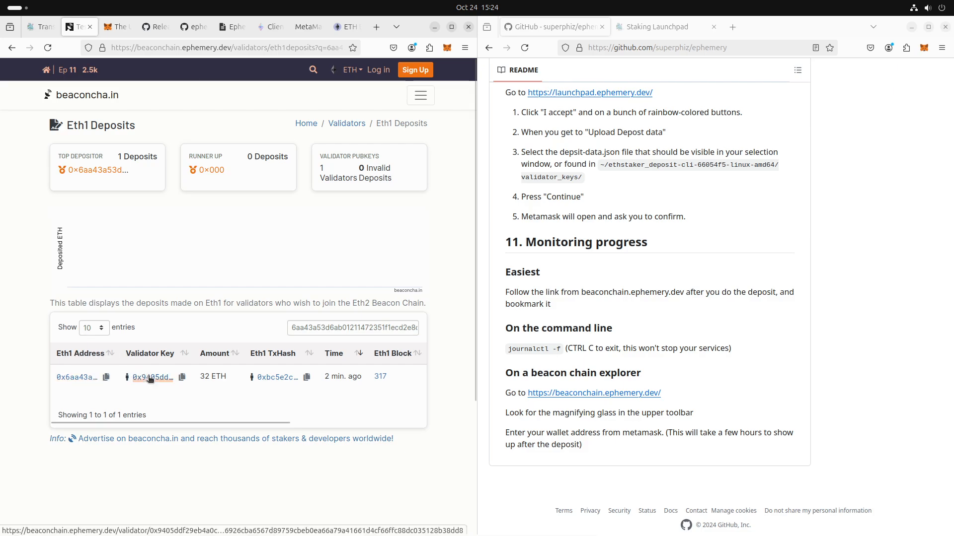
pyautogui.click(148, 376)
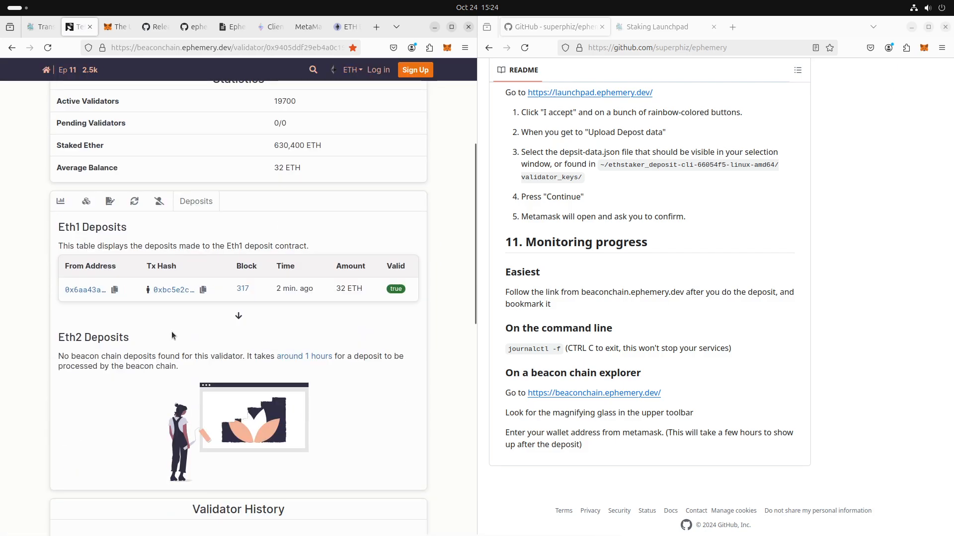
pyautogui.moveTo(463, 269)
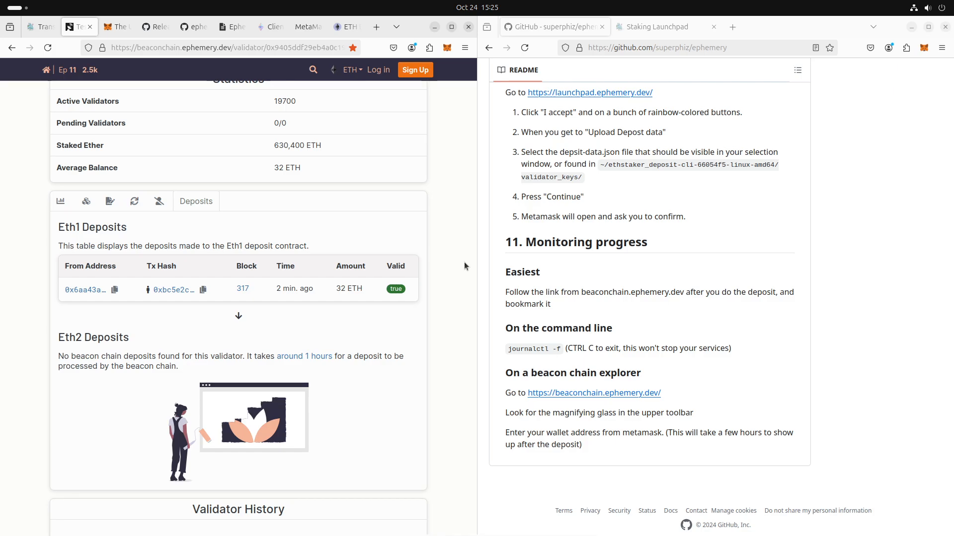
pyautogui.moveTo(255, 172)
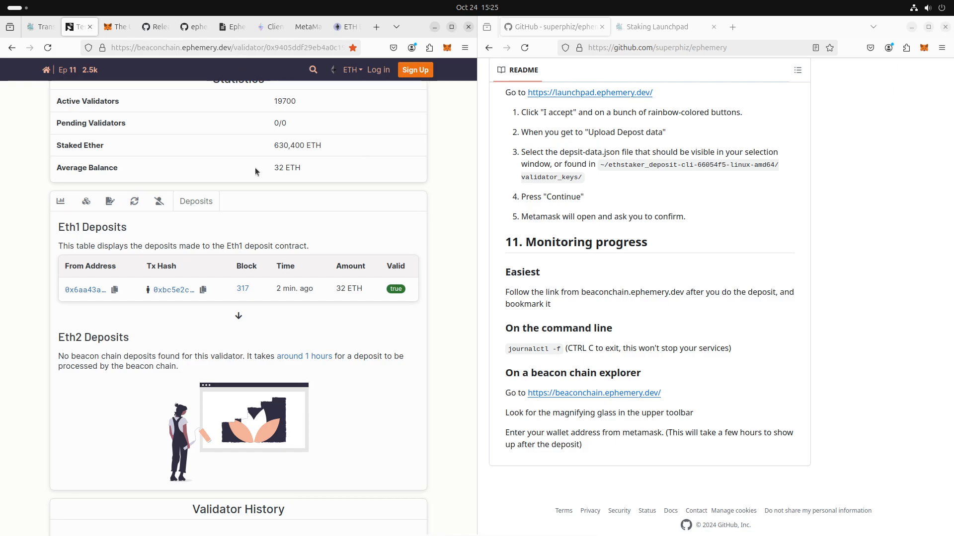